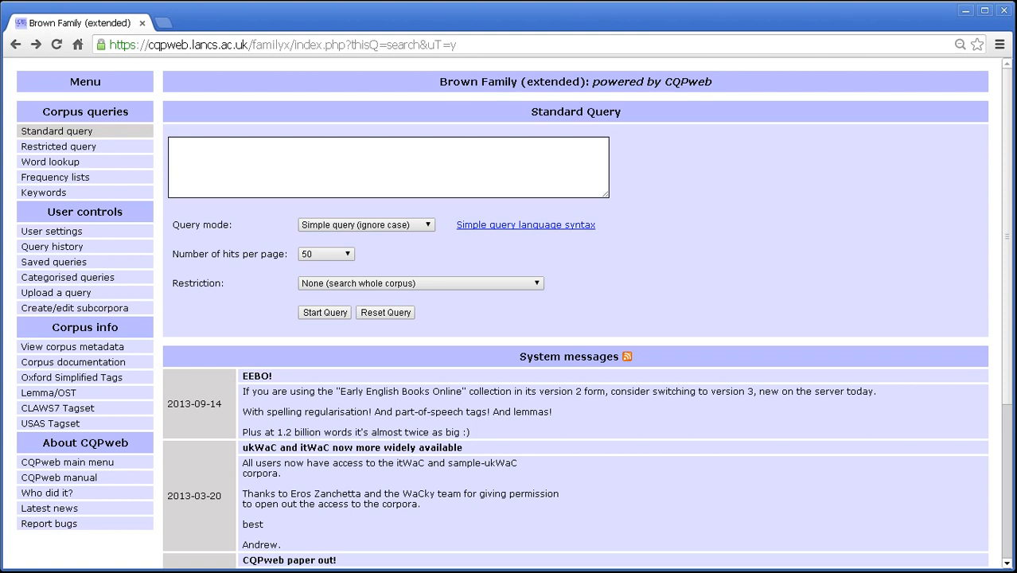
mouse_move(200, 413)
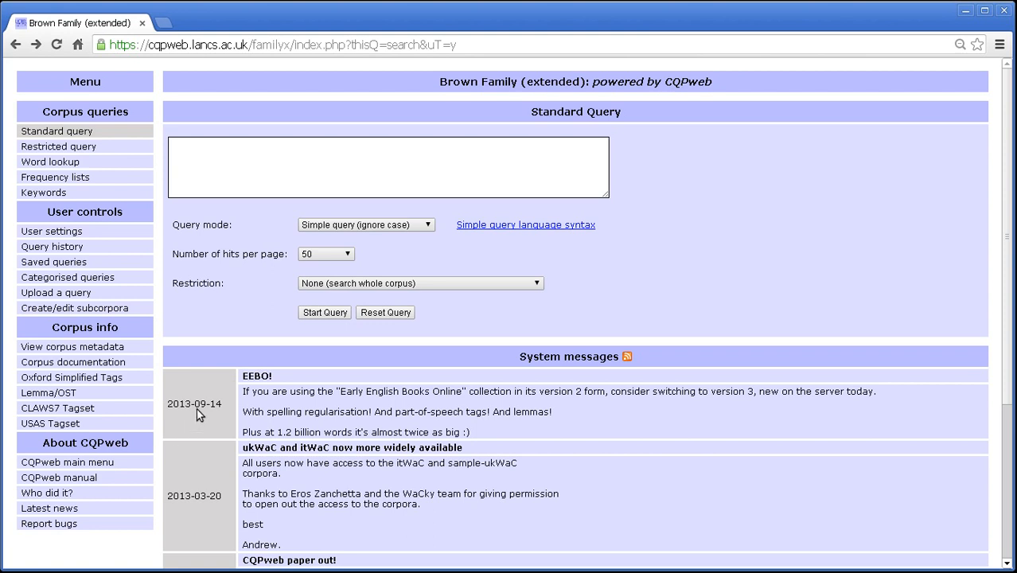
mouse_move(214, 424)
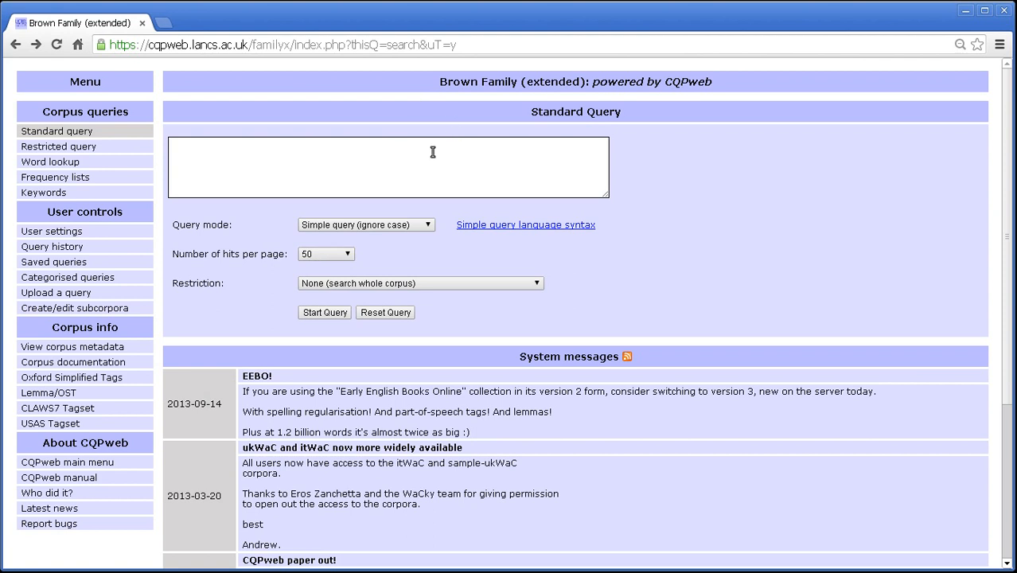
mouse_move(72, 377)
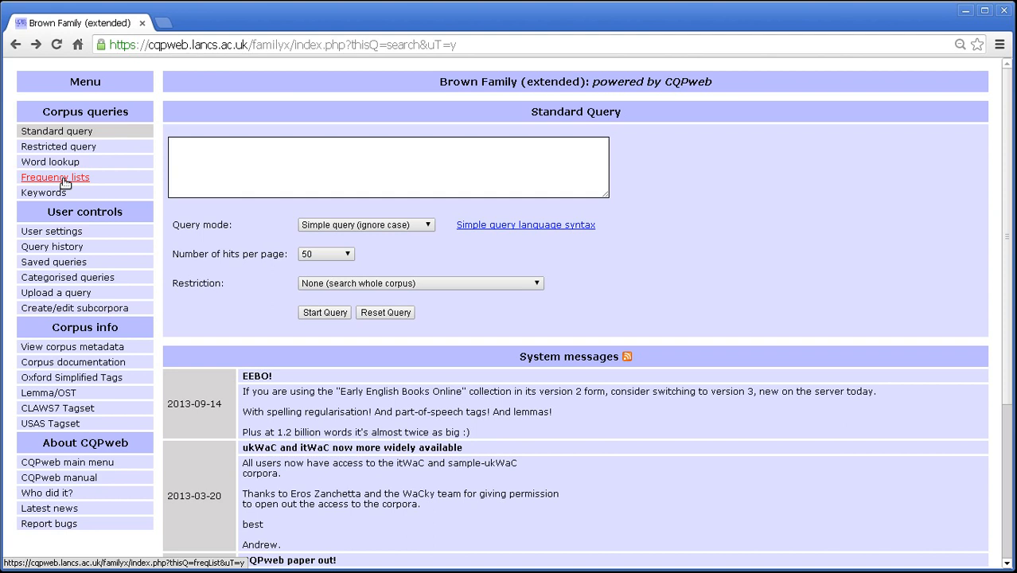
mouse_move(91, 185)
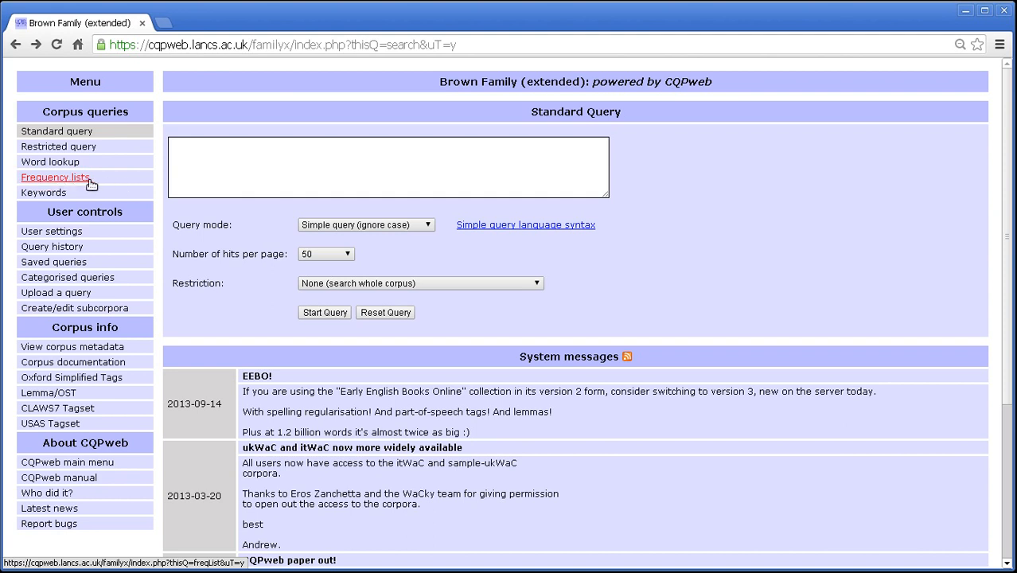
mouse_move(76, 180)
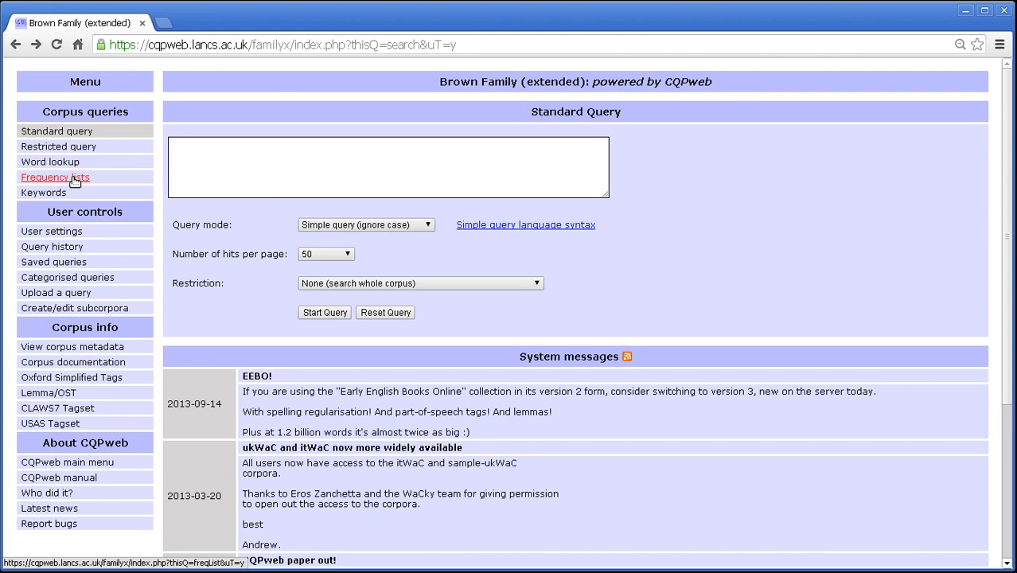
Step: Go to the Frequency lists page under Corpus queries in the left menu
click(54, 177)
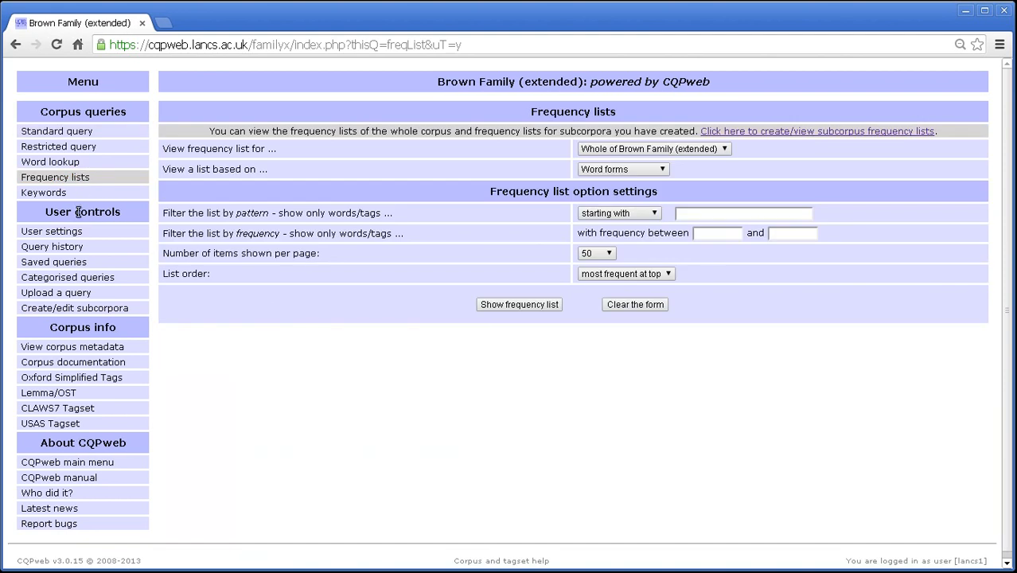
mouse_move(108, 251)
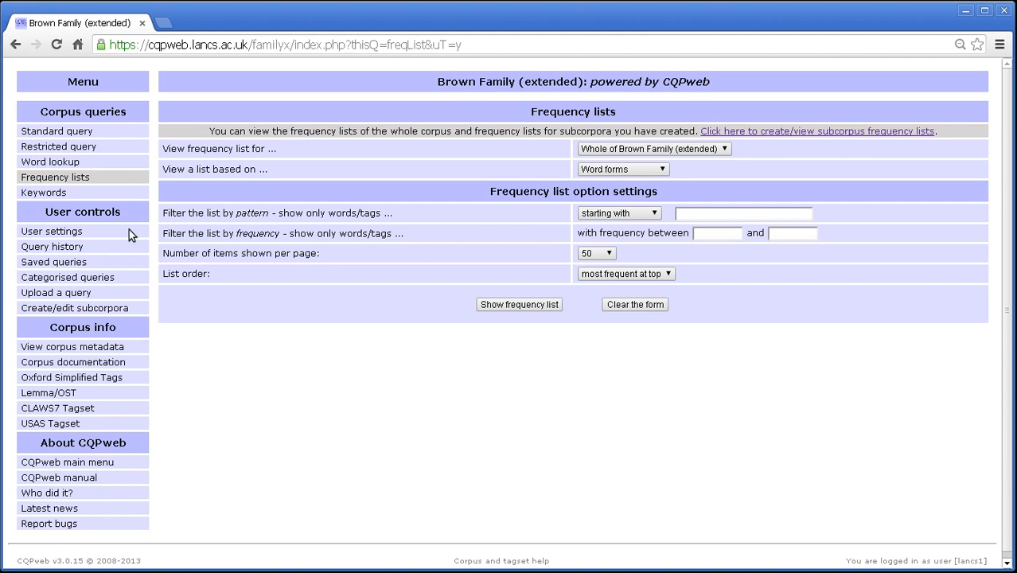
mouse_move(121, 235)
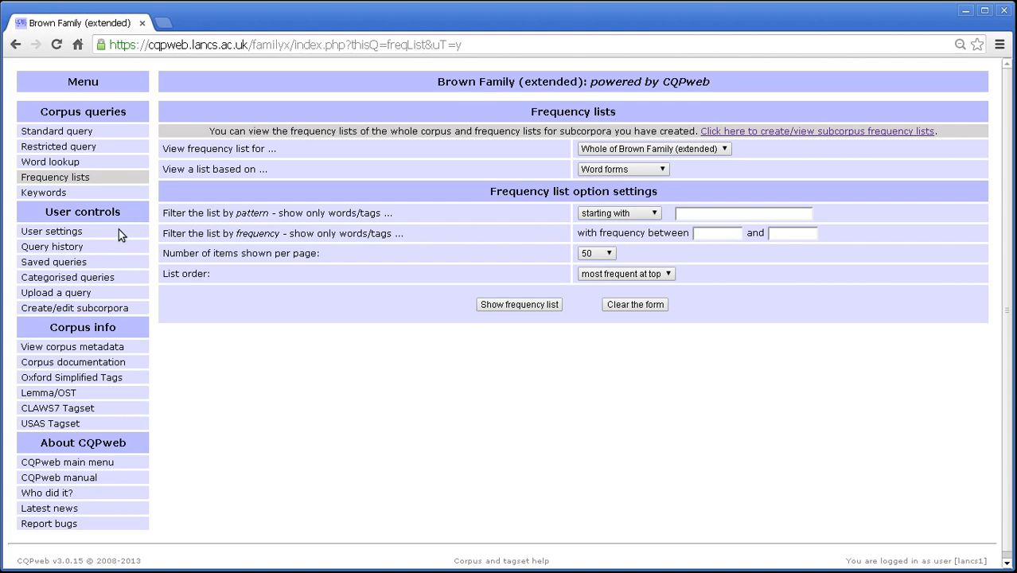
mouse_move(208, 213)
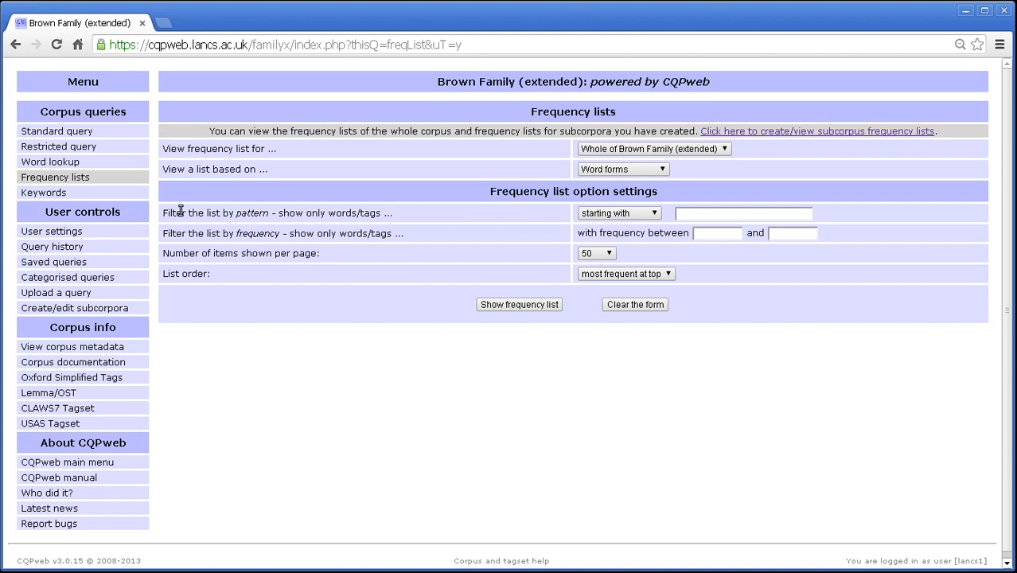
mouse_move(183, 210)
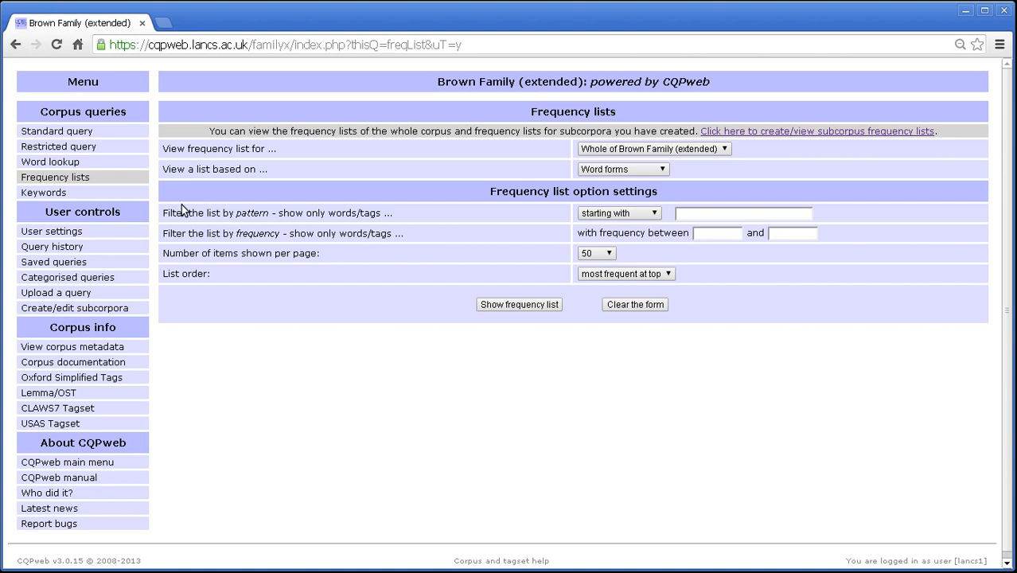
mouse_move(189, 200)
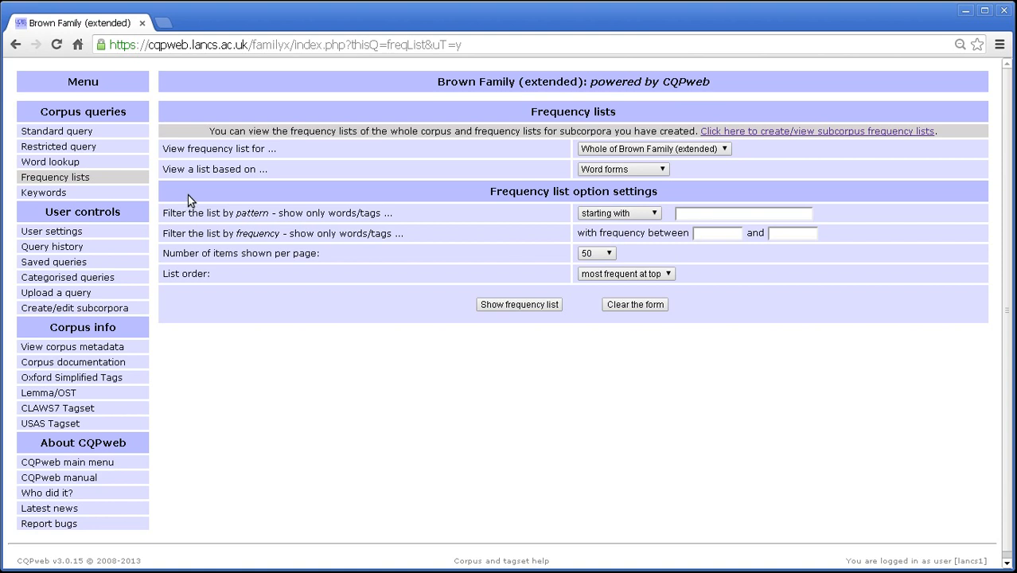
mouse_move(687, 191)
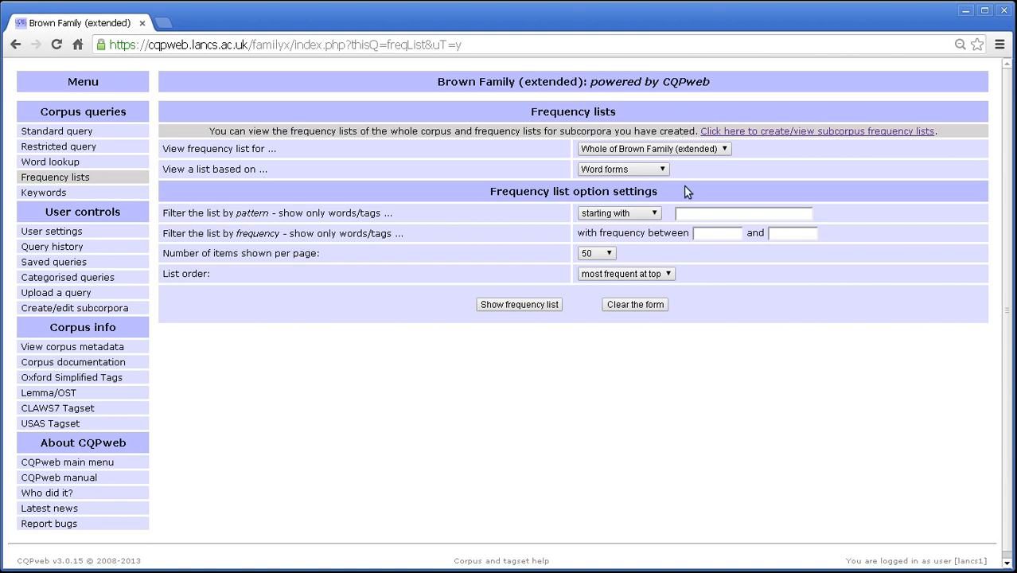
mouse_move(703, 143)
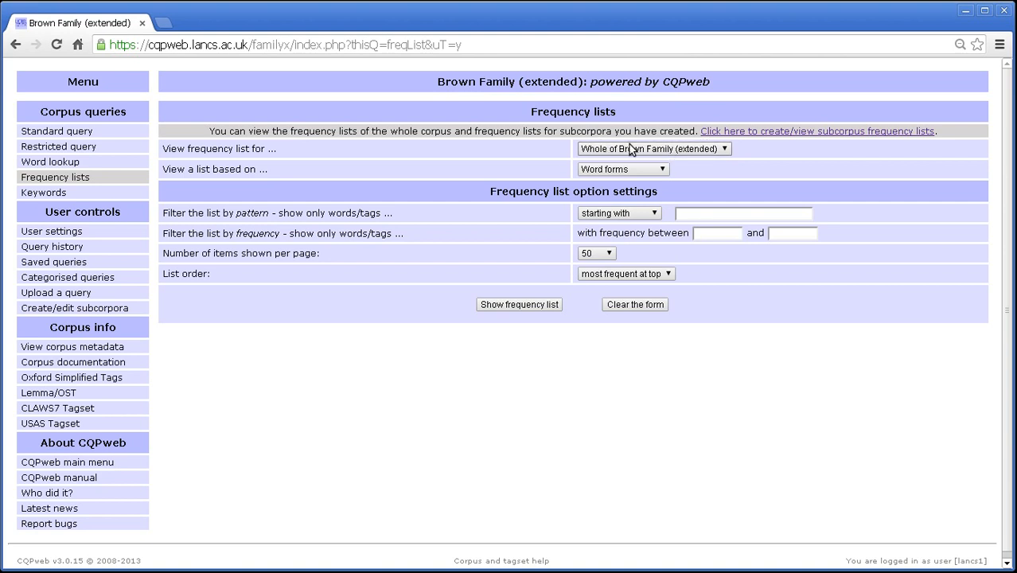
mouse_move(468, 153)
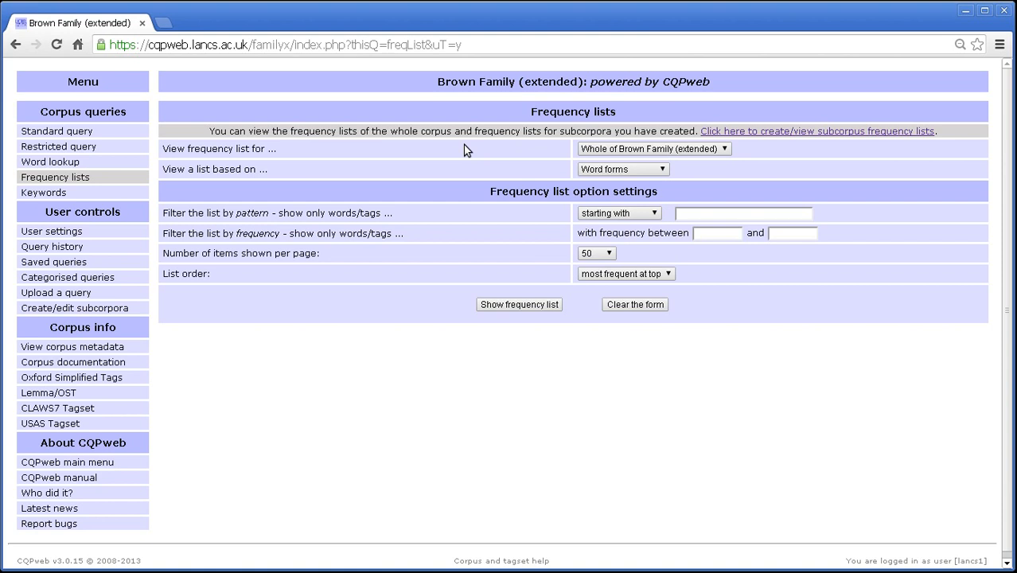
mouse_move(477, 108)
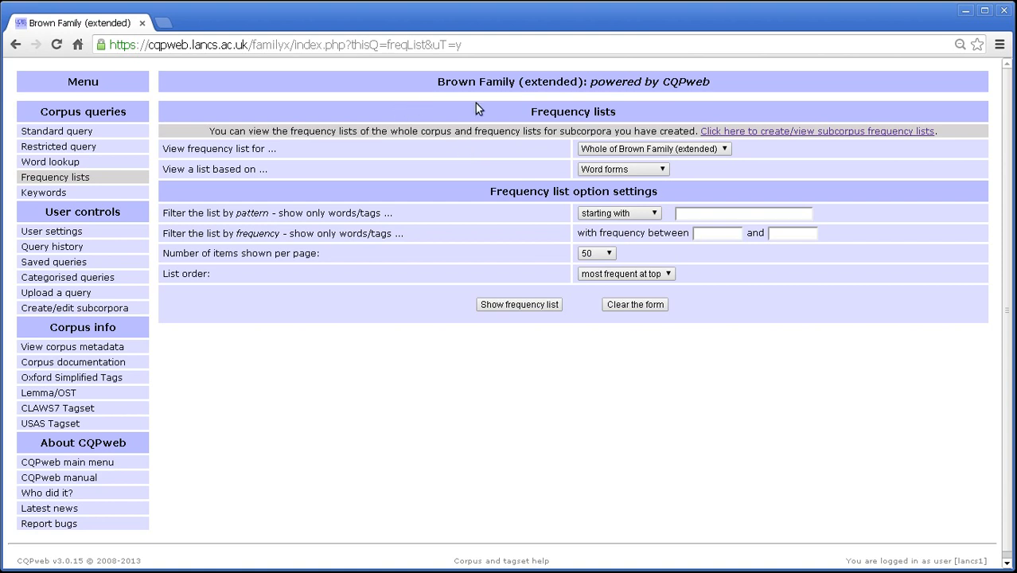
mouse_move(469, 124)
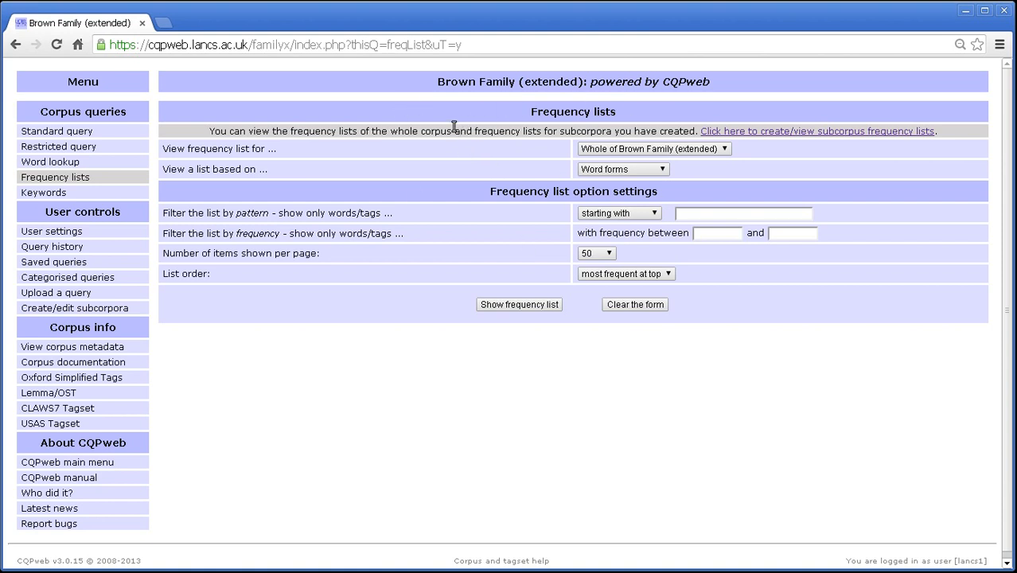
mouse_move(497, 112)
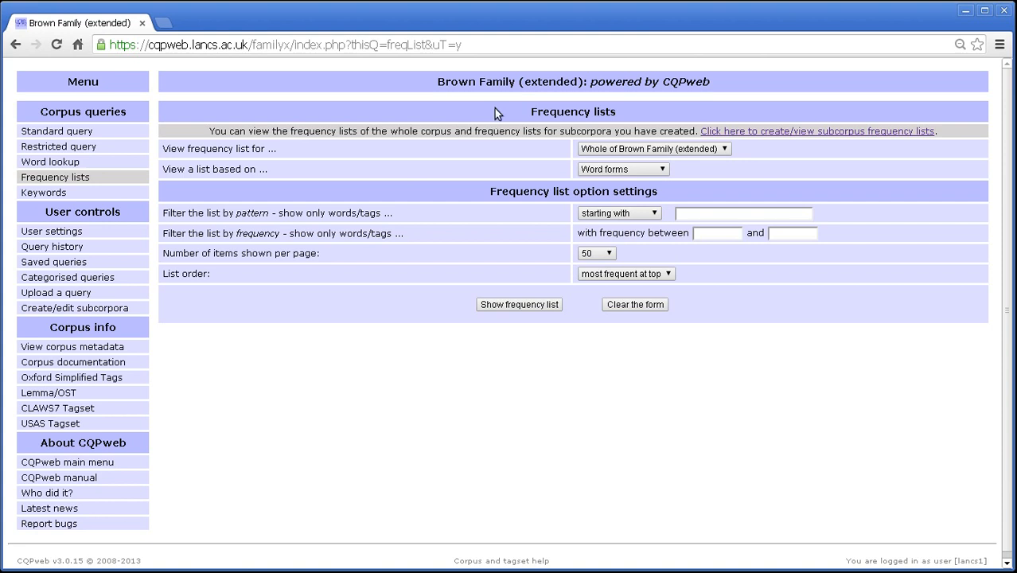
mouse_move(436, 134)
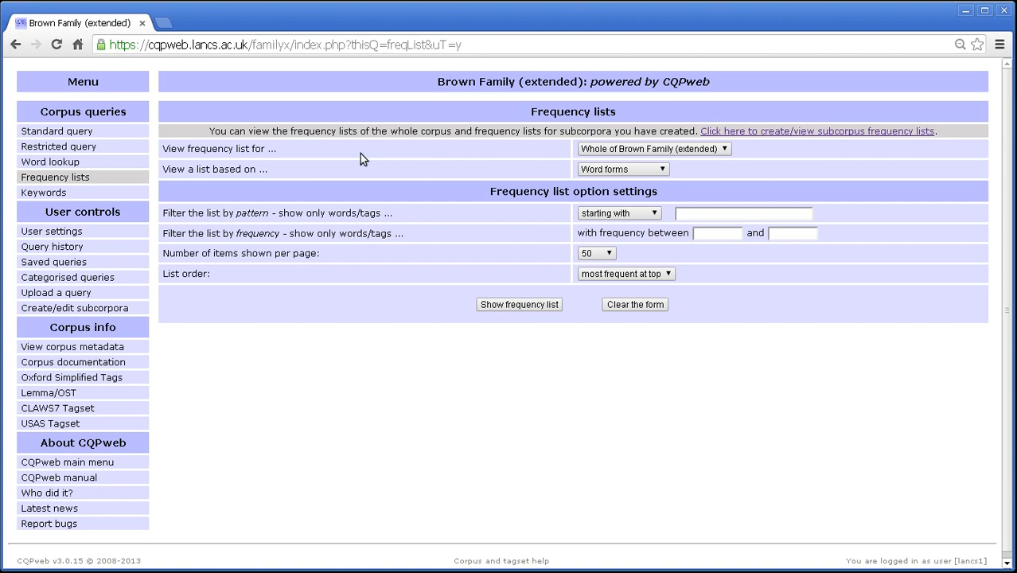
mouse_move(571, 161)
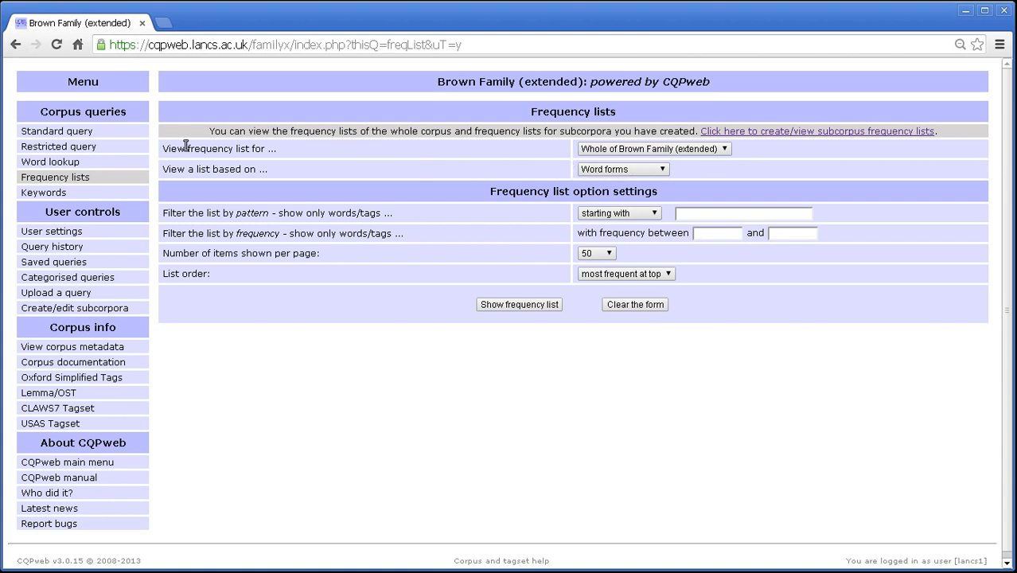
mouse_move(279, 156)
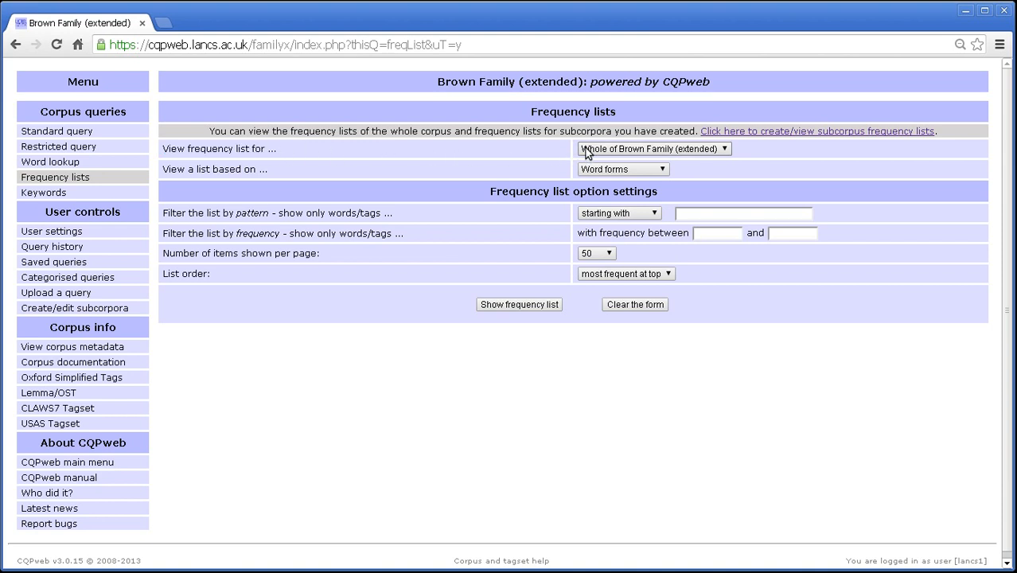
mouse_move(671, 159)
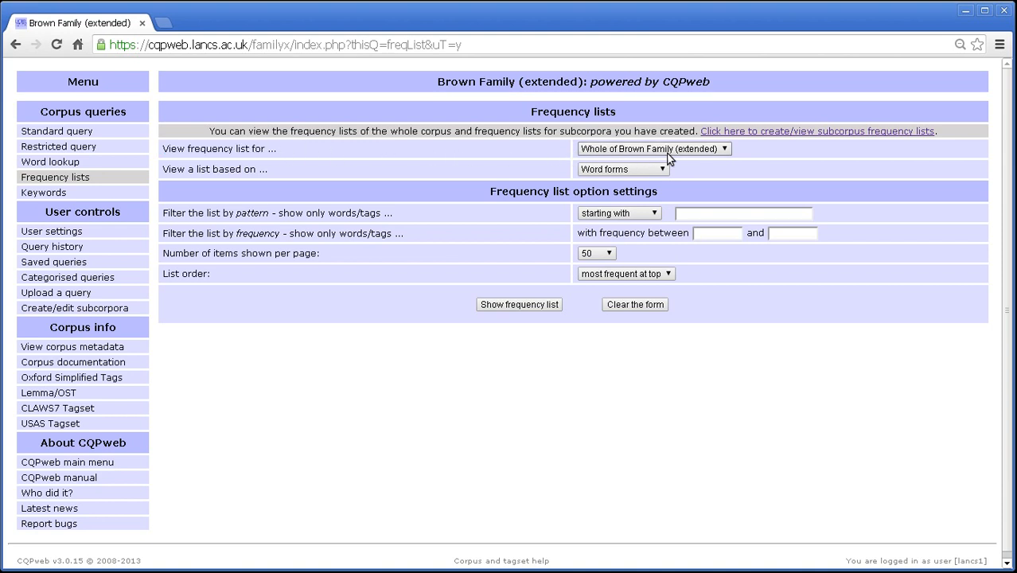
mouse_move(523, 124)
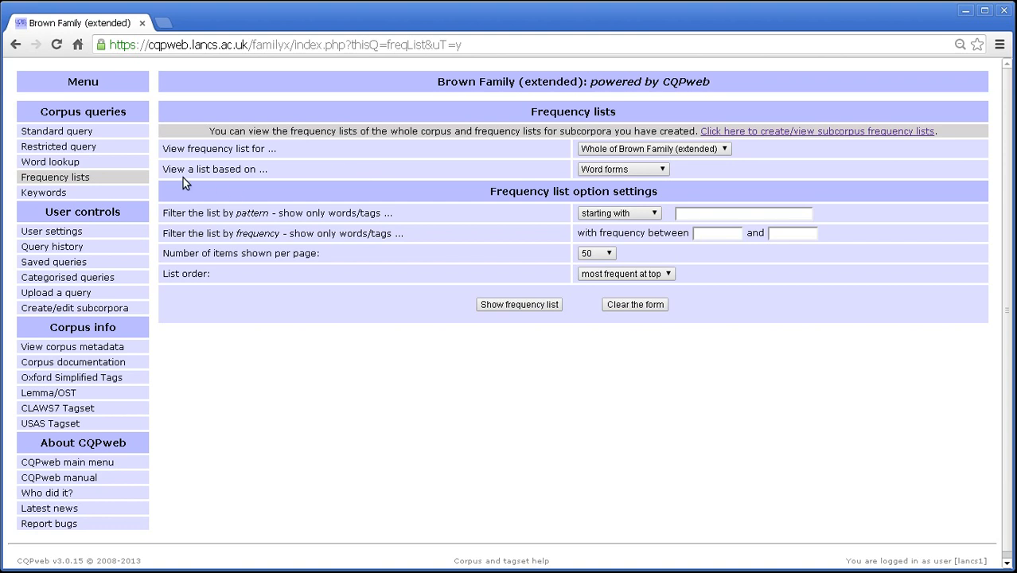
mouse_move(342, 173)
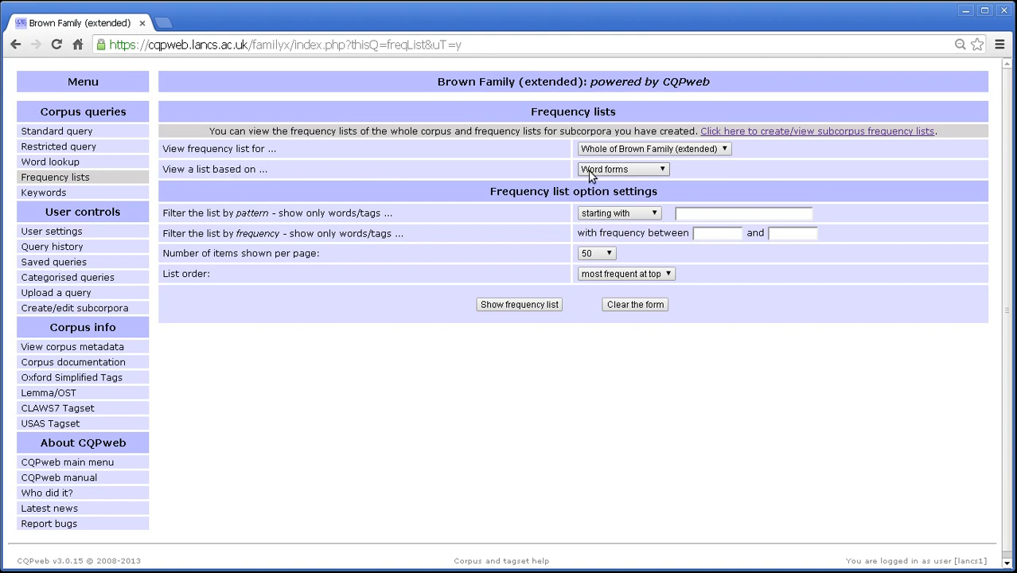
mouse_move(366, 226)
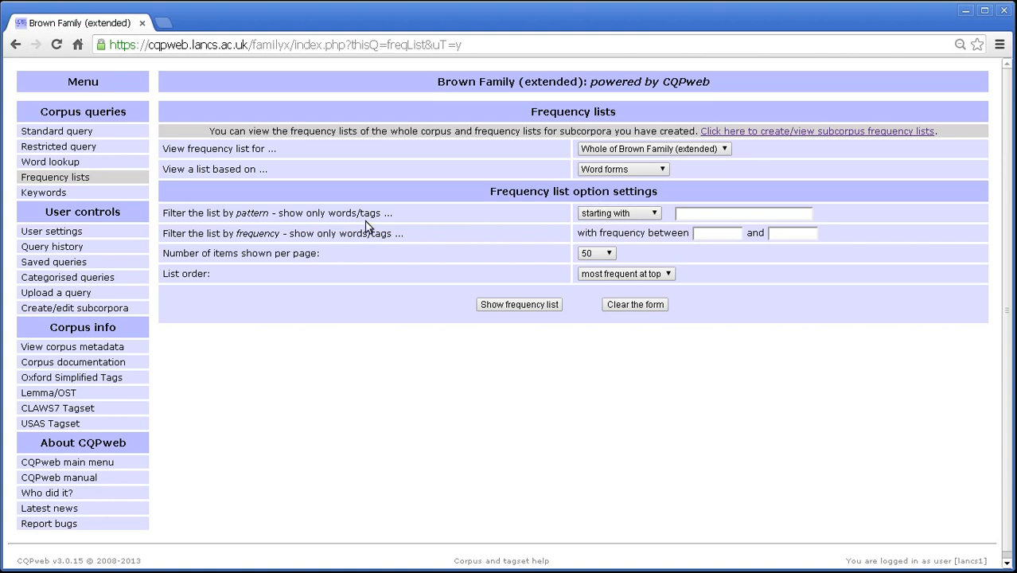
mouse_move(633, 245)
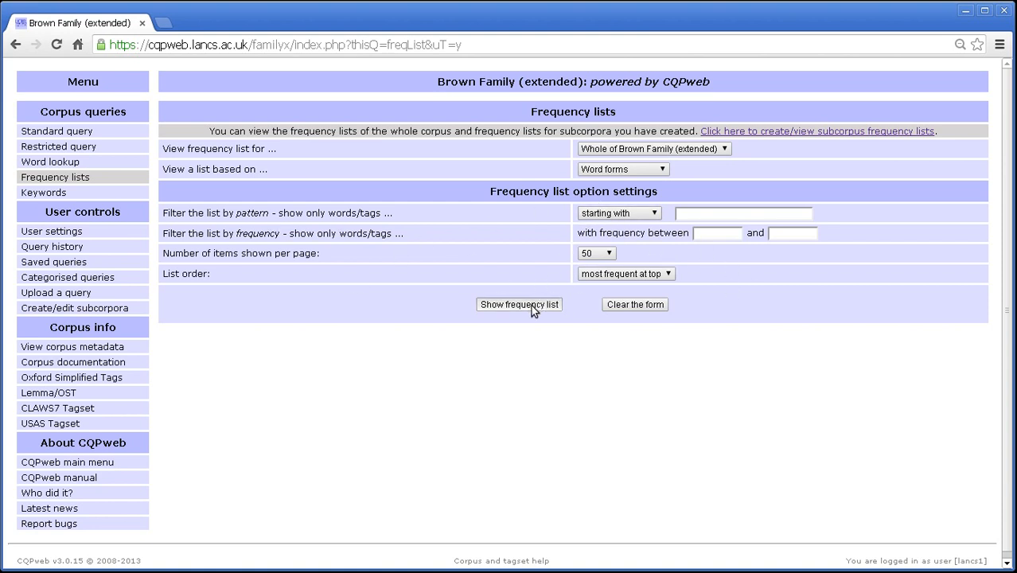
click(519, 303)
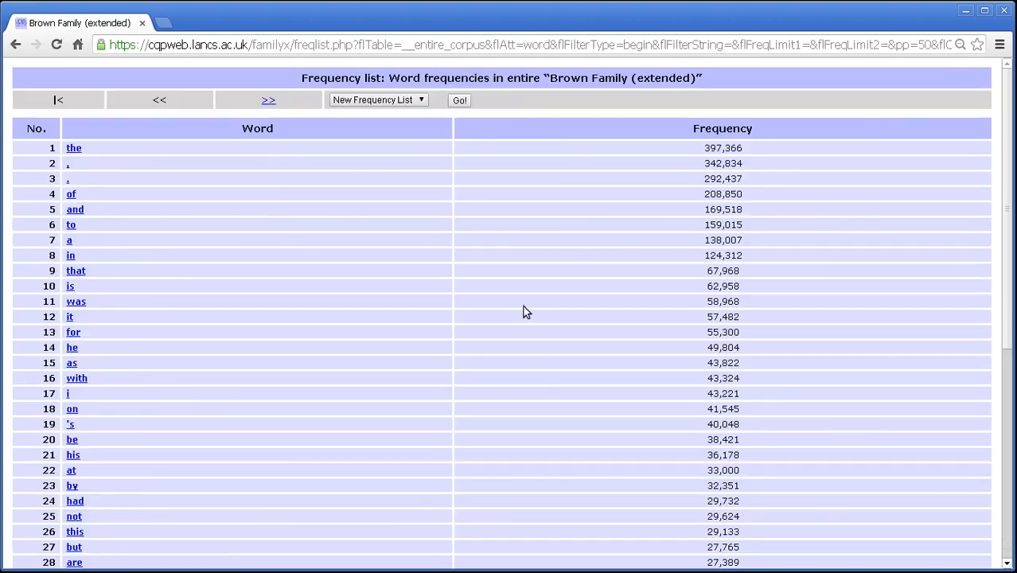
mouse_move(509, 289)
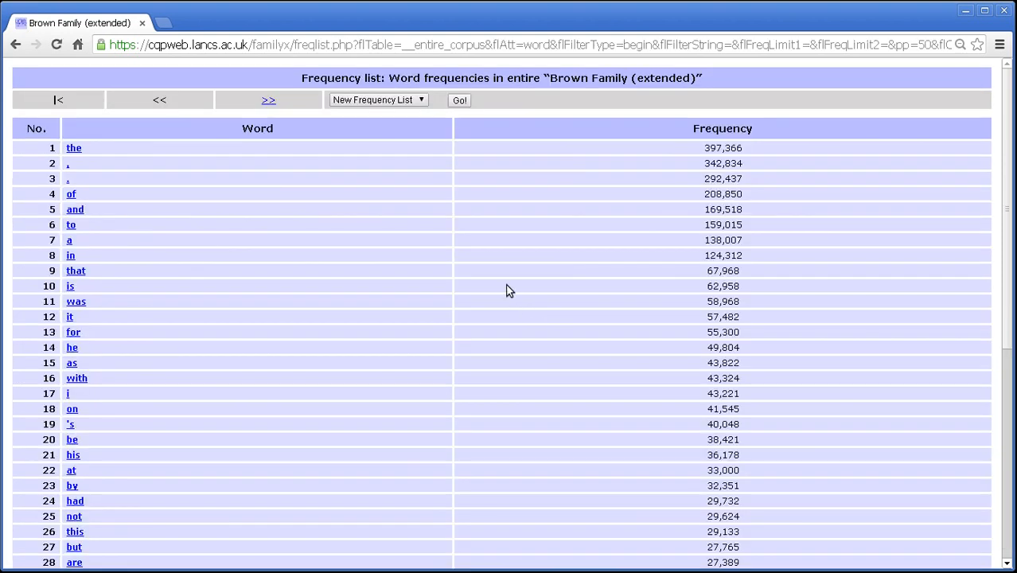
mouse_move(382, 232)
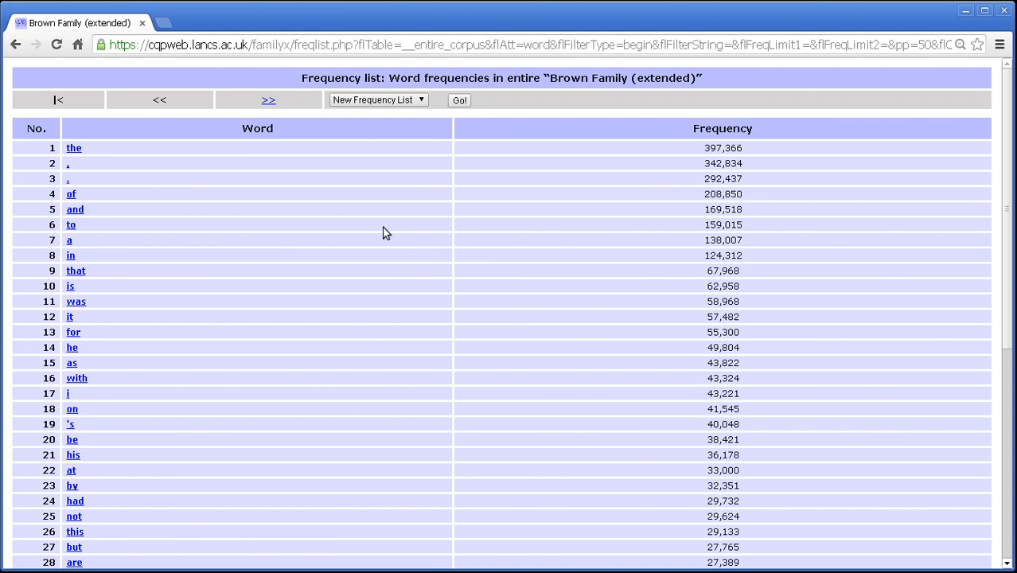
mouse_move(108, 210)
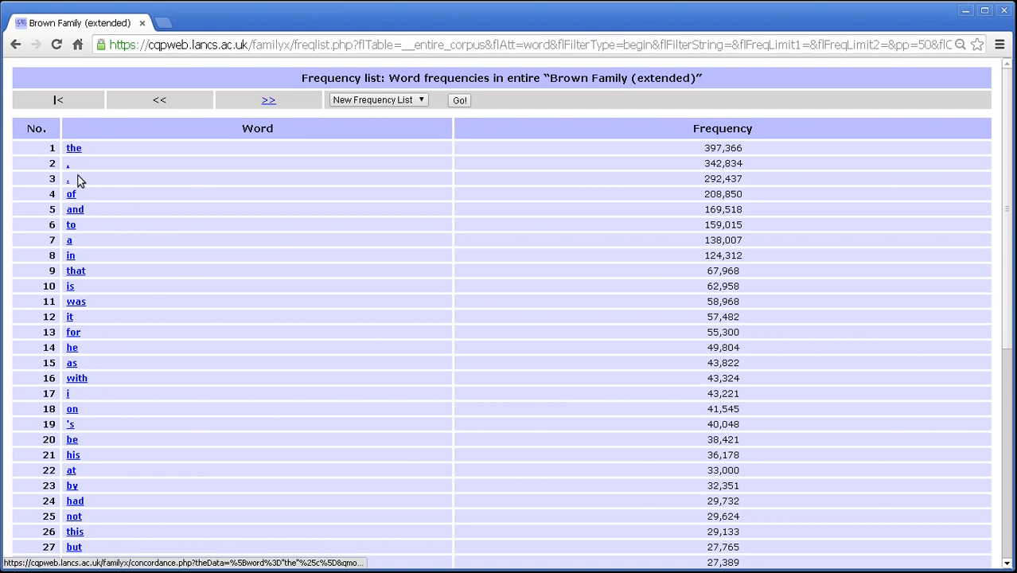
mouse_move(93, 157)
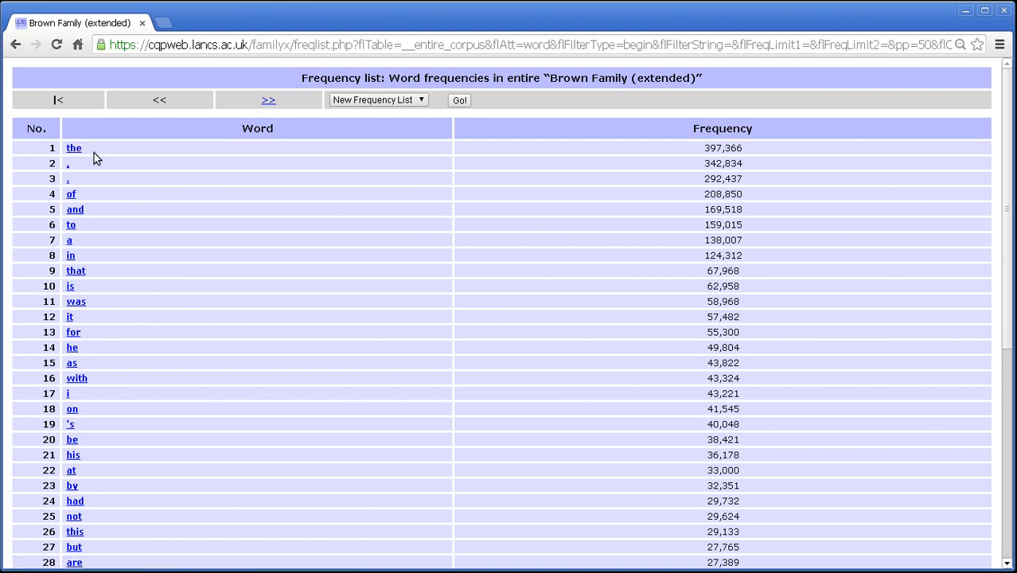
mouse_move(649, 149)
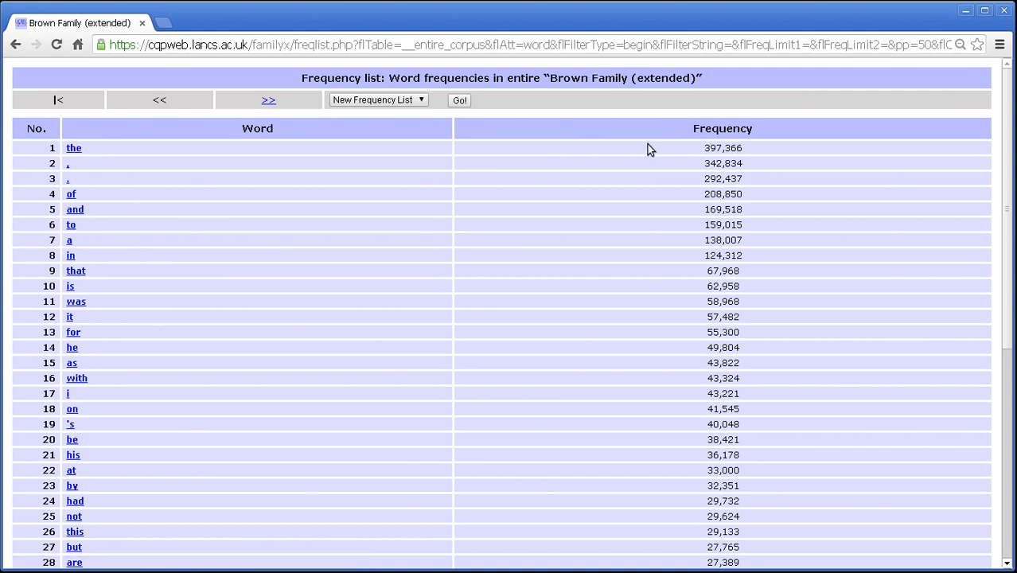
mouse_move(682, 156)
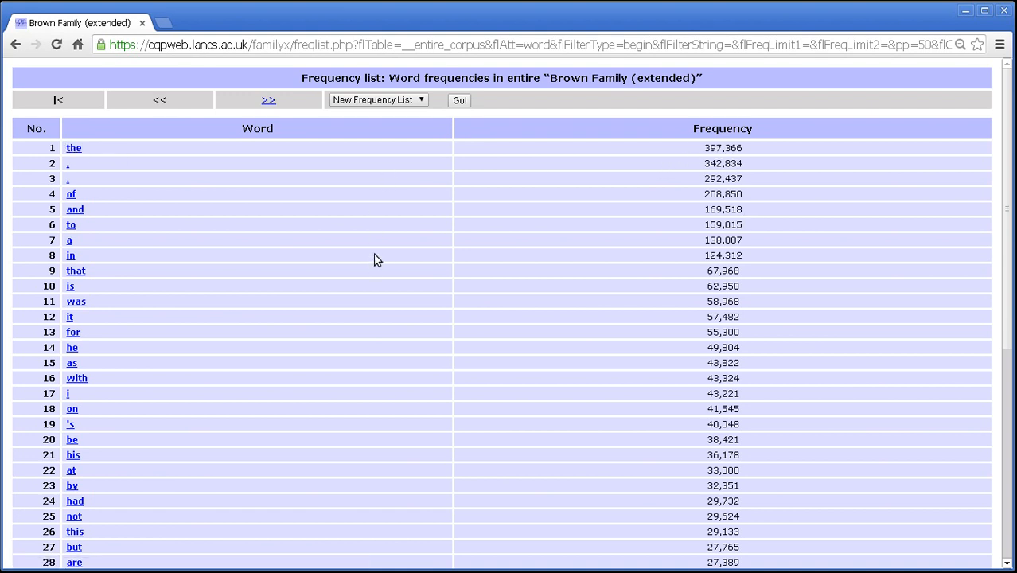
scroll(down, 3)
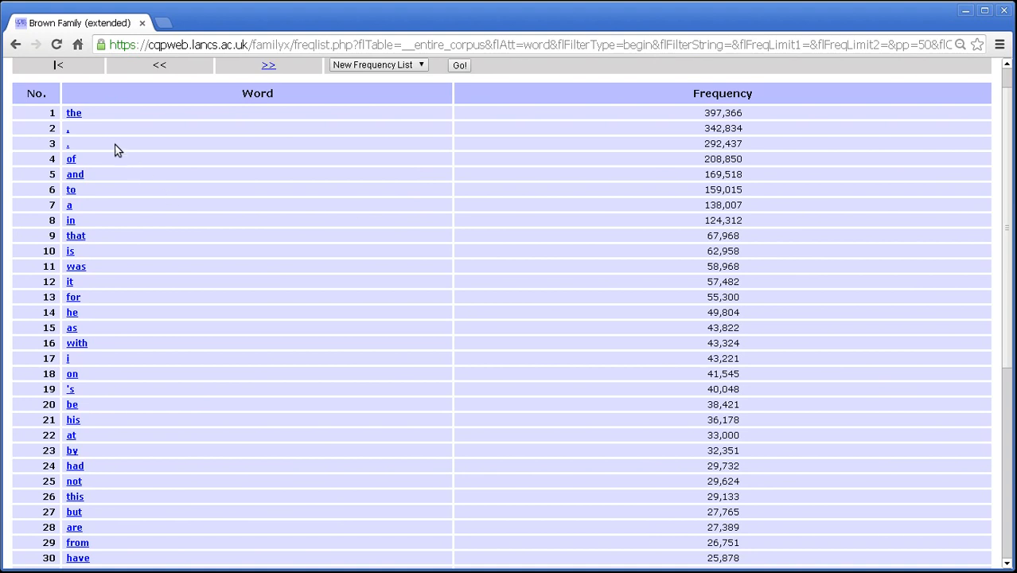
mouse_move(92, 179)
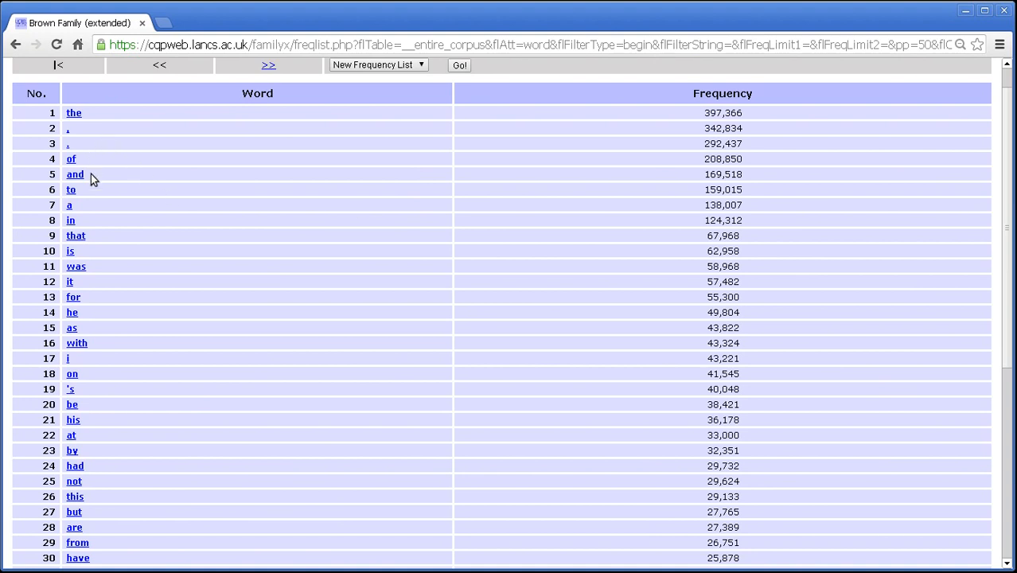
mouse_move(124, 242)
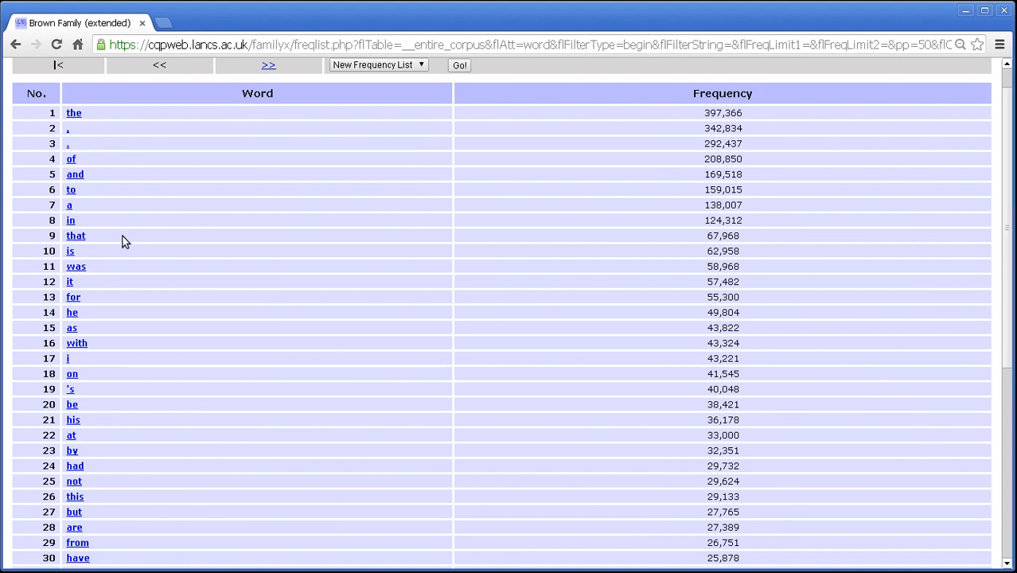
scroll(down, 3)
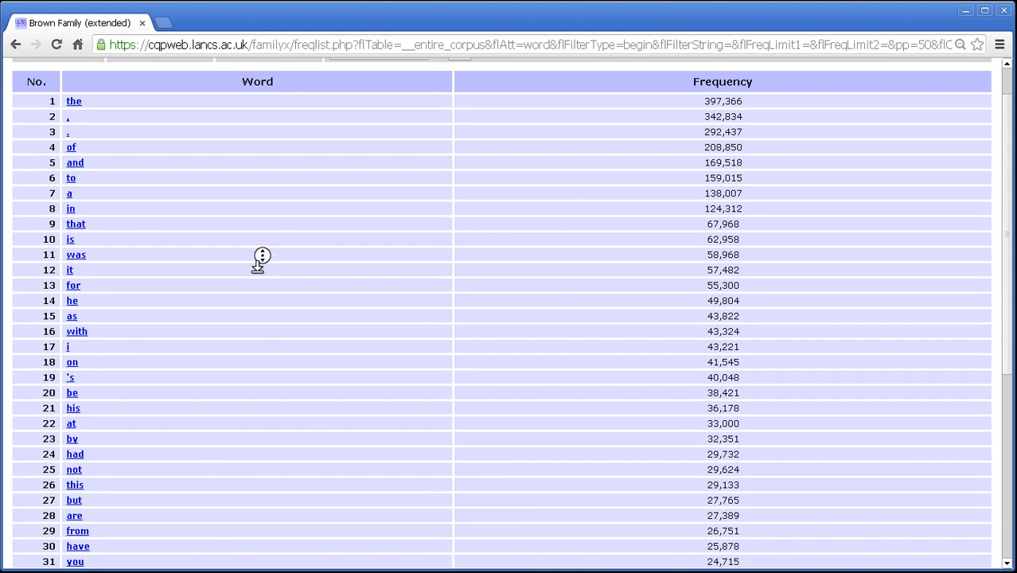
scroll(down, 3)
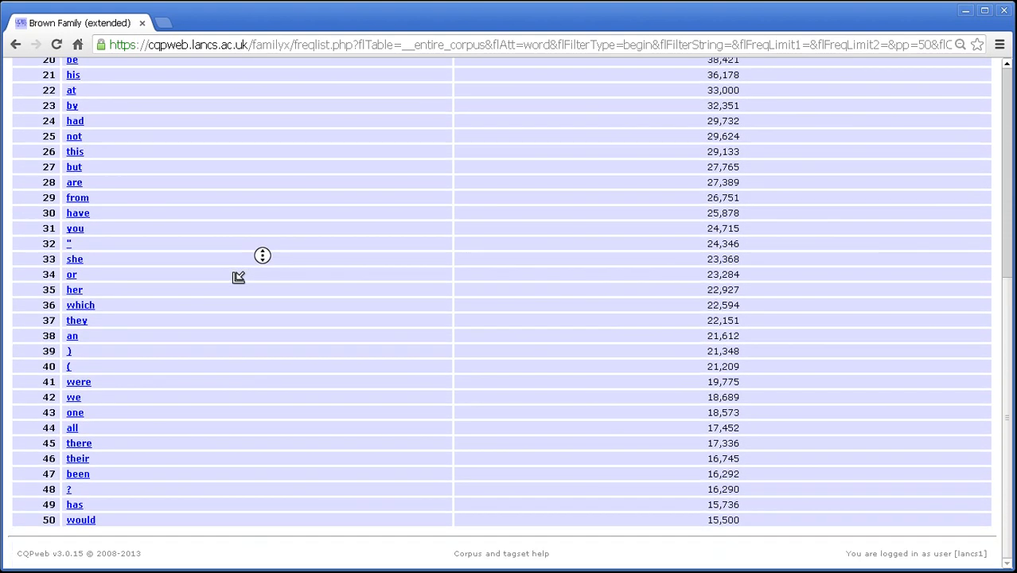
mouse_move(305, 416)
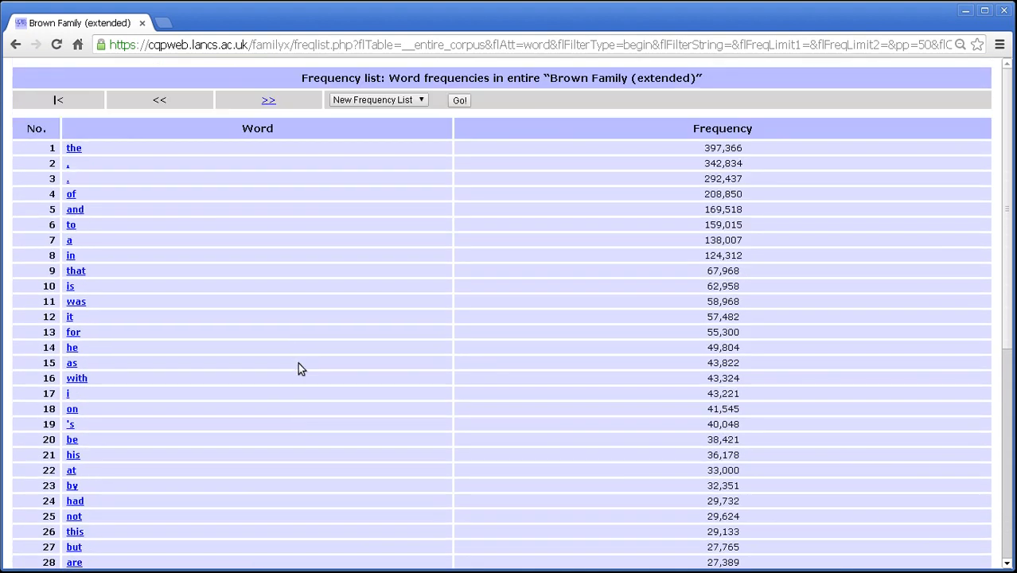
scroll(down, 3)
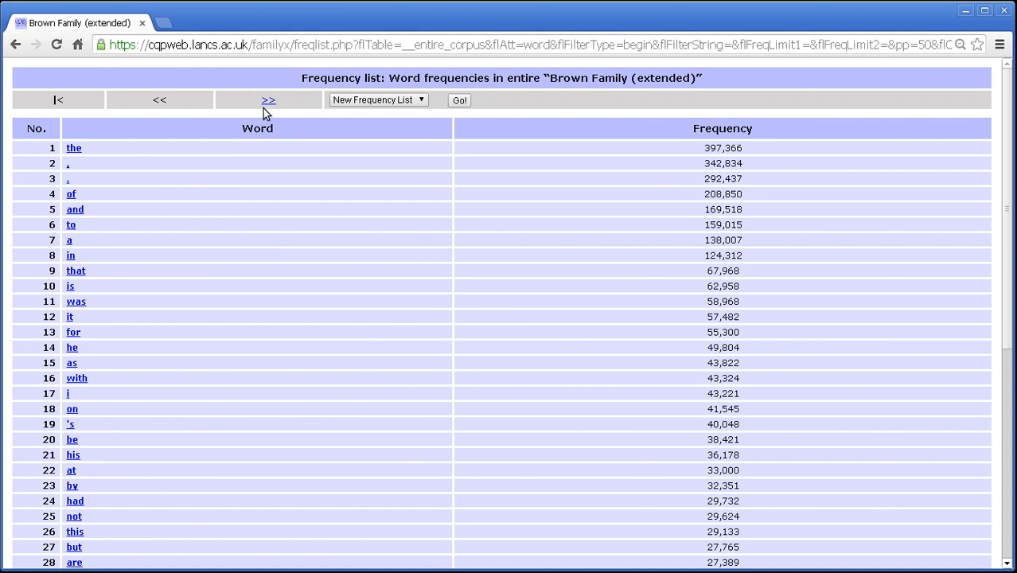
click(267, 99)
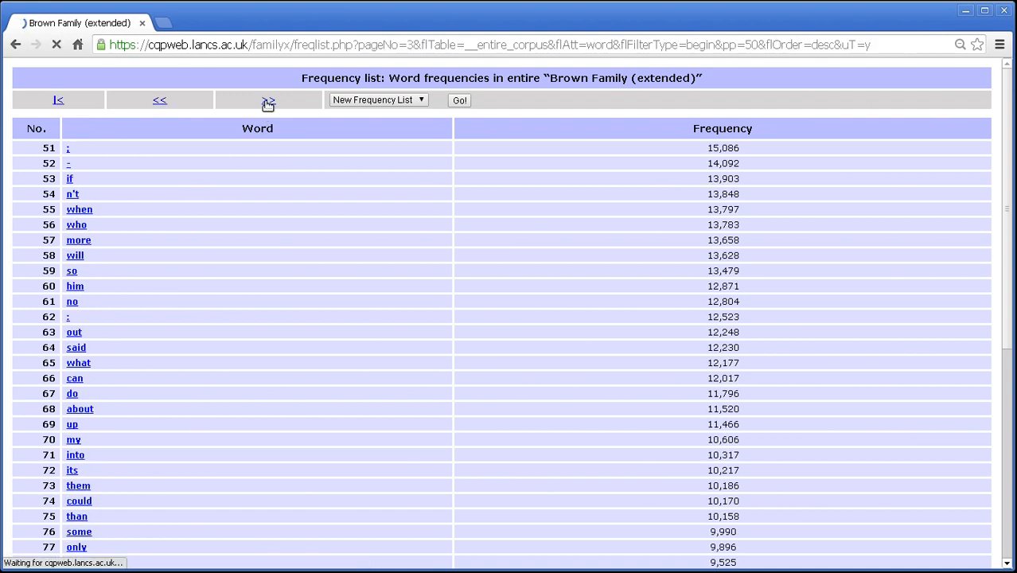
click(267, 99)
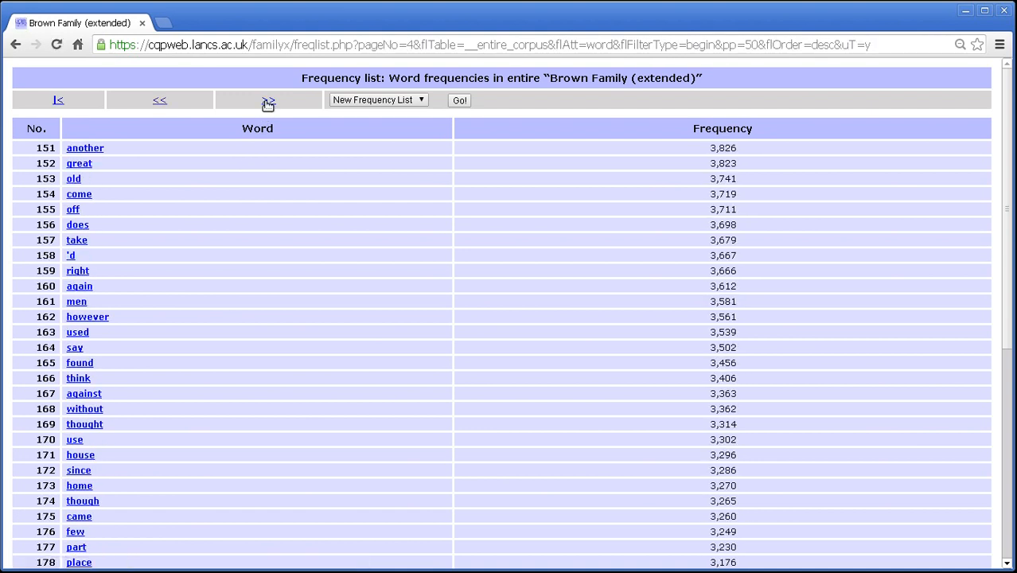
click(267, 99)
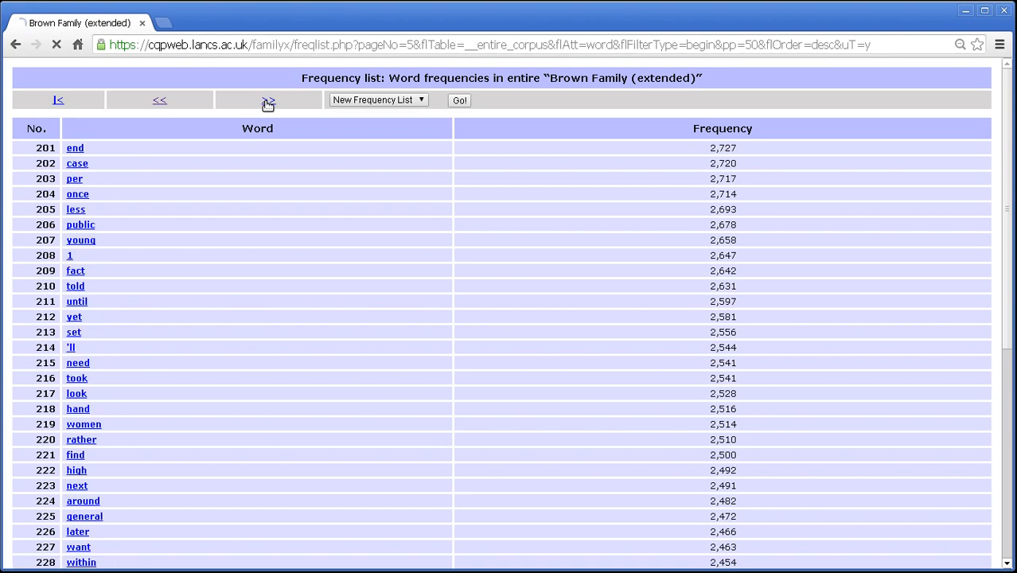
click(268, 98)
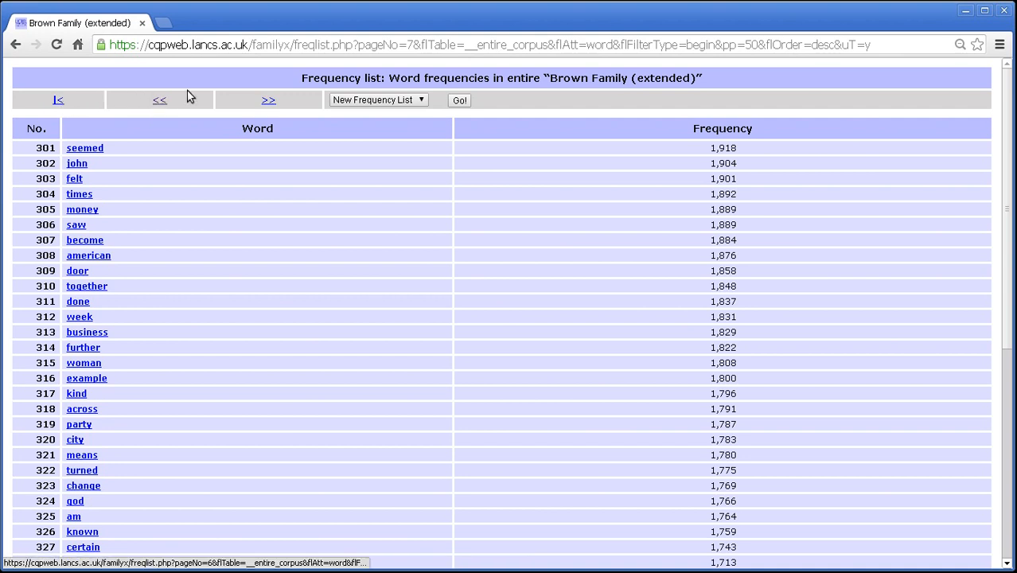
click(57, 99)
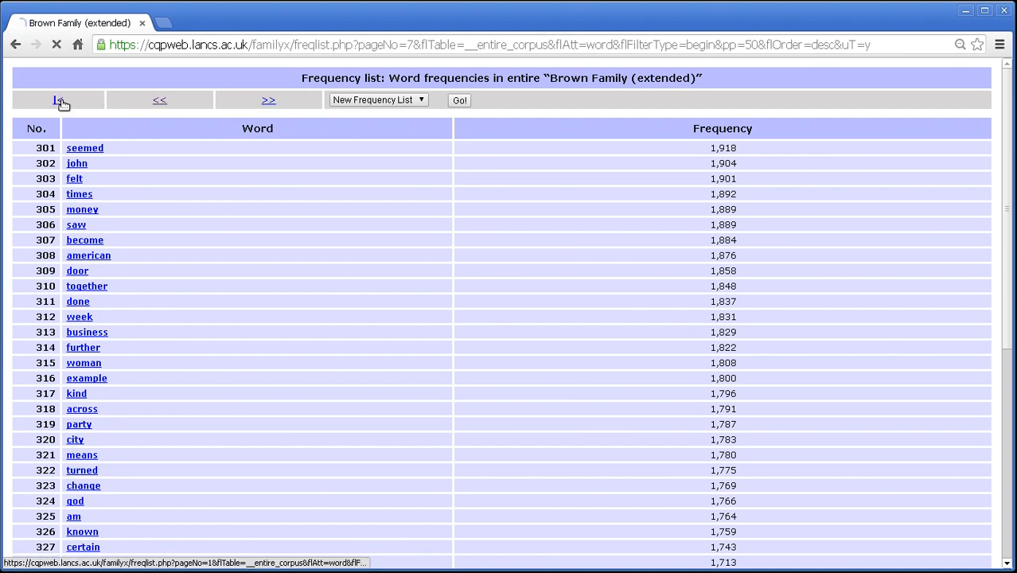
click(57, 99)
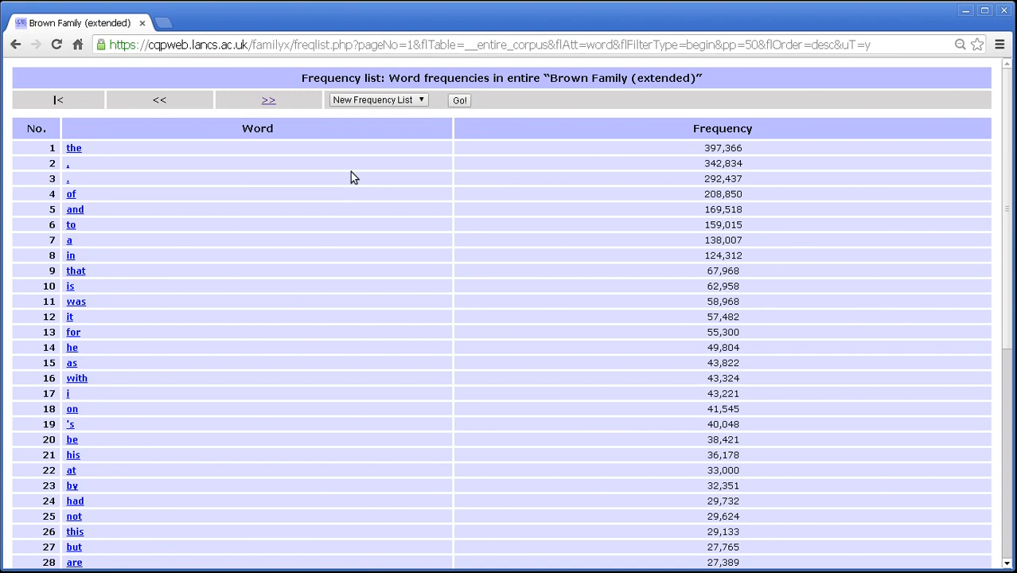
click(378, 99)
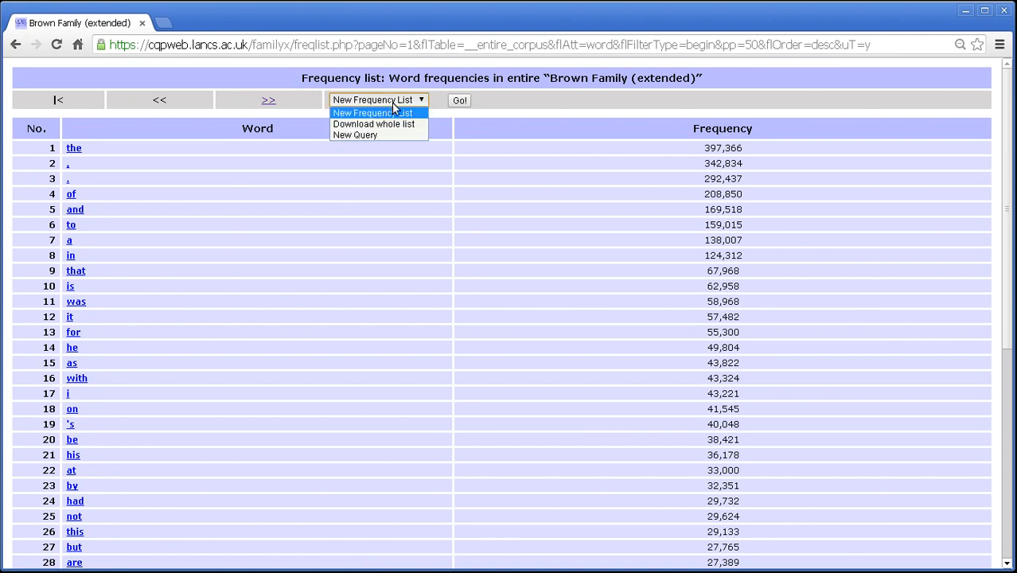
mouse_move(374, 119)
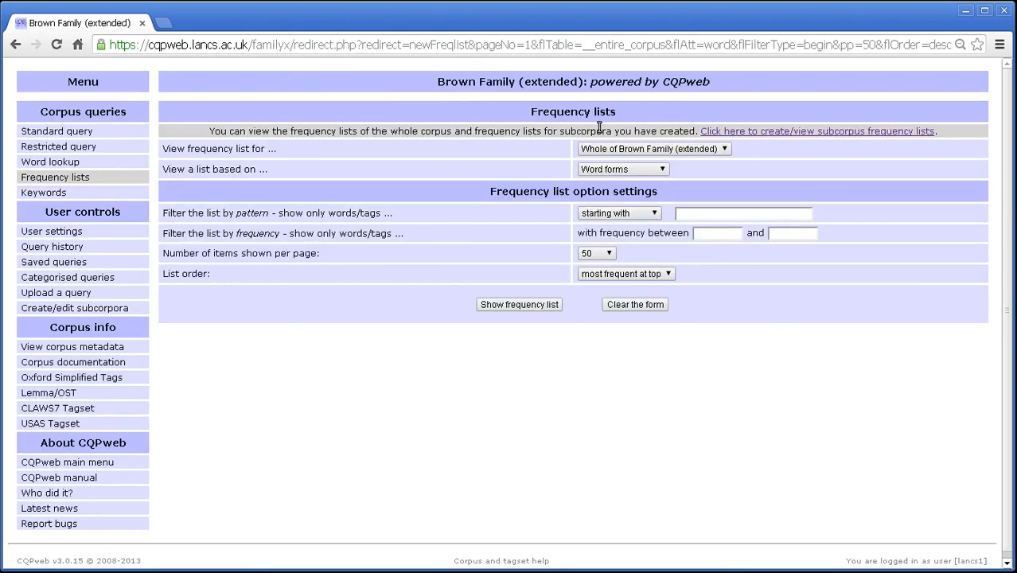
click(518, 304)
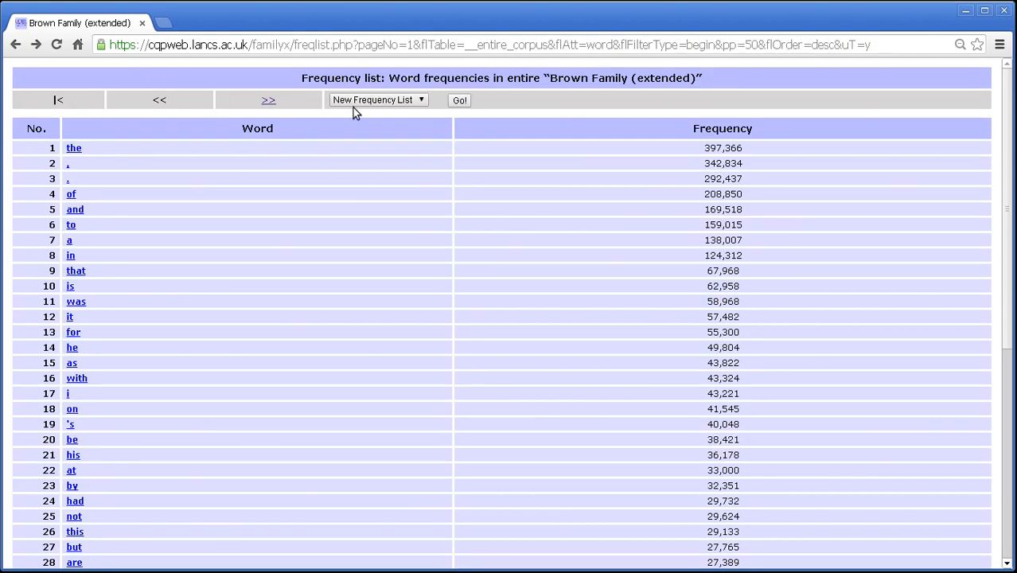
click(379, 99)
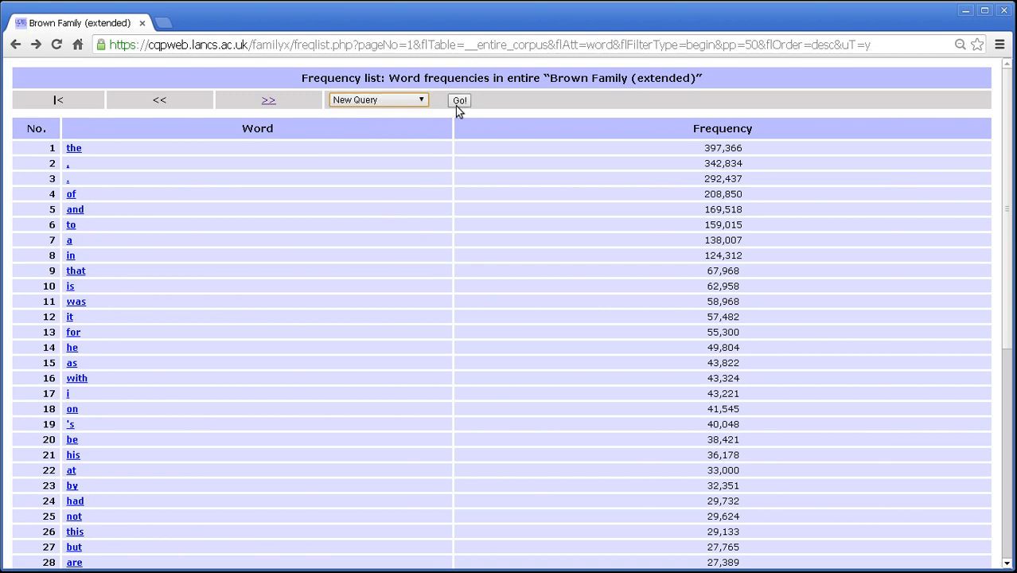
click(459, 99)
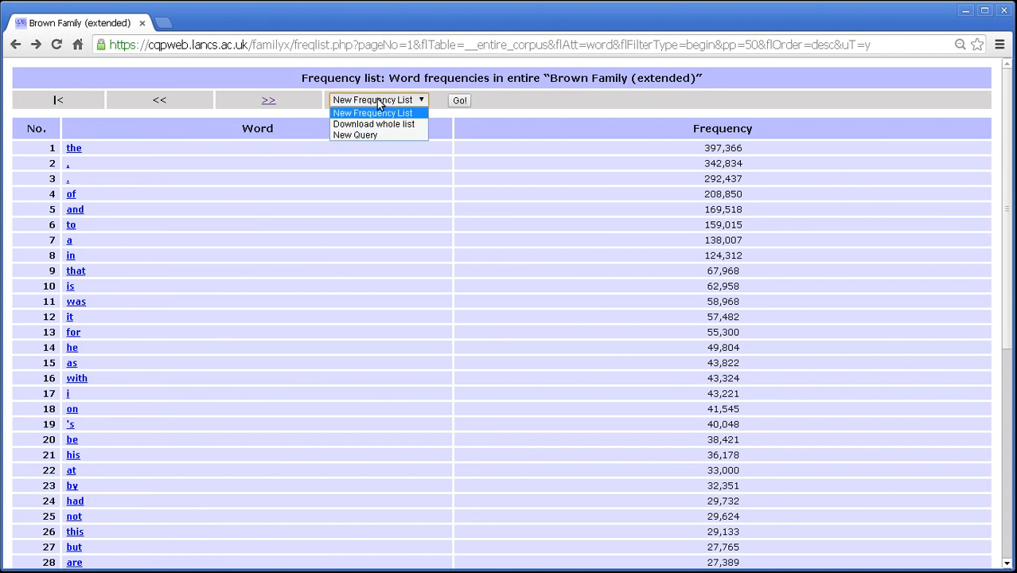
Step: Download the whole list via Go! and open the resulting frequency_list.txt from the download bar
click(374, 124)
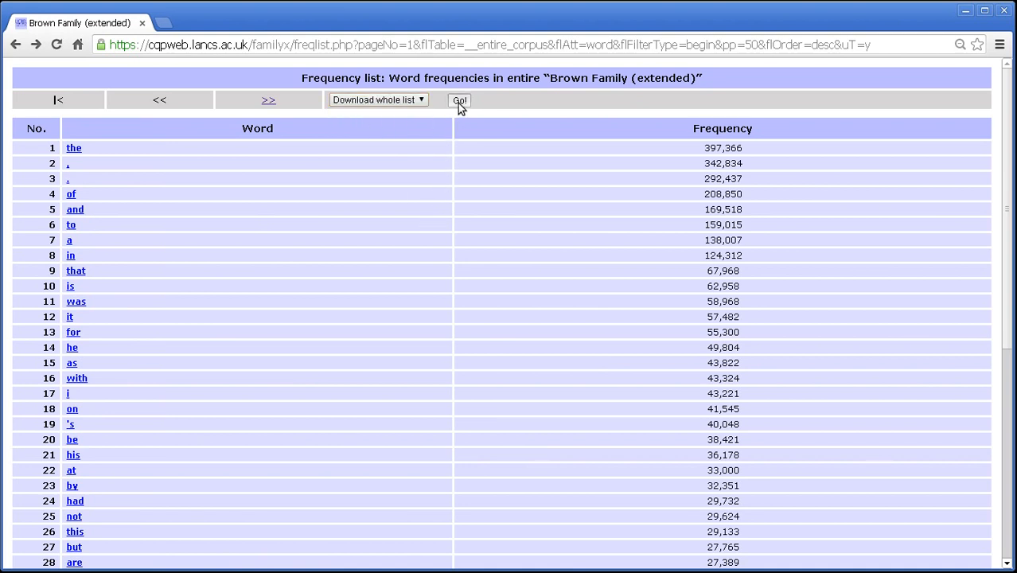
click(458, 98)
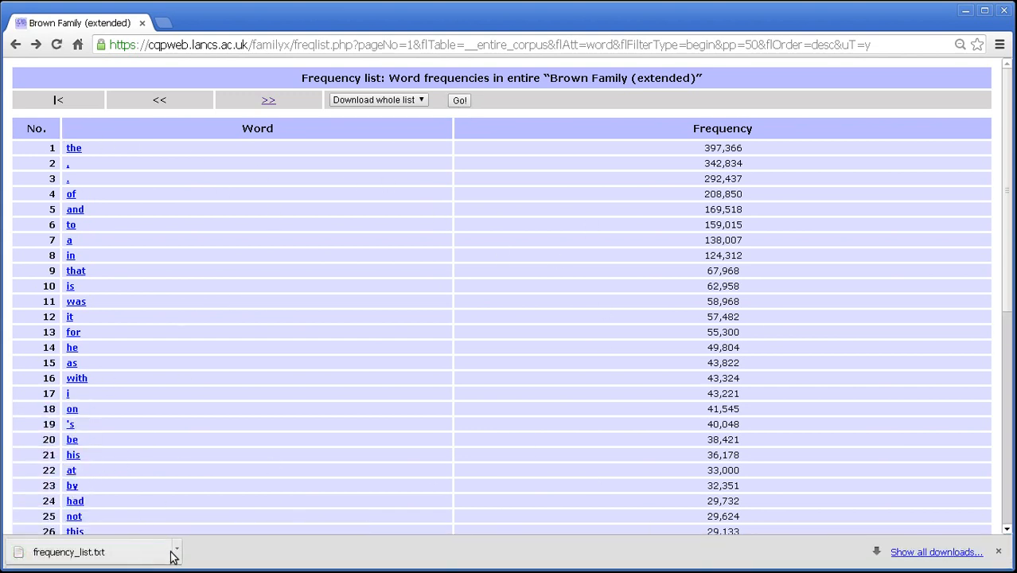
click(70, 550)
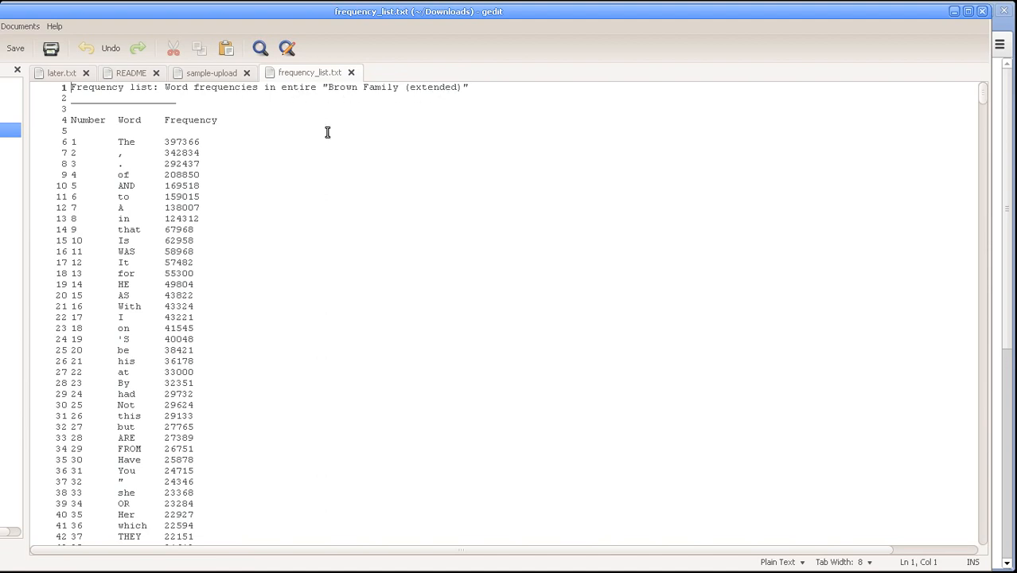
Step: Highlight the Number column heading on line 4 of frequency_list.txt
double_click(87, 119)
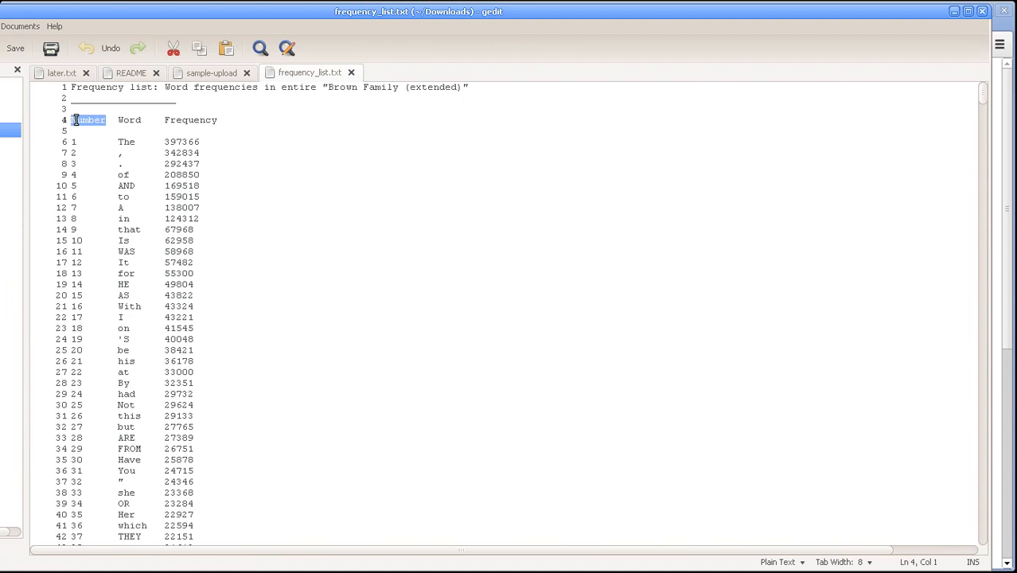
double_click(88, 119)
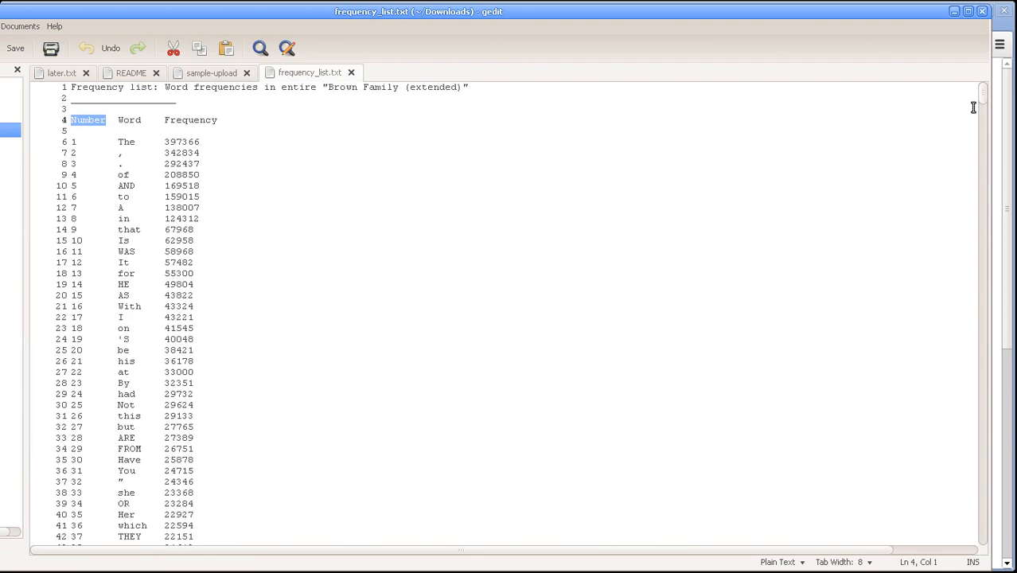
Step: Scroll frequency_list.txt down to its last line with the Total of 6897517
scroll(down, 3)
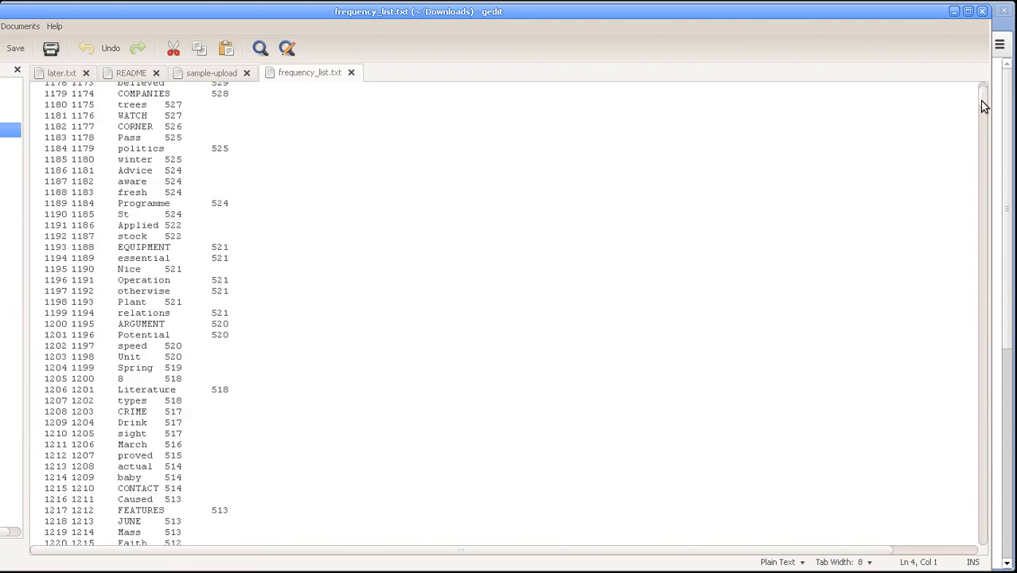
scroll(down, 3)
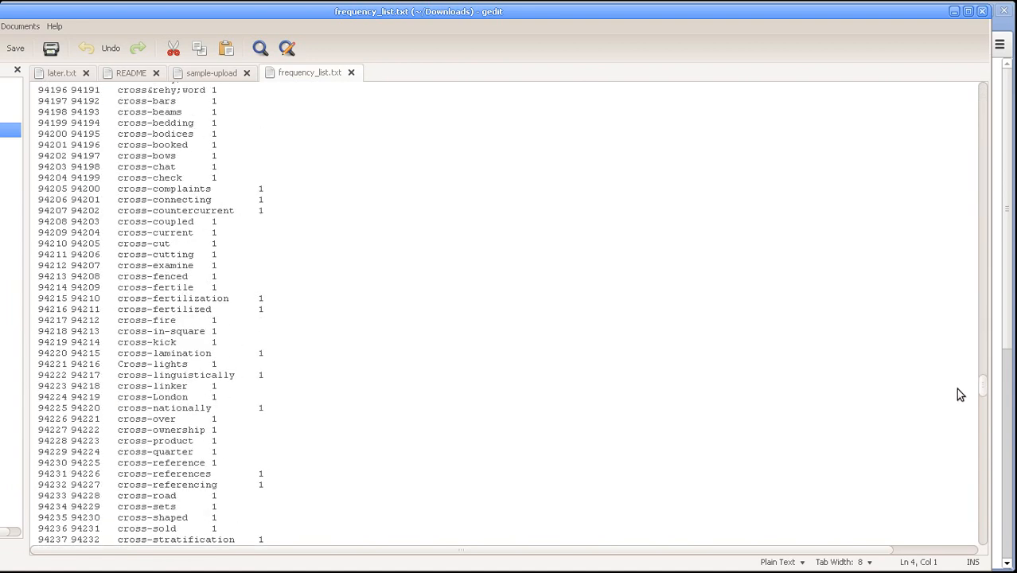
scroll(down, 3)
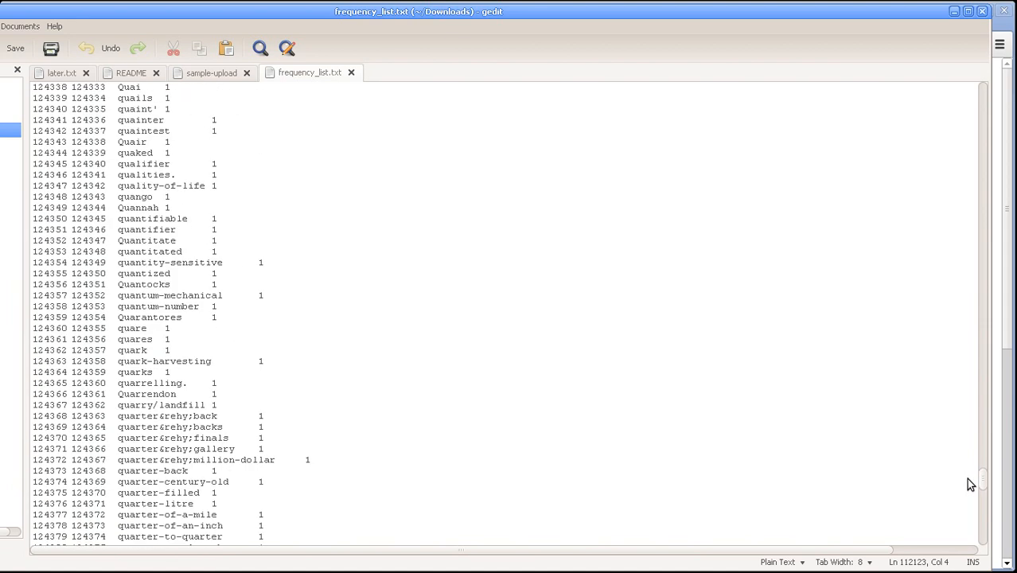
scroll(down, 3)
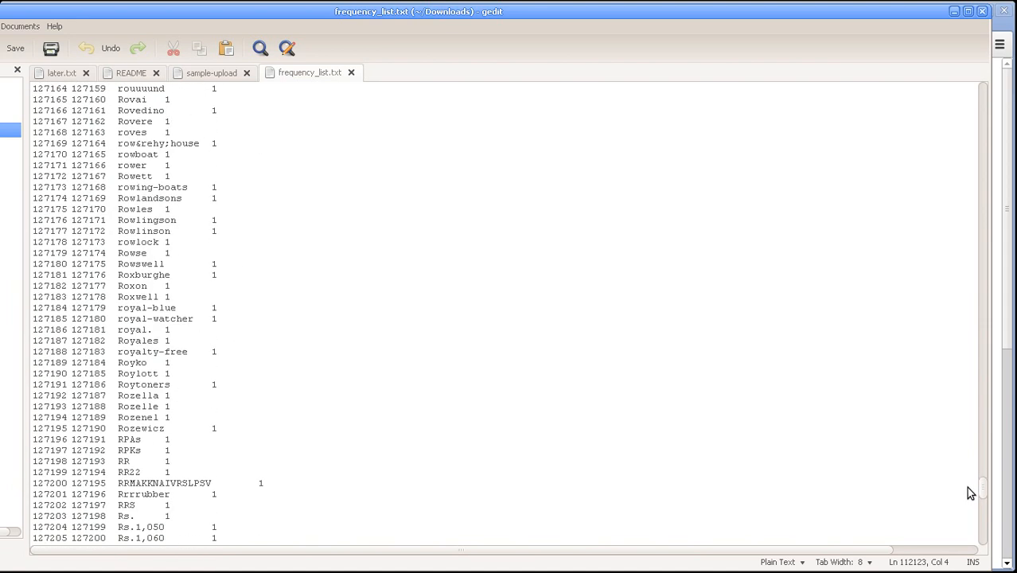
scroll(down, 3)
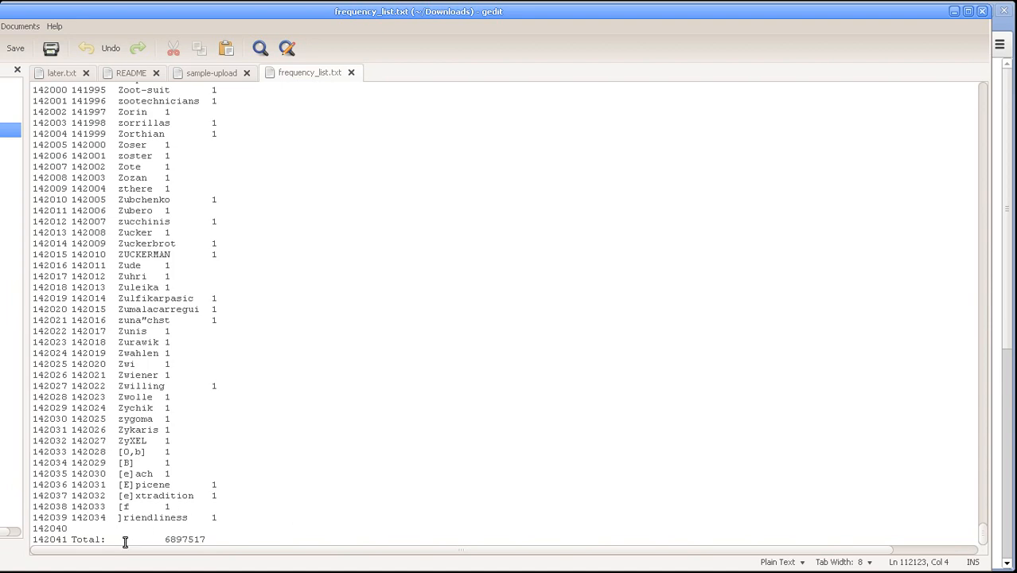
Step: Select the corpus total value 6897517 on row 142,041
triple_click(125, 539)
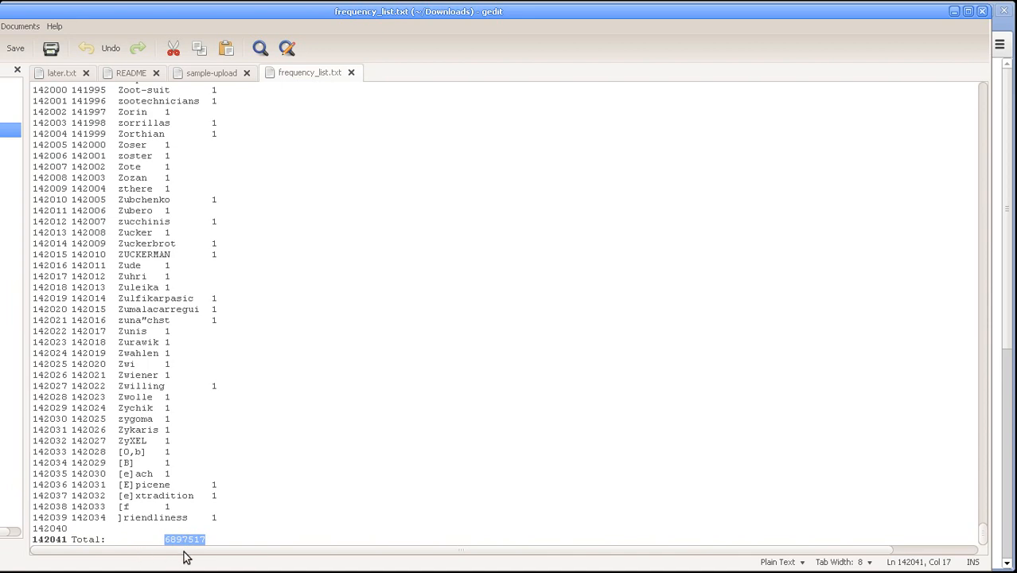
mouse_move(178, 551)
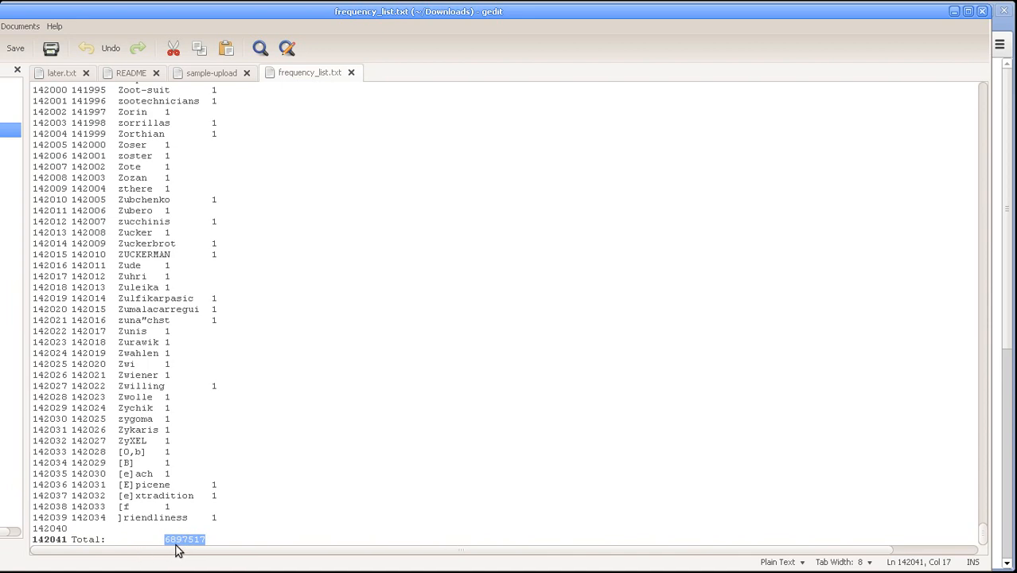
mouse_move(197, 550)
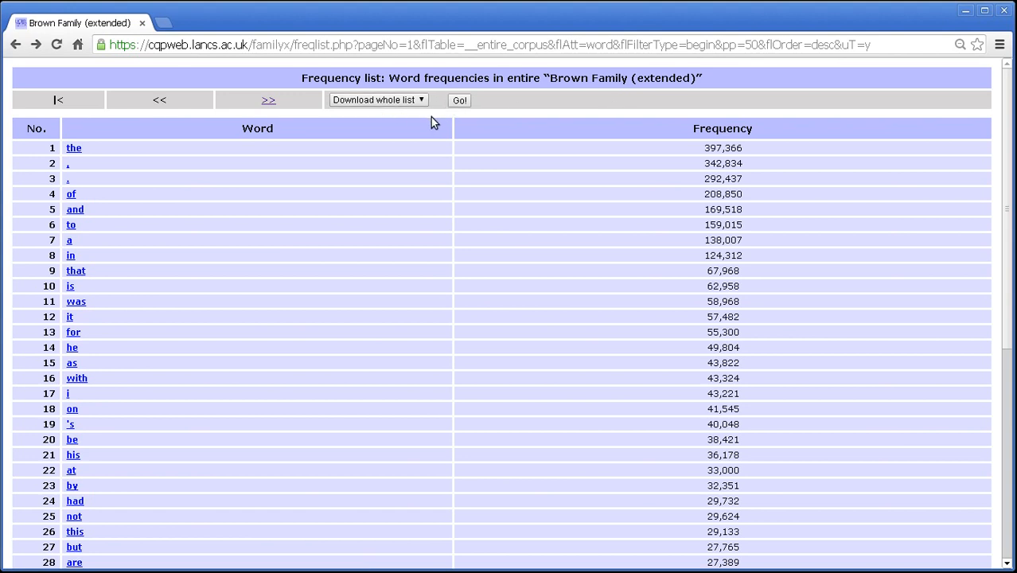
Step: Choose 'New Frequency List' from the results dropdown to get back to the options form
click(379, 99)
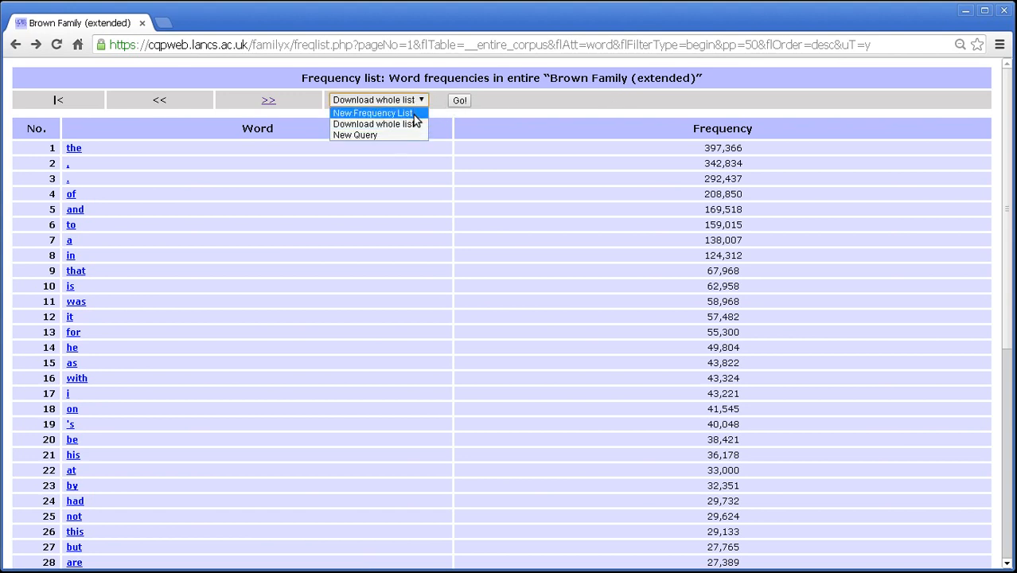
click(373, 111)
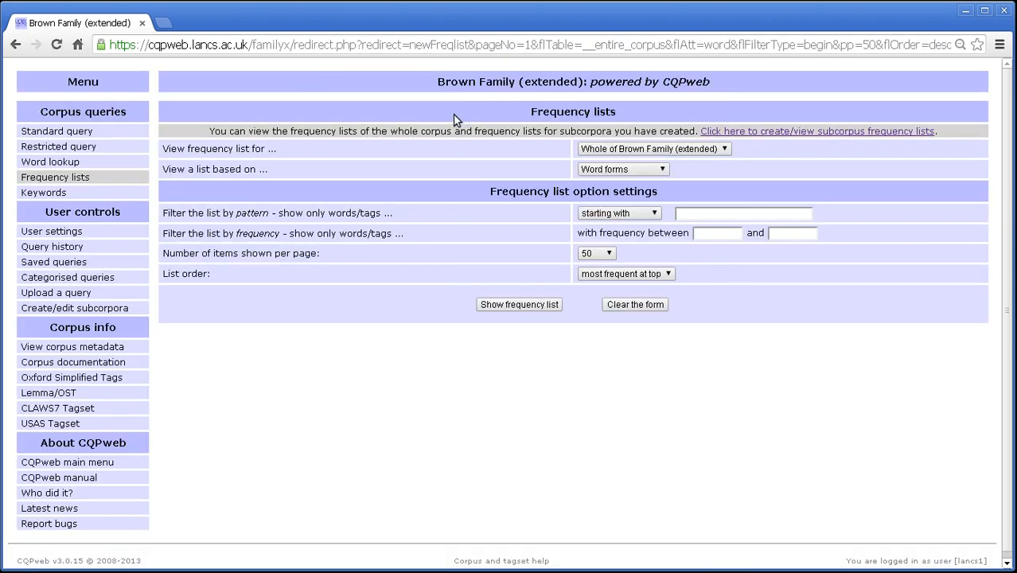
mouse_move(449, 305)
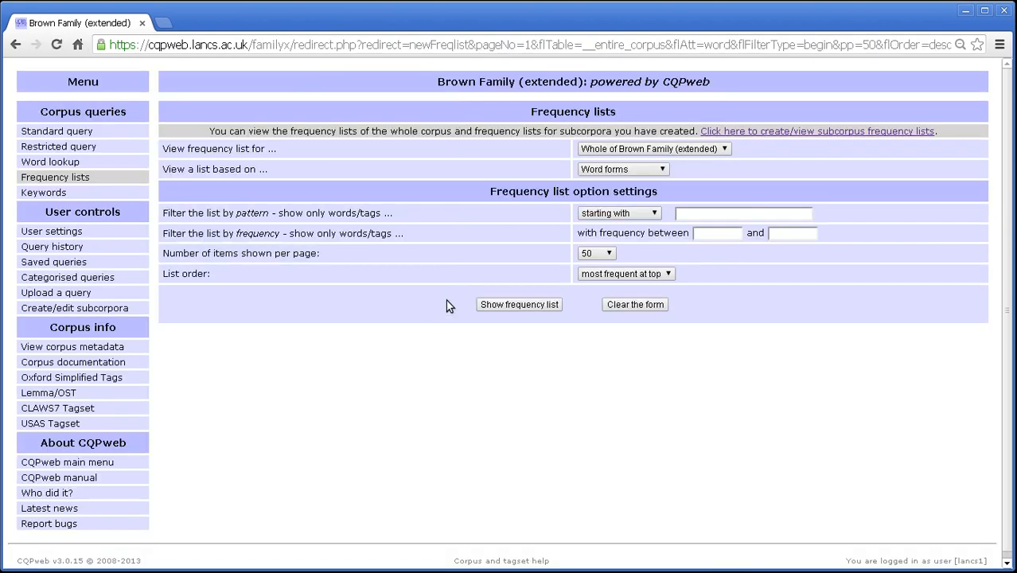
triple_click(214, 169)
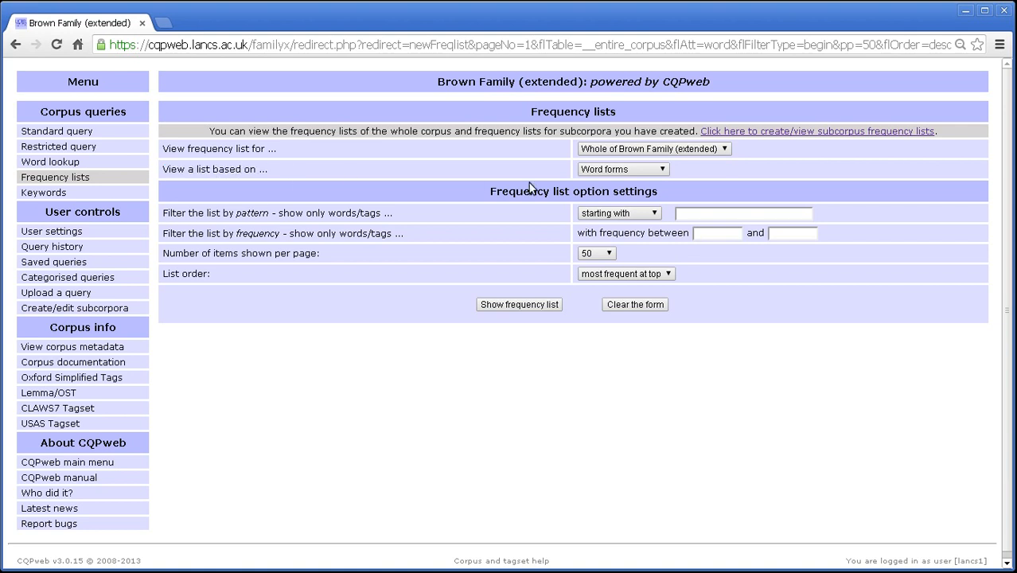
mouse_move(526, 183)
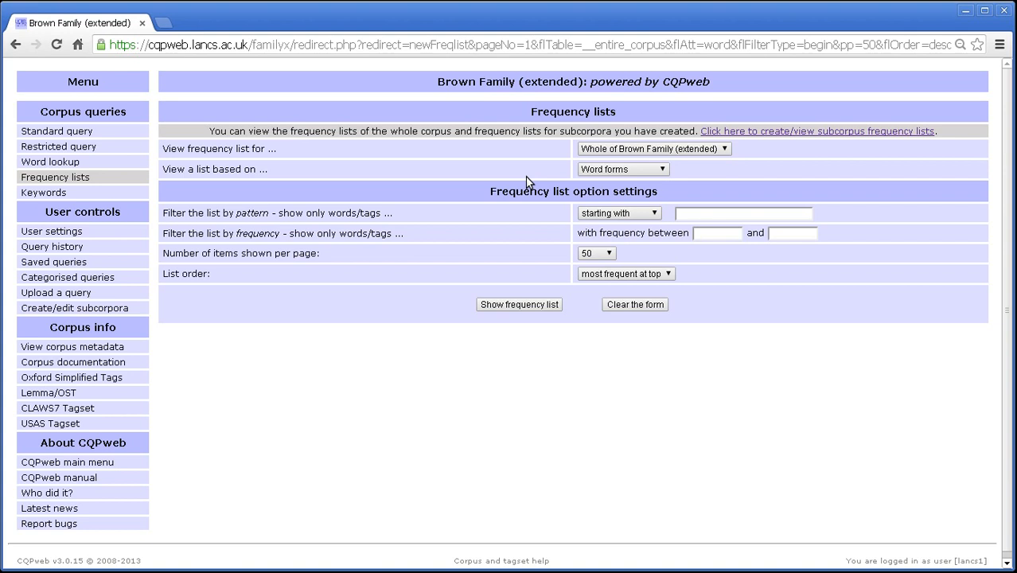
mouse_move(528, 183)
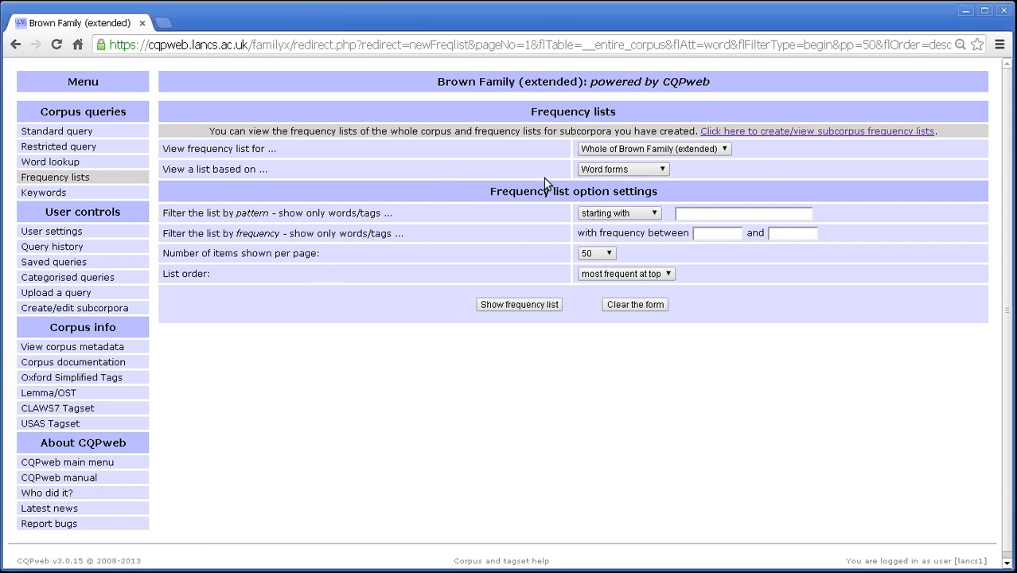
mouse_move(566, 163)
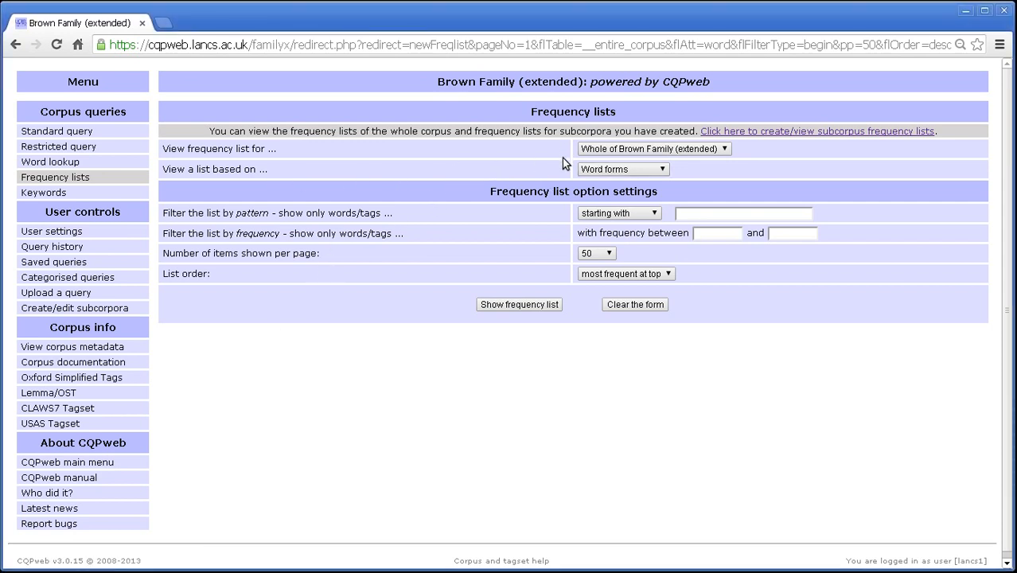
mouse_move(443, 254)
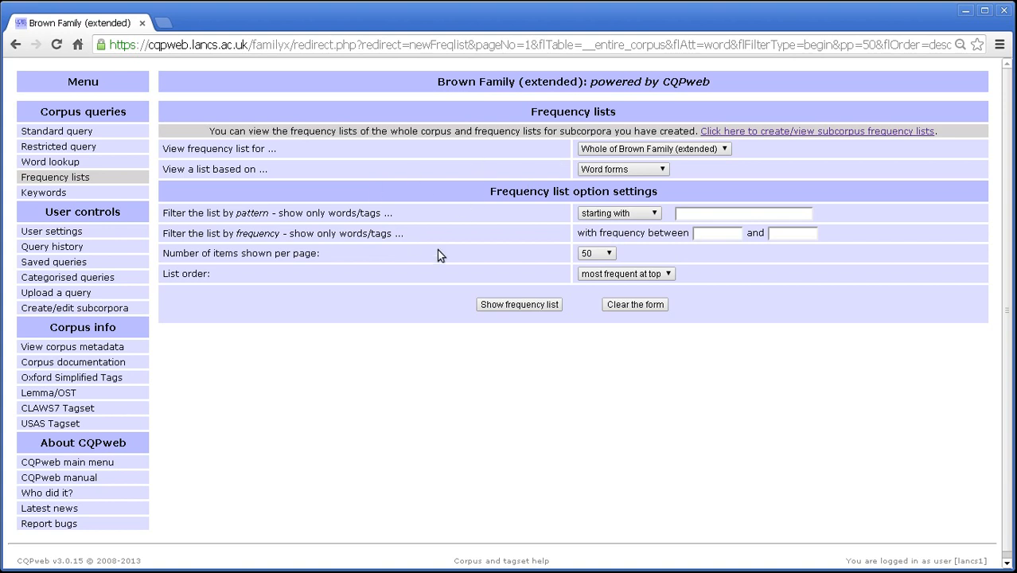
mouse_move(496, 188)
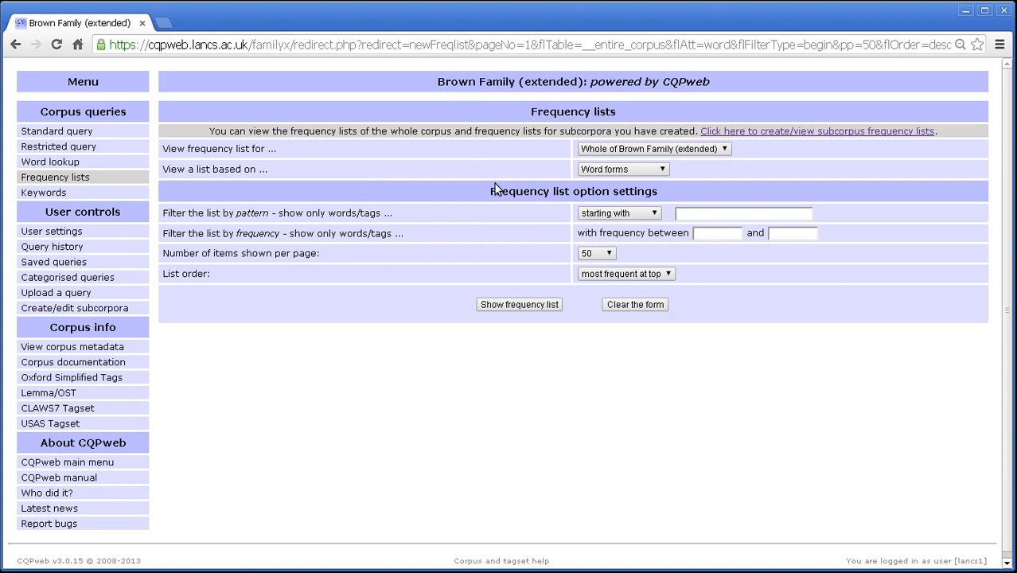
mouse_move(508, 170)
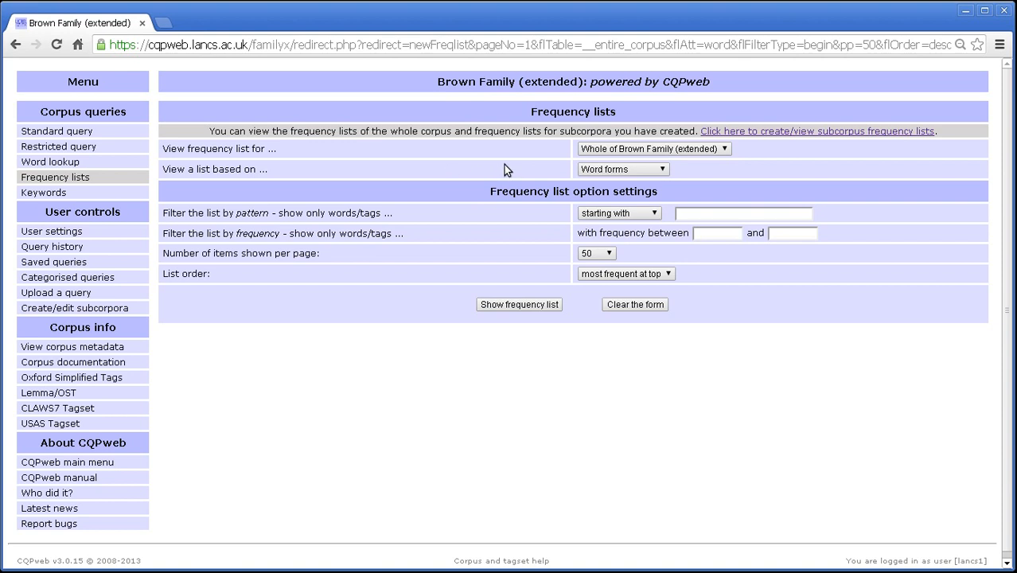
Step: Set 'View a list based on' to Part-of-speech tag
click(624, 169)
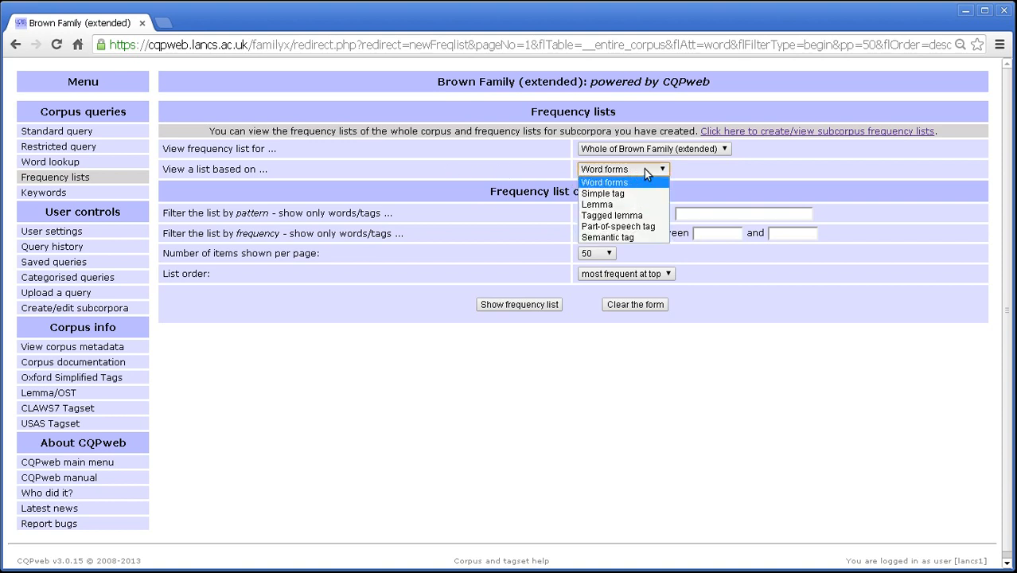
mouse_move(624, 194)
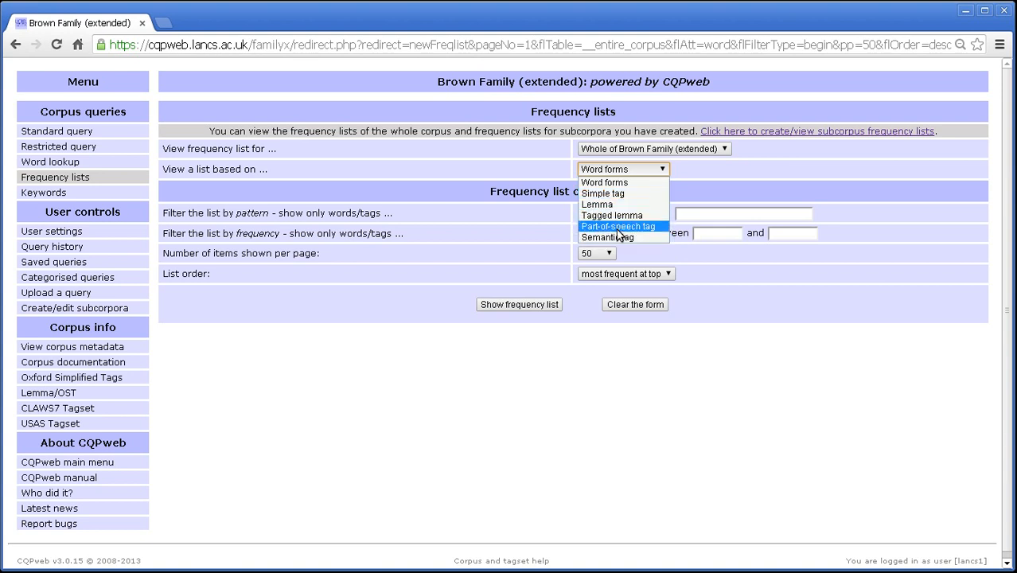
mouse_move(618, 230)
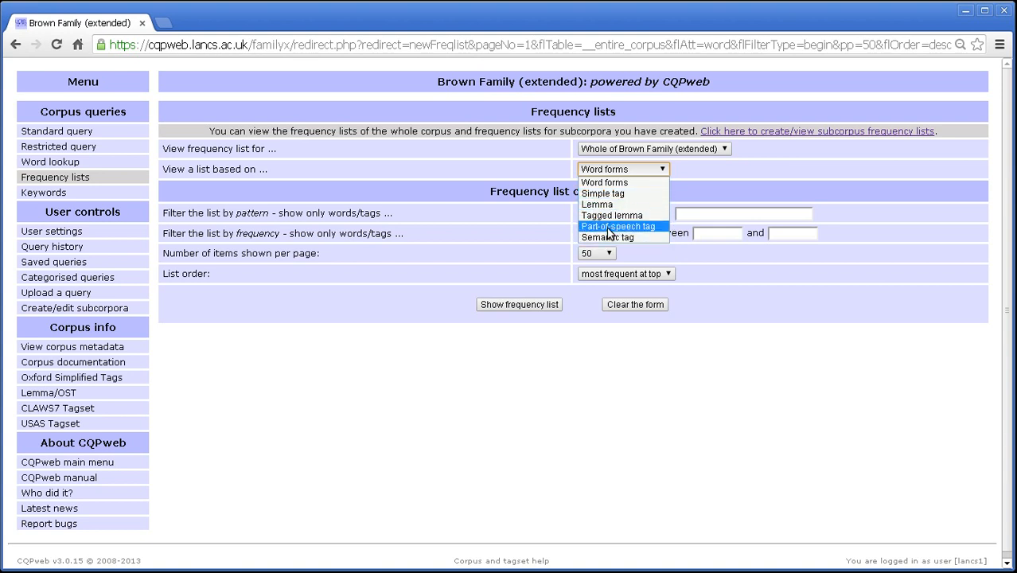
mouse_move(613, 203)
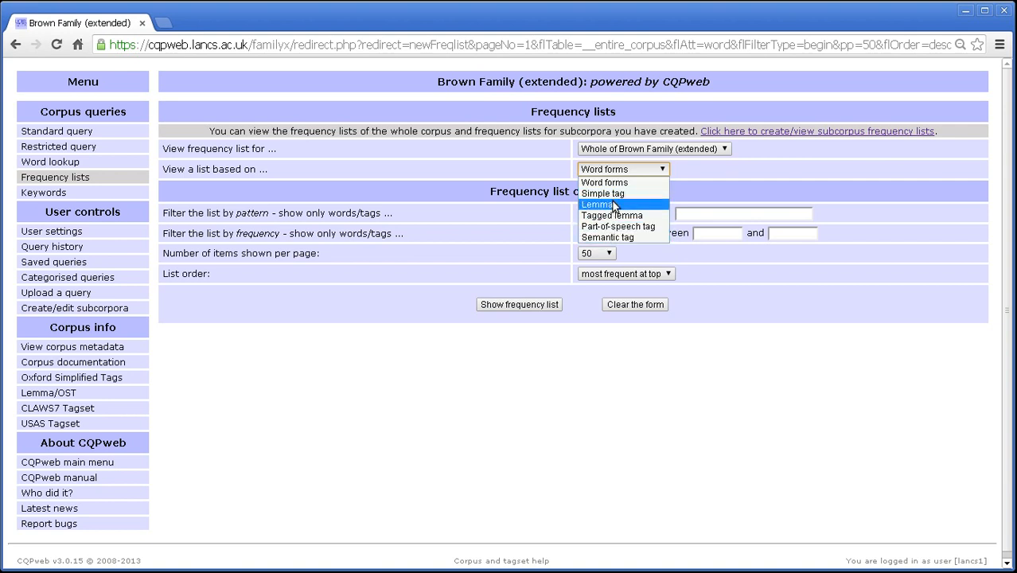
mouse_move(617, 226)
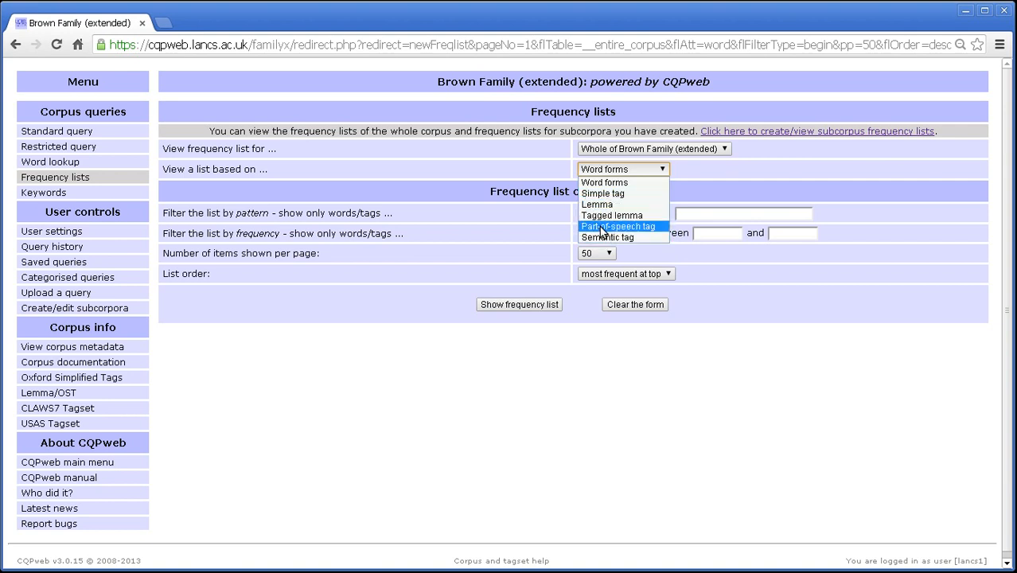
click(617, 226)
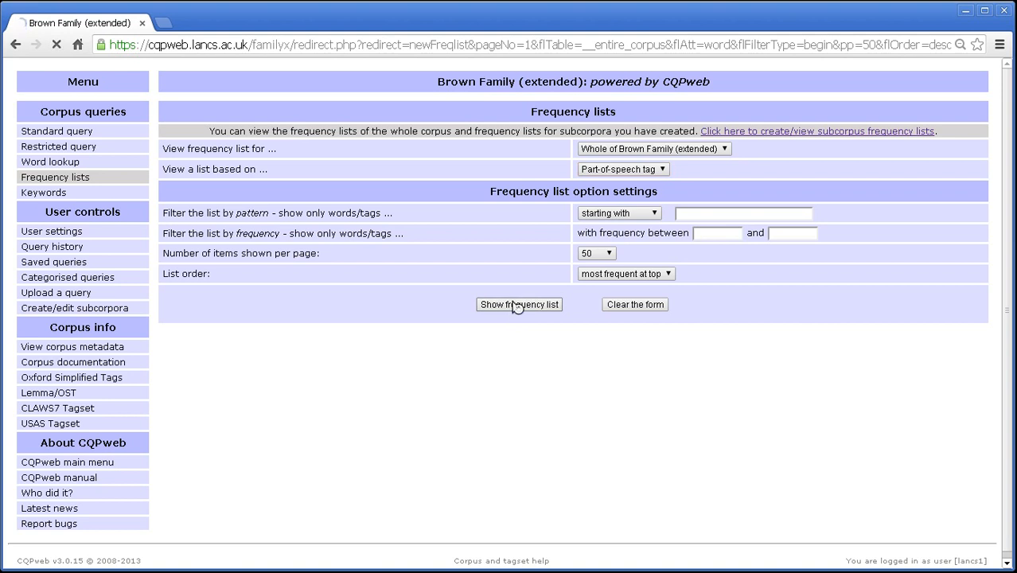
Step: Generate the part-of-speech tag frequency list, headed by NN1 with 921,757
click(519, 304)
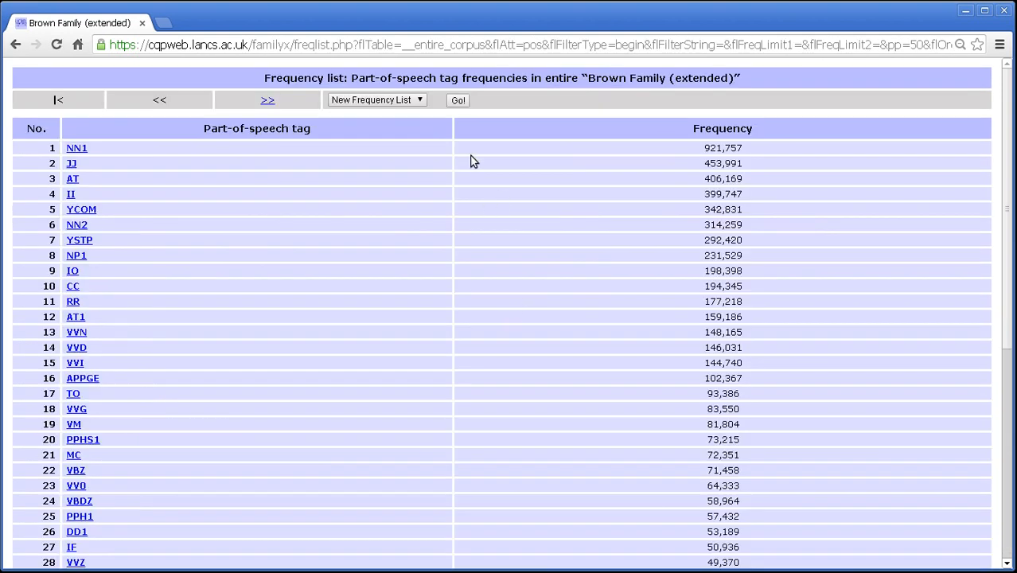
mouse_move(1011, 128)
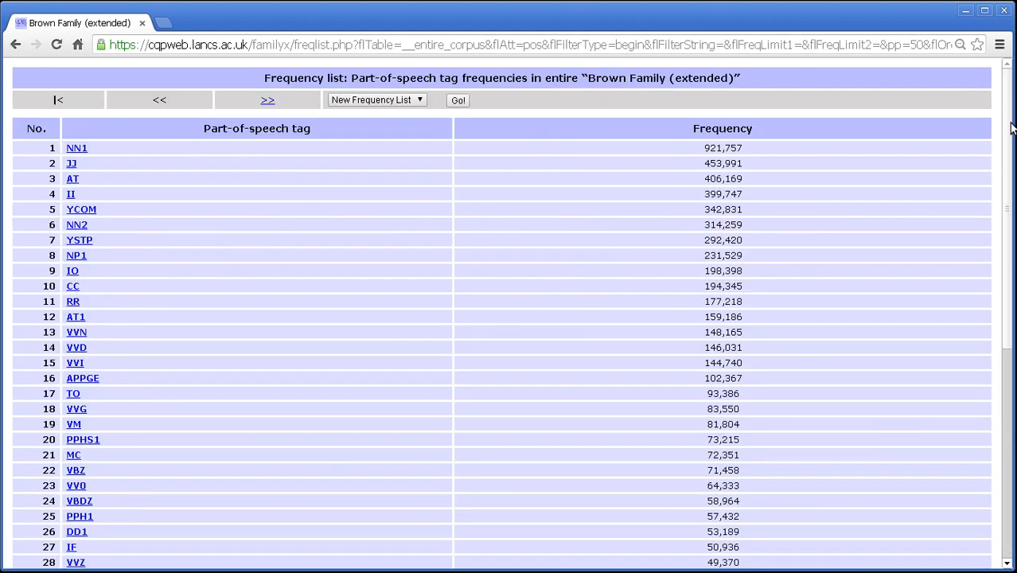
mouse_move(759, 153)
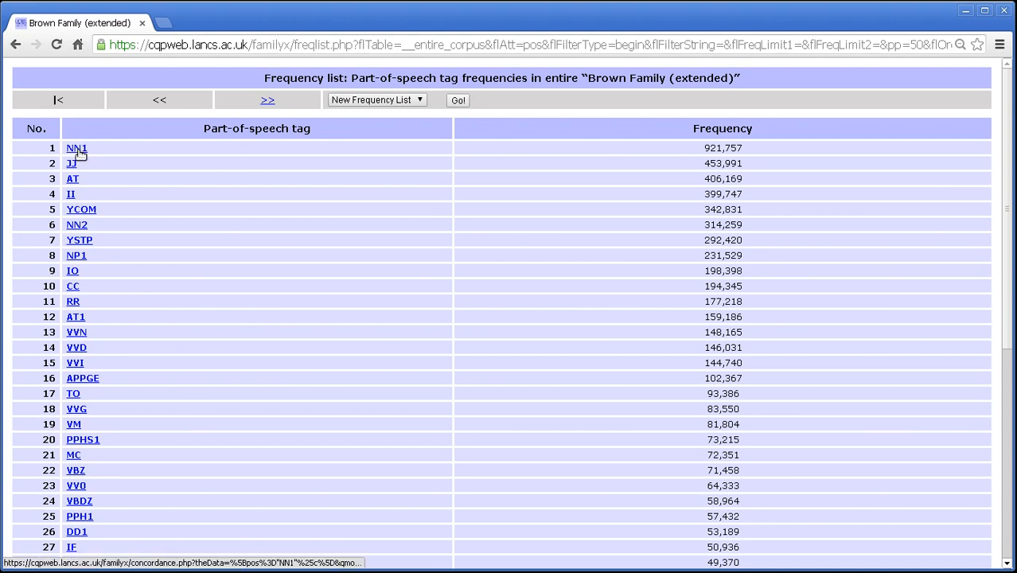
mouse_move(101, 167)
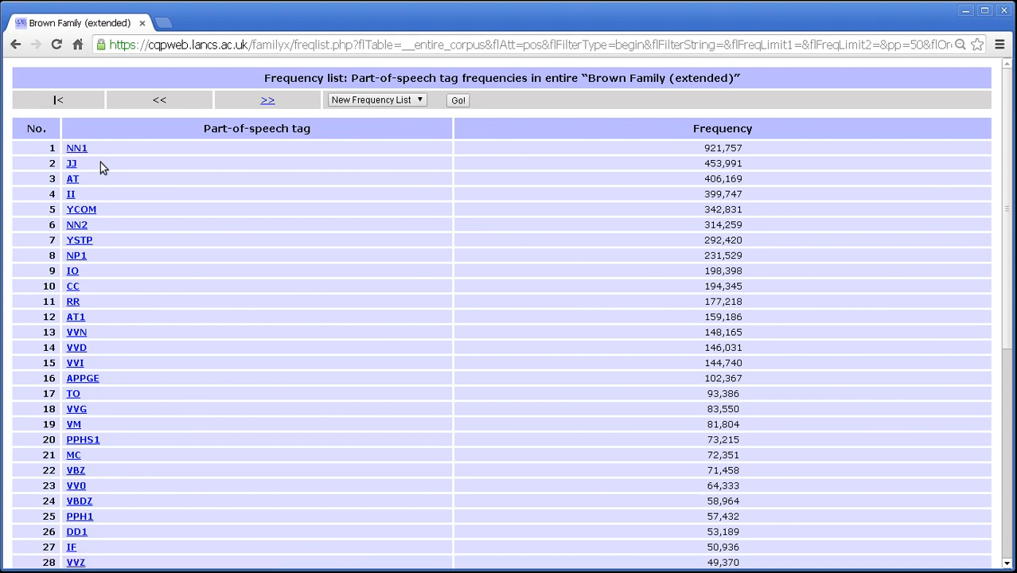
mouse_move(117, 156)
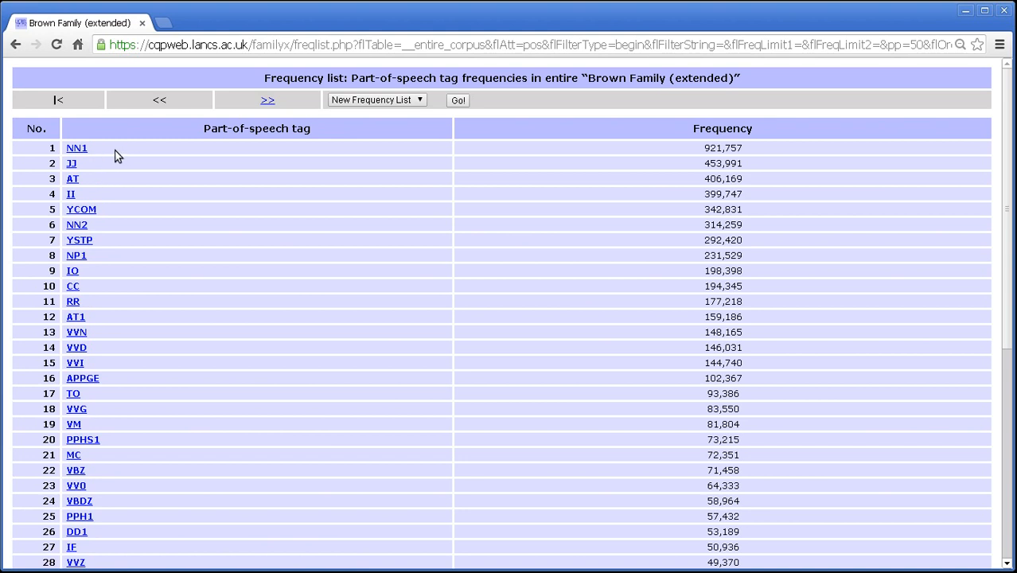
double_click(708, 147)
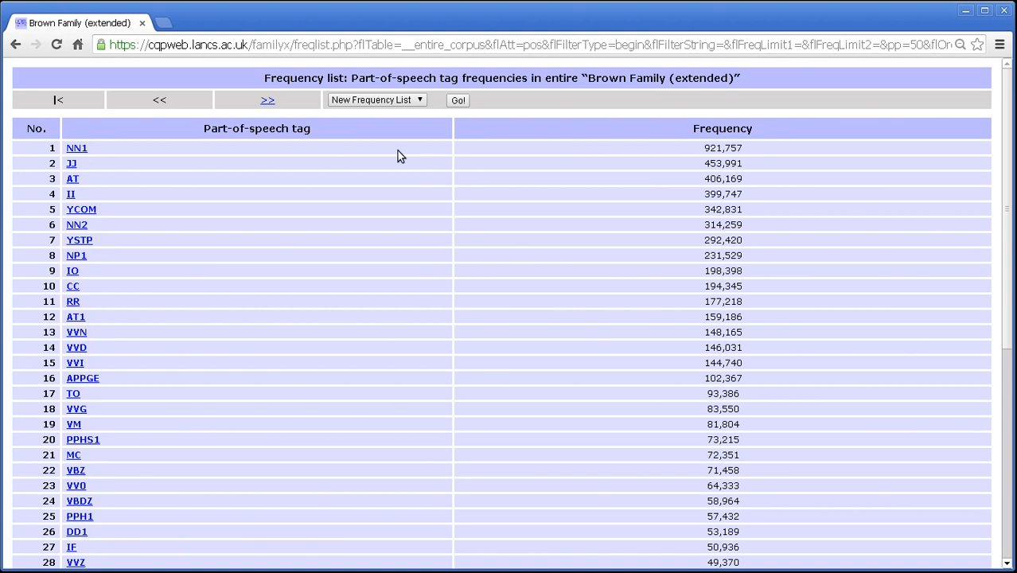
mouse_move(94, 153)
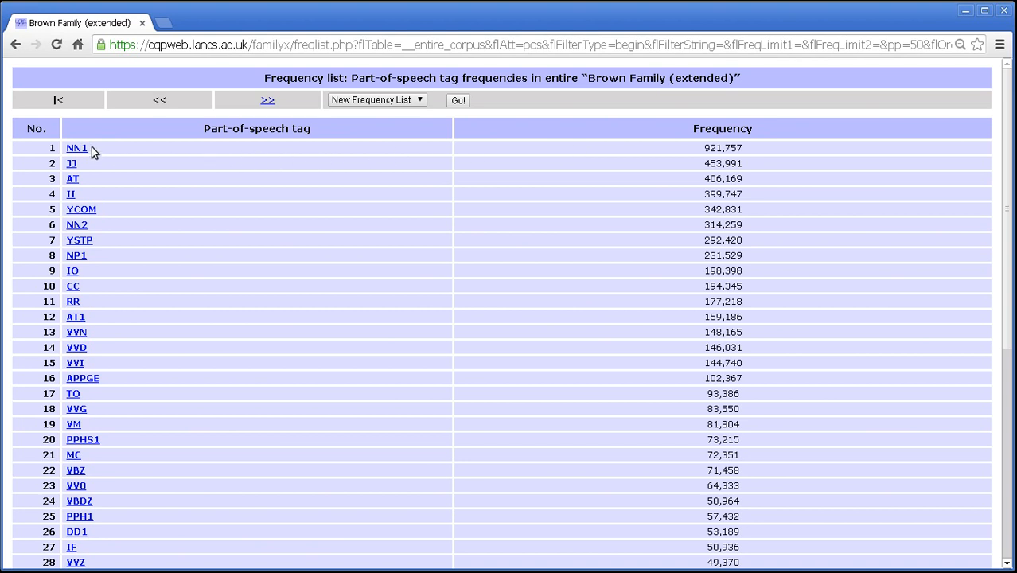
mouse_move(63, 189)
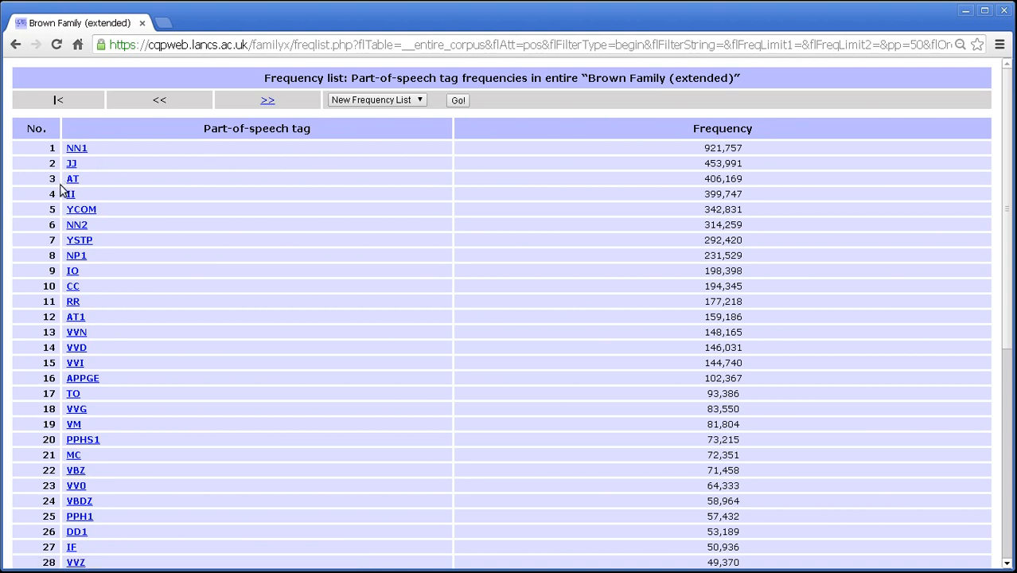
mouse_move(73, 178)
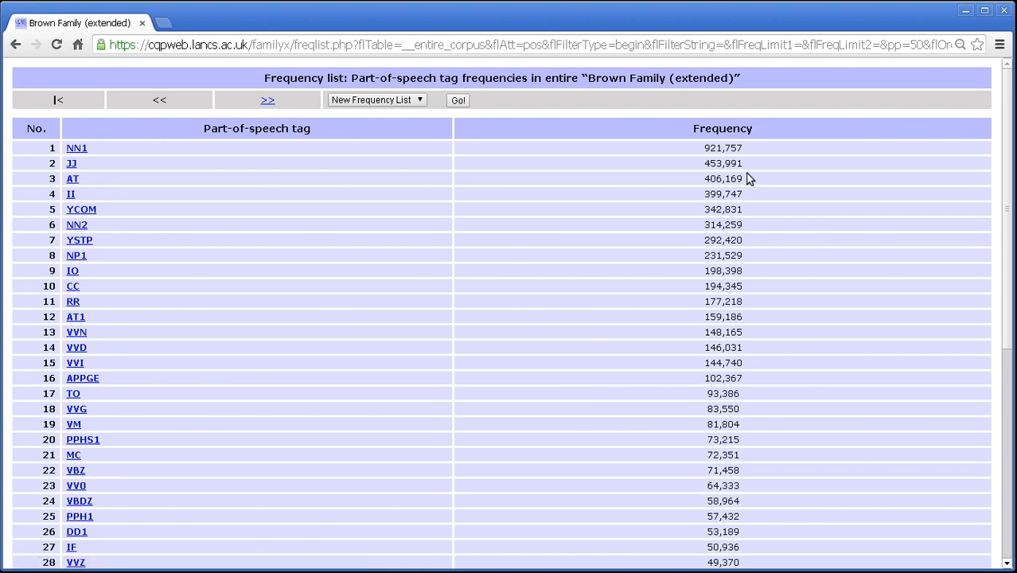
mouse_move(522, 189)
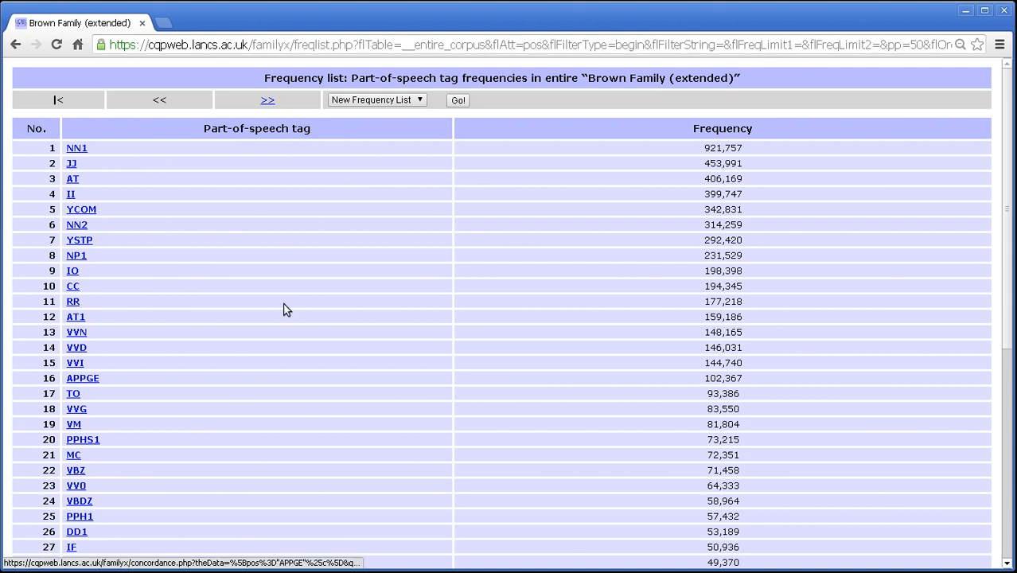
mouse_move(76, 148)
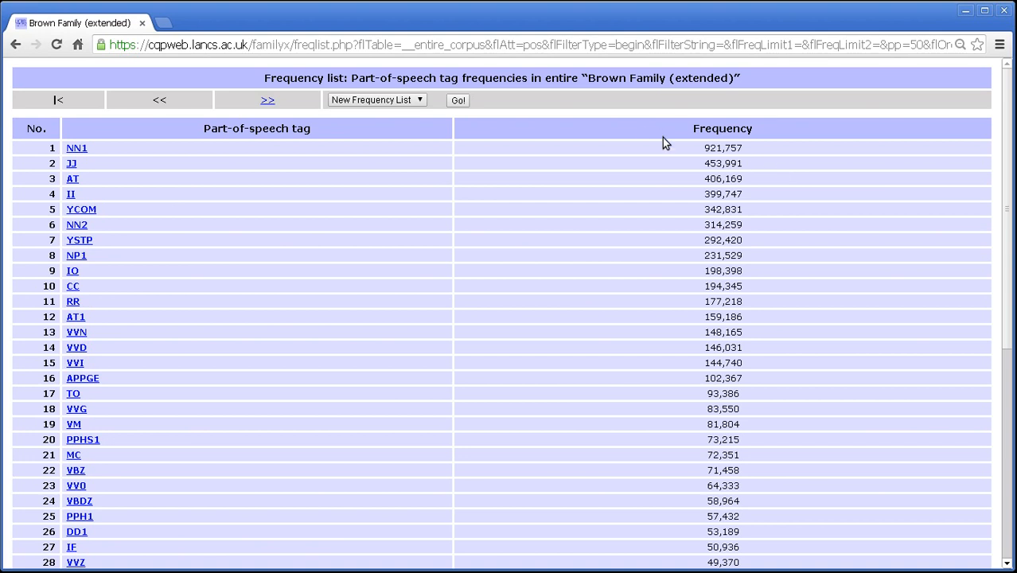
mouse_move(525, 264)
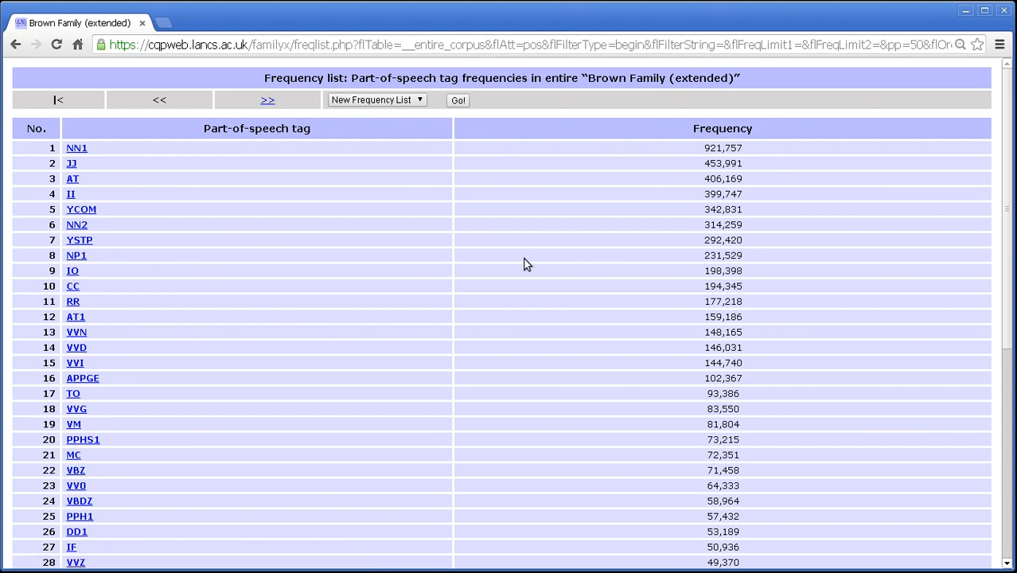
mouse_move(100, 165)
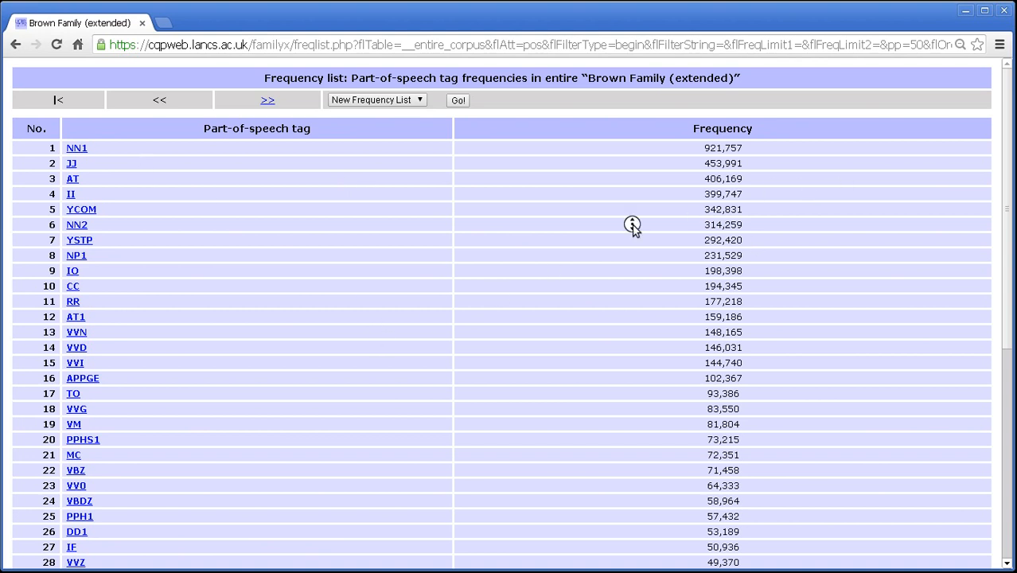
mouse_move(644, 197)
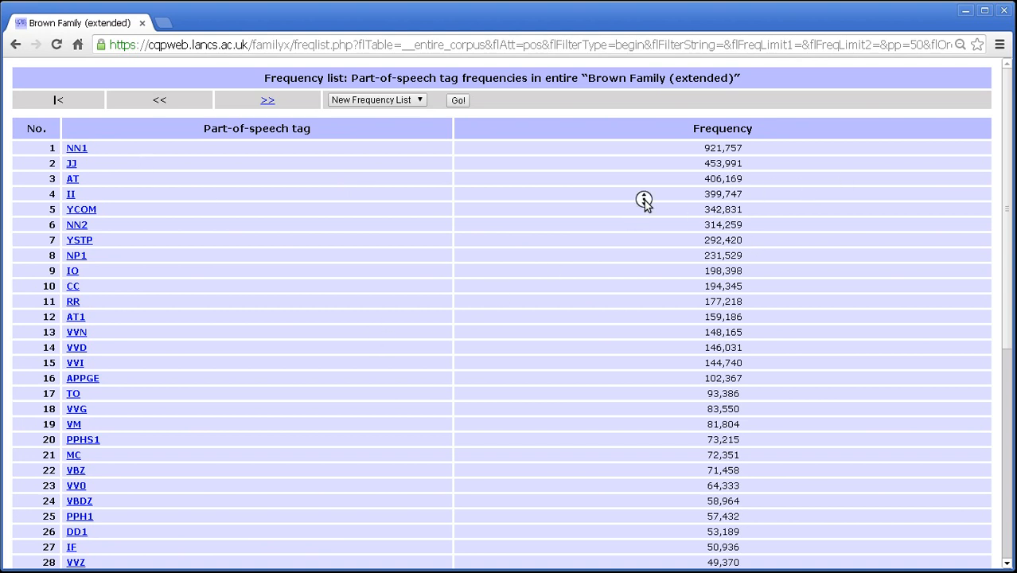
scroll(down, 3)
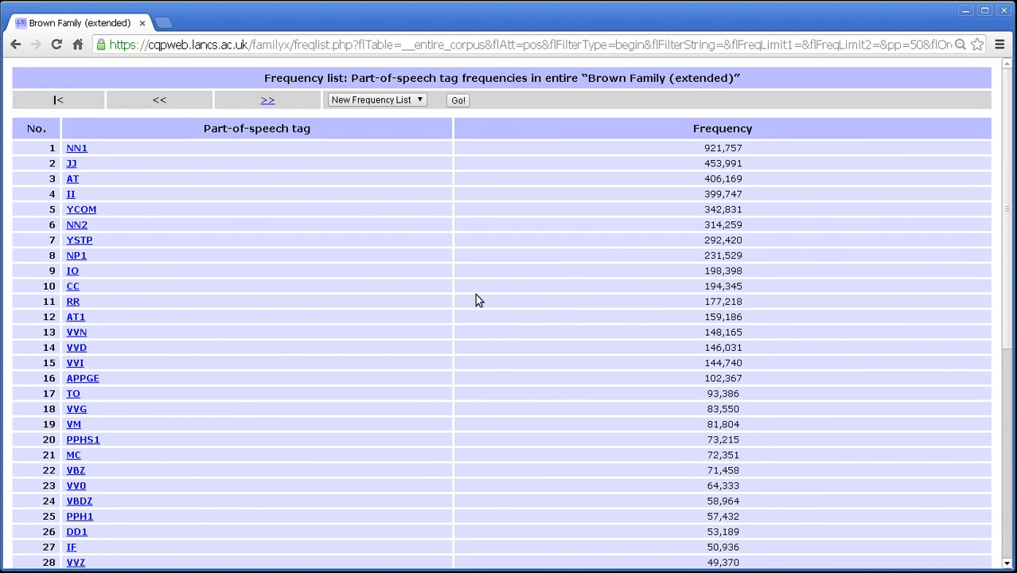
Step: Advance with >> to the last page of tags, ranks 401 to 426 with frequency 1
click(267, 99)
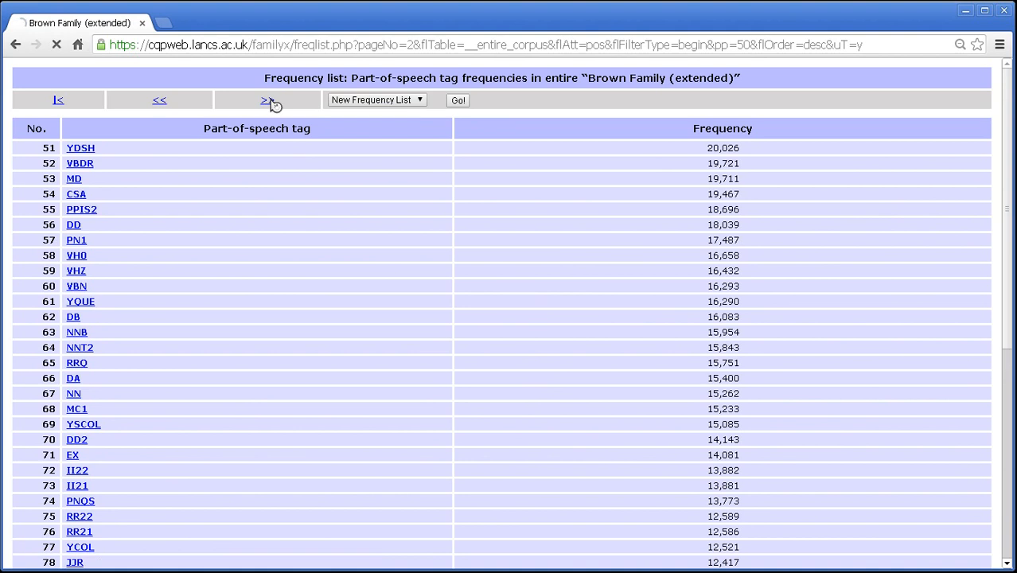
click(267, 99)
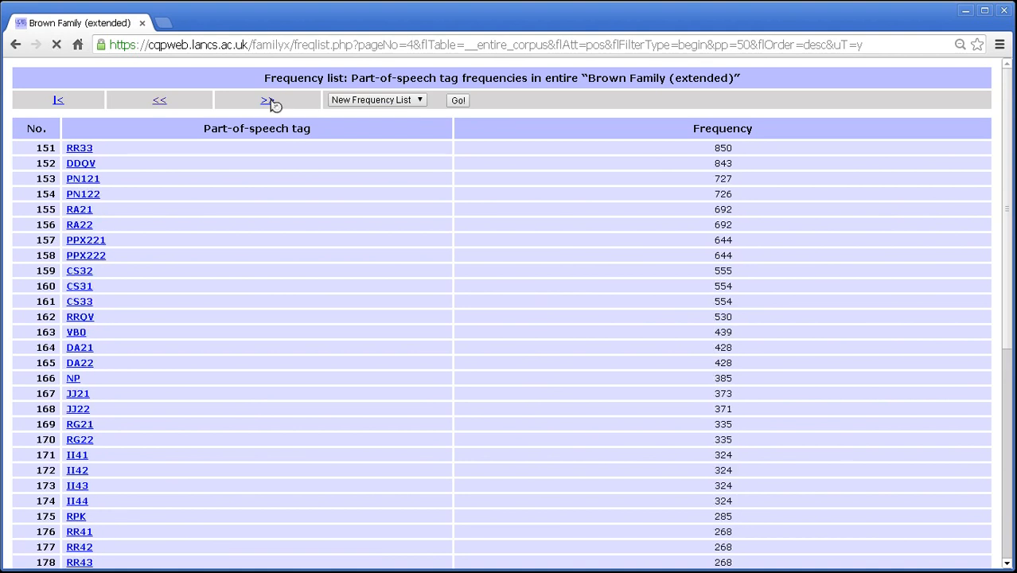
click(265, 99)
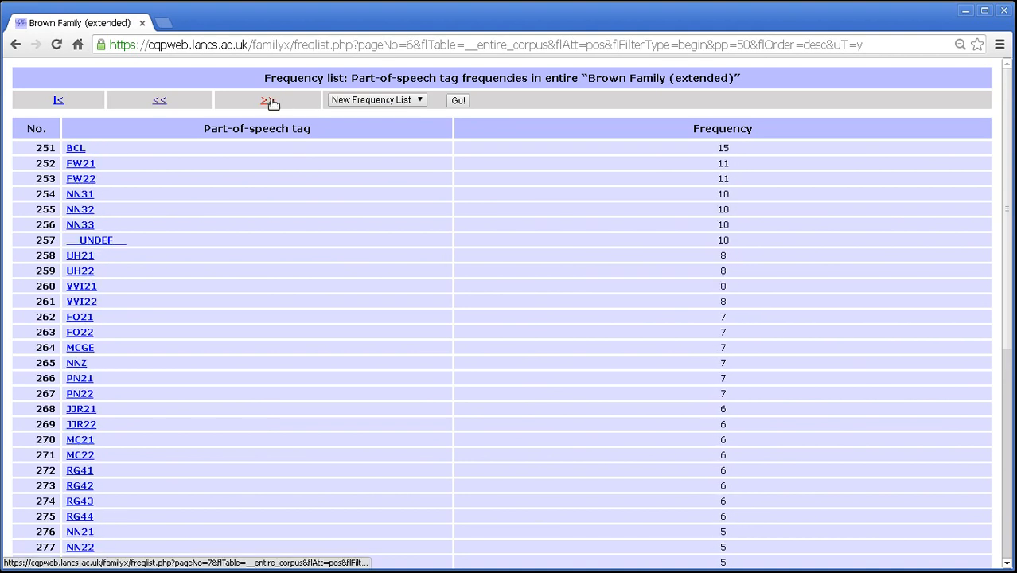
click(267, 98)
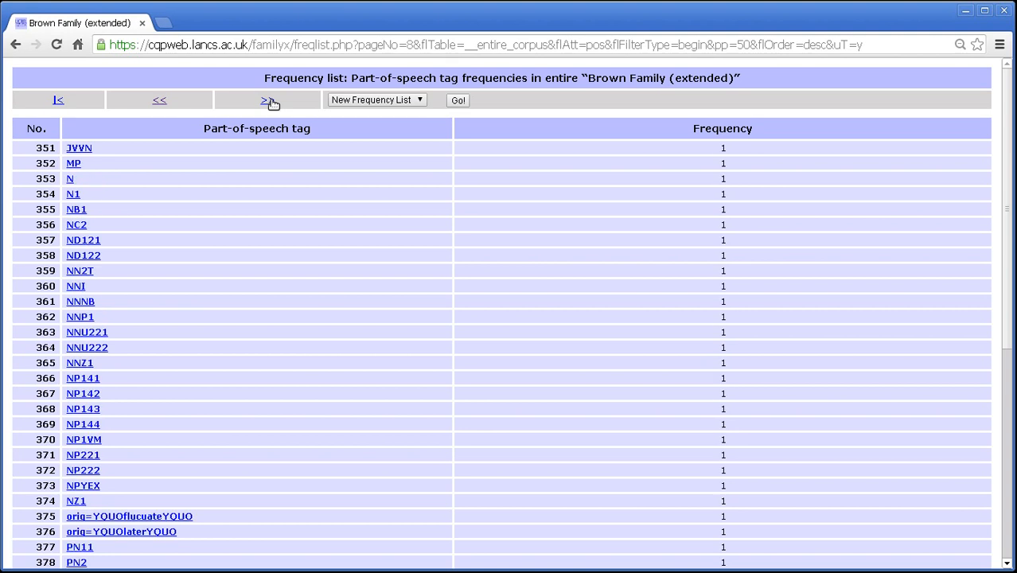
click(267, 99)
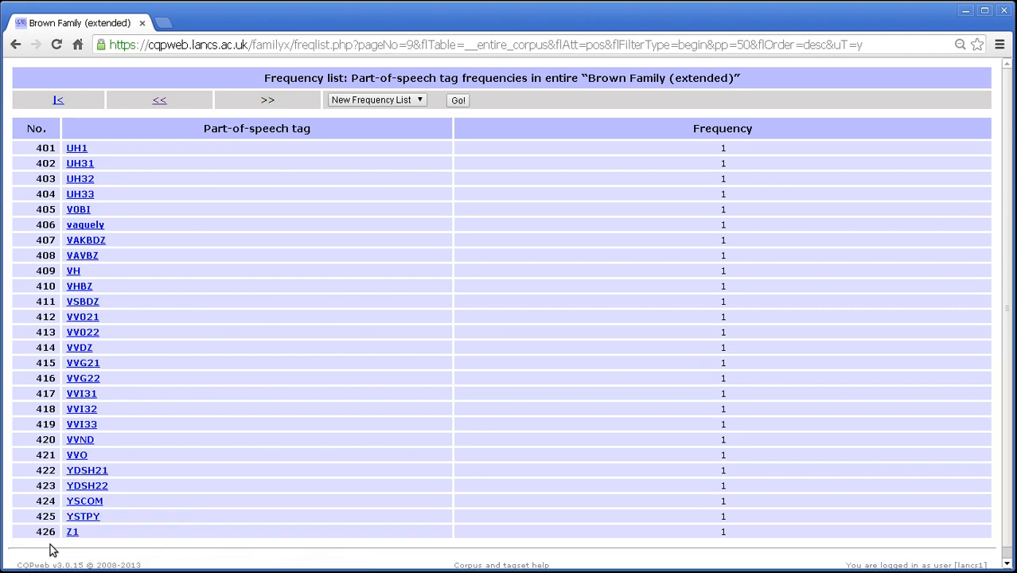
mouse_move(79, 530)
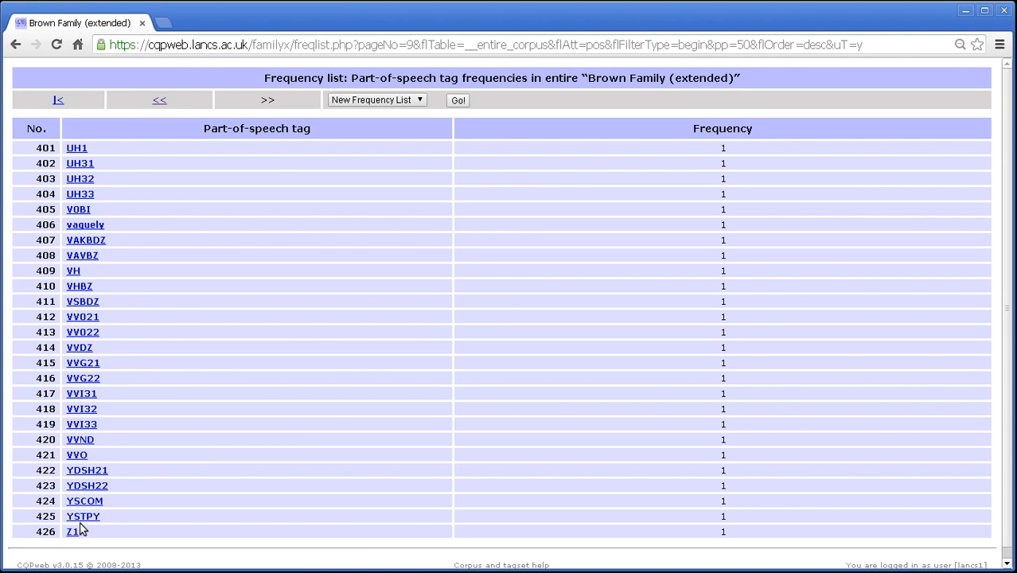
mouse_move(112, 231)
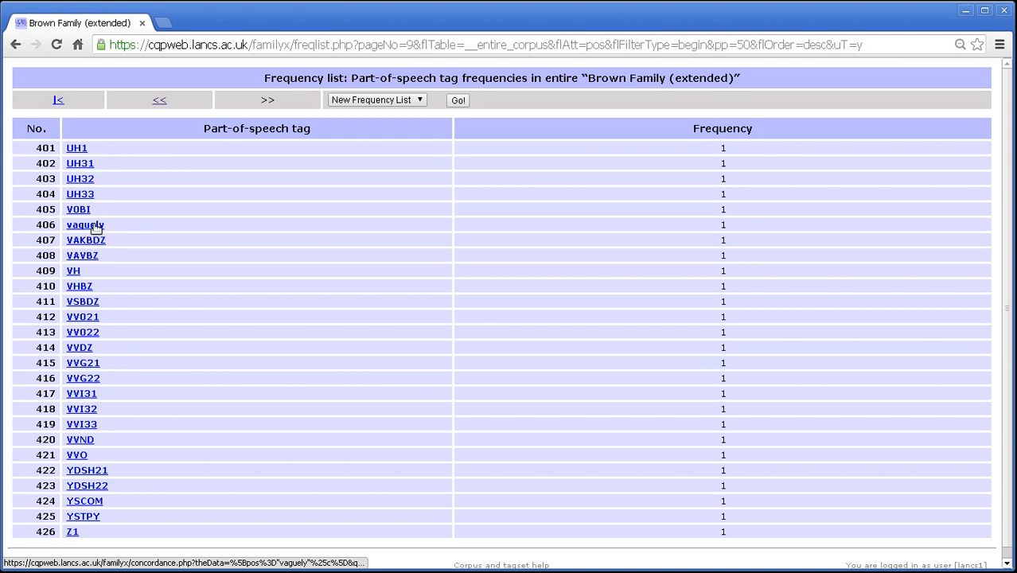
mouse_move(137, 261)
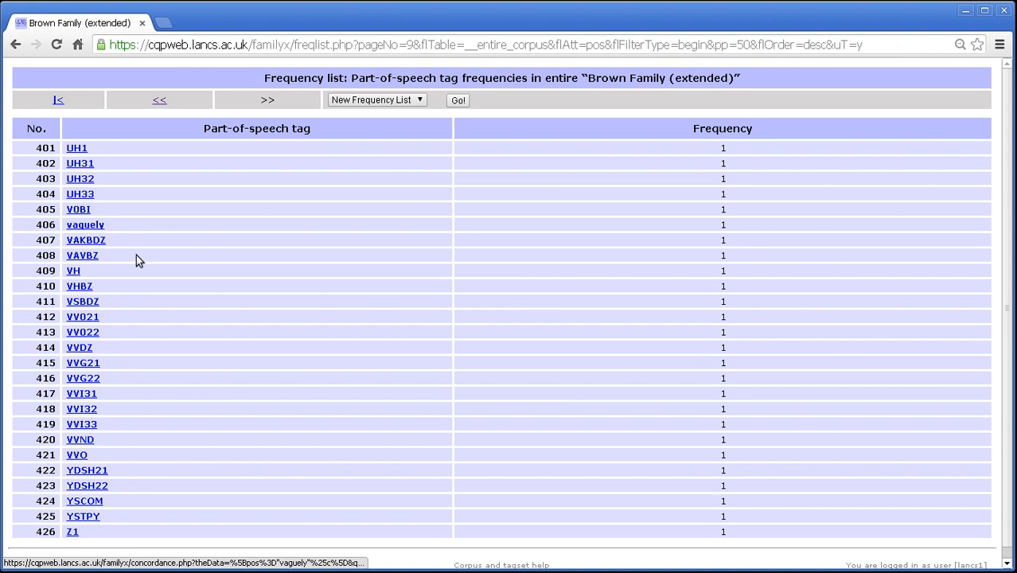
mouse_move(185, 280)
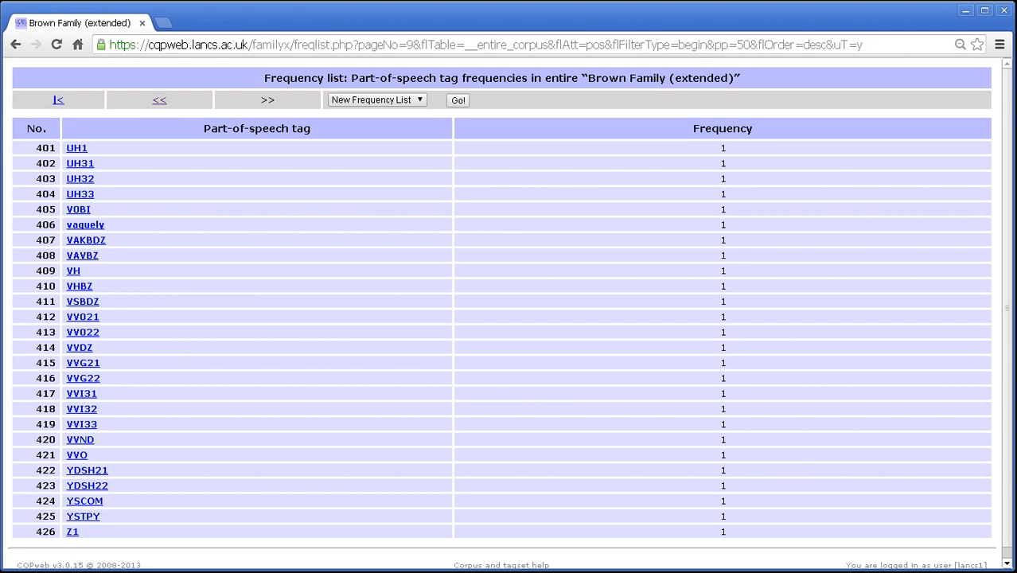
mouse_move(83, 516)
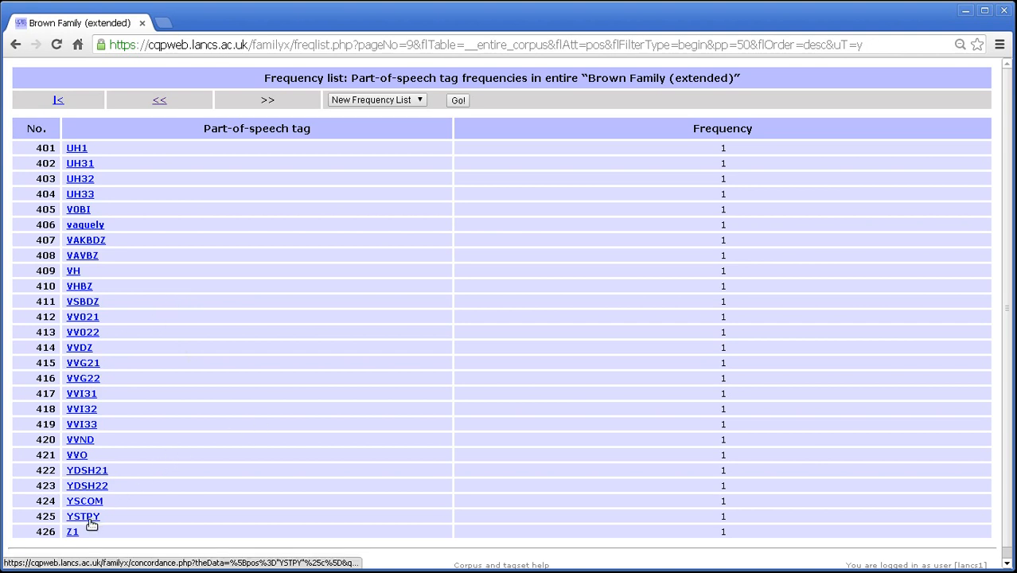
mouse_move(74, 532)
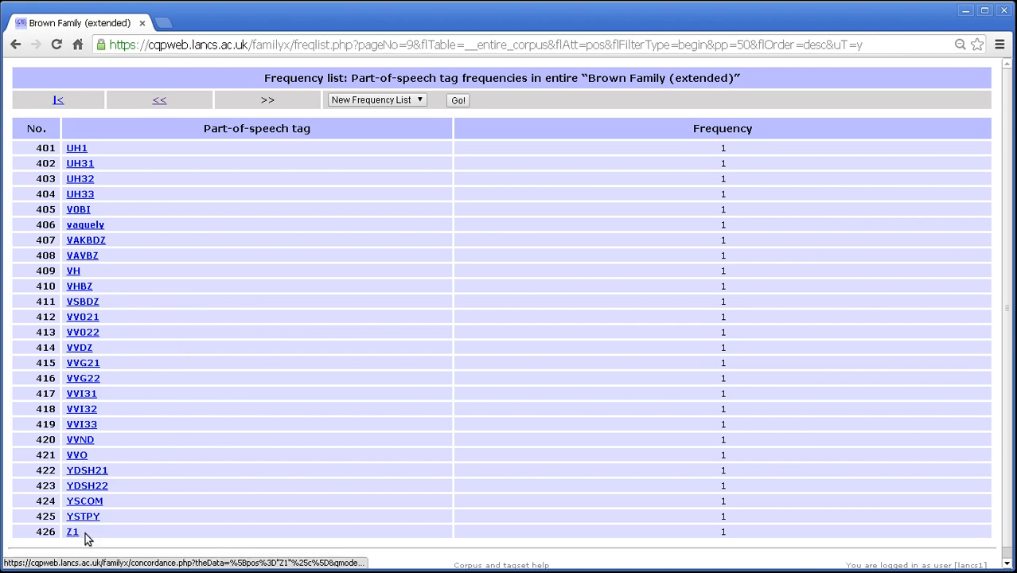
mouse_move(283, 353)
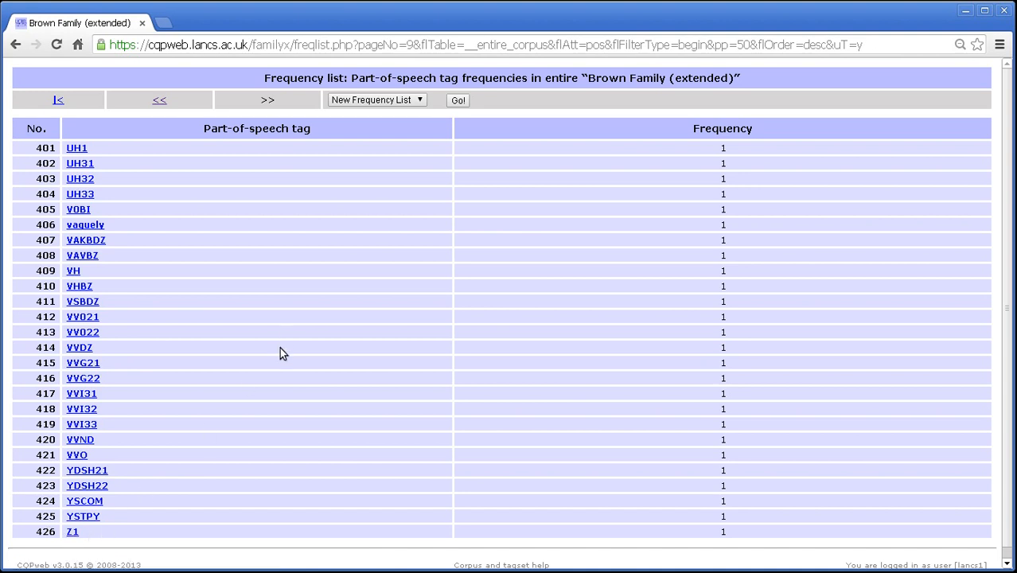
mouse_move(286, 342)
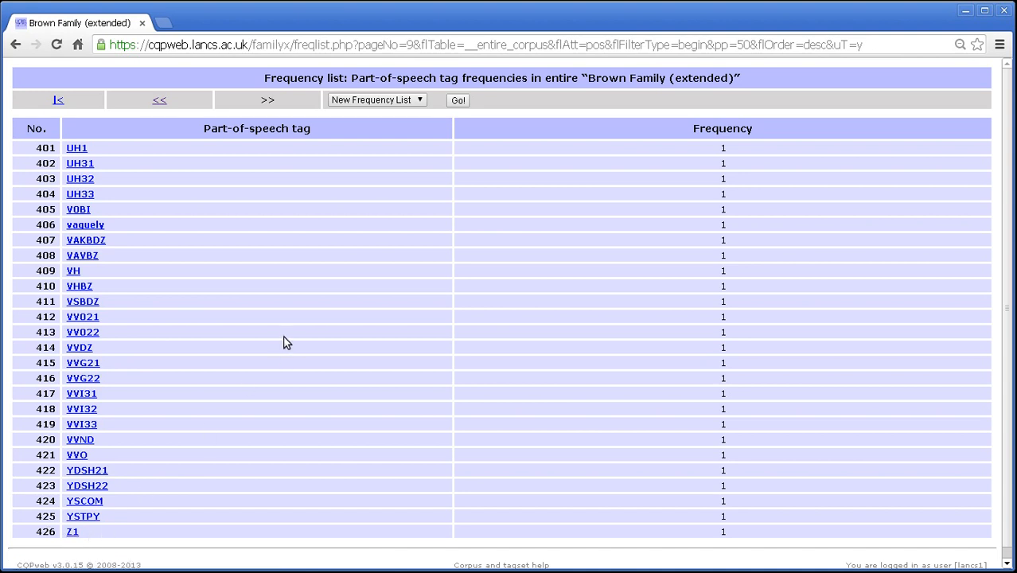
mouse_move(283, 340)
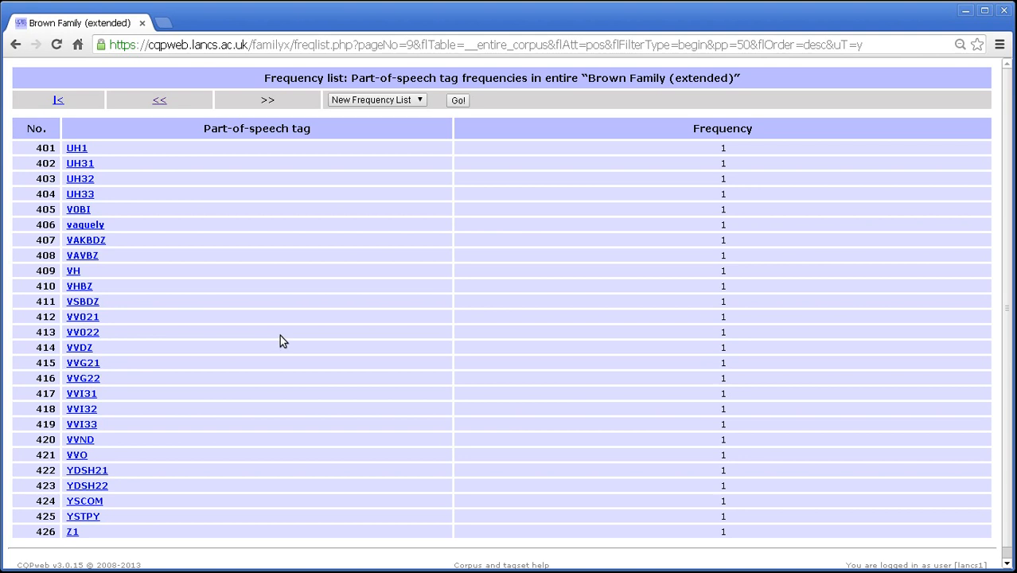
mouse_move(295, 324)
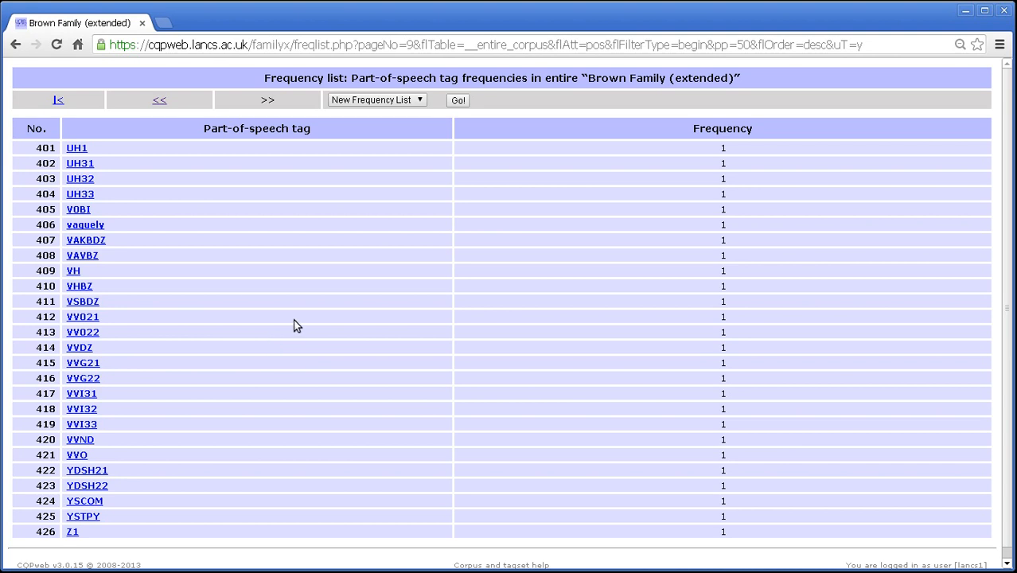
mouse_move(338, 311)
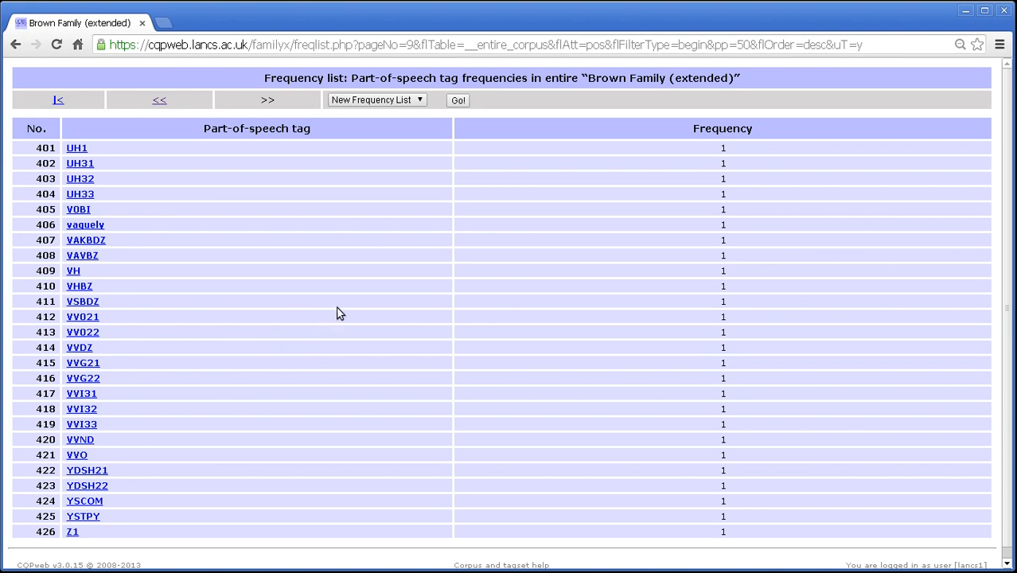
mouse_move(375, 318)
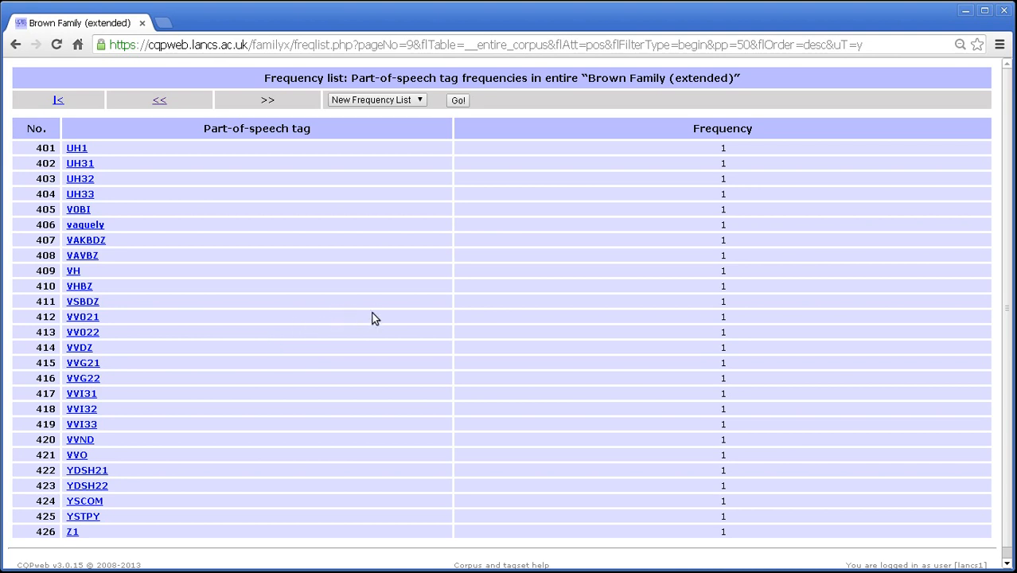
mouse_move(420, 132)
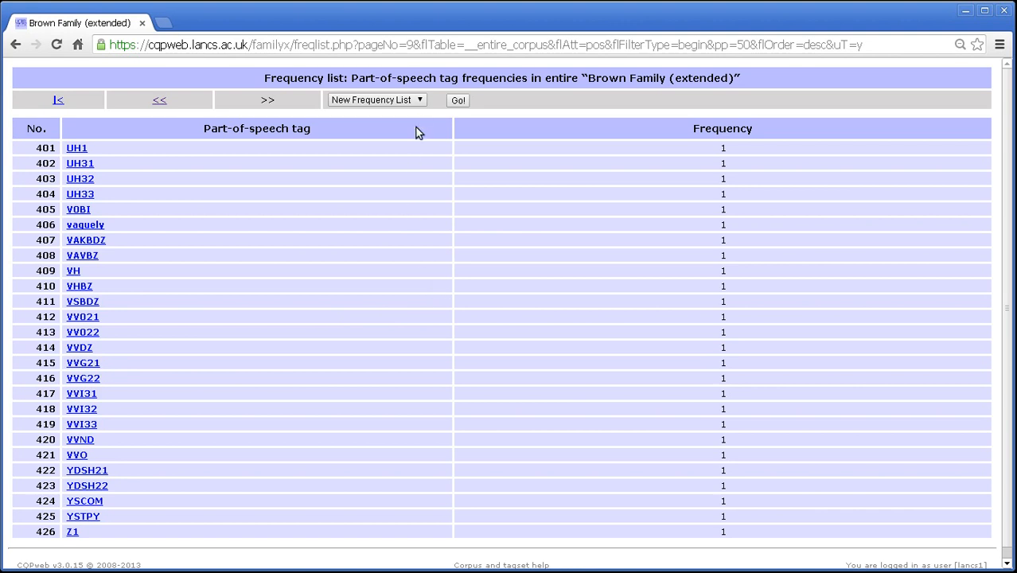
Step: Start a new list based on Semantic tag and generate it, headed by Z5 with 1,891,350
click(458, 99)
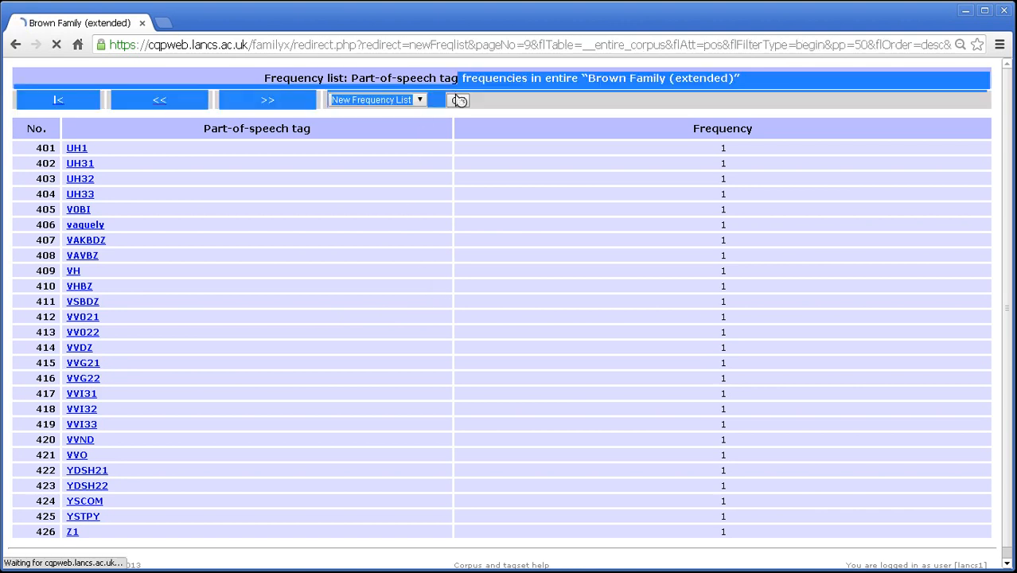
click(459, 99)
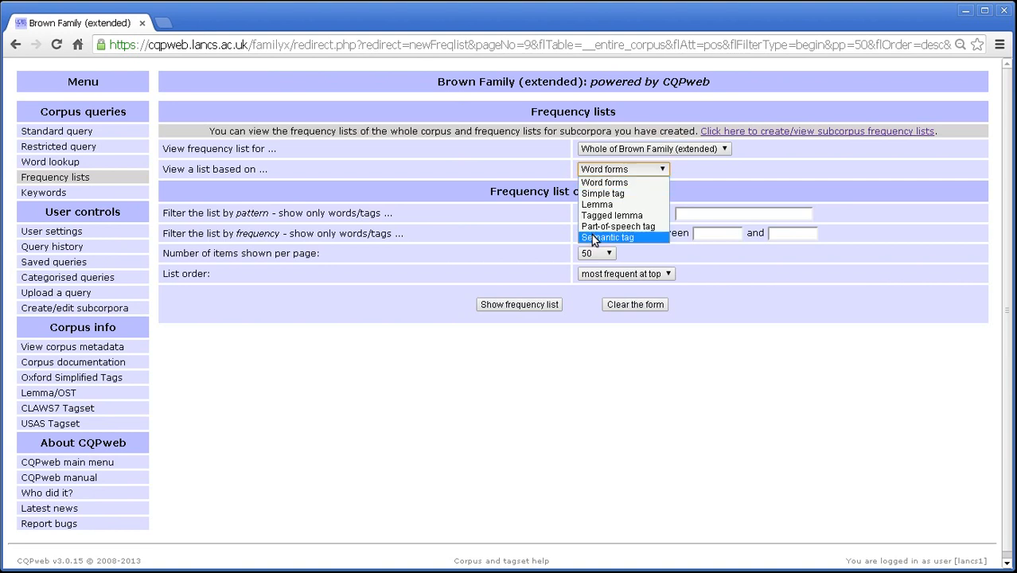
click(607, 237)
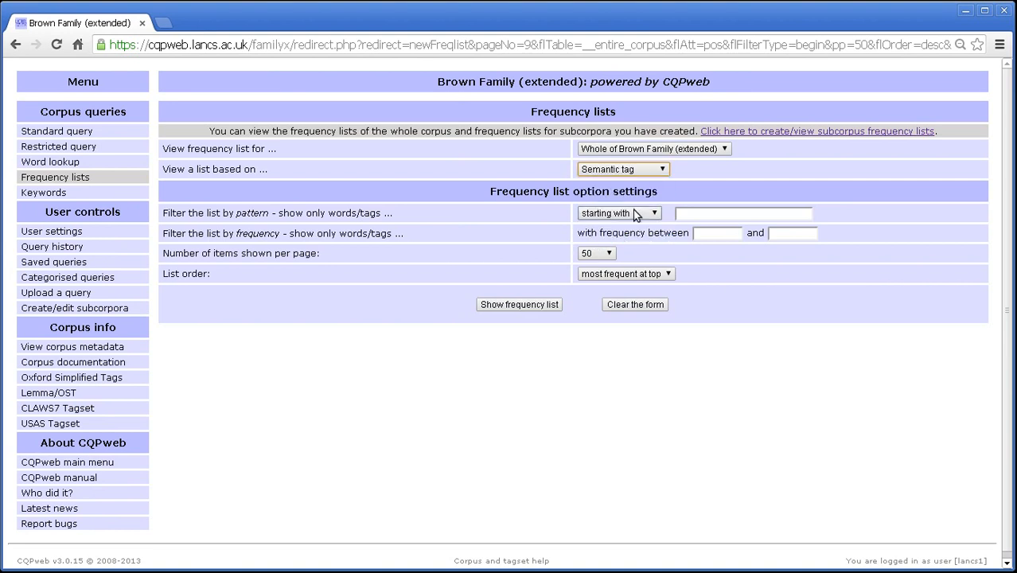
click(519, 304)
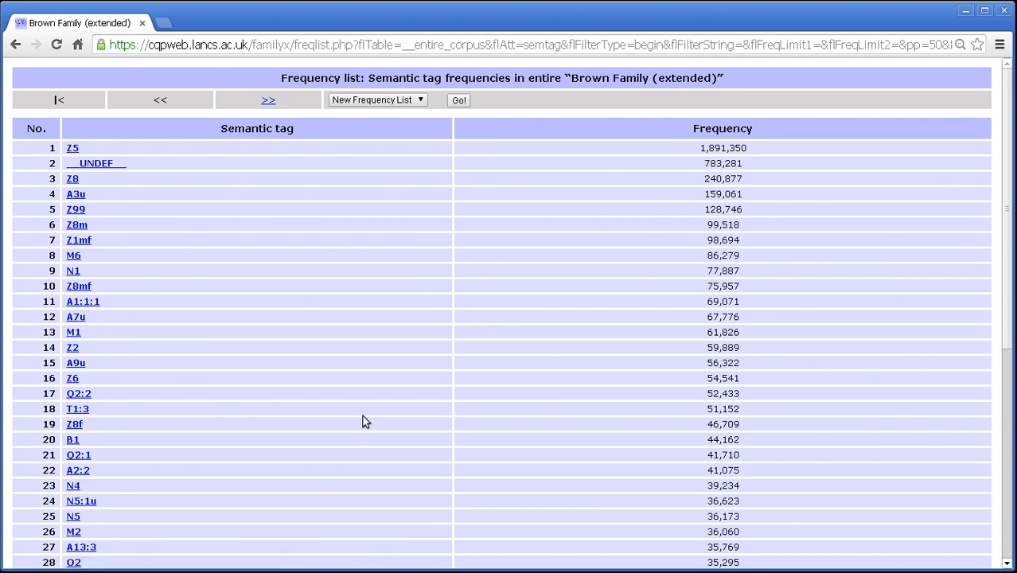
mouse_move(424, 261)
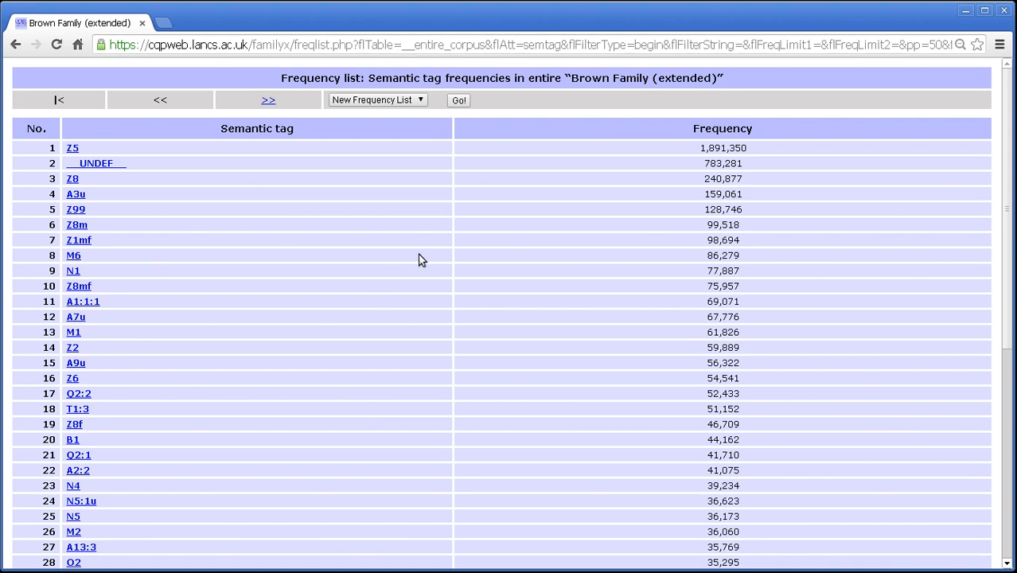
mouse_move(389, 213)
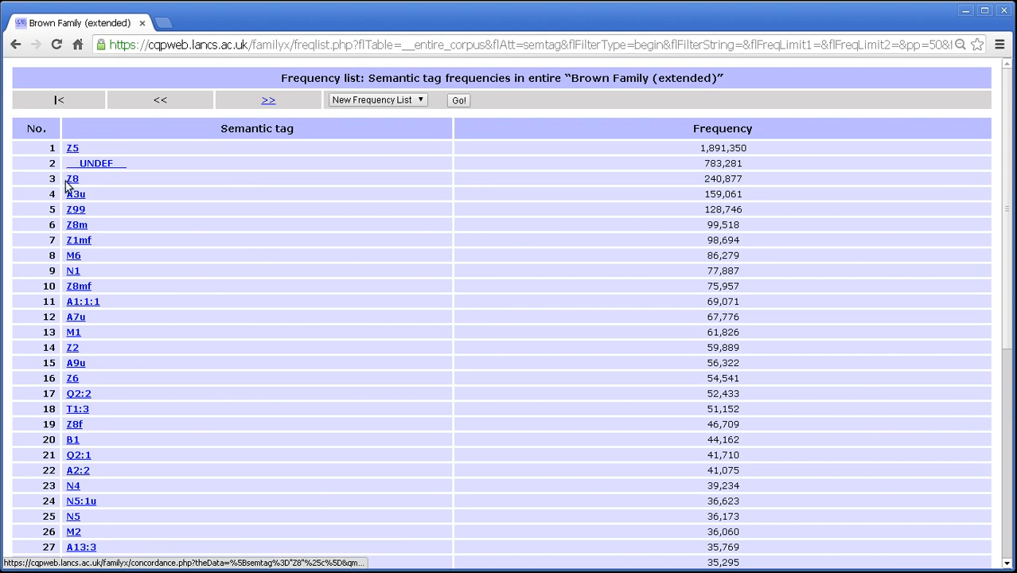
mouse_move(73, 532)
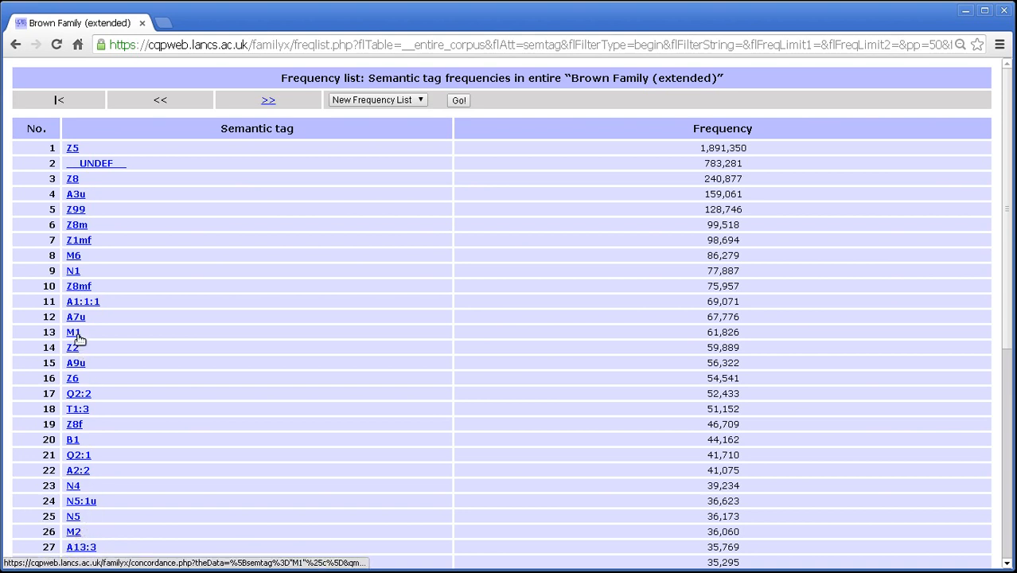
mouse_move(73, 347)
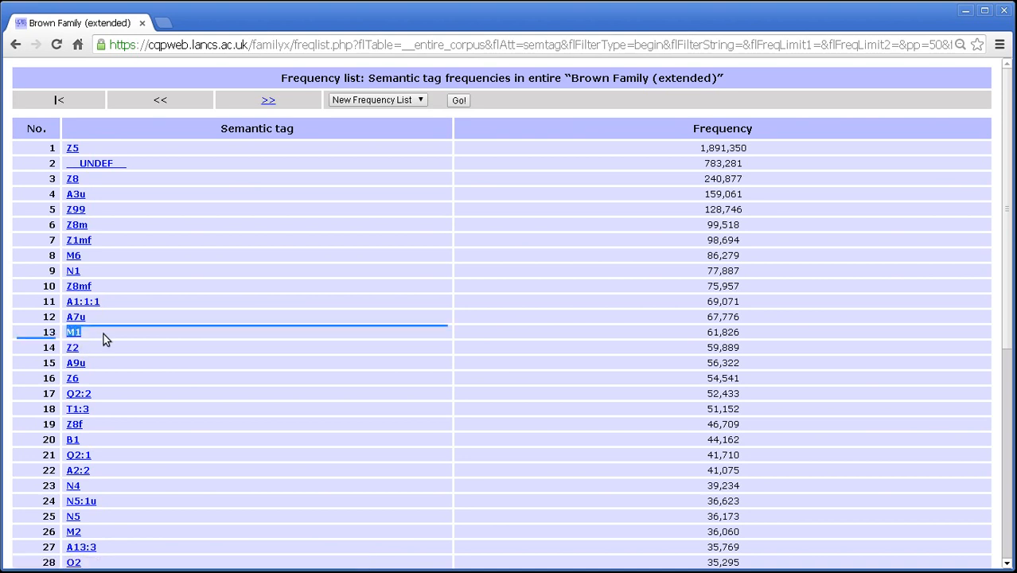
click(73, 332)
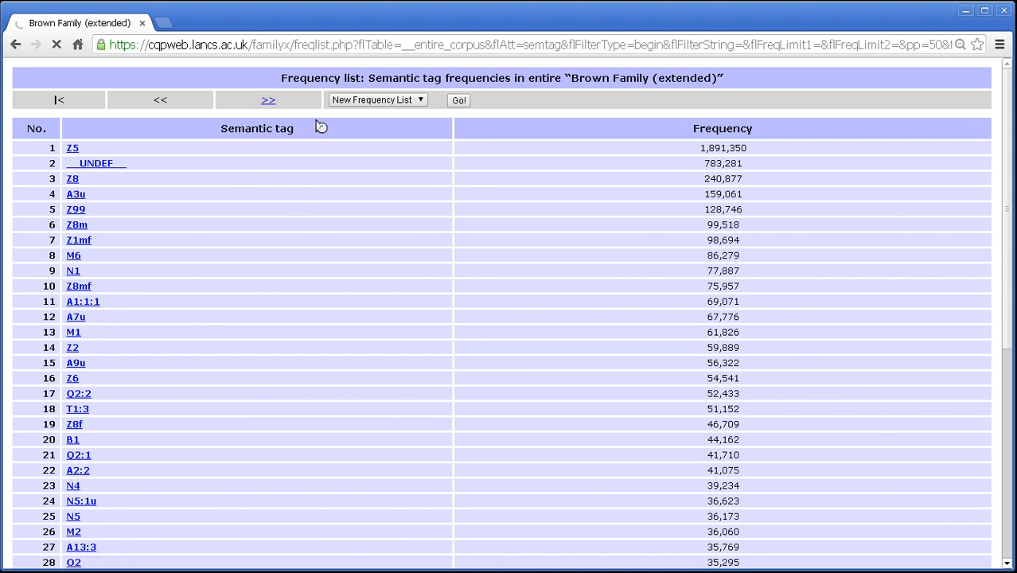
click(74, 332)
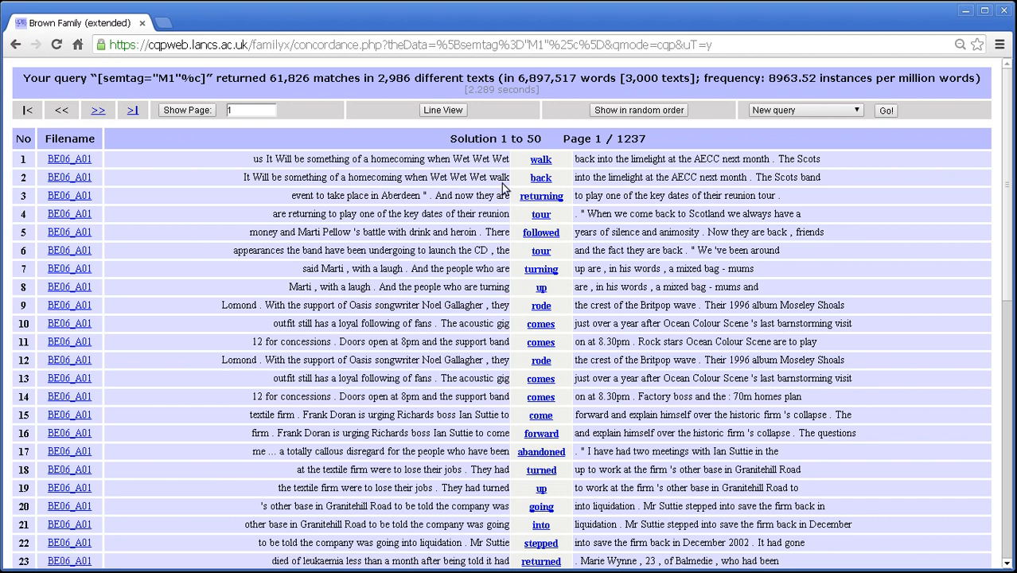
mouse_move(553, 556)
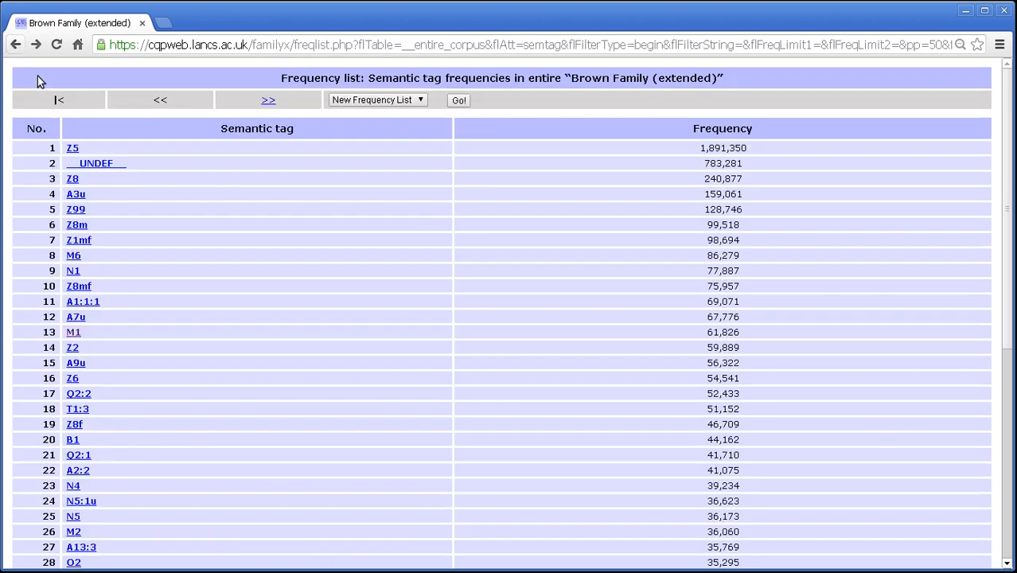
Step: Generate the POS-tag frequency list for the whole Brown Family corpus and look down the ranks
click(459, 99)
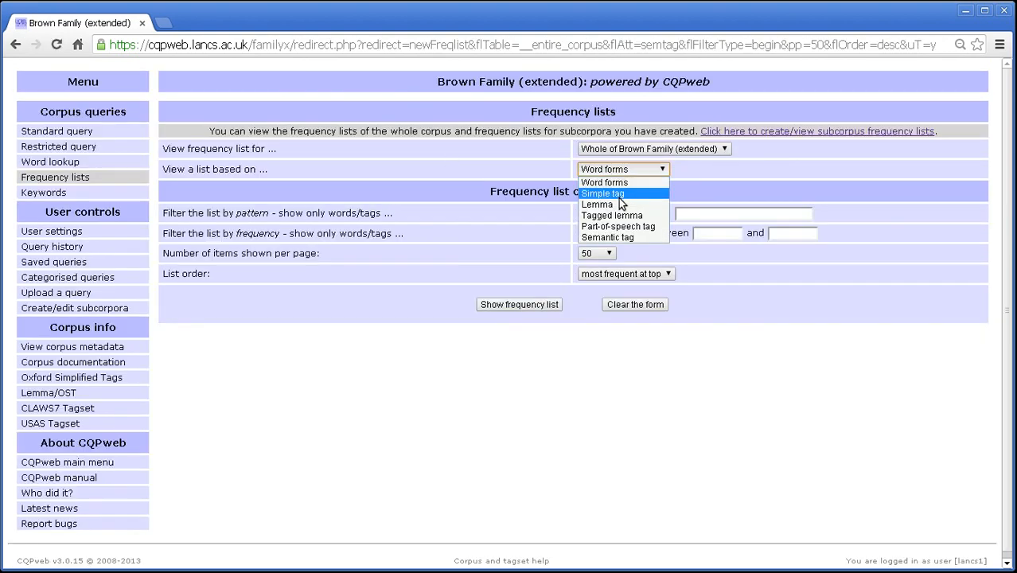
click(617, 226)
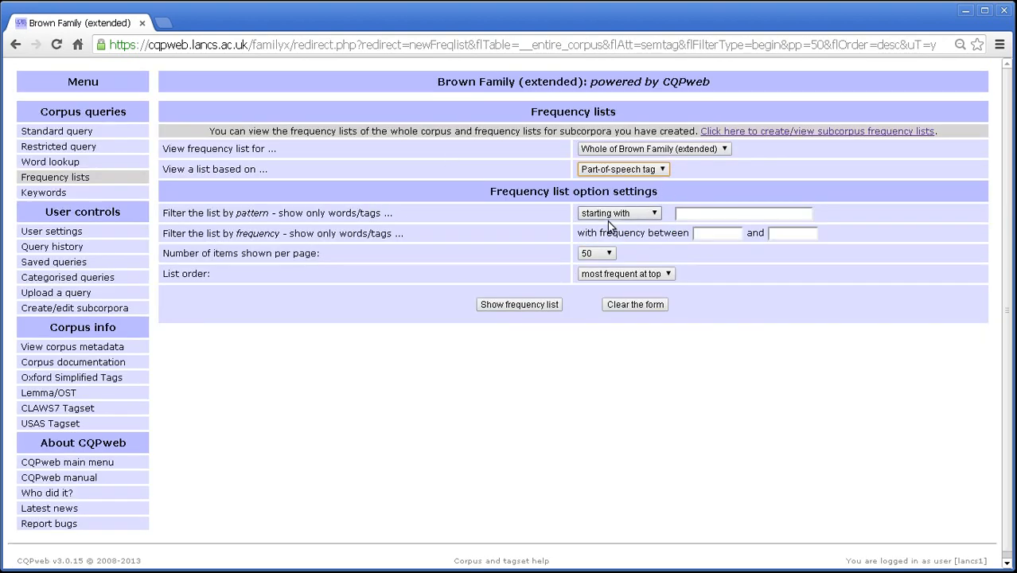
click(519, 304)
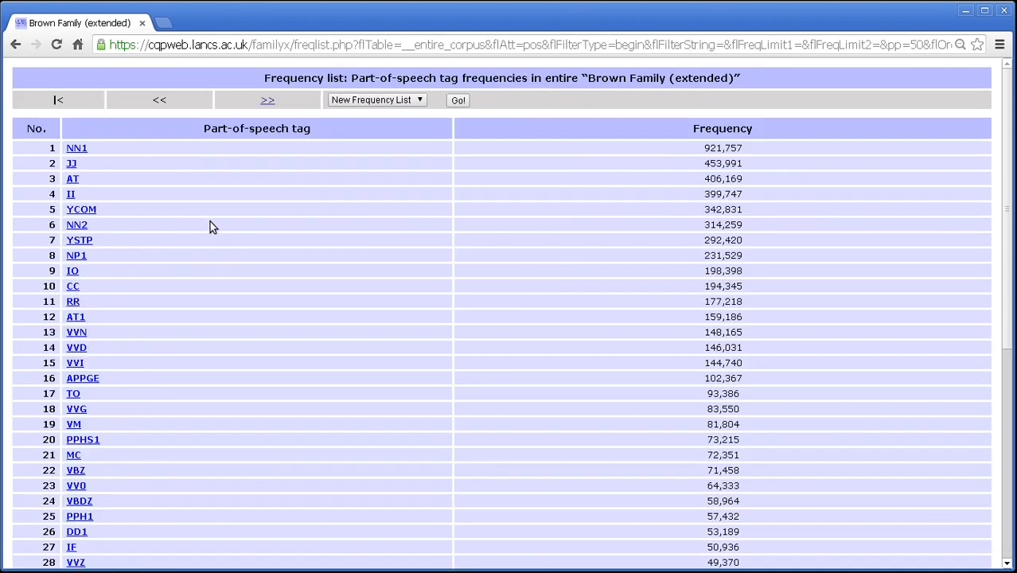
scroll(down, 3)
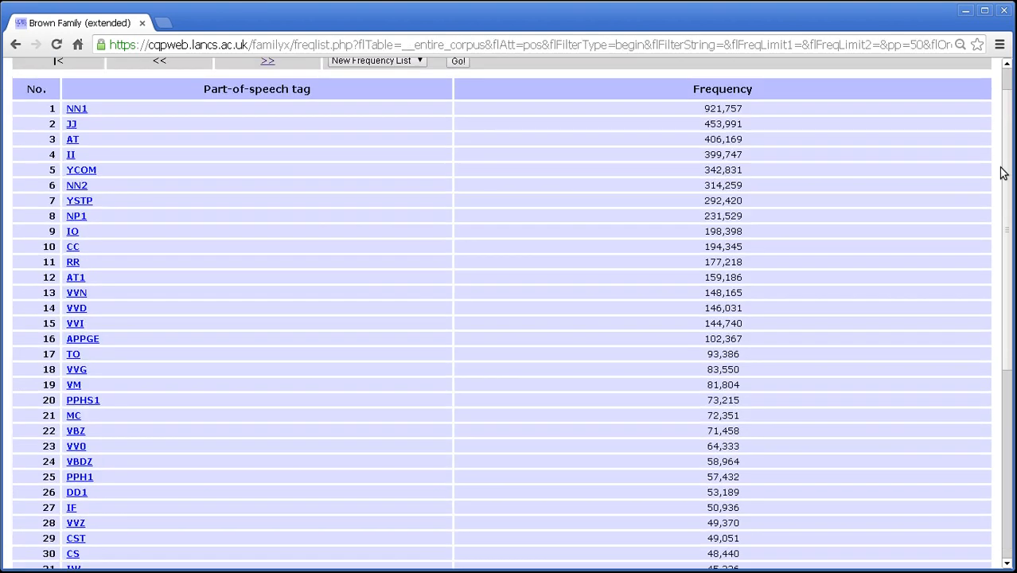
scroll(down, 3)
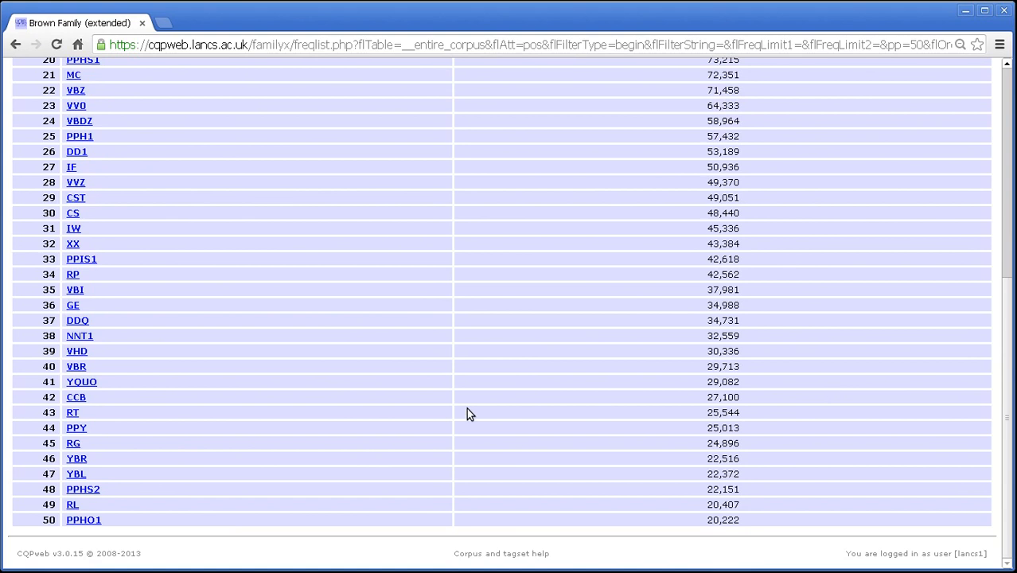
mouse_move(242, 481)
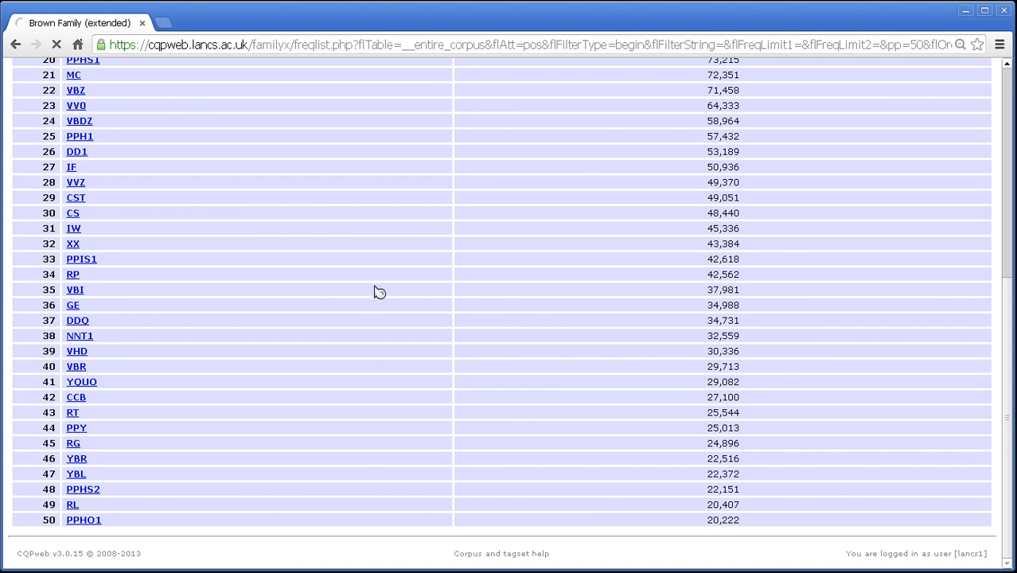
mouse_move(366, 222)
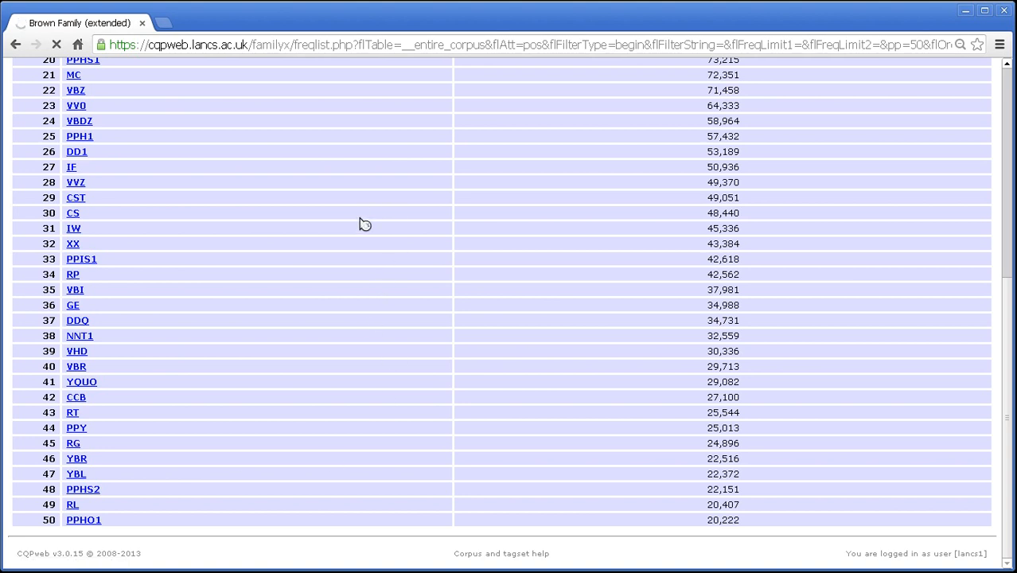
Step: View the RG tag's 24,896-match concordance and read through its lines
click(74, 442)
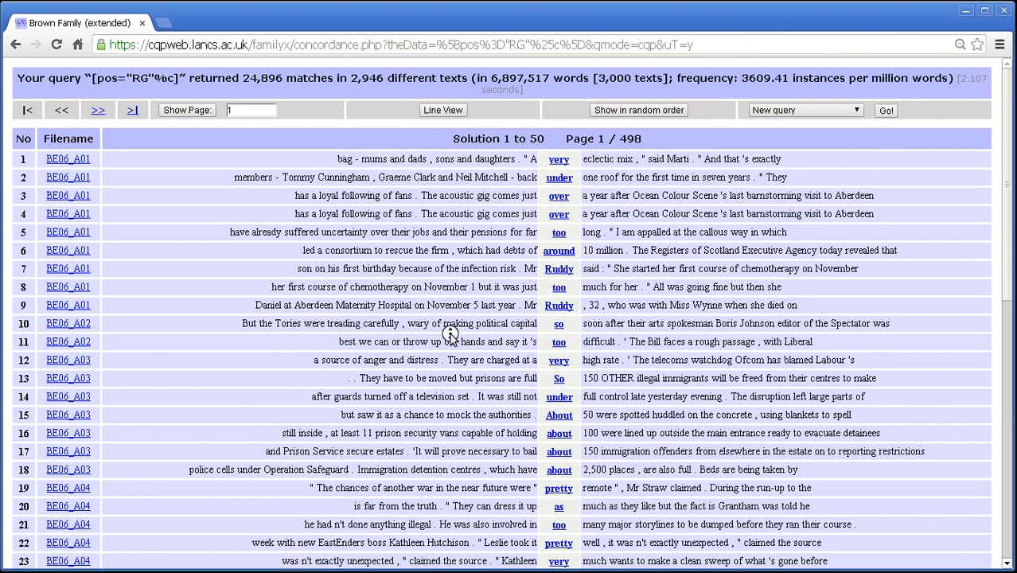
scroll(down, 3)
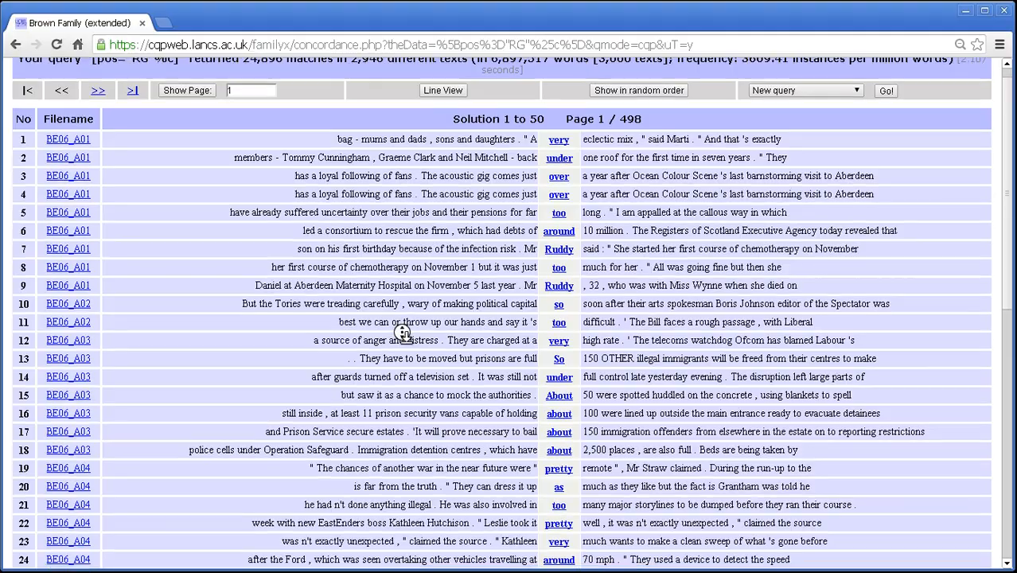
scroll(down, 3)
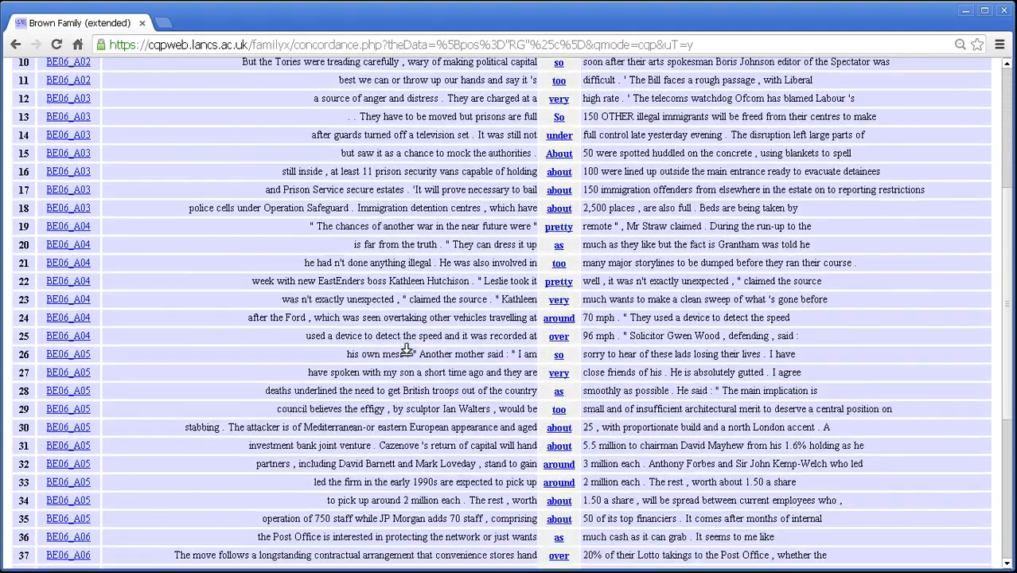
scroll(down, 3)
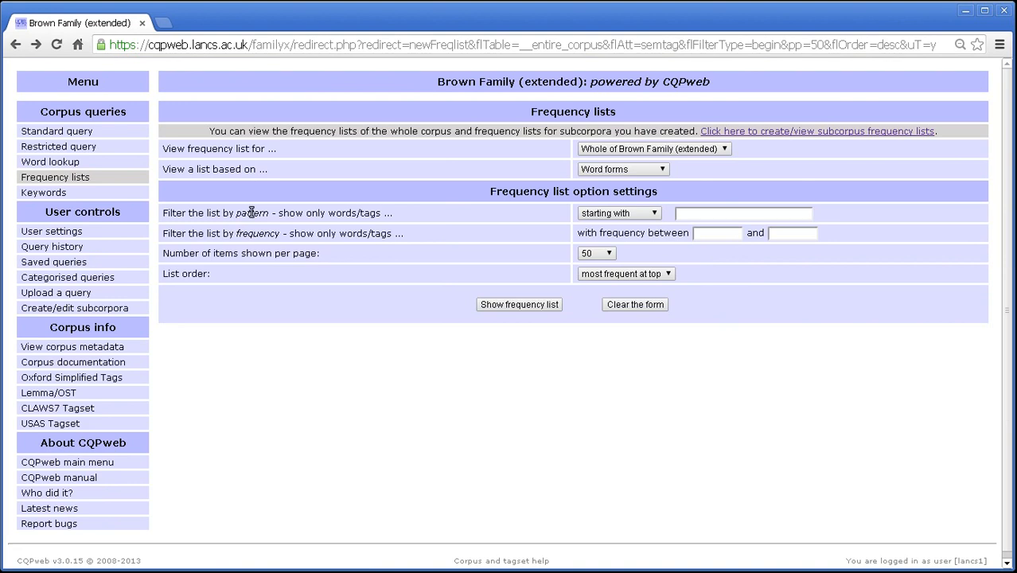
Step: Generate the lemma frequency list for the whole corpus and pick the lemma 'she' from it
click(622, 169)
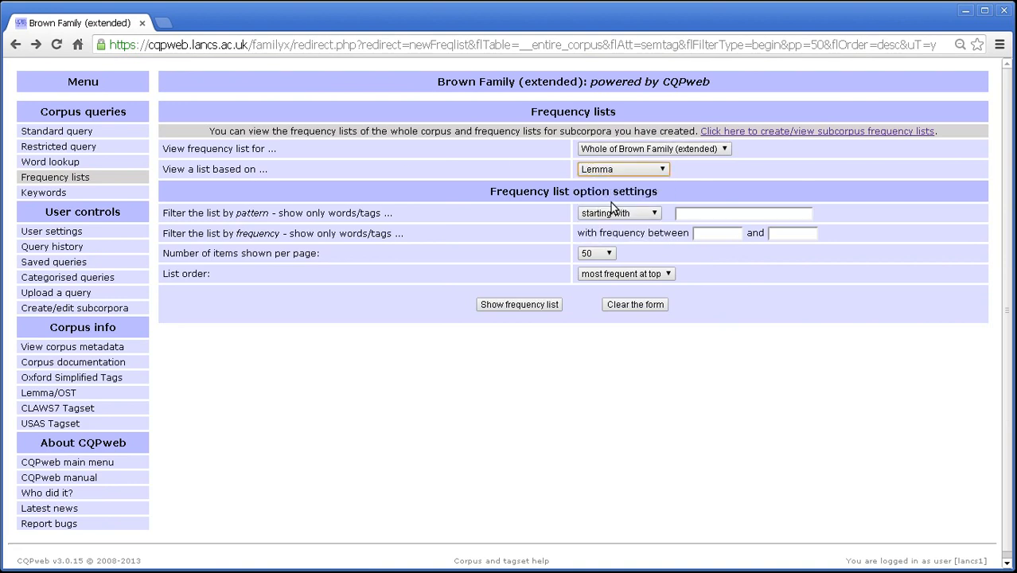
click(519, 304)
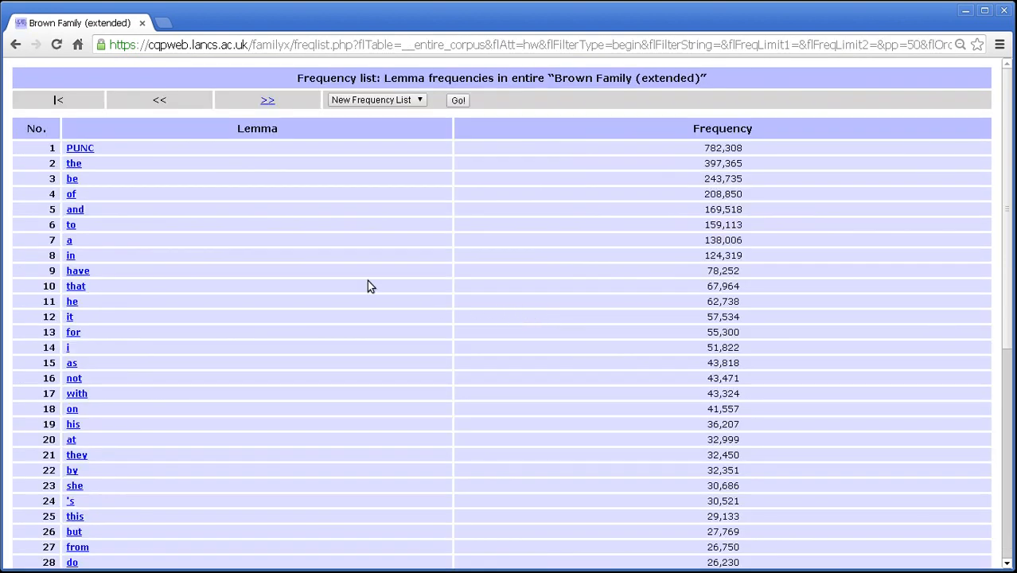
mouse_move(124, 148)
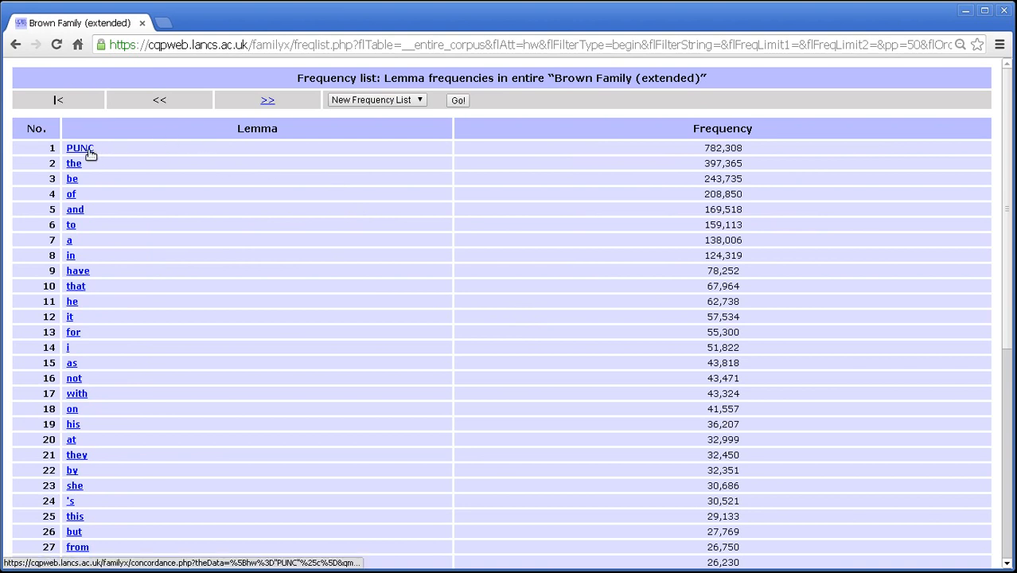
mouse_move(118, 159)
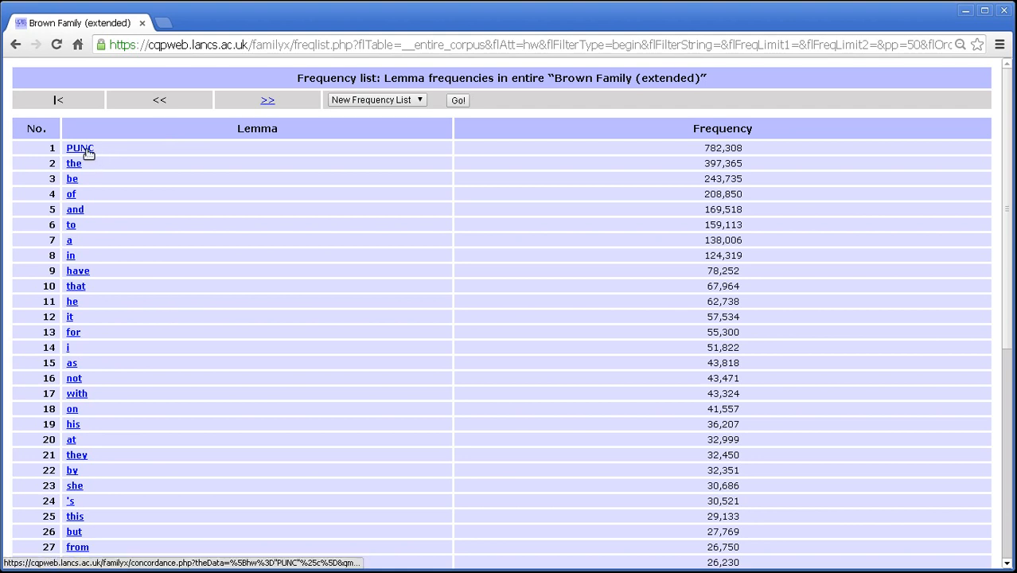
mouse_move(87, 153)
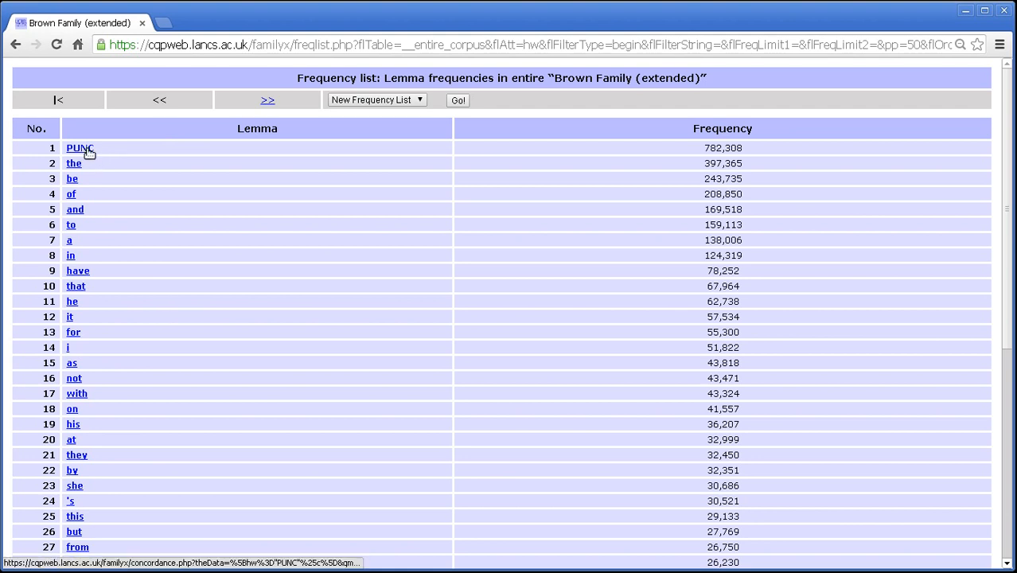
mouse_move(73, 162)
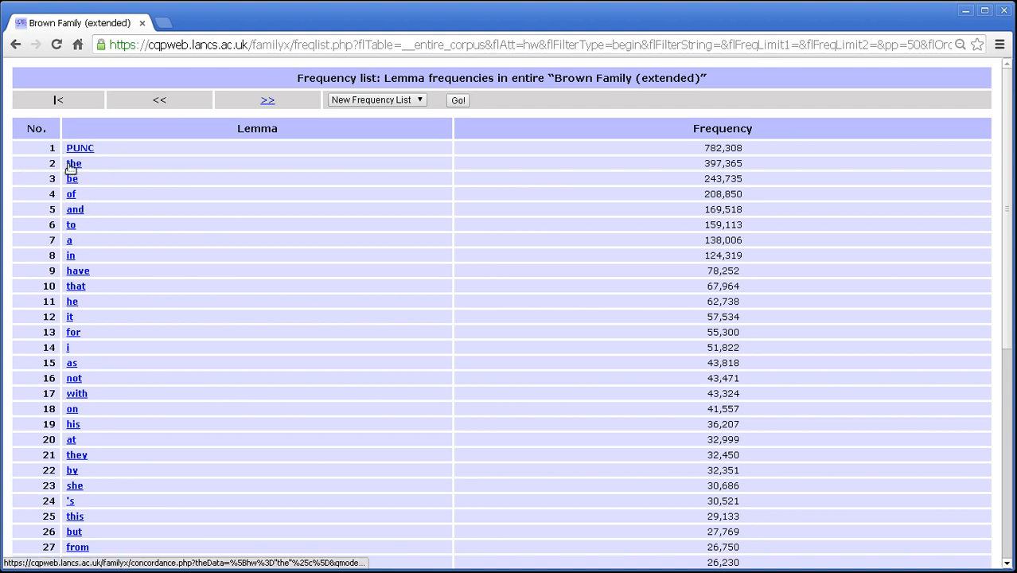
mouse_move(79, 148)
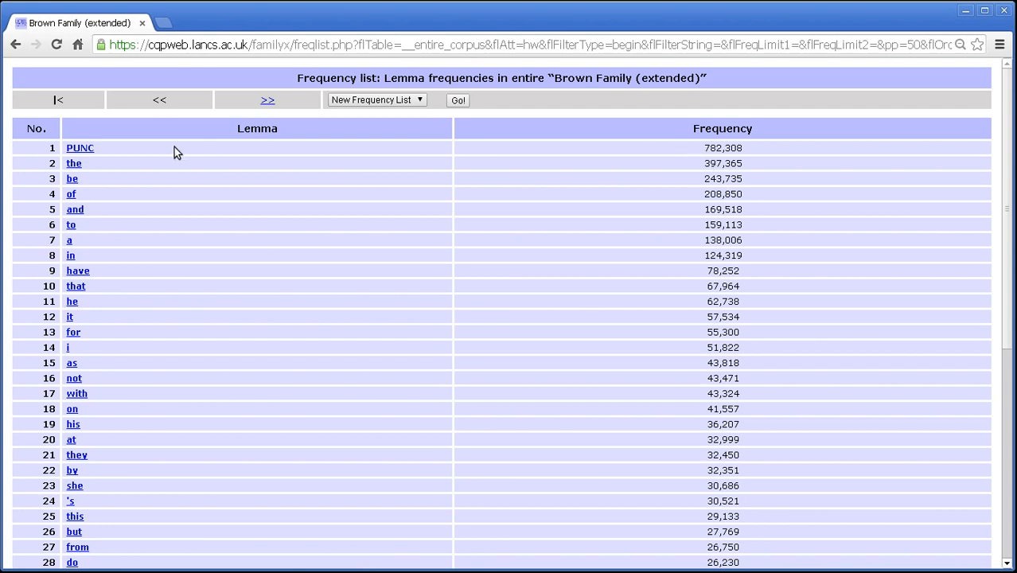
mouse_move(191, 150)
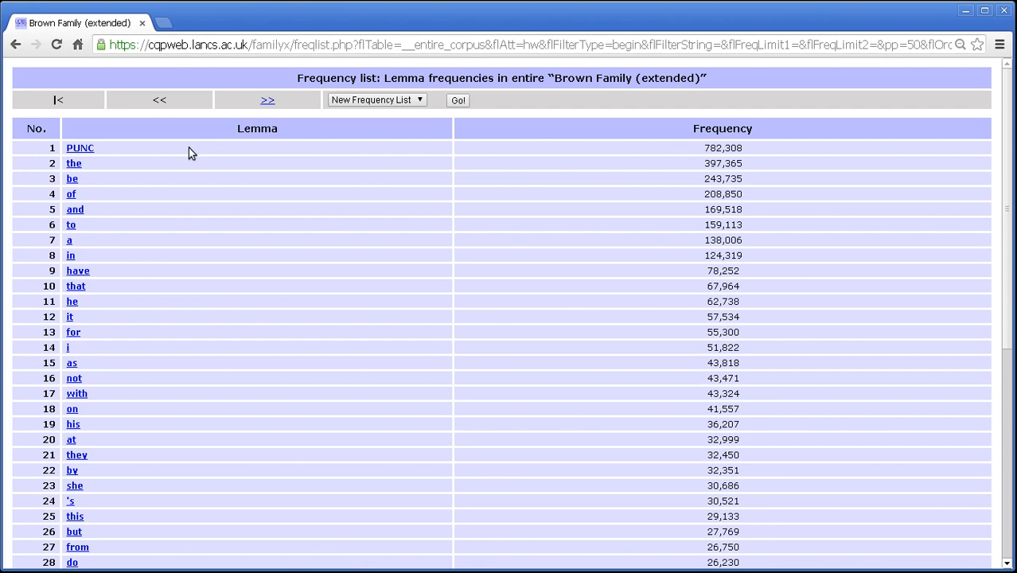
mouse_move(691, 153)
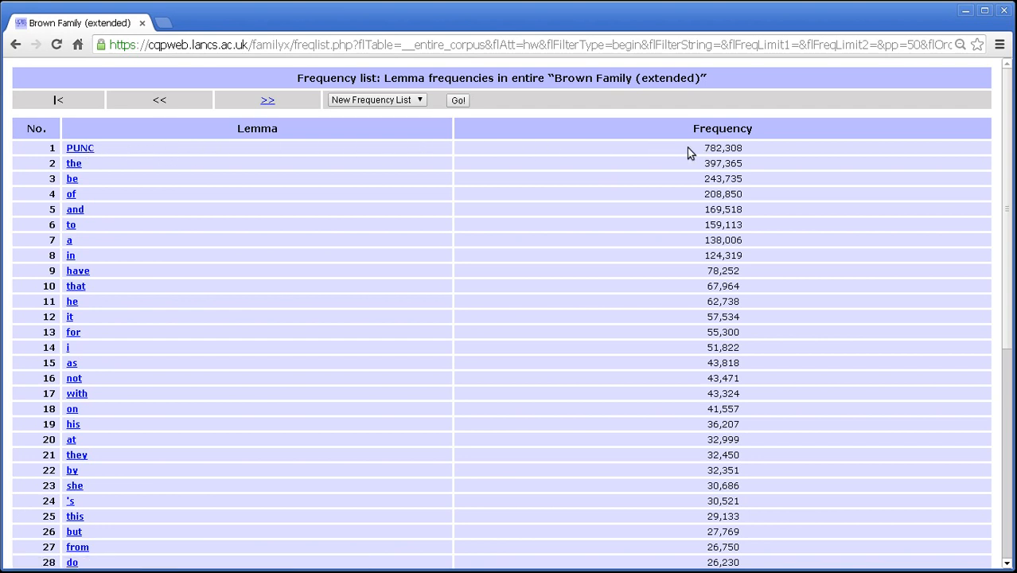
mouse_move(178, 182)
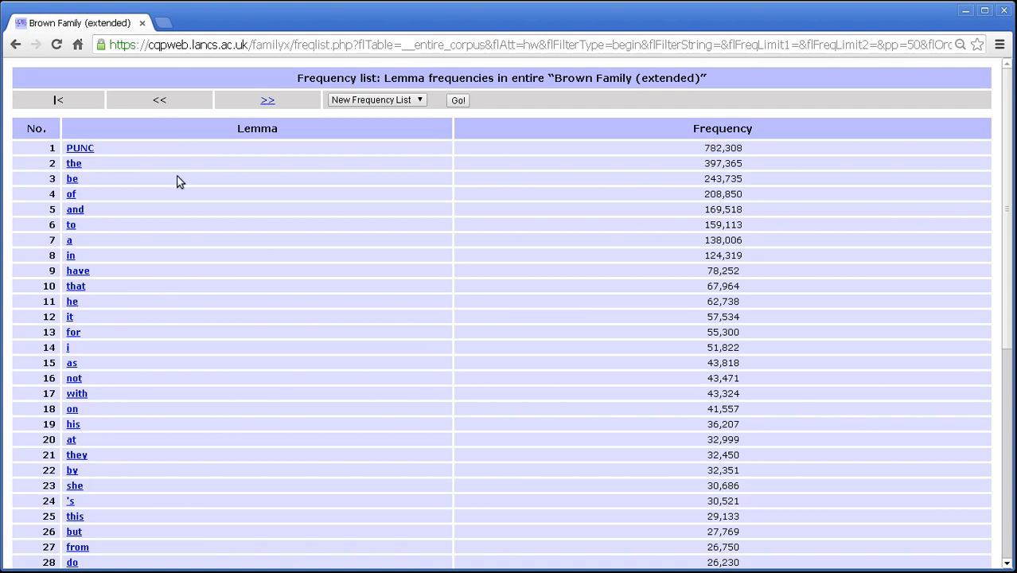
mouse_move(173, 185)
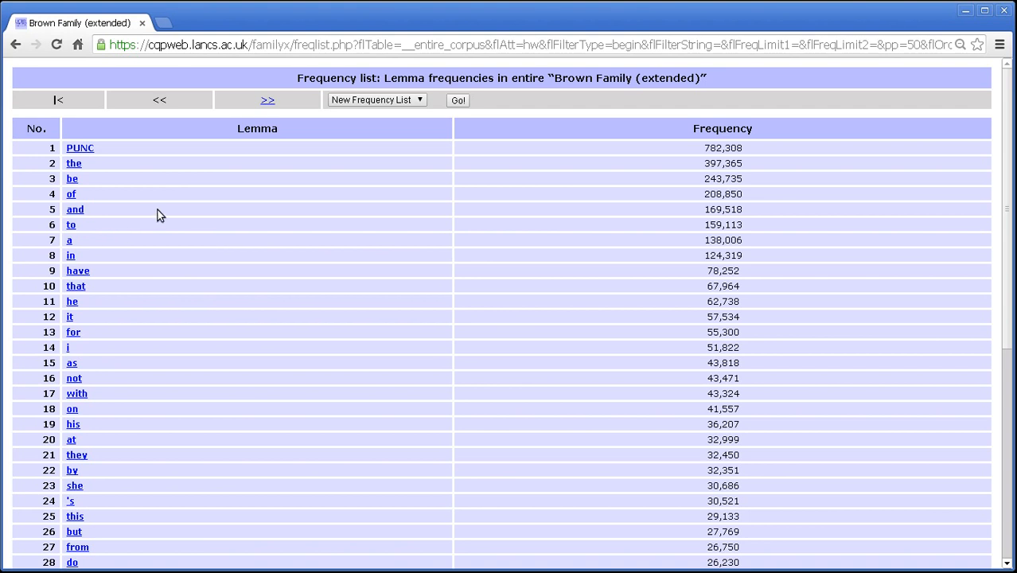
scroll(down, 3)
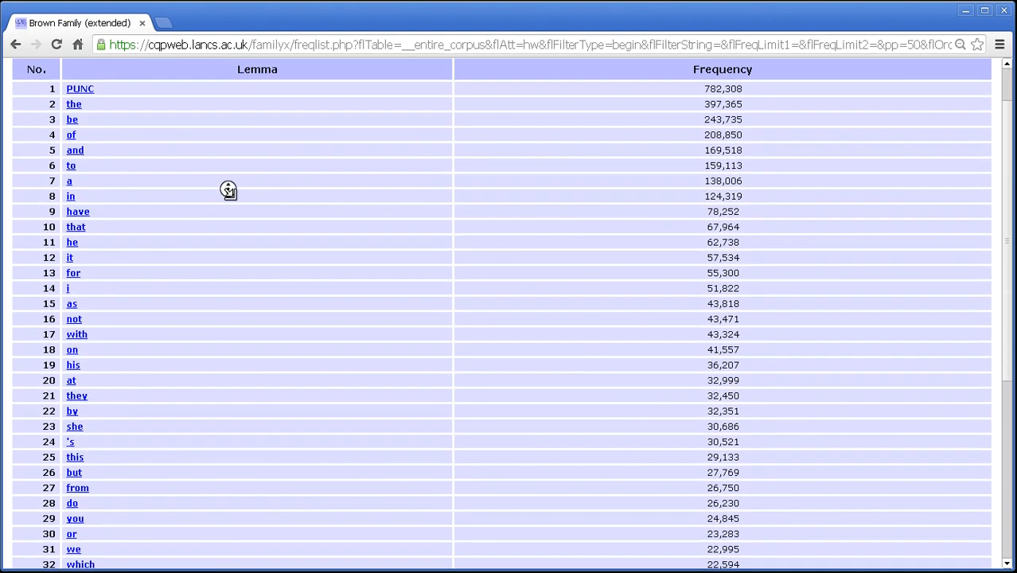
scroll(down, 3)
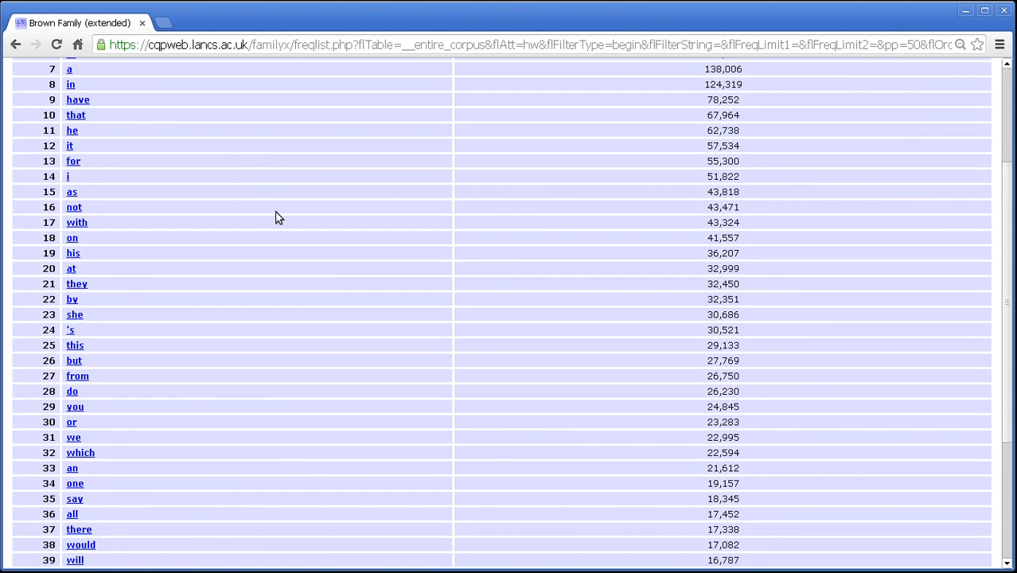
mouse_move(131, 315)
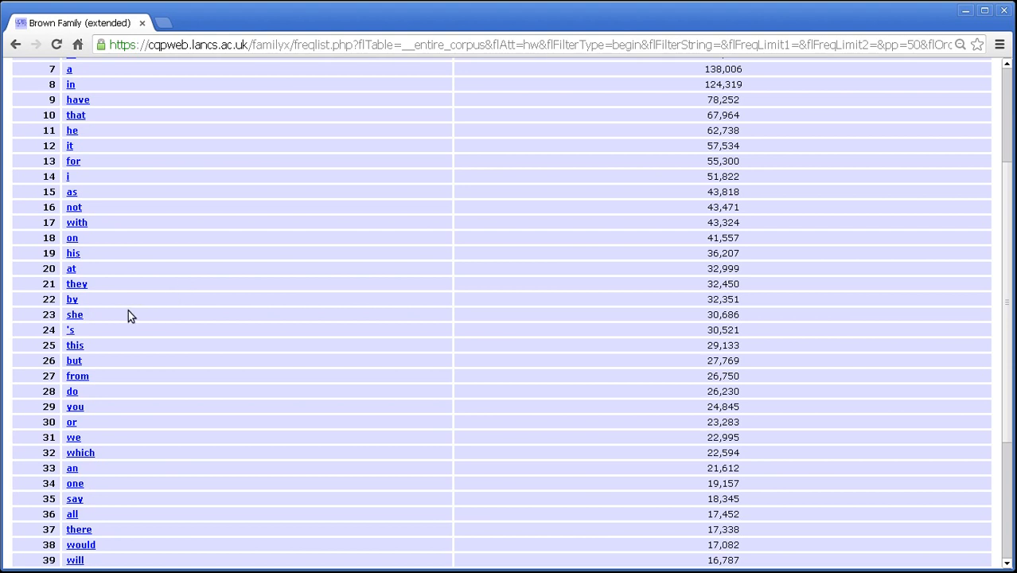
click(73, 315)
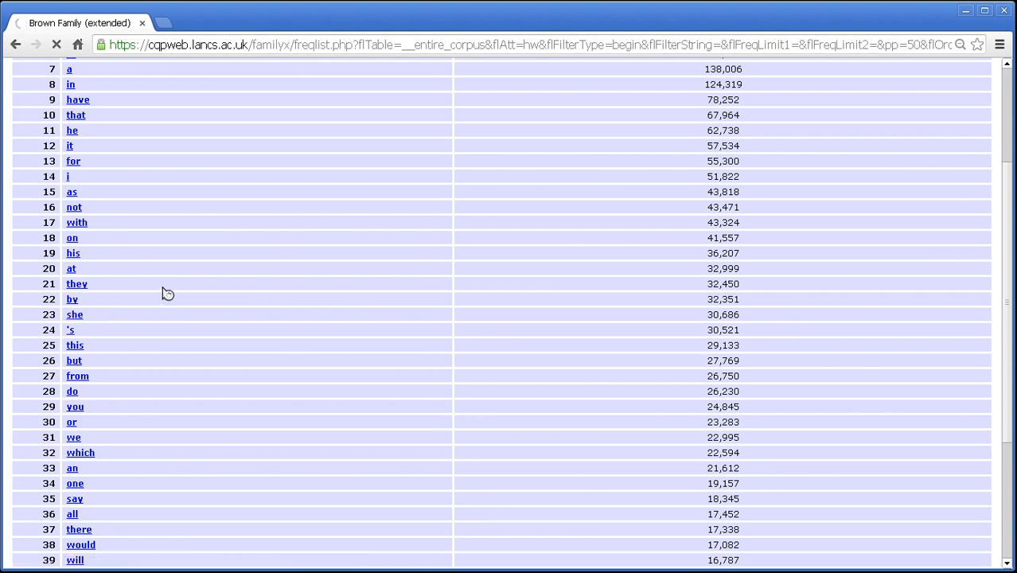
Step: View the concordance for the lemma 'she' (30,686 matches in 1,623 texts)
click(75, 315)
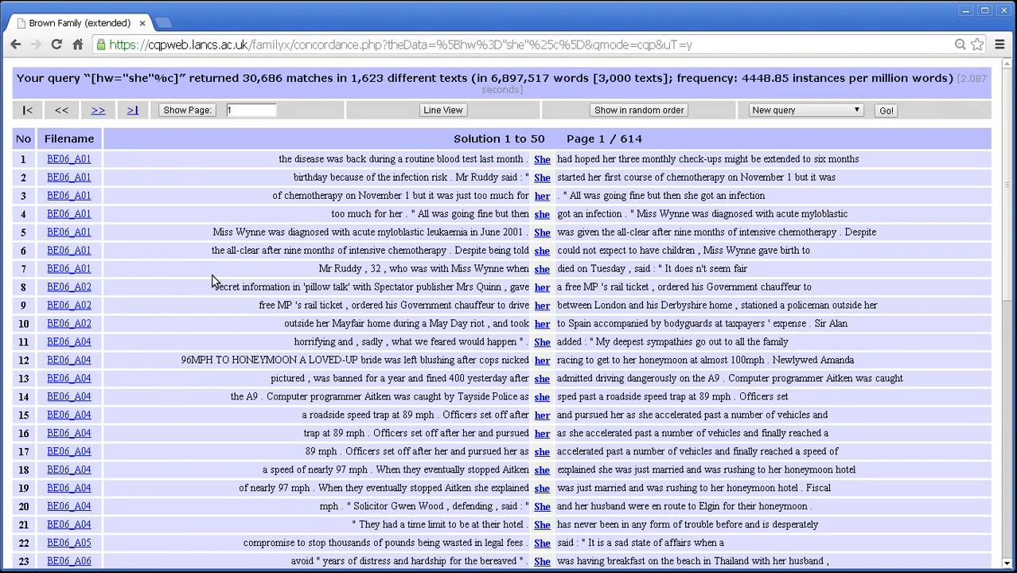
mouse_move(501, 321)
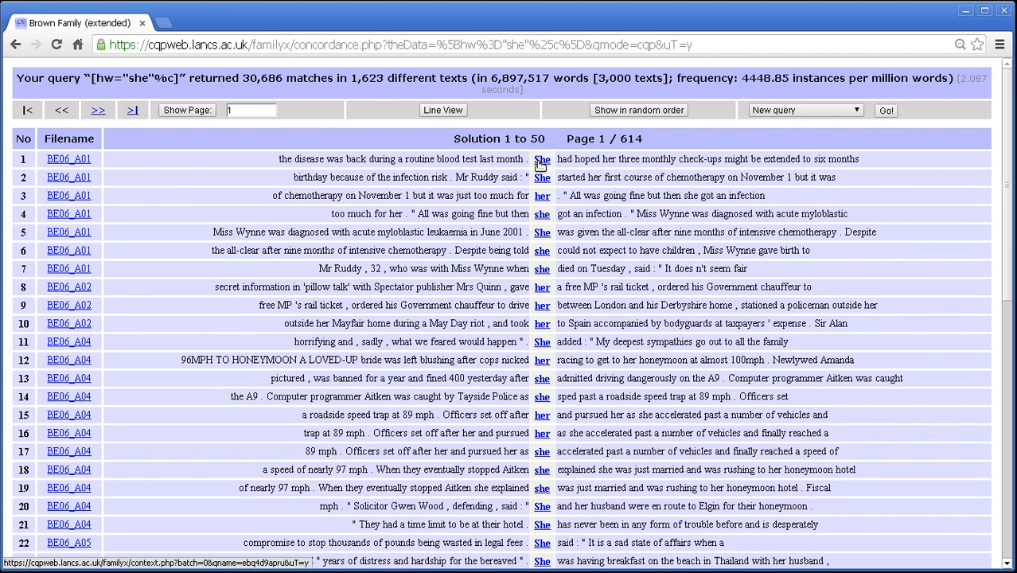
mouse_move(541, 178)
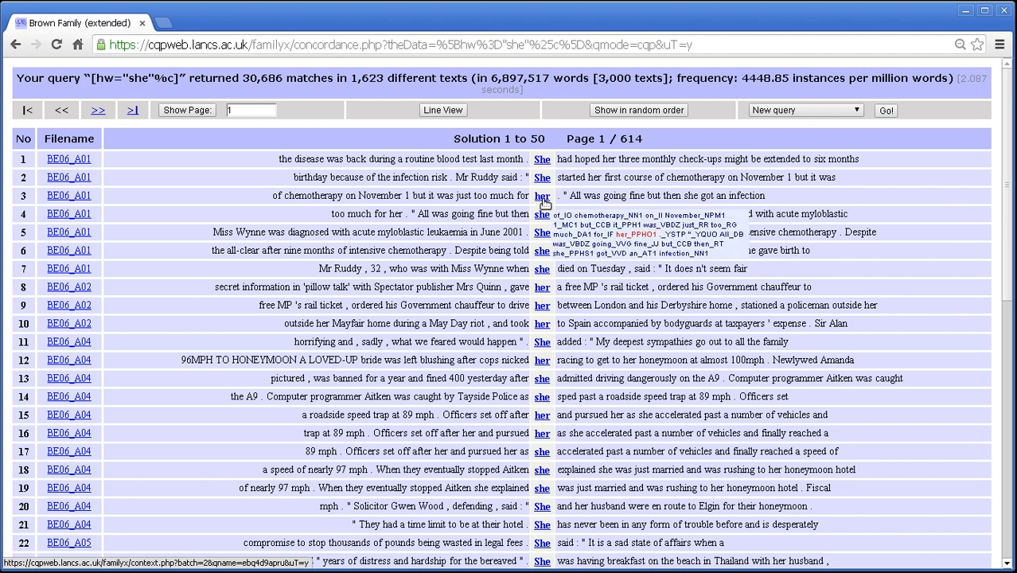
mouse_move(541, 160)
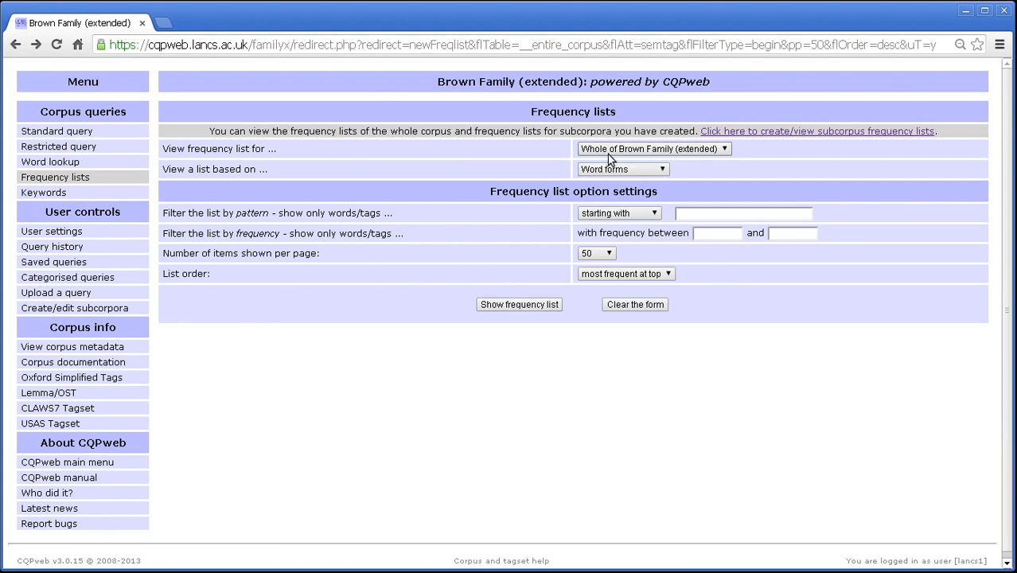
Step: Generate the word-form frequency list and page forward through later ranks
click(519, 304)
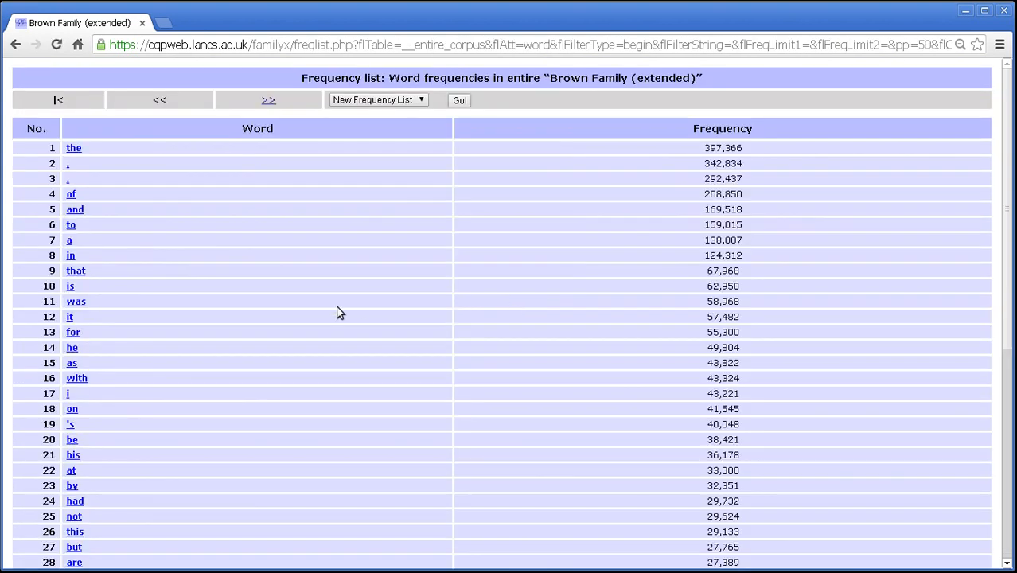
scroll(down, 3)
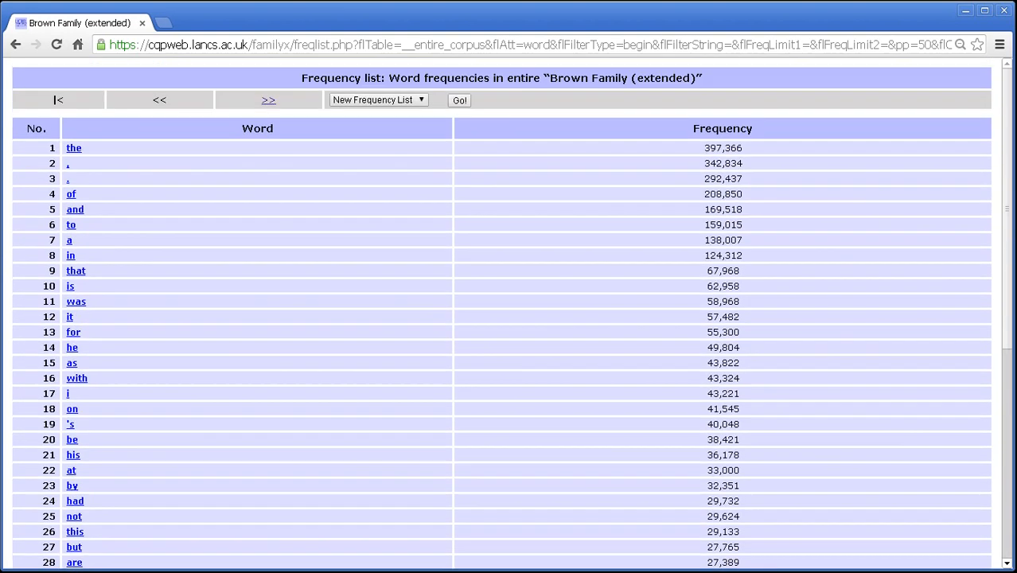
click(268, 98)
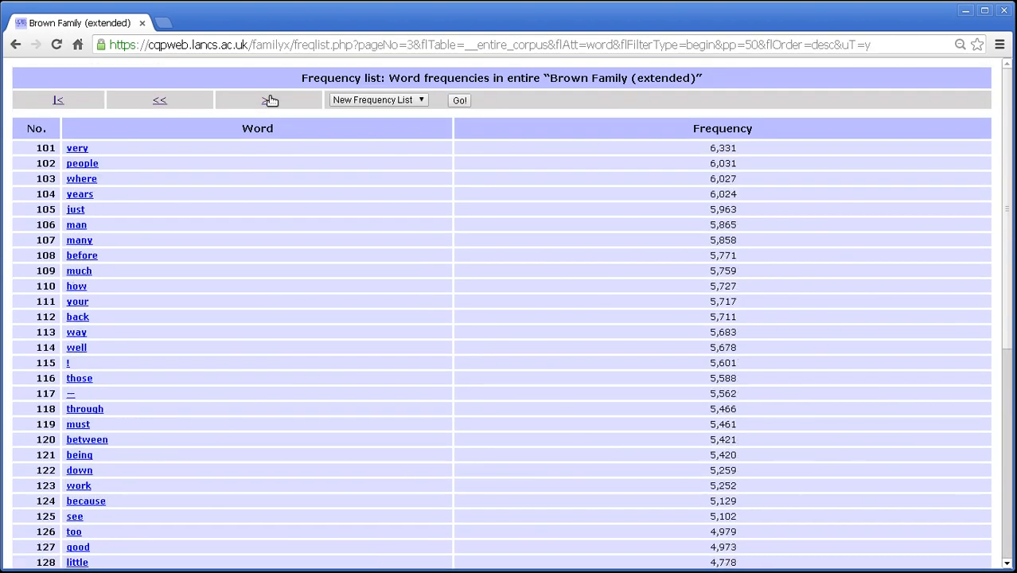
click(267, 99)
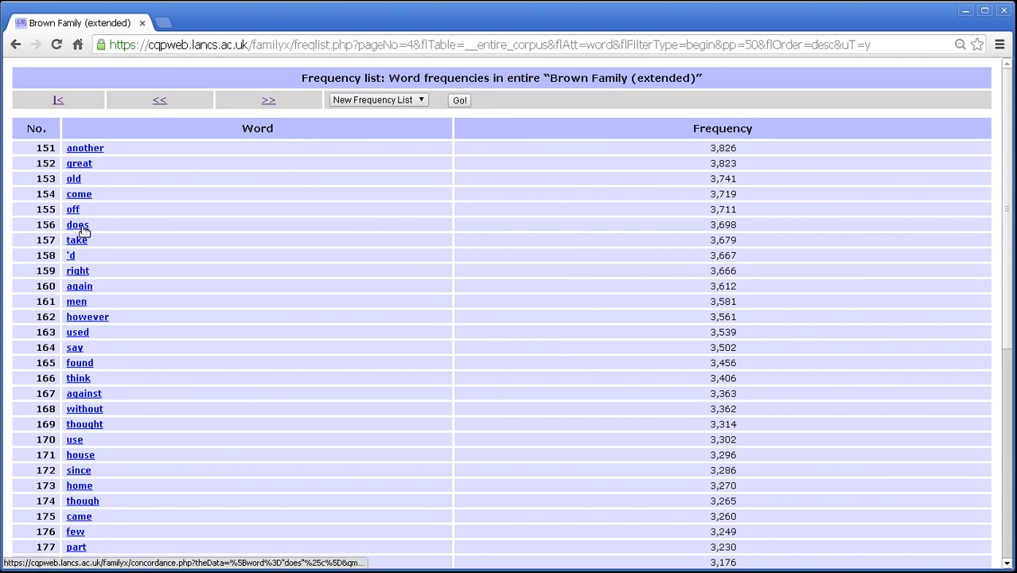
Step: View the 3,826-match concordance for 'another', then return to the Frequency lists settings
click(76, 224)
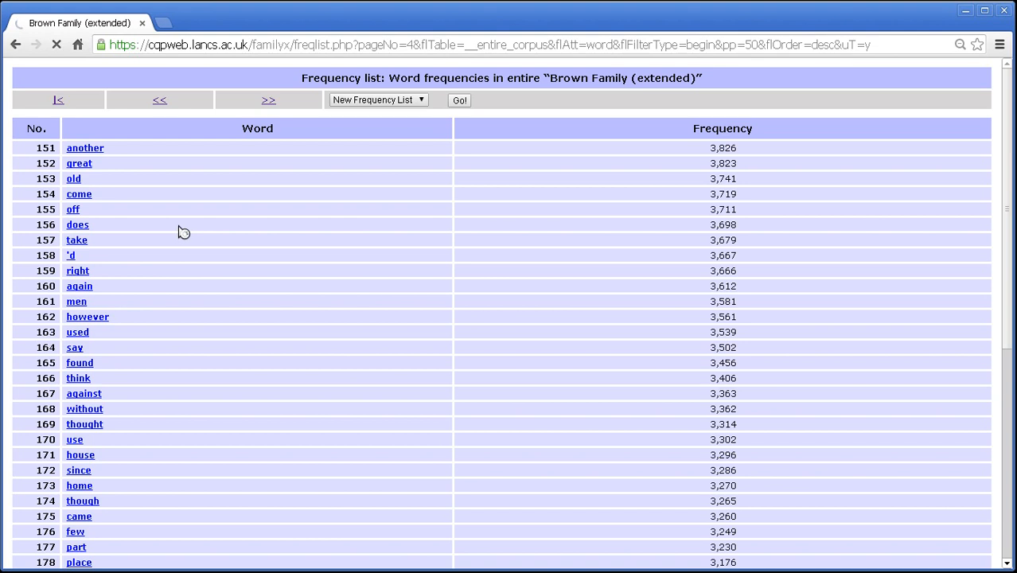
click(86, 146)
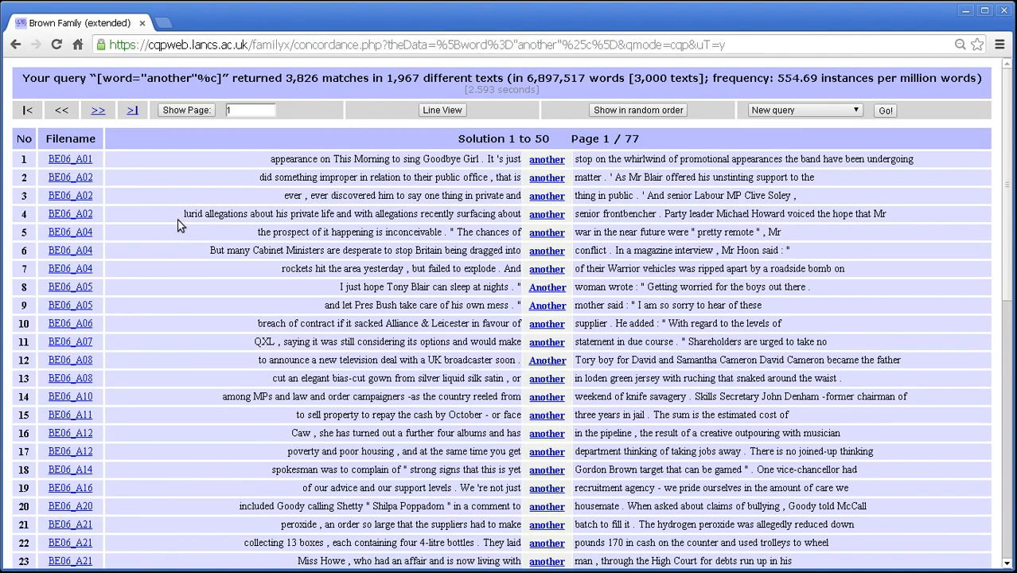
mouse_move(547, 452)
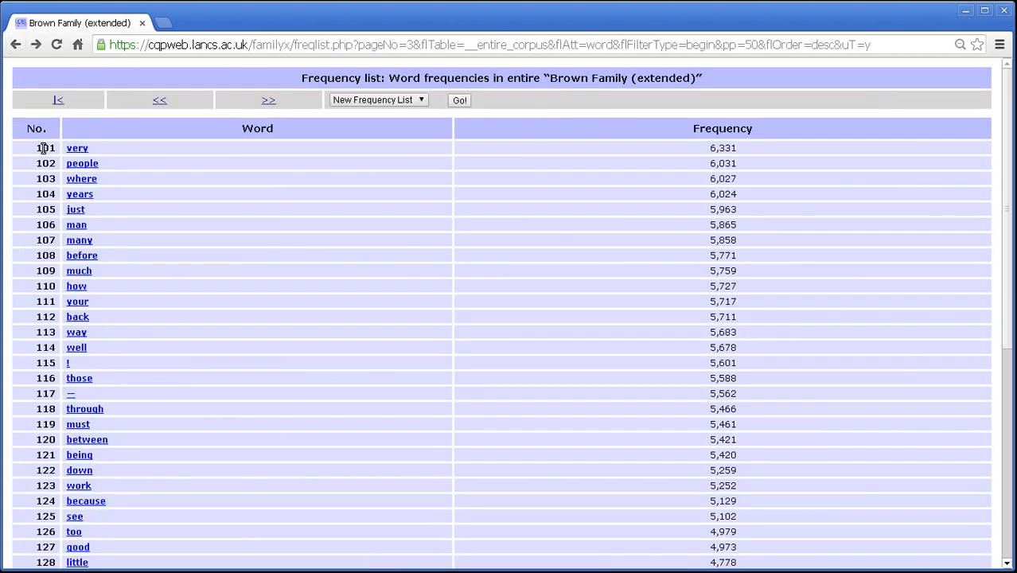
mouse_move(174, 332)
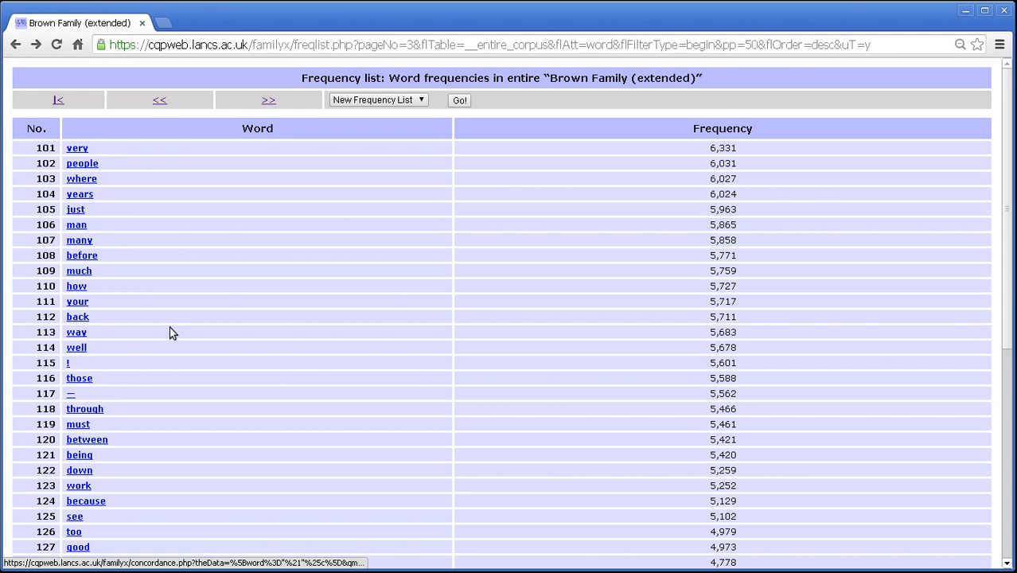
click(15, 45)
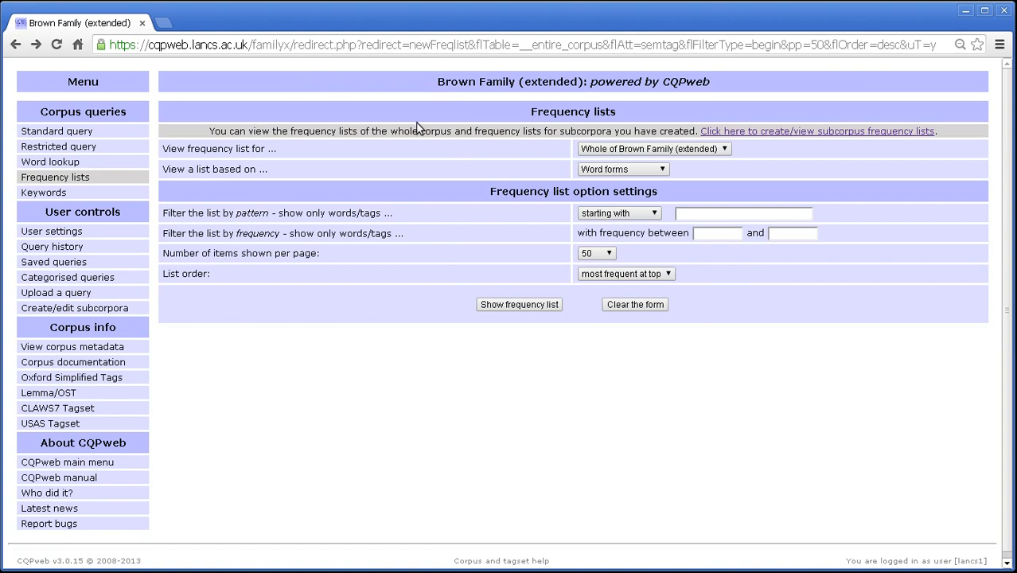
mouse_move(406, 172)
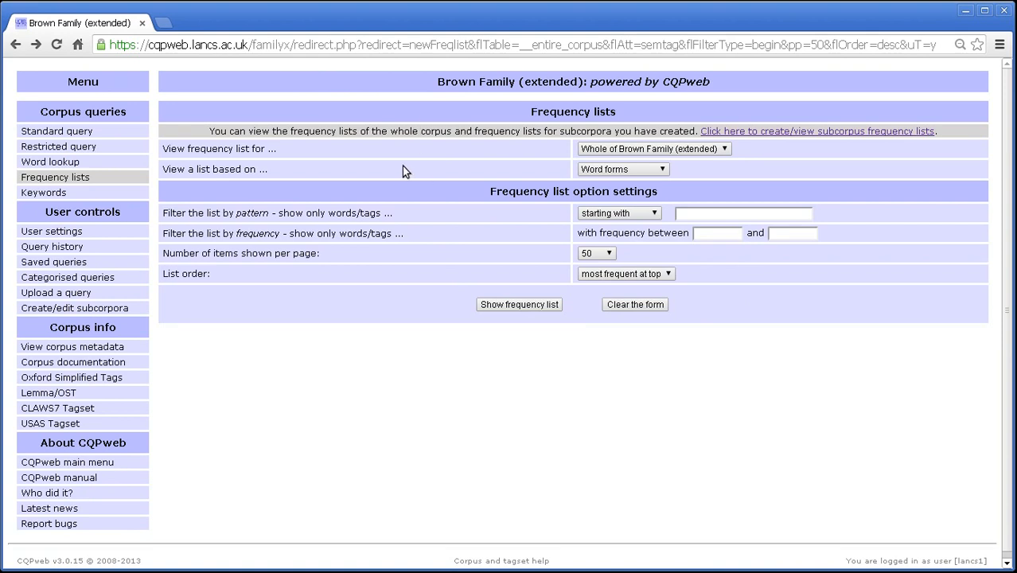
click(624, 168)
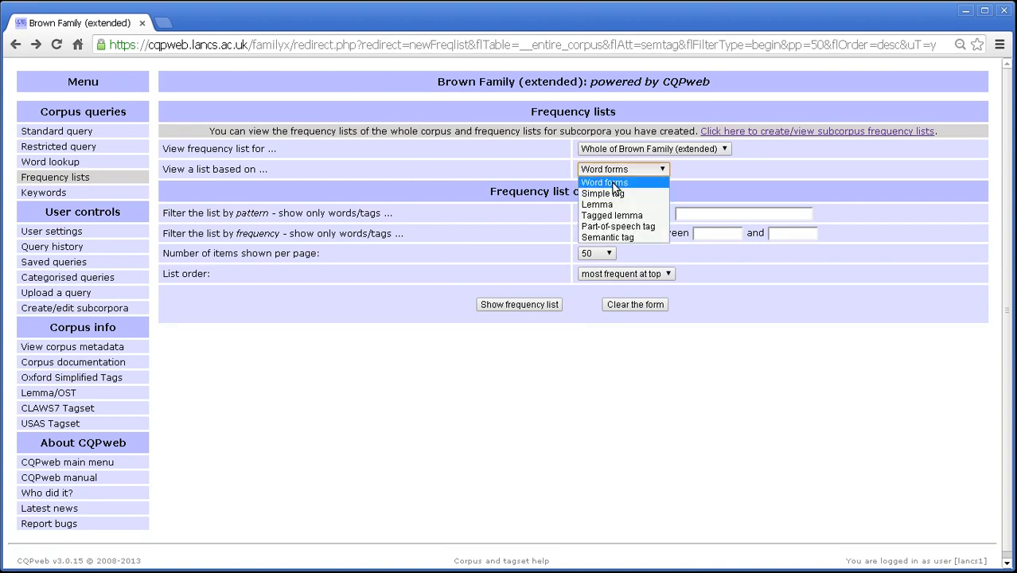
click(605, 181)
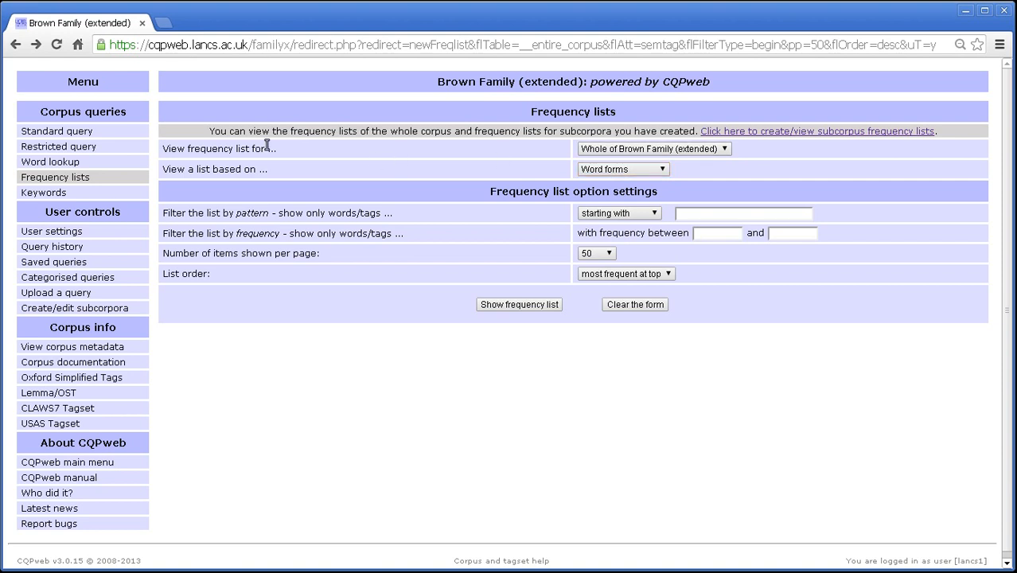
mouse_move(574, 153)
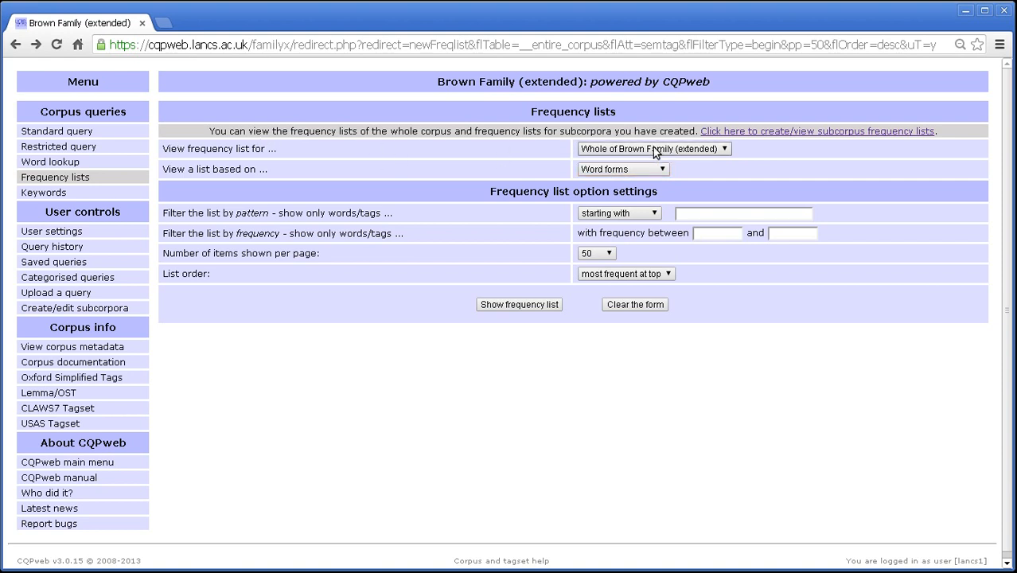
mouse_move(326, 119)
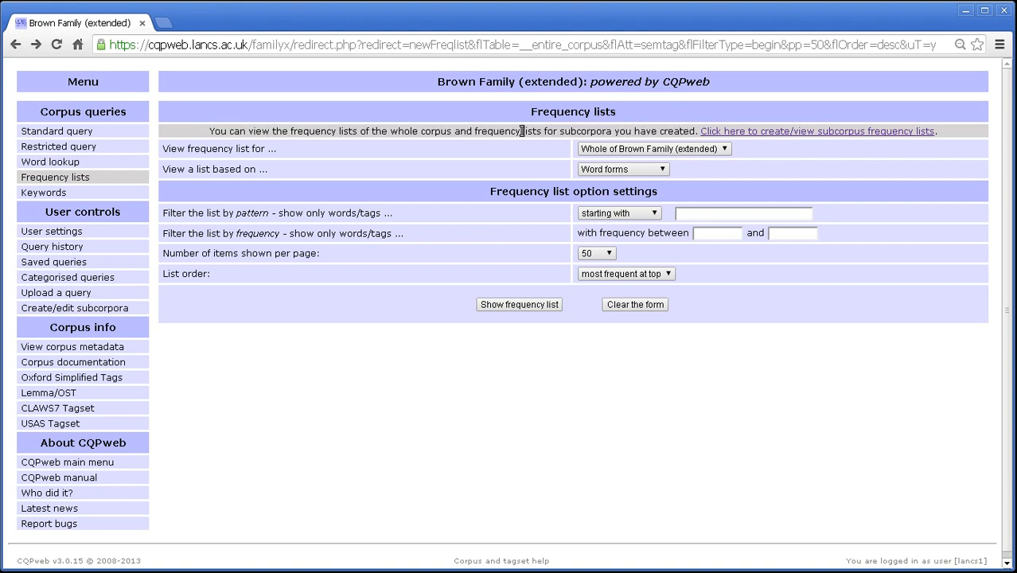
mouse_move(655, 130)
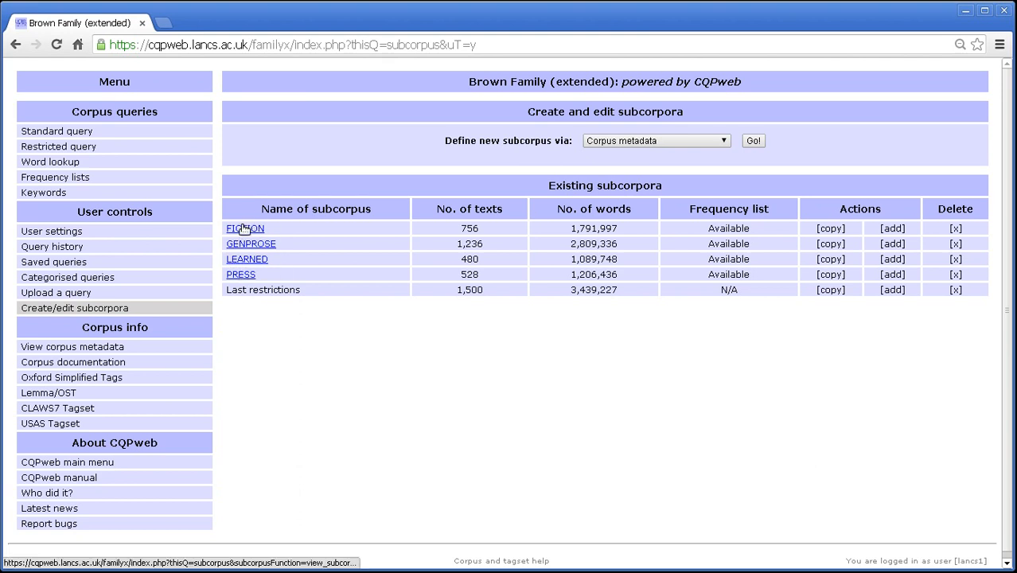
mouse_move(293, 245)
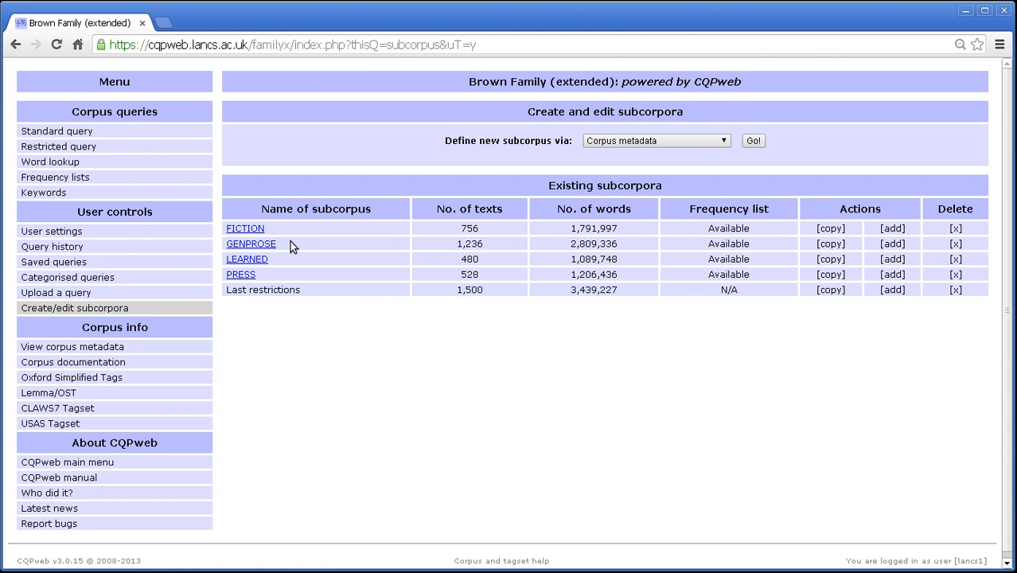
mouse_move(295, 264)
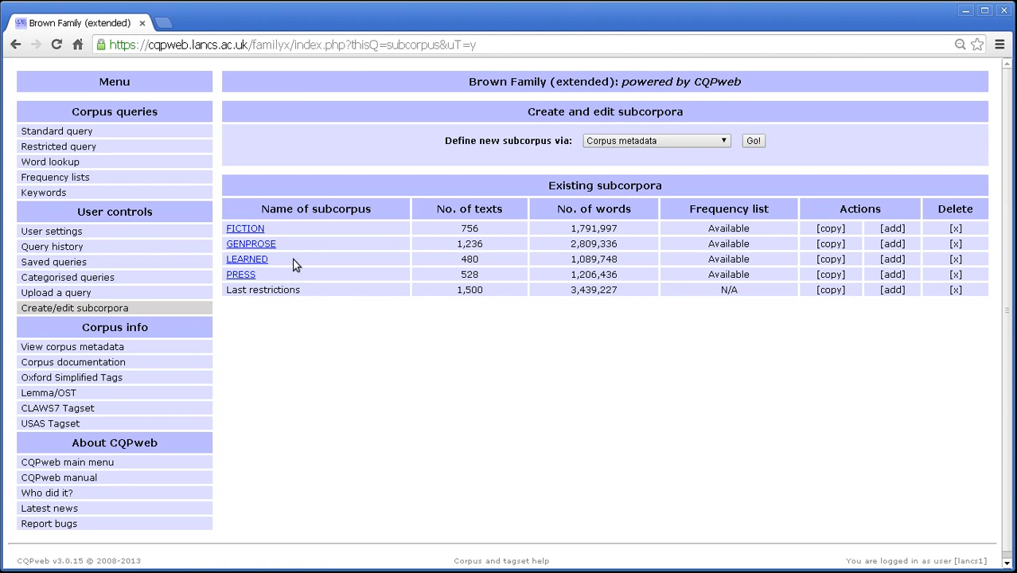
mouse_move(279, 283)
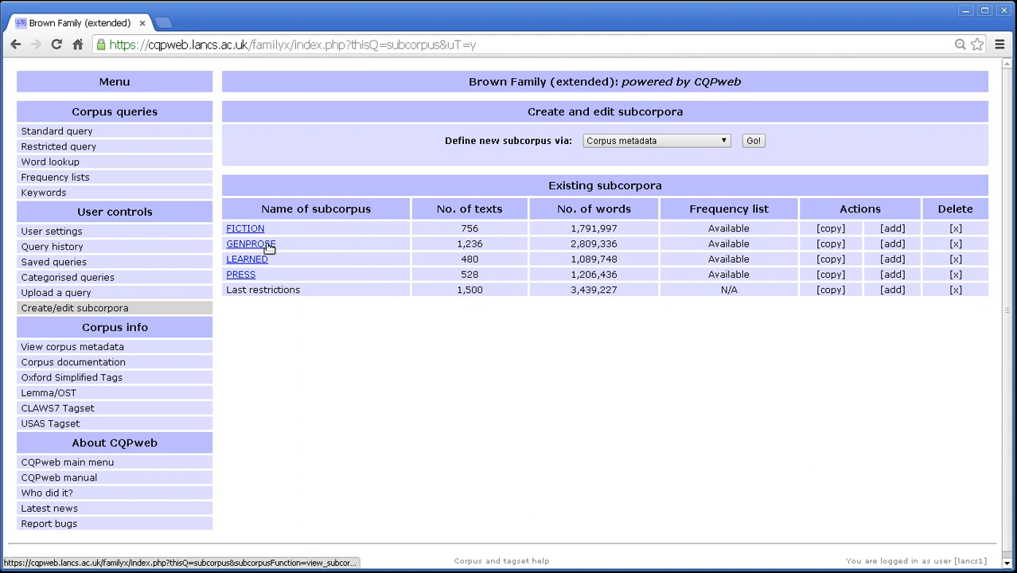
mouse_move(629, 221)
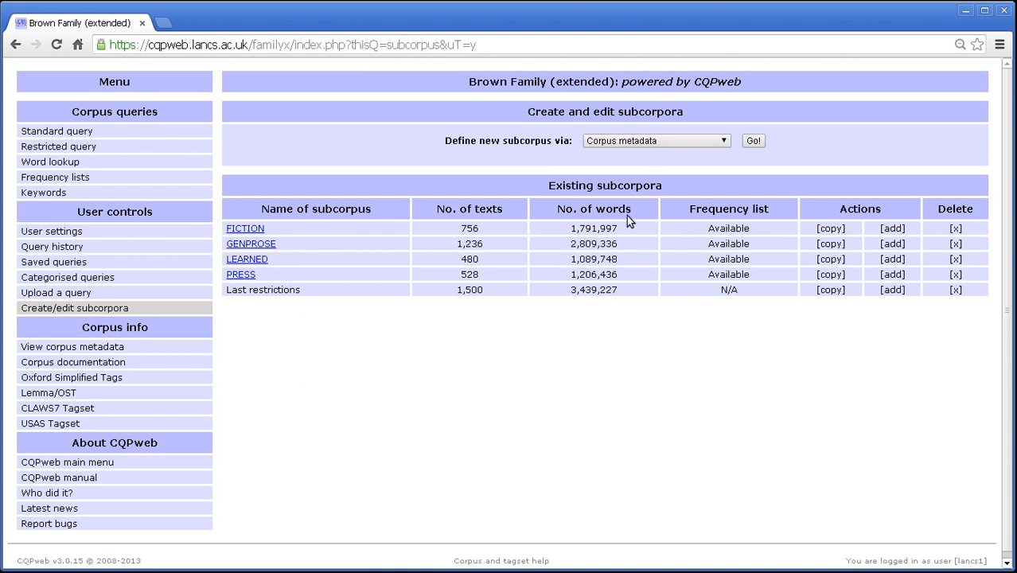
Step: Review the FICTION, GENPROSE, LEARNED and PRESS subcorpora, then return to Frequency lists
double_click(729, 258)
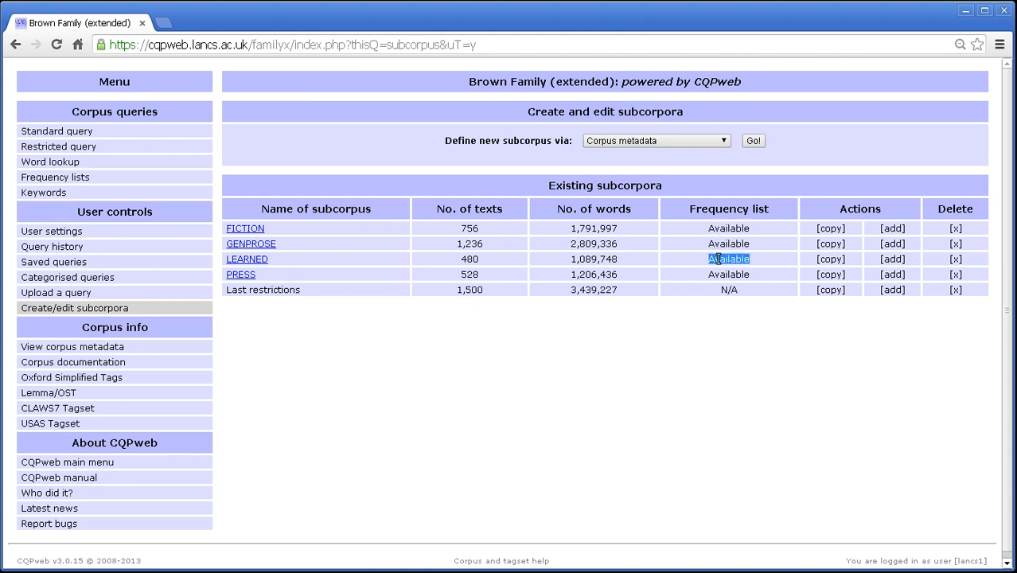
mouse_move(723, 258)
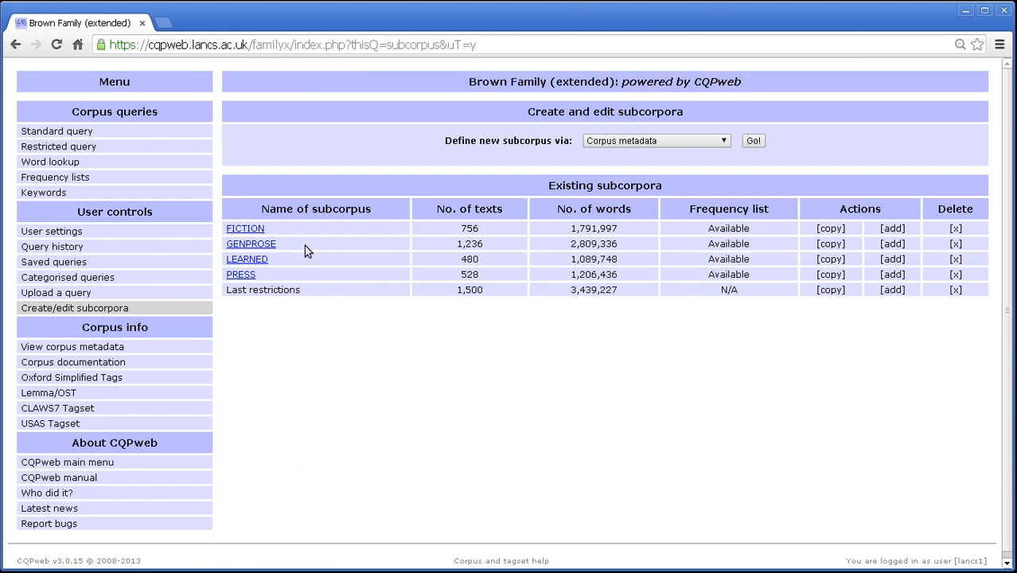
click(54, 177)
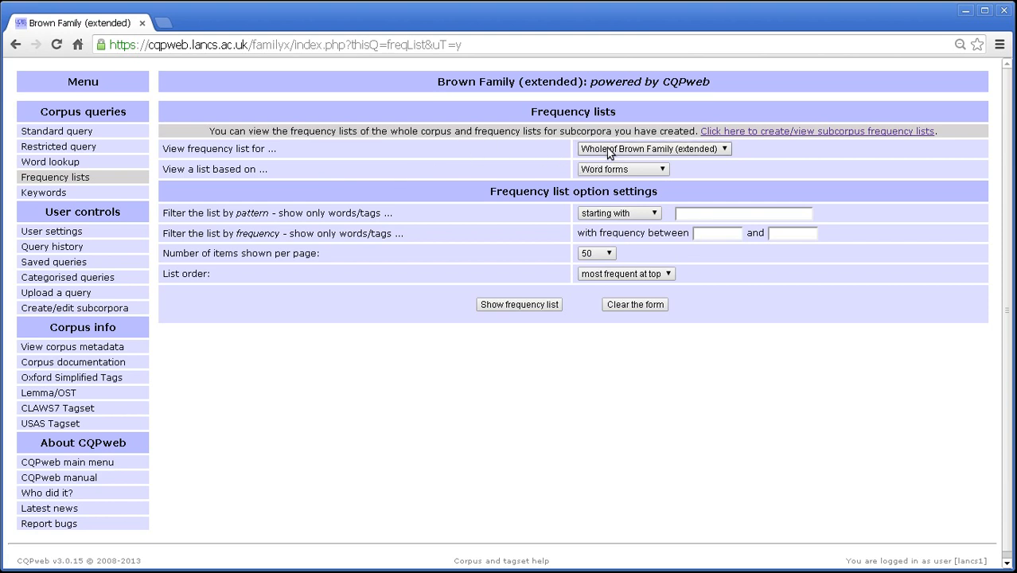
Step: Target the frequency list at the FICTION subcorpus instead of the whole corpus
click(653, 149)
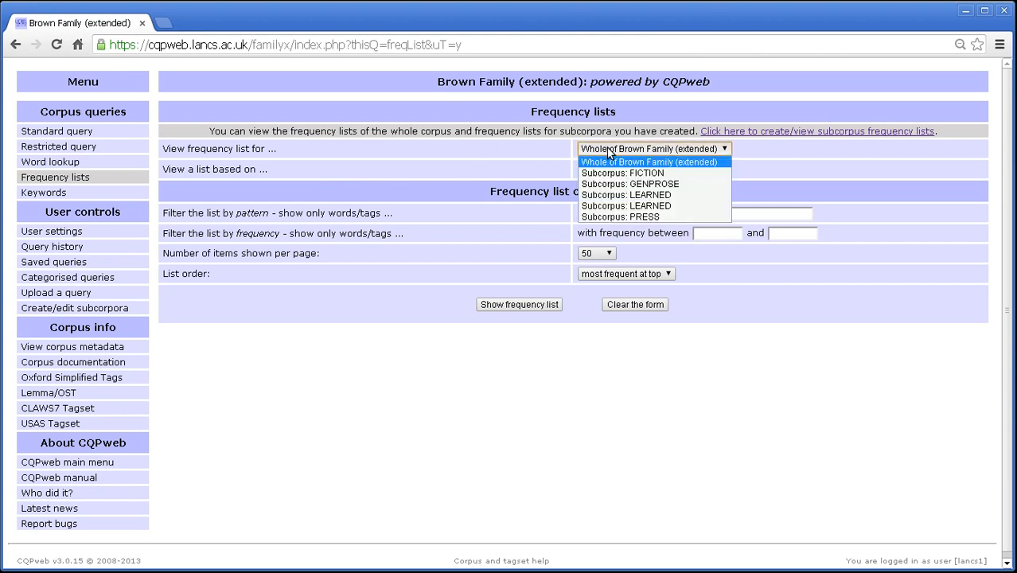
mouse_move(258, 142)
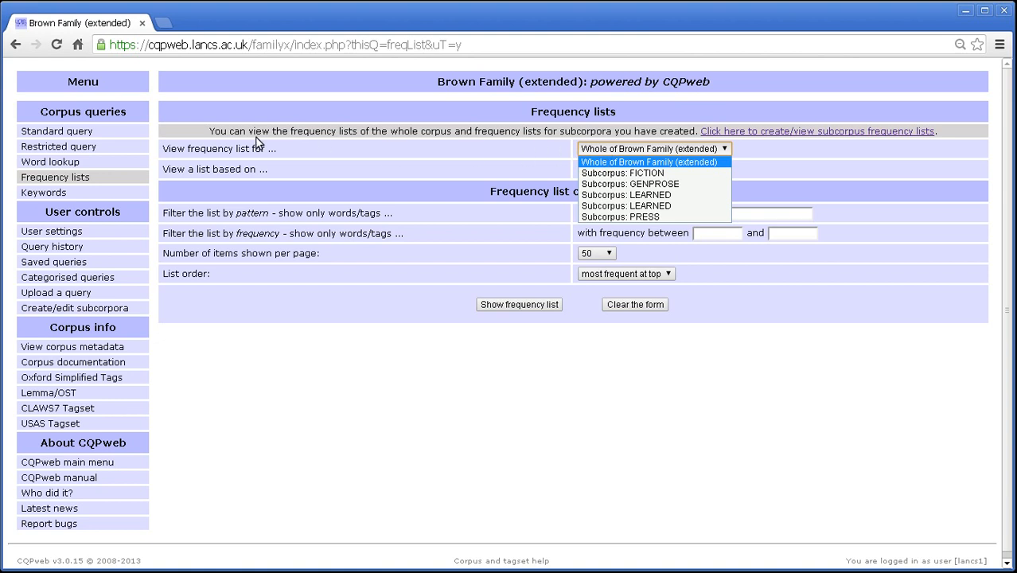
mouse_move(191, 157)
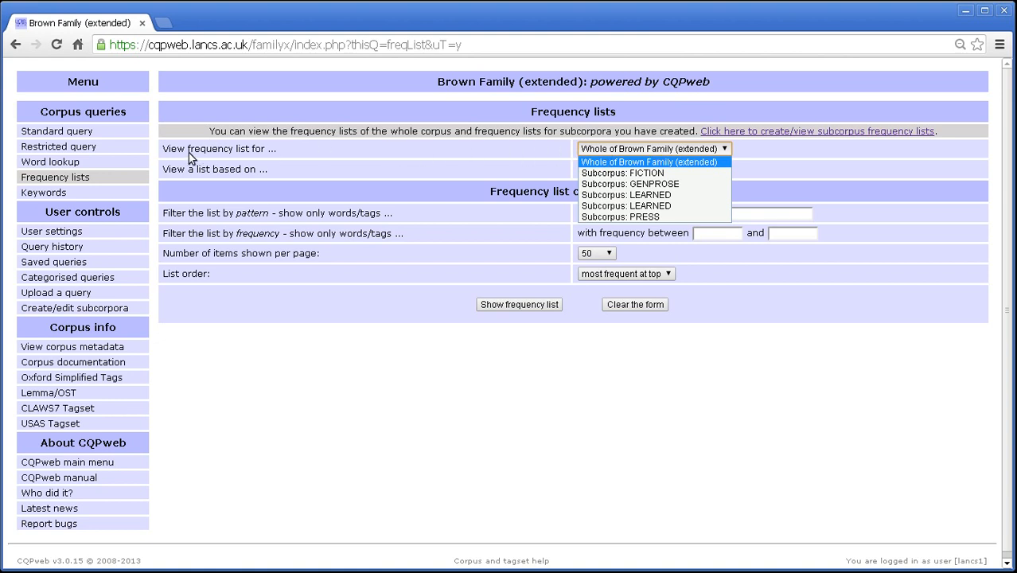
mouse_move(652, 144)
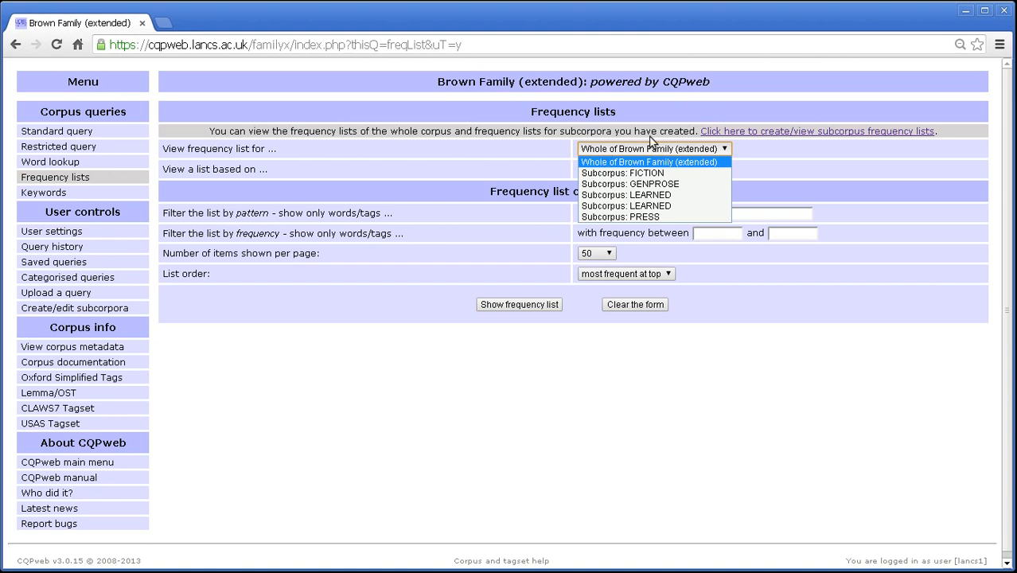
mouse_move(636, 171)
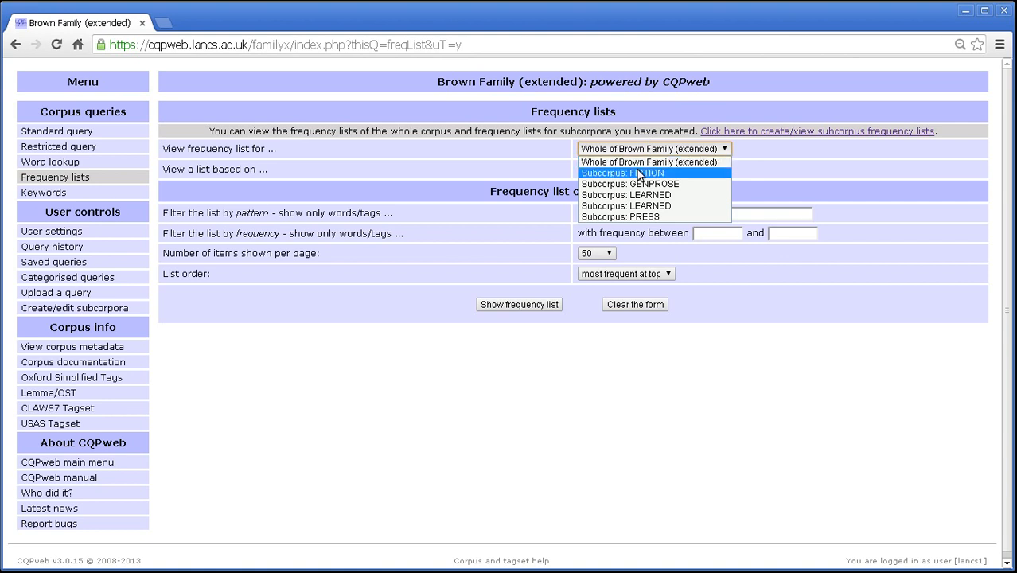
mouse_move(682, 179)
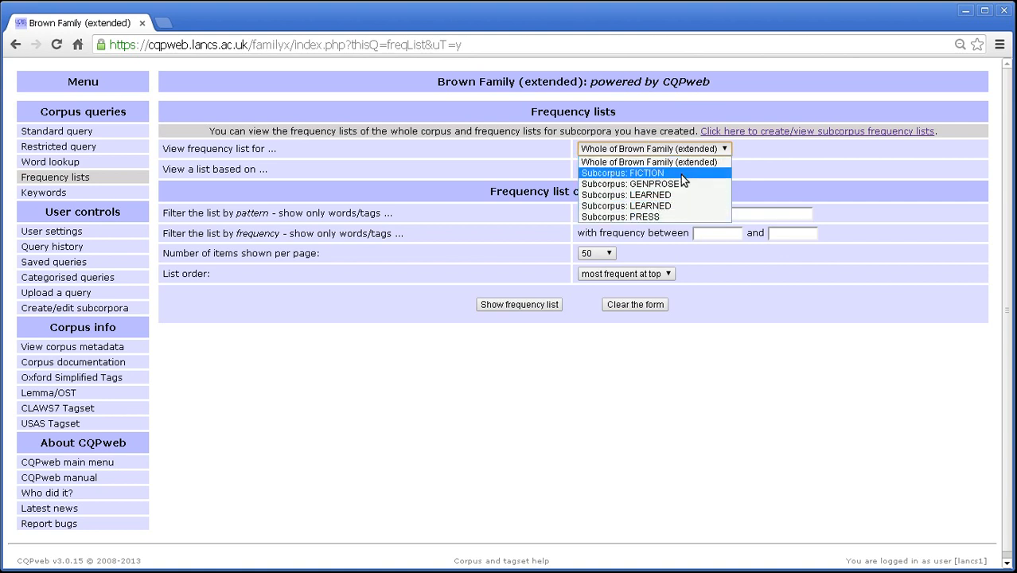
mouse_move(645, 217)
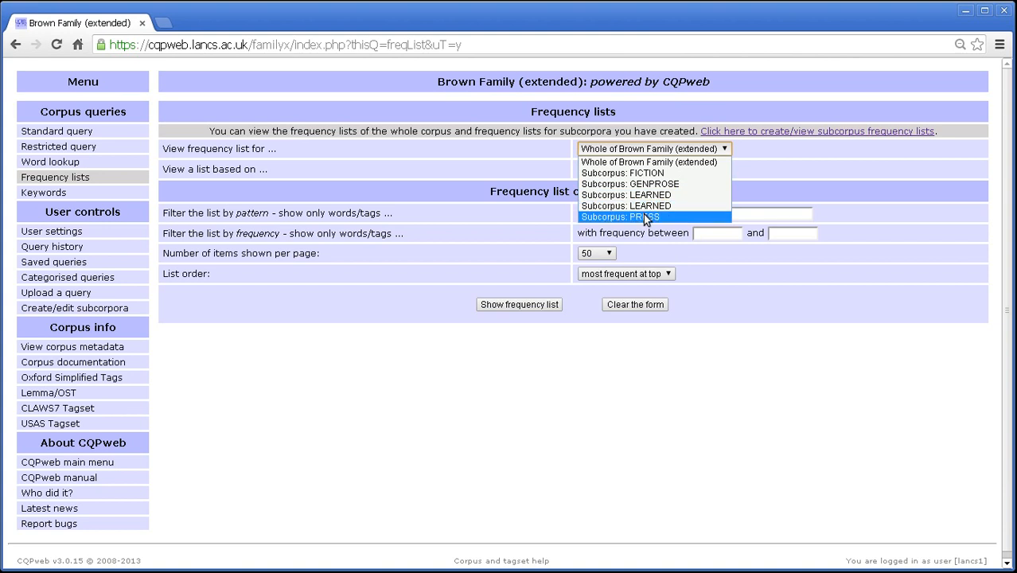
mouse_move(637, 171)
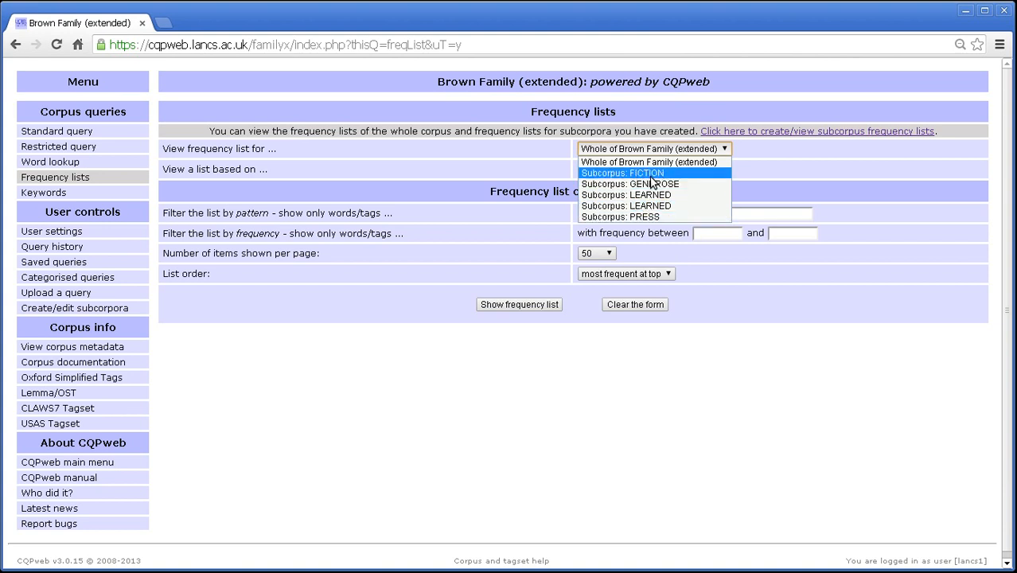
mouse_move(653, 184)
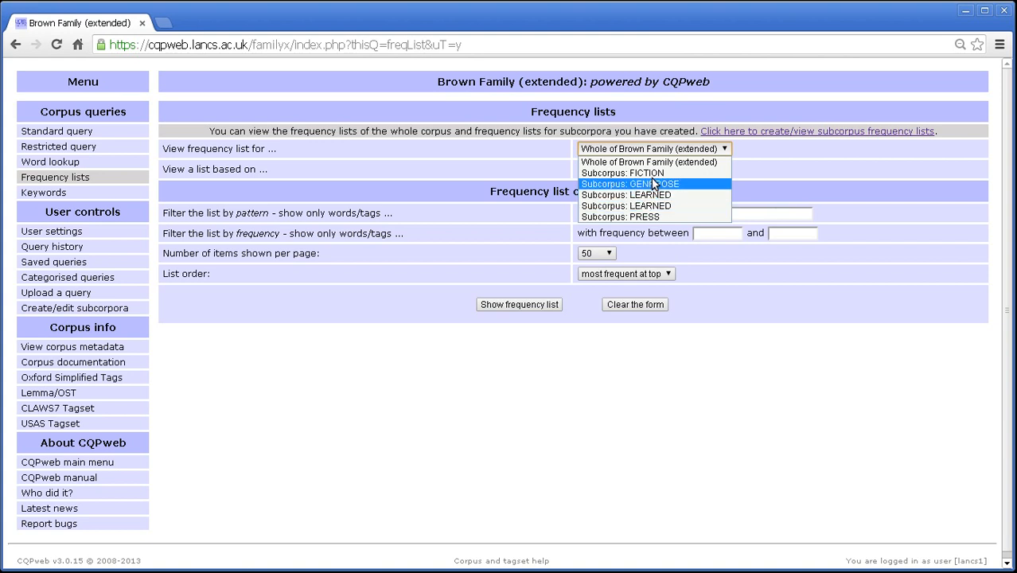
mouse_move(644, 205)
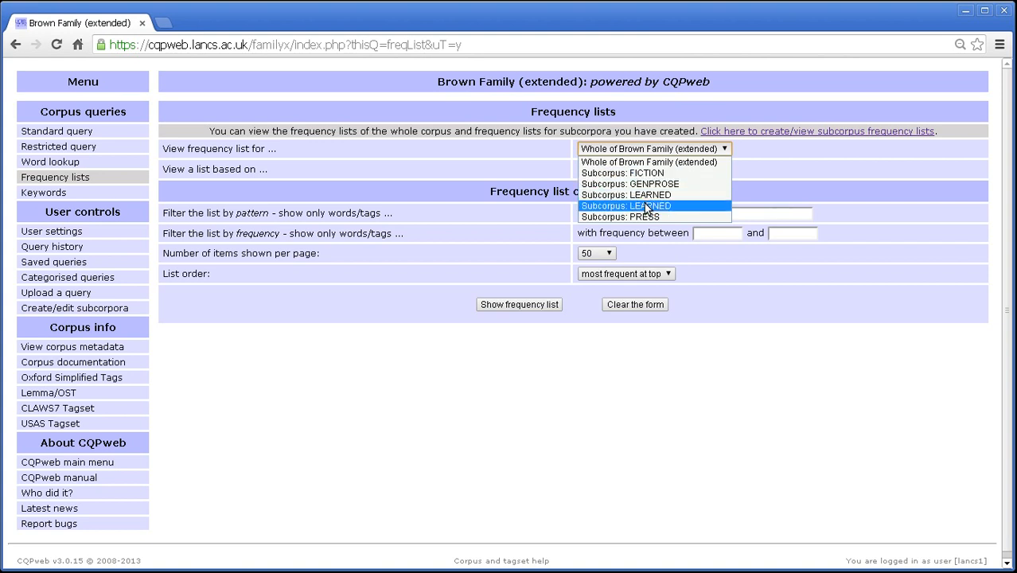
mouse_move(622, 172)
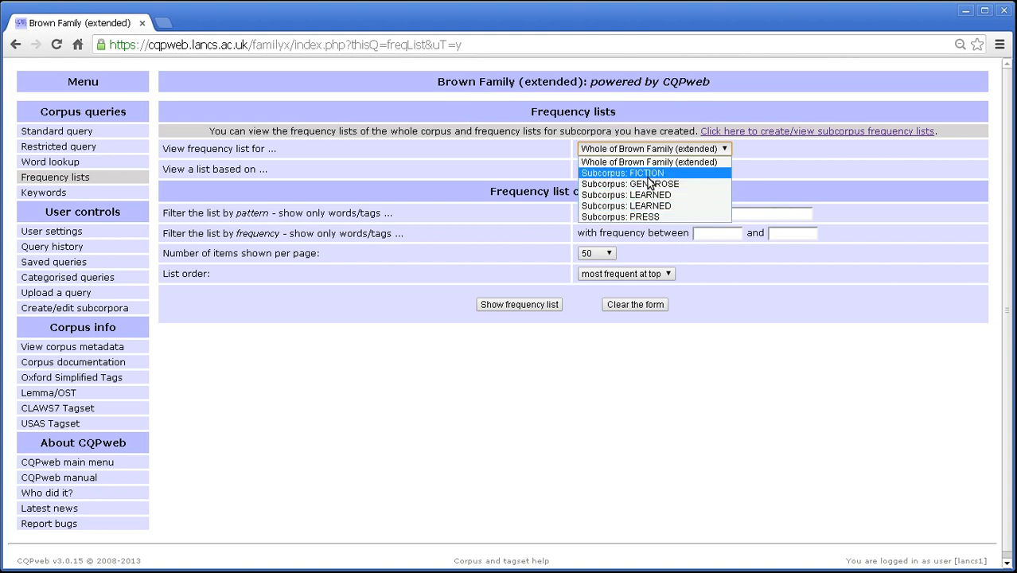
click(622, 172)
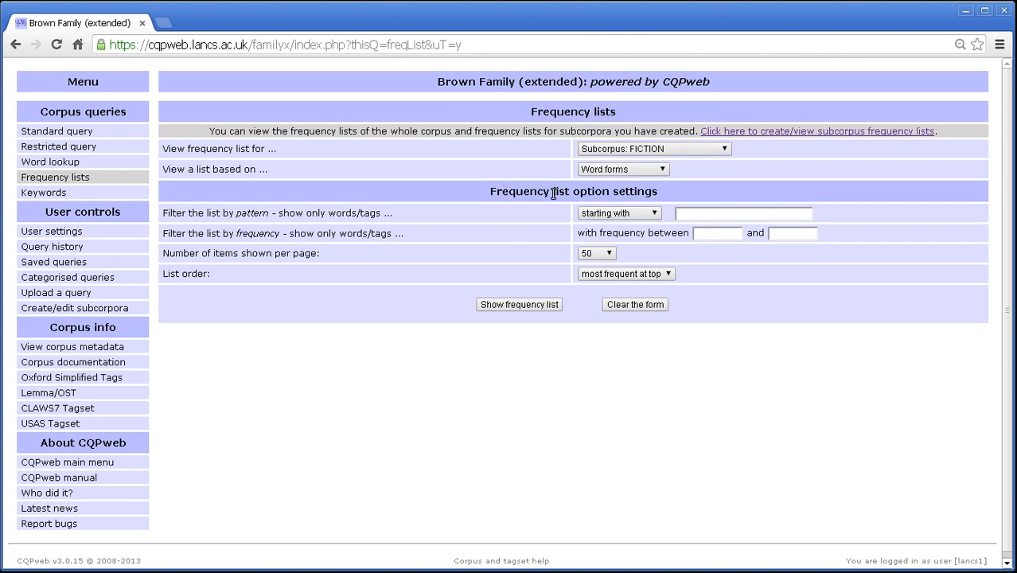
Step: Generate the FICTION subcorpus word frequency list, topped by the period and comma
click(519, 304)
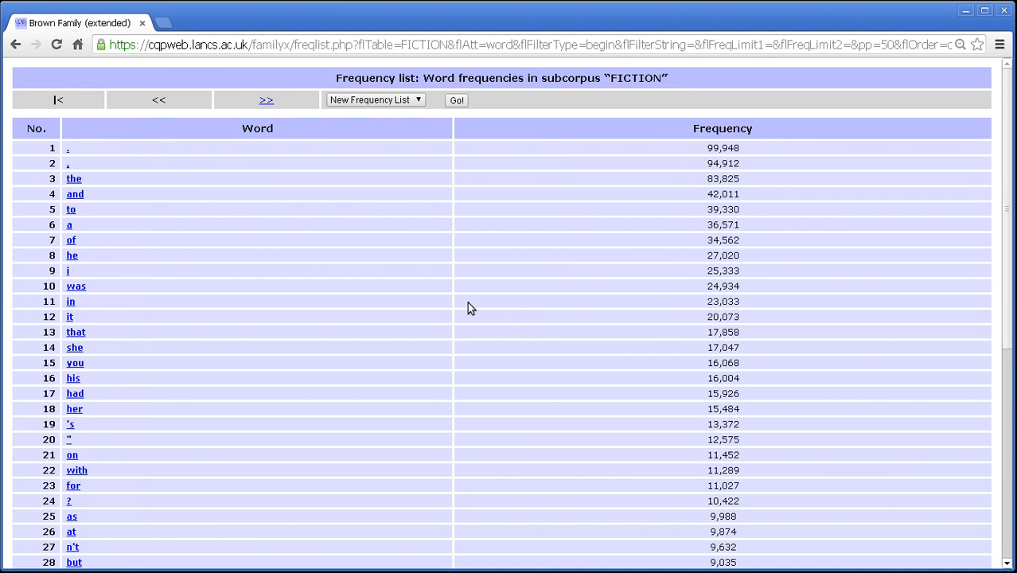
mouse_move(89, 178)
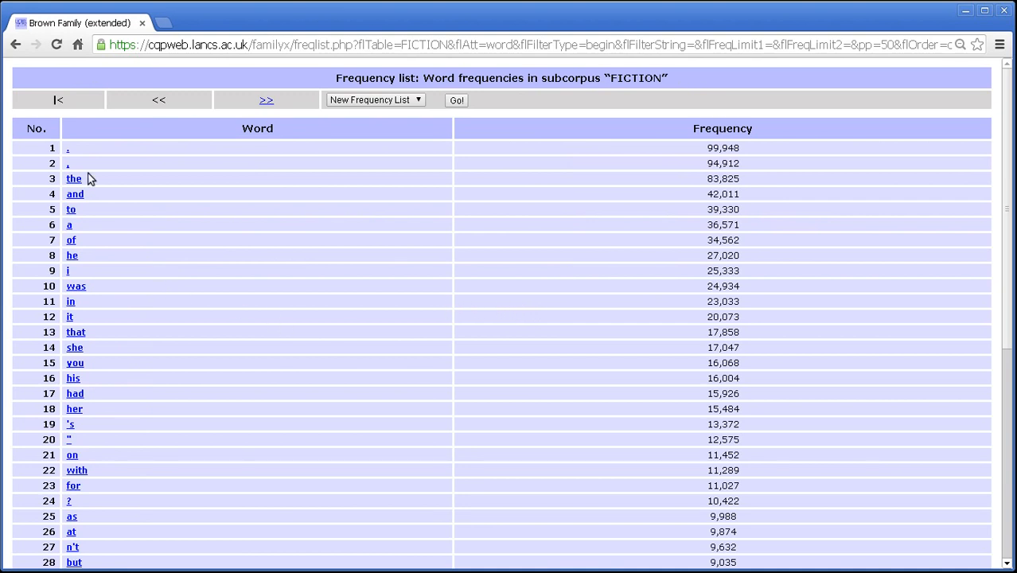
mouse_move(108, 186)
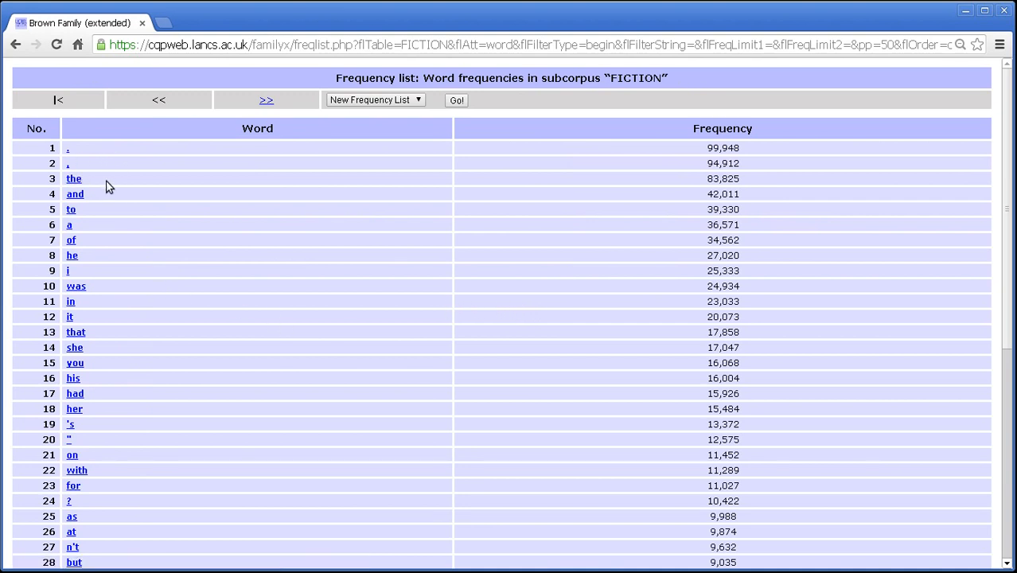
mouse_move(111, 363)
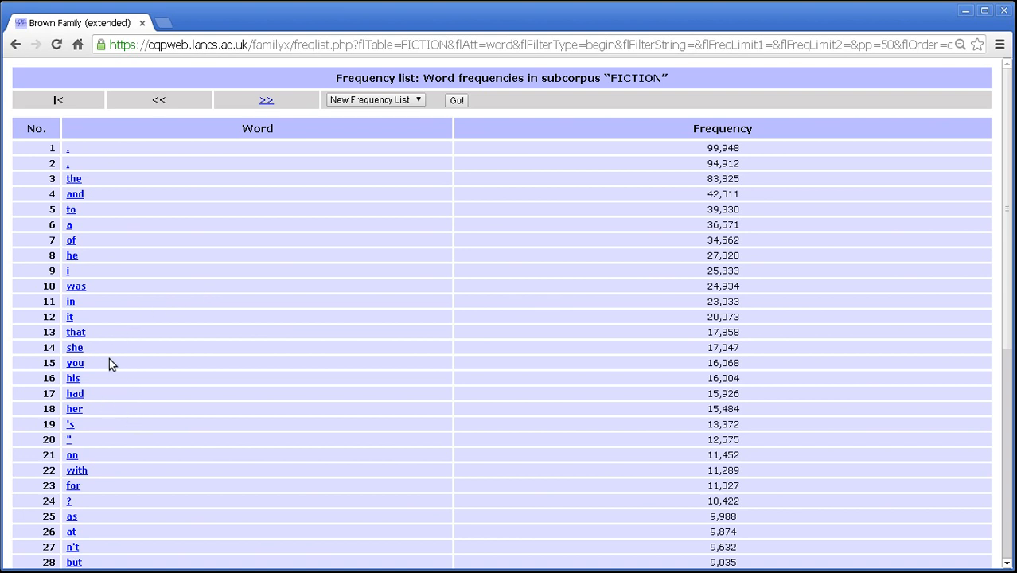
mouse_move(109, 347)
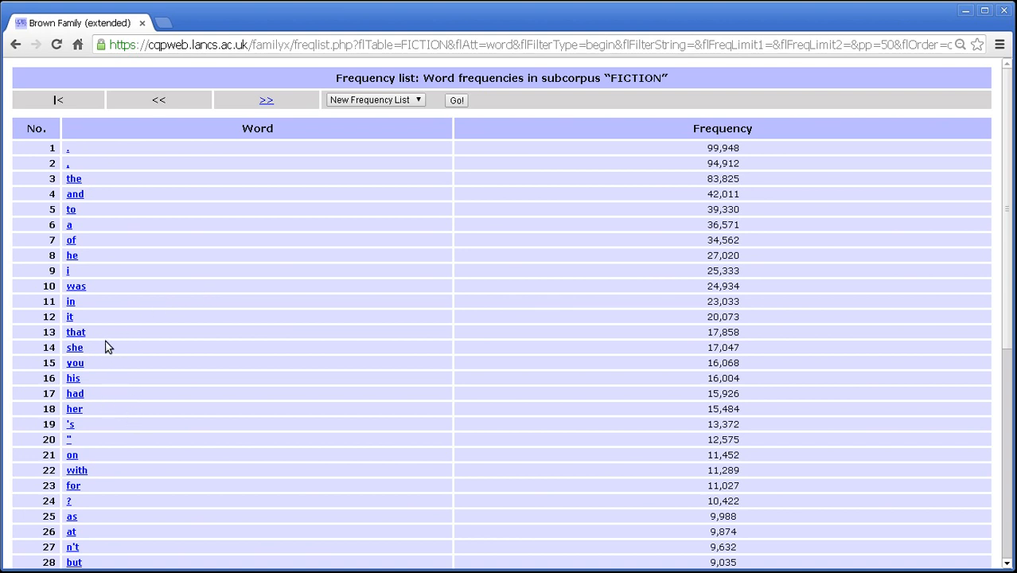
mouse_move(99, 348)
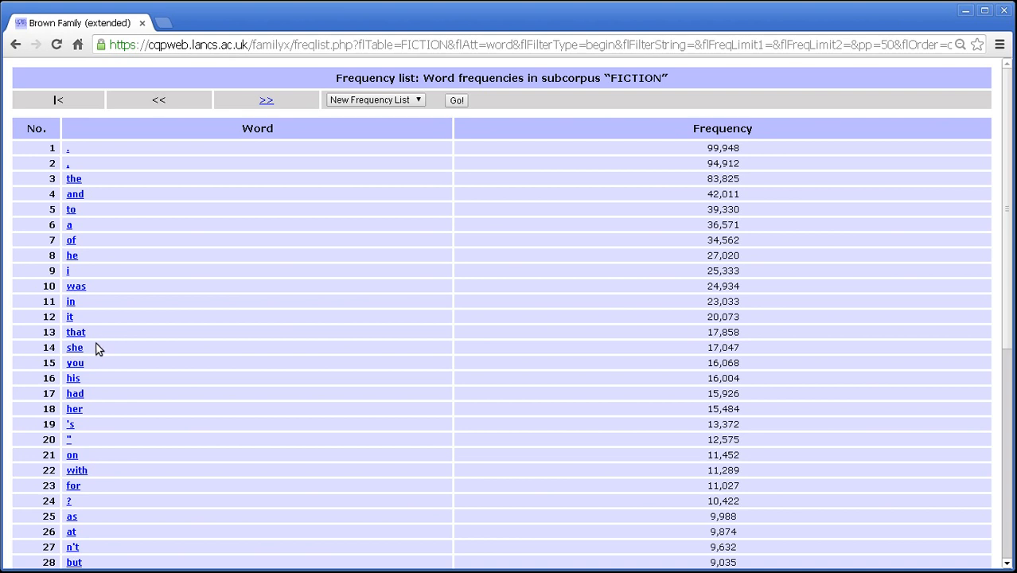
mouse_move(75, 347)
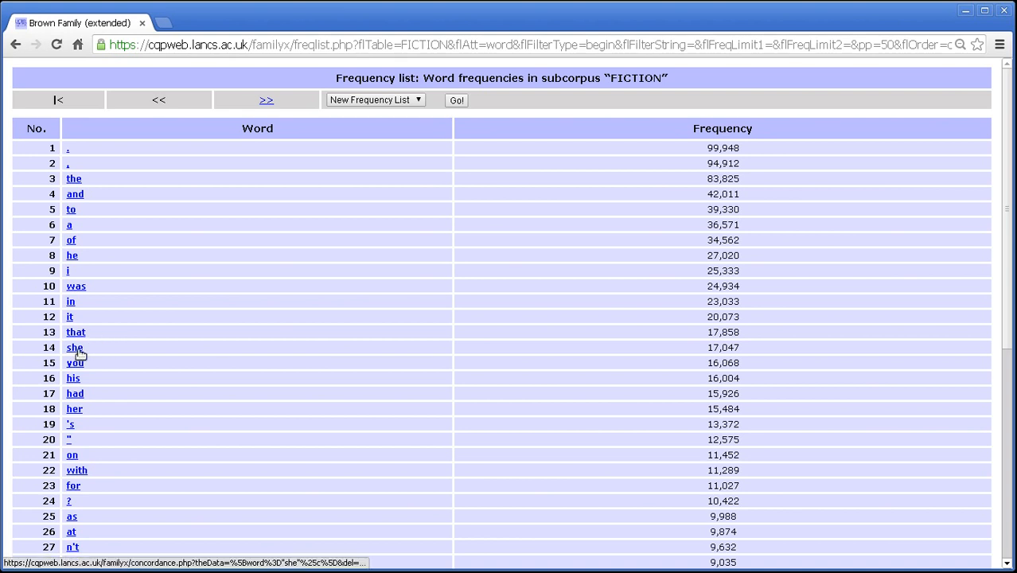
mouse_move(77, 363)
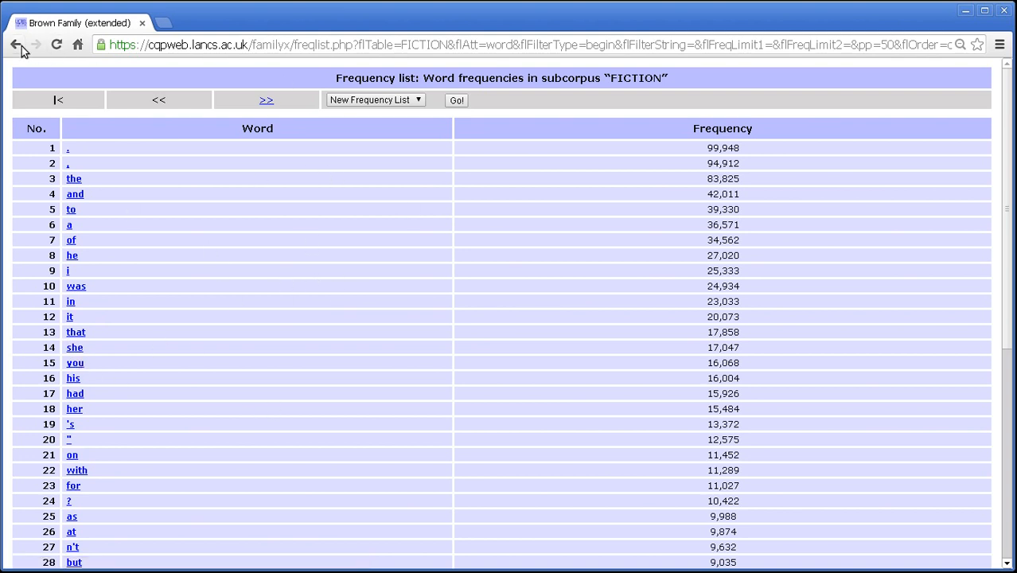
Step: Return to the options form and generate the LEARNED subcorpus frequency list
click(15, 45)
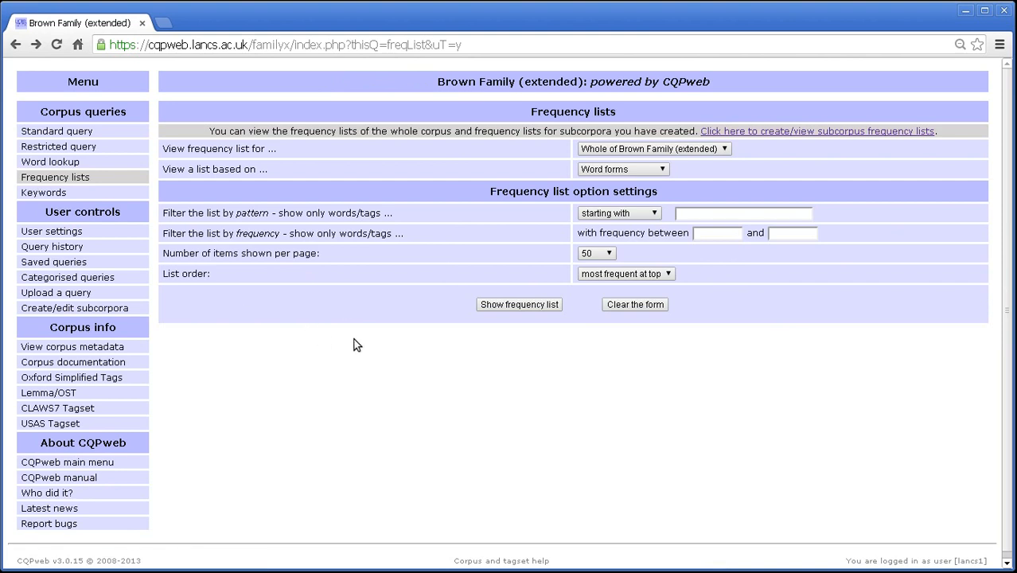
click(653, 149)
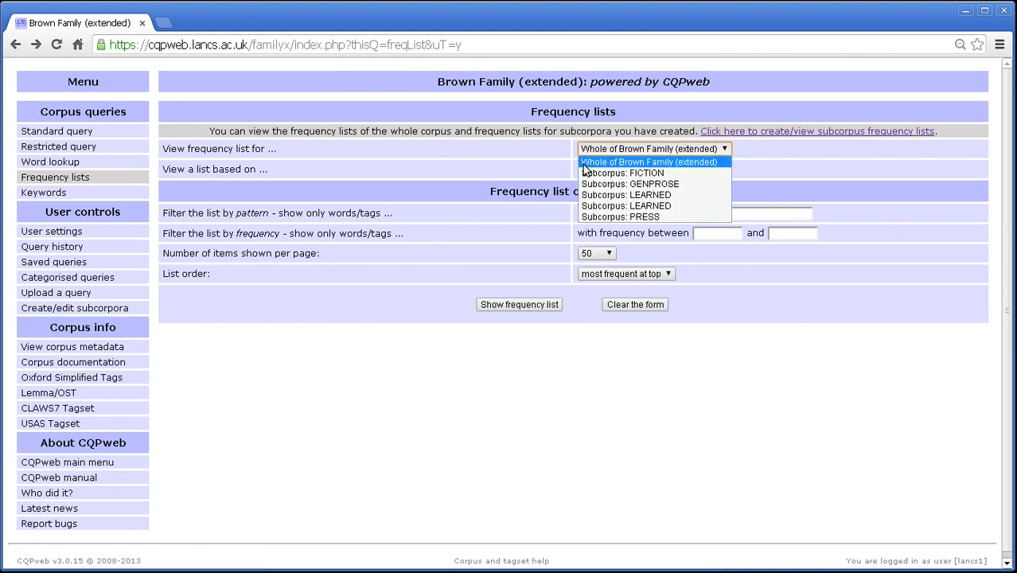
click(625, 205)
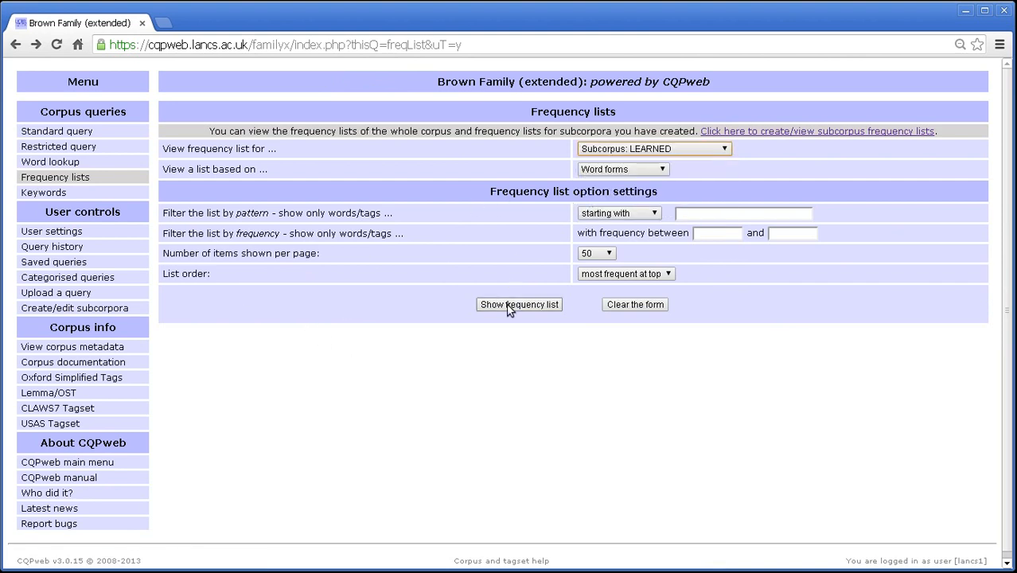
click(518, 304)
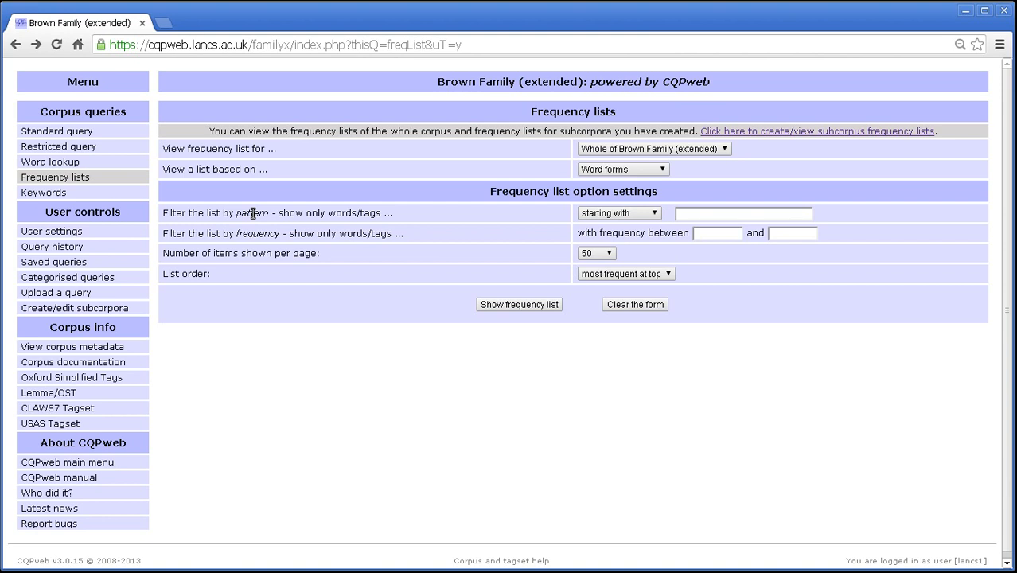
mouse_move(362, 127)
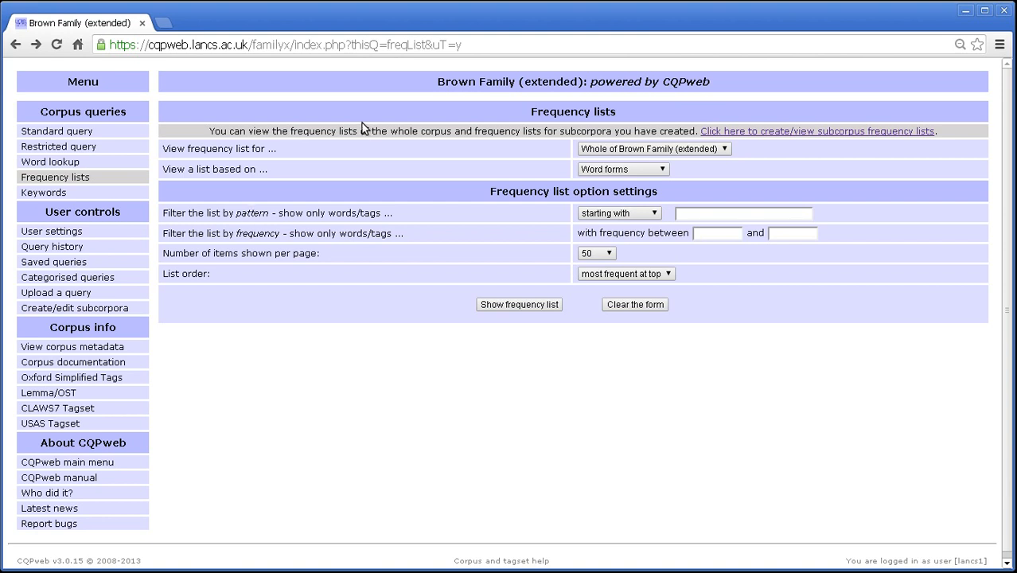
mouse_move(442, 173)
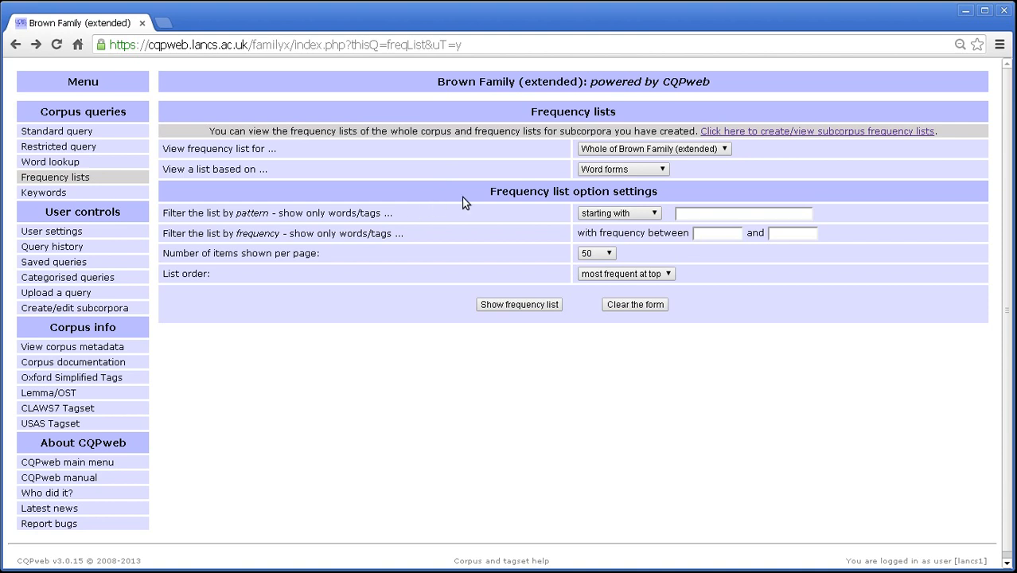
mouse_move(495, 191)
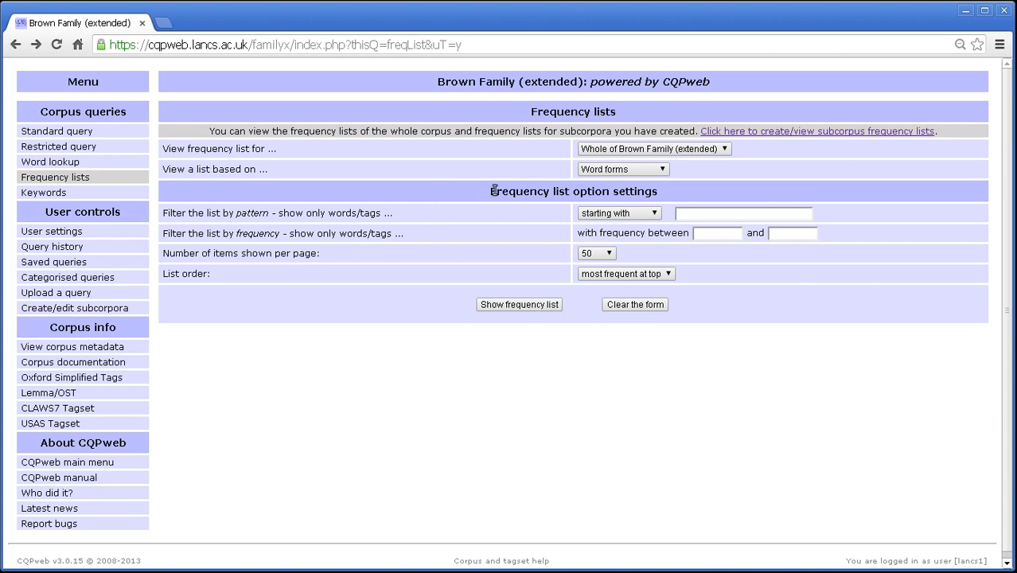
mouse_move(437, 226)
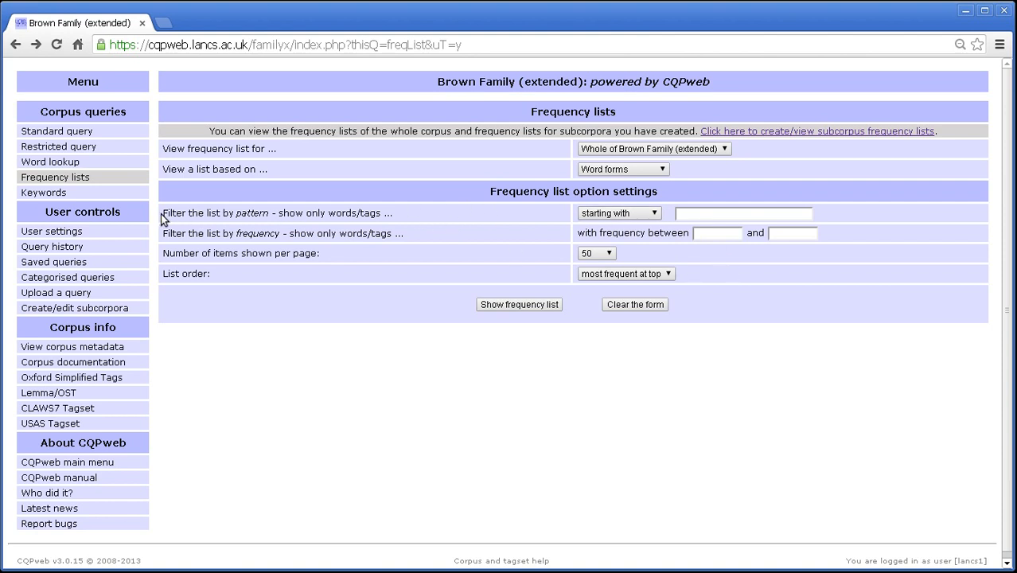
mouse_move(340, 271)
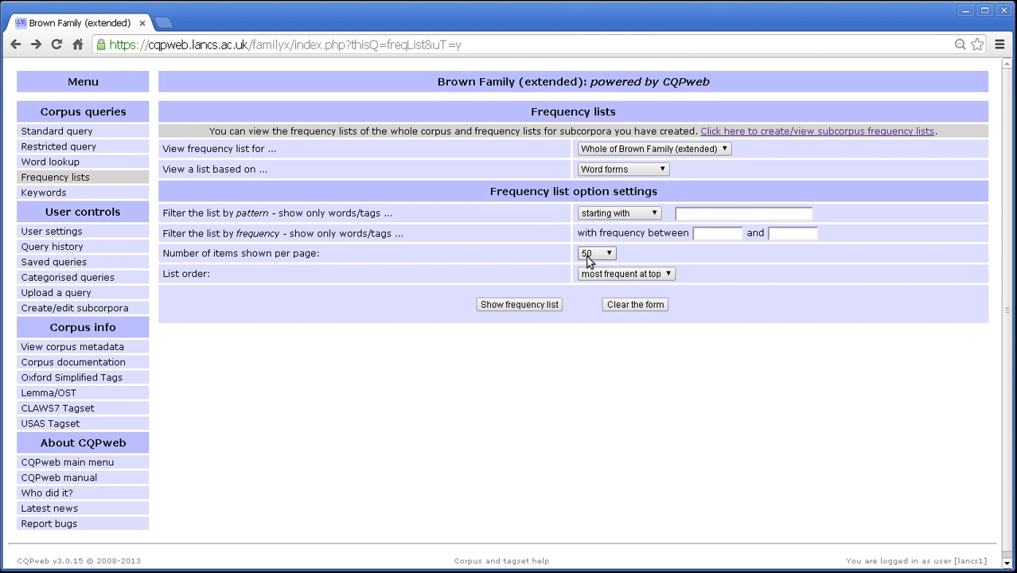
mouse_move(574, 261)
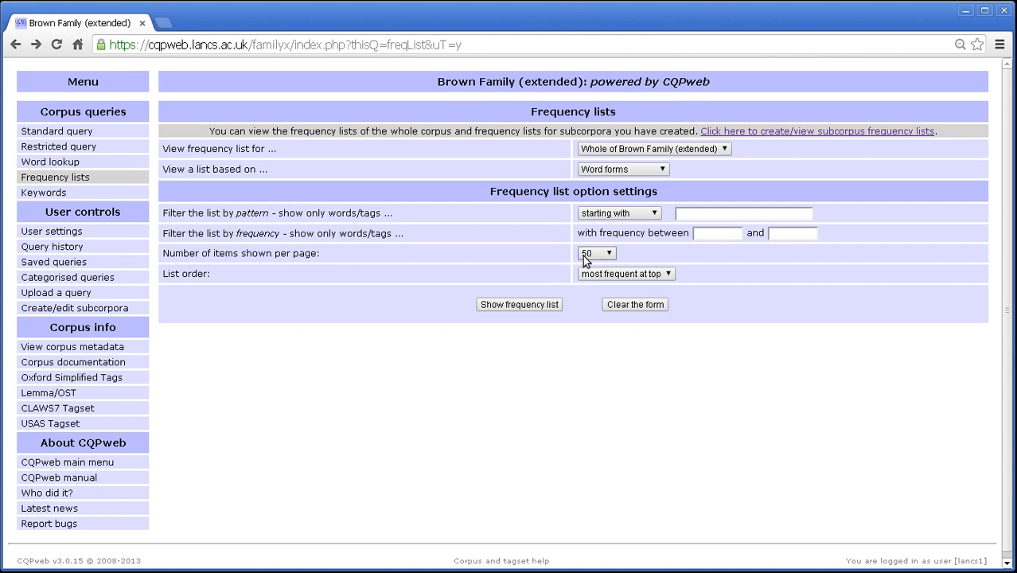
Step: Set the frequency list to show 1000 items per page
click(595, 253)
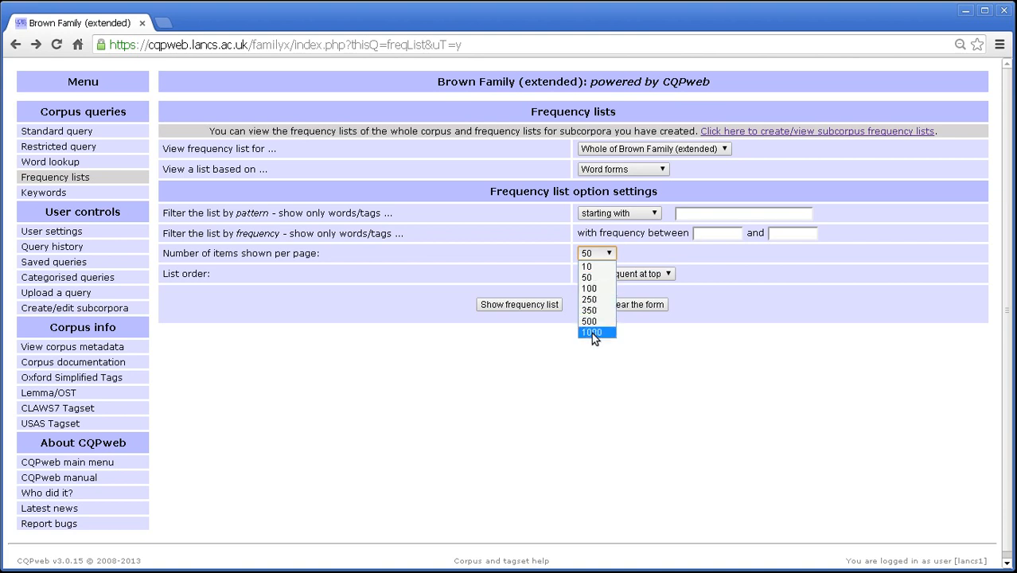
click(590, 332)
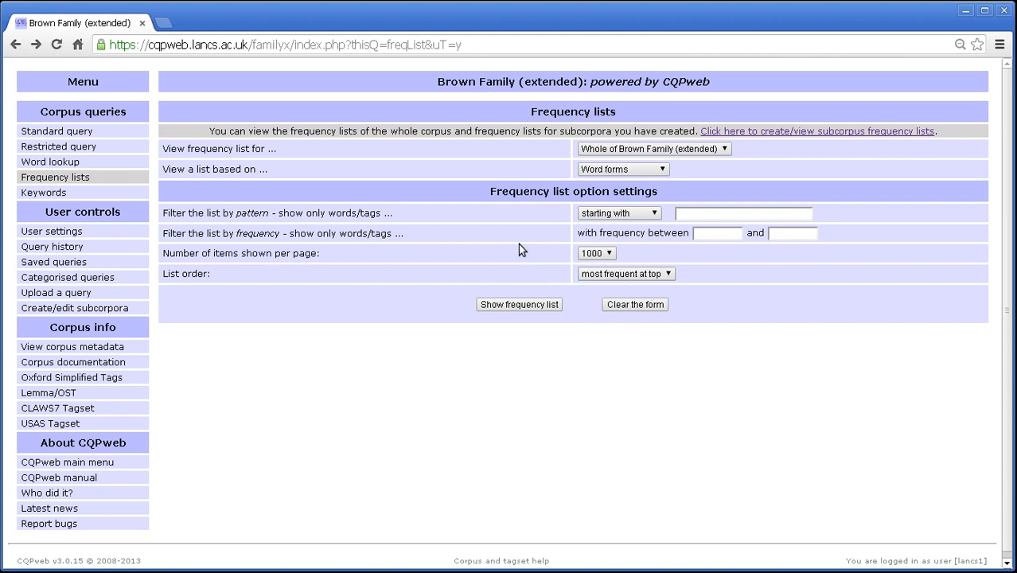
mouse_move(571, 298)
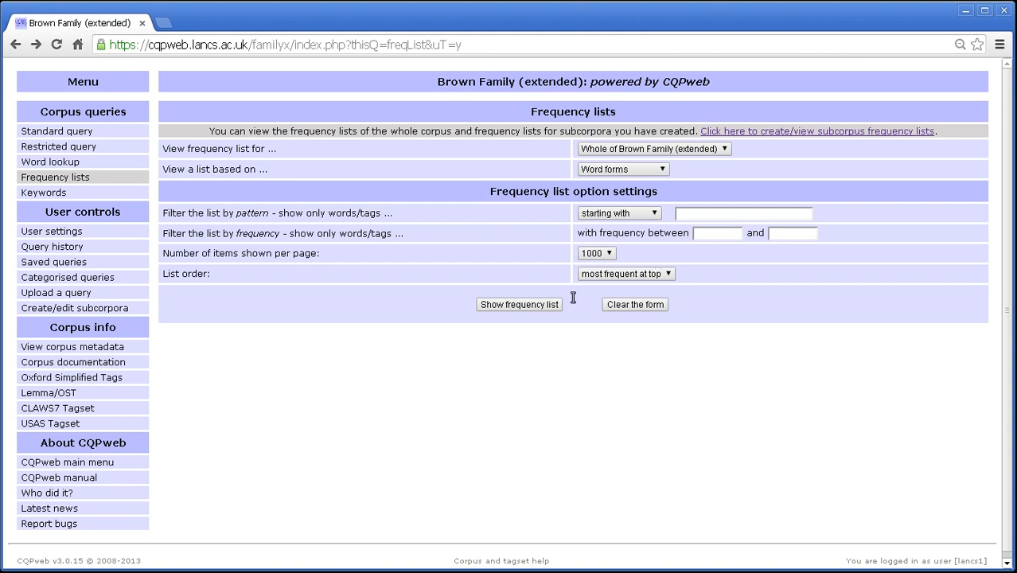
mouse_move(626, 274)
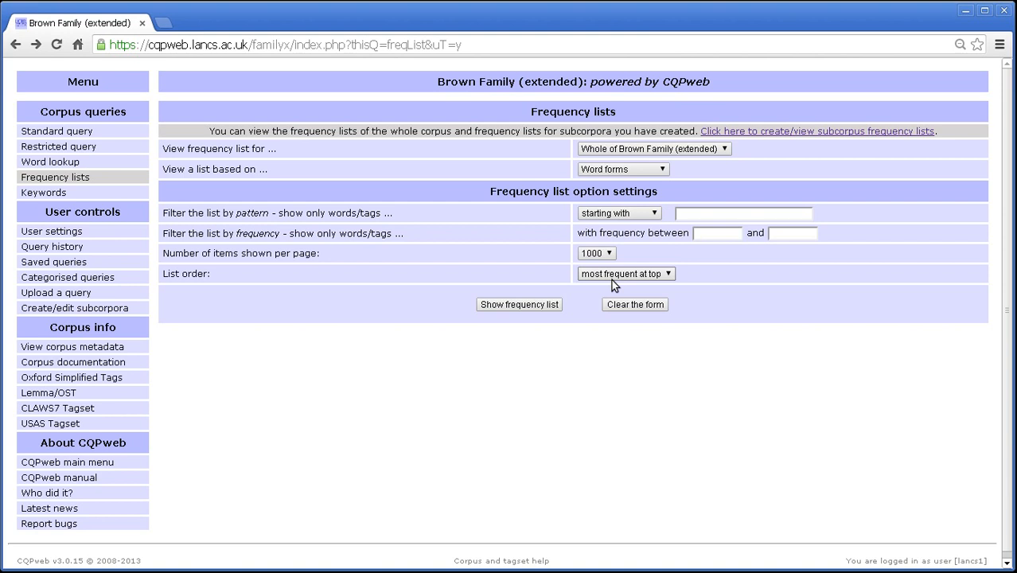
click(626, 274)
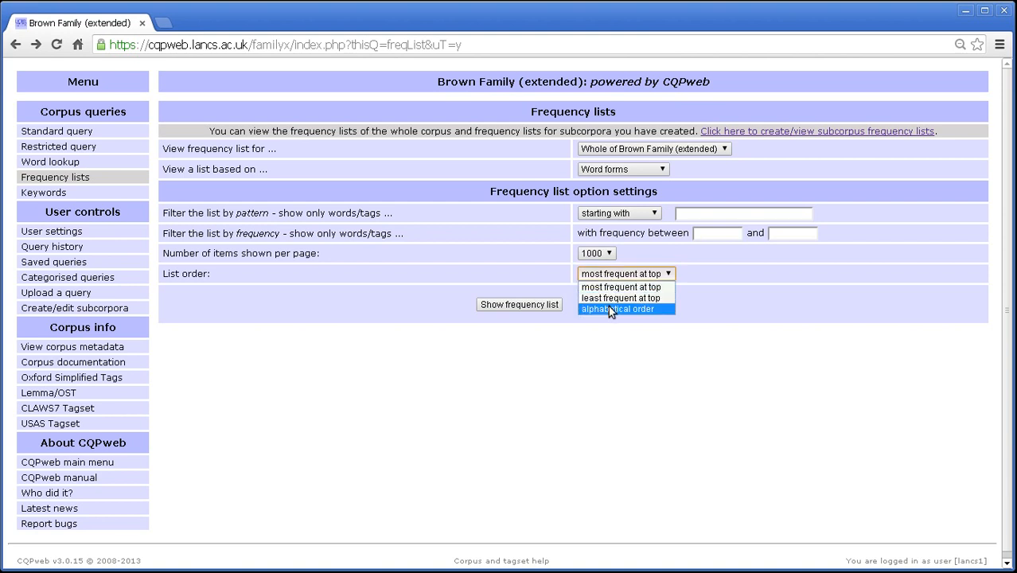
click(617, 309)
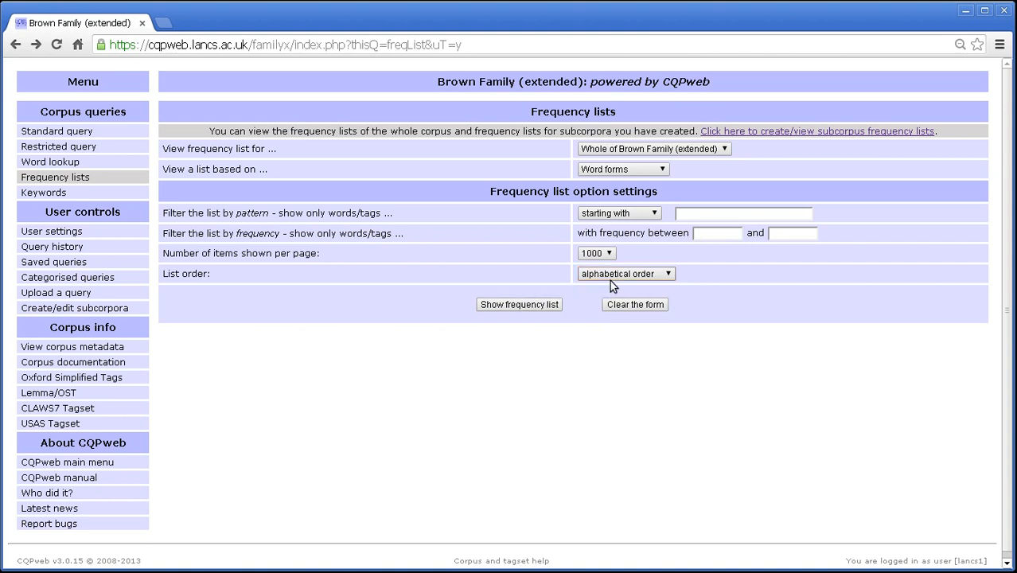
click(625, 274)
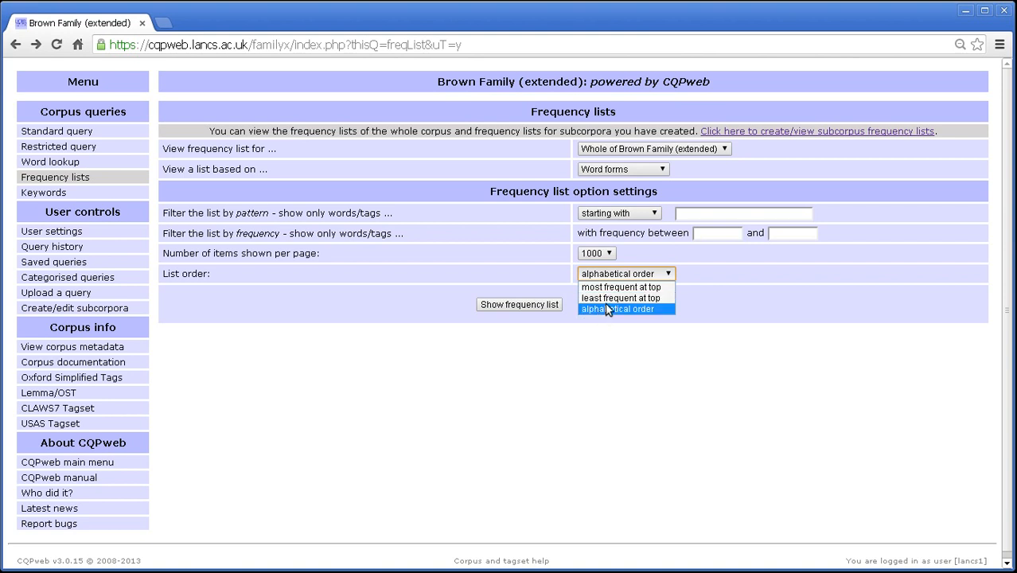
mouse_move(620, 298)
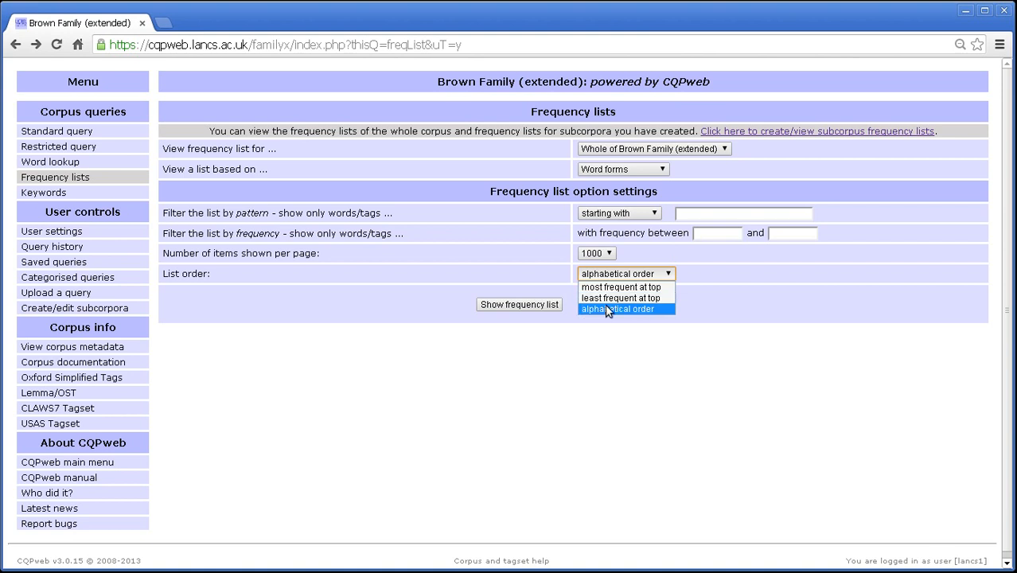
click(617, 309)
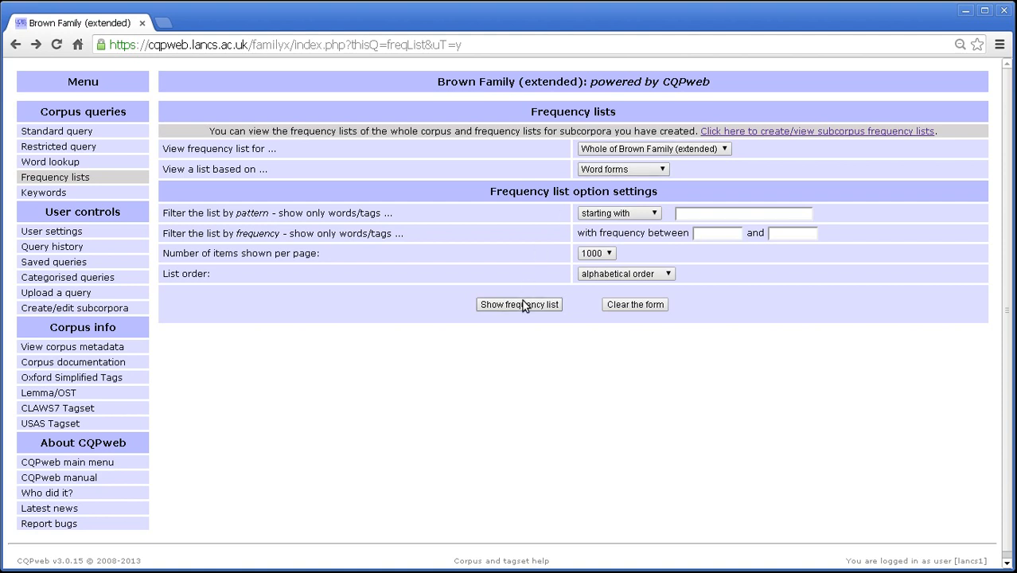
click(519, 304)
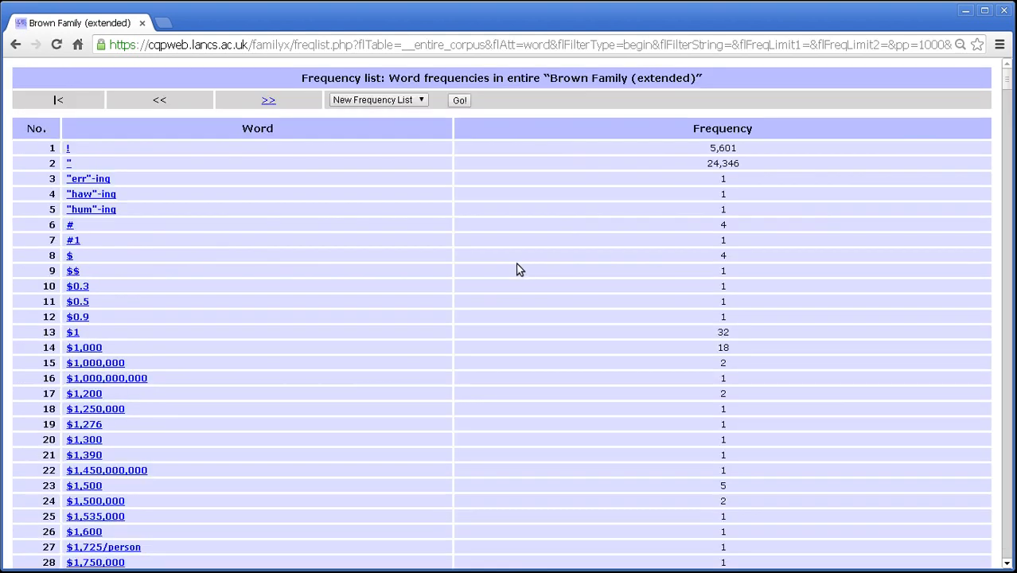
mouse_move(331, 237)
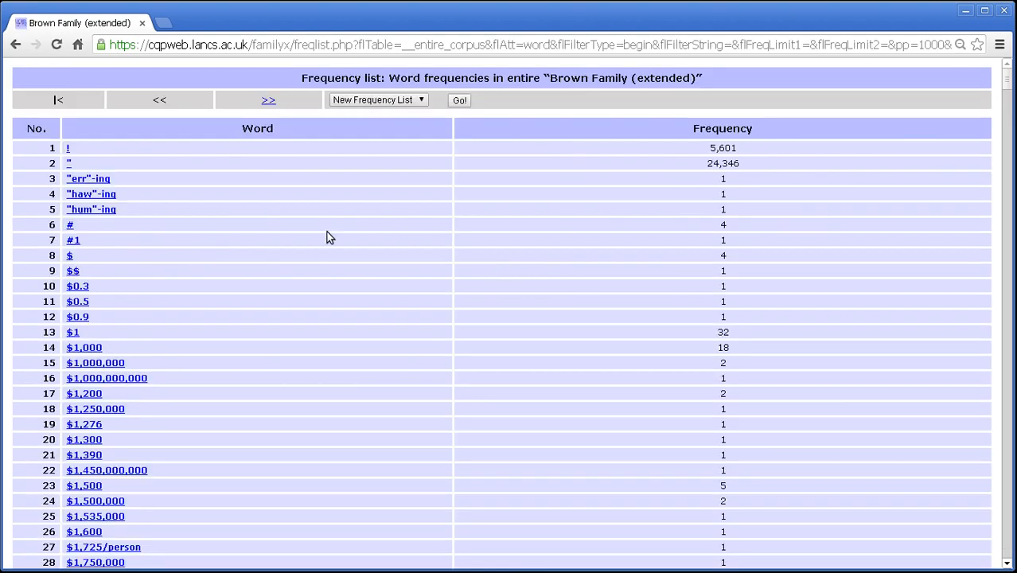
mouse_move(446, 133)
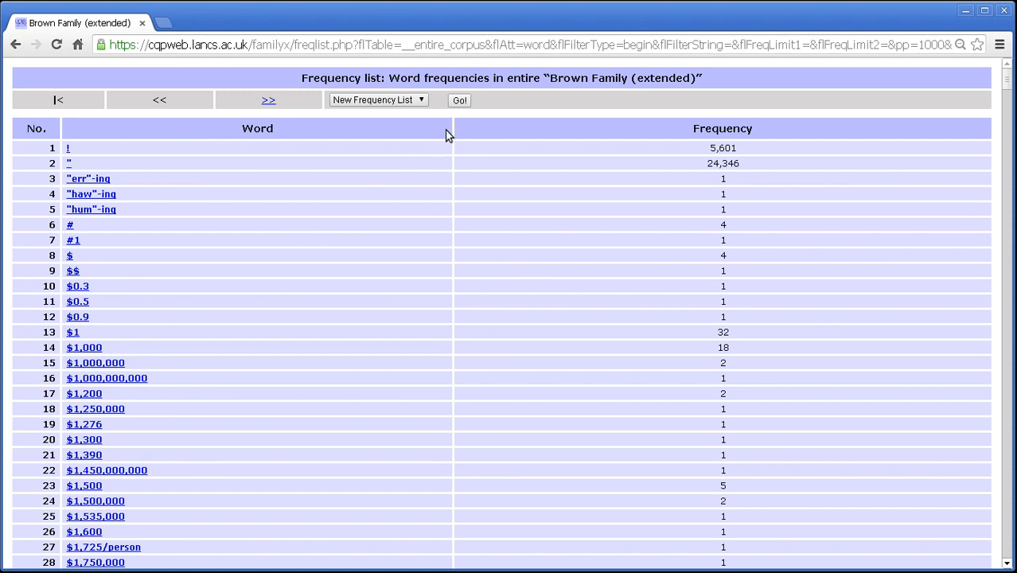
mouse_move(231, 124)
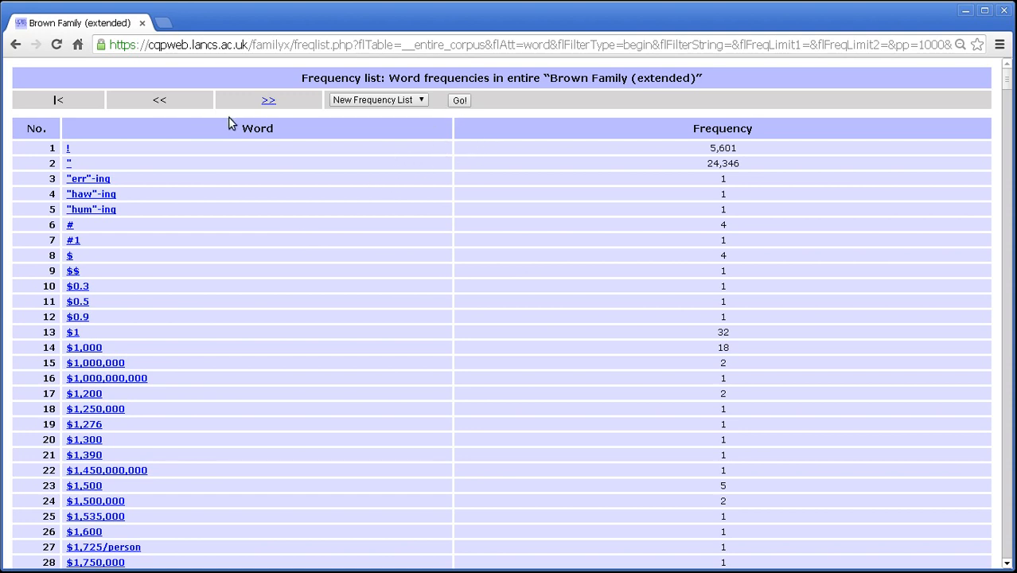
mouse_move(86, 156)
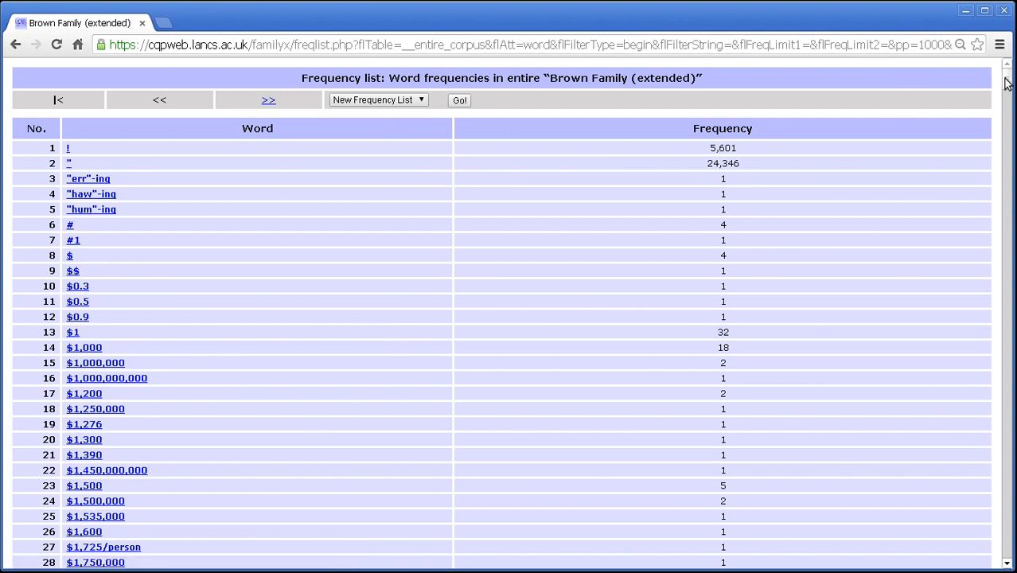
scroll(down, 3)
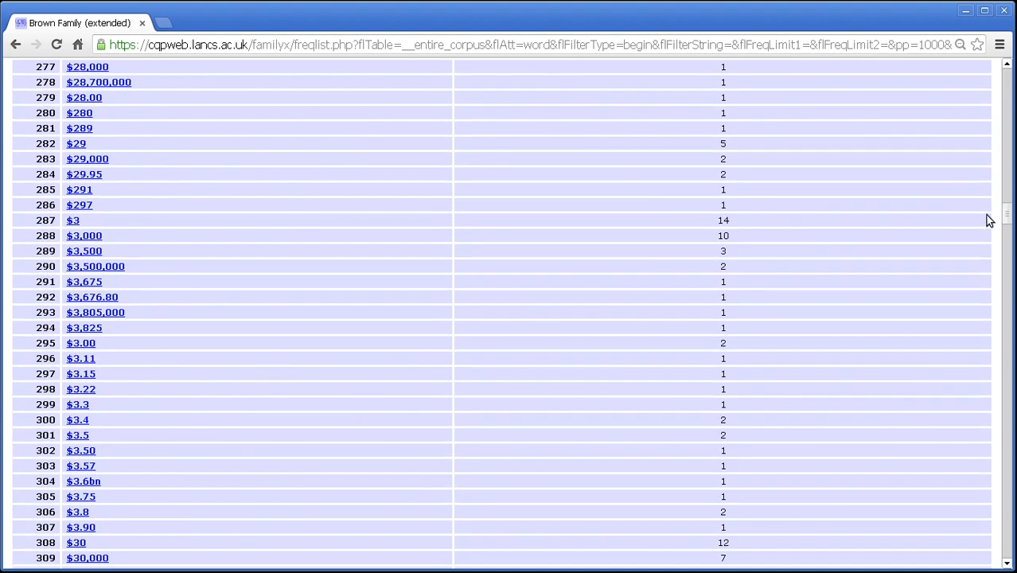
scroll(down, 3)
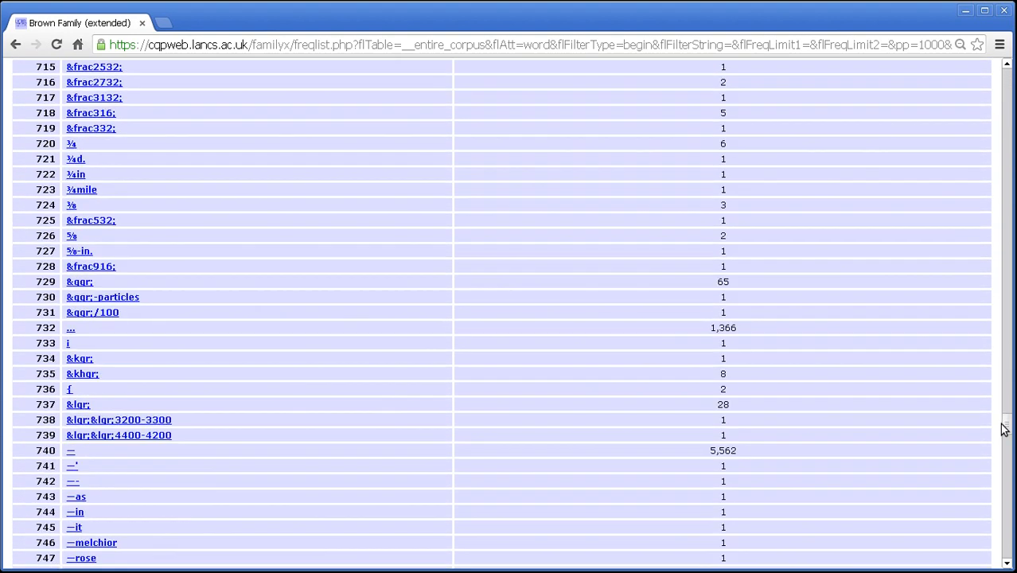
scroll(down, 3)
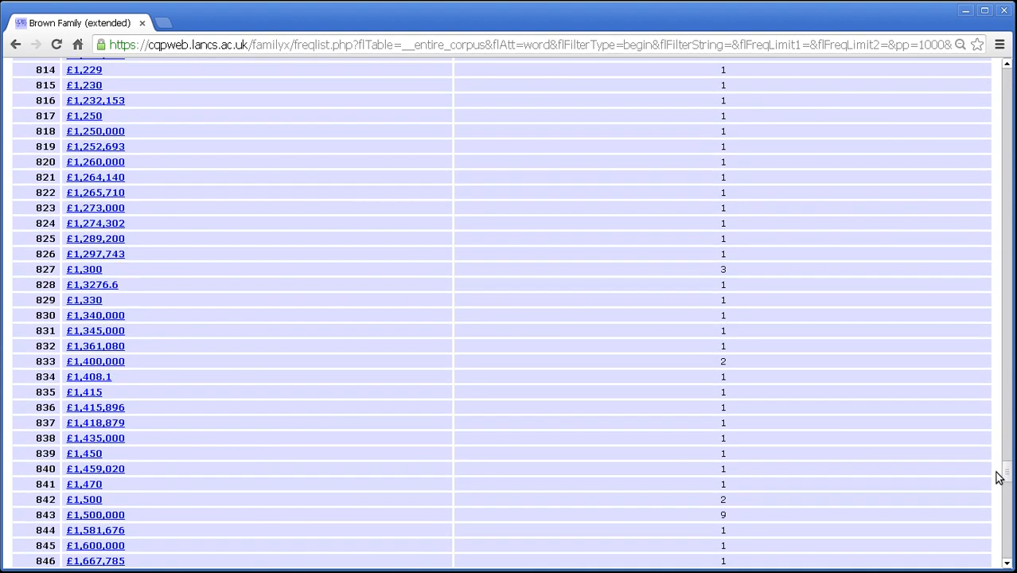
scroll(down, 3)
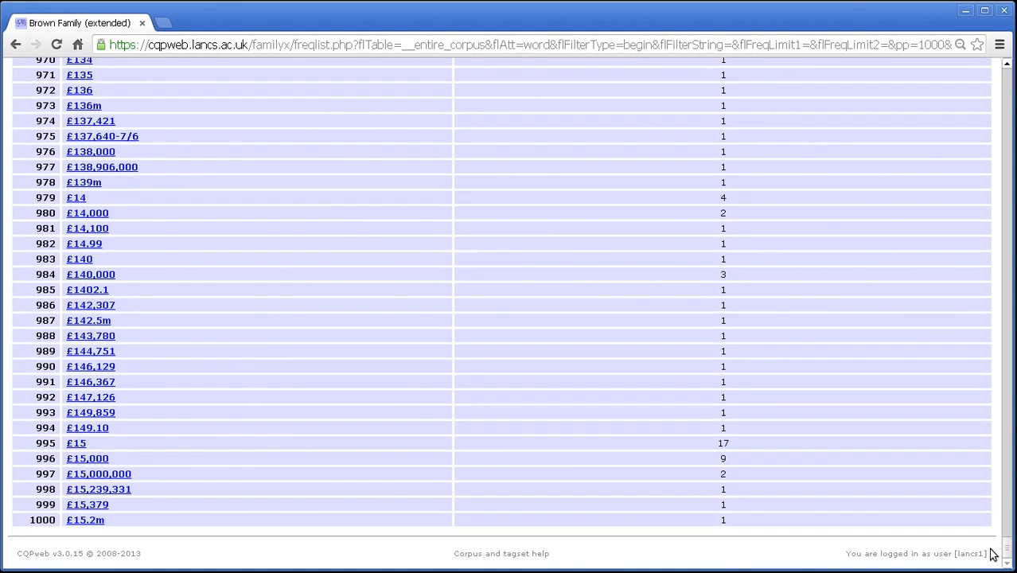
mouse_move(856, 376)
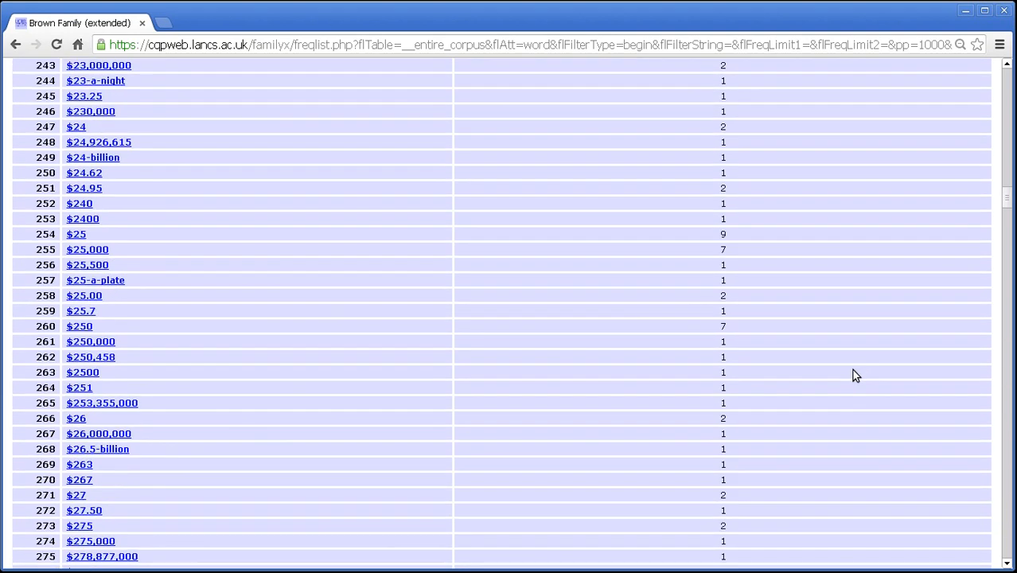
Step: Page forward through the word list to page 15, then back to the page starting at entry 13001
click(57, 98)
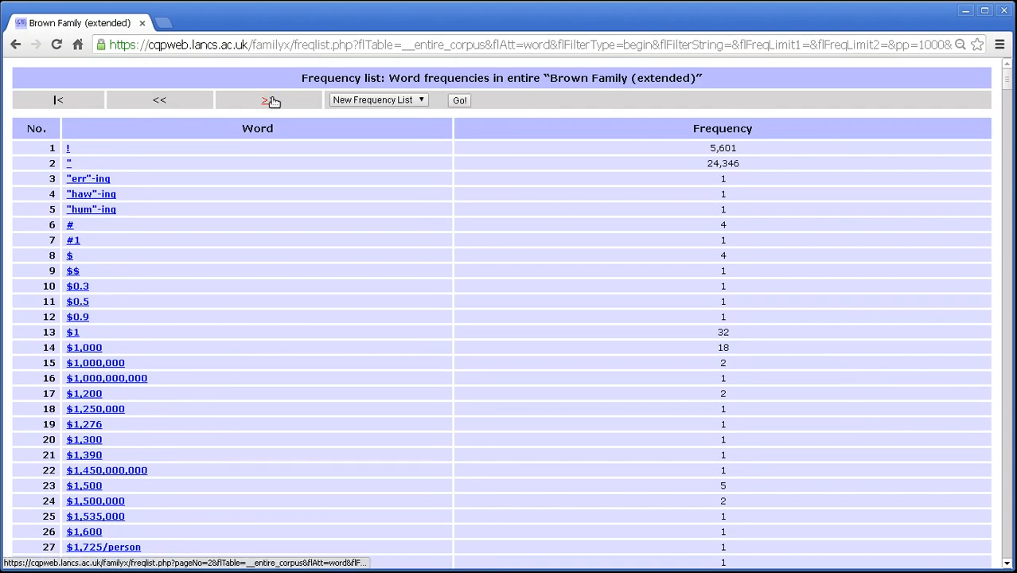
click(270, 98)
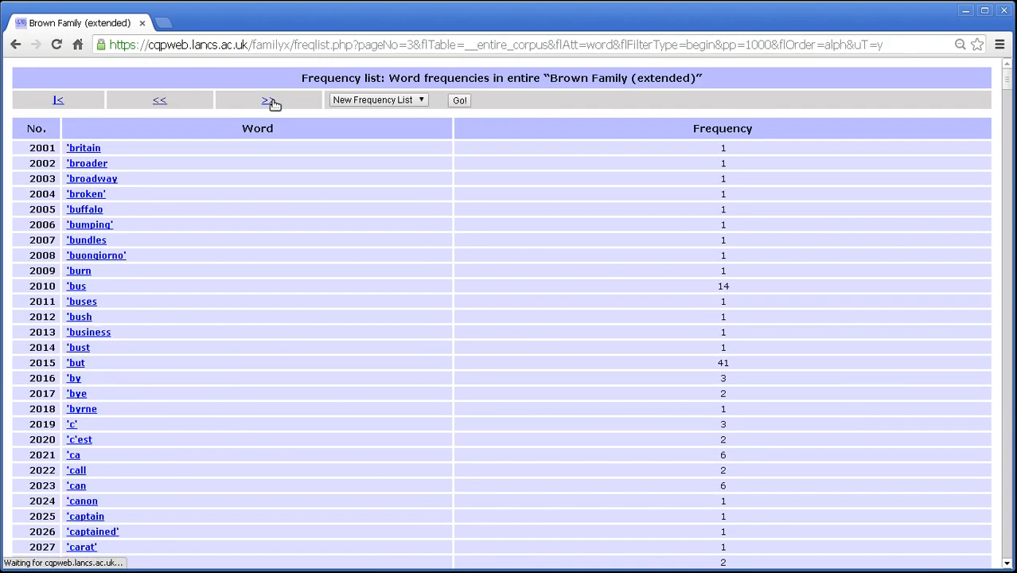
click(269, 99)
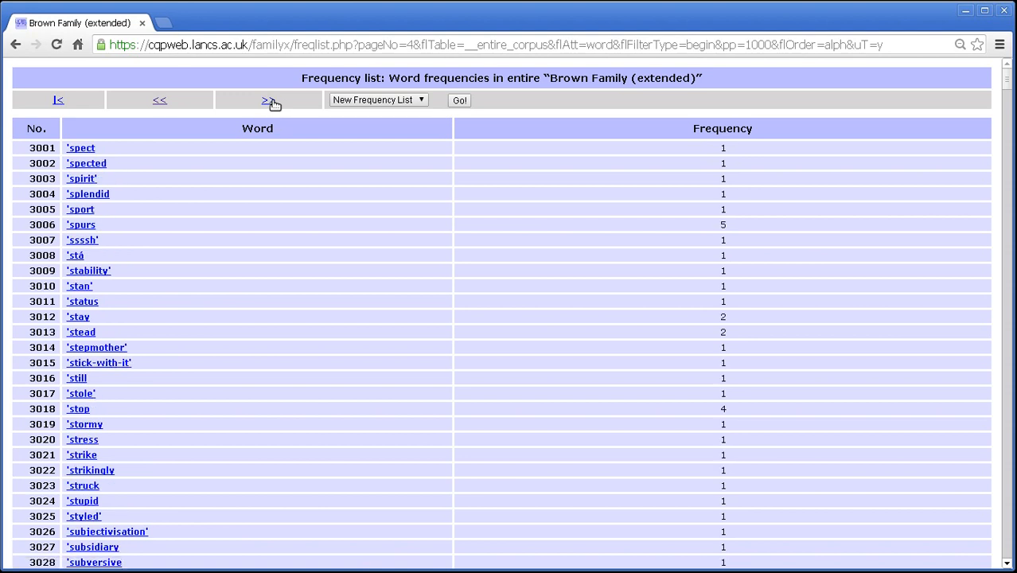
click(267, 99)
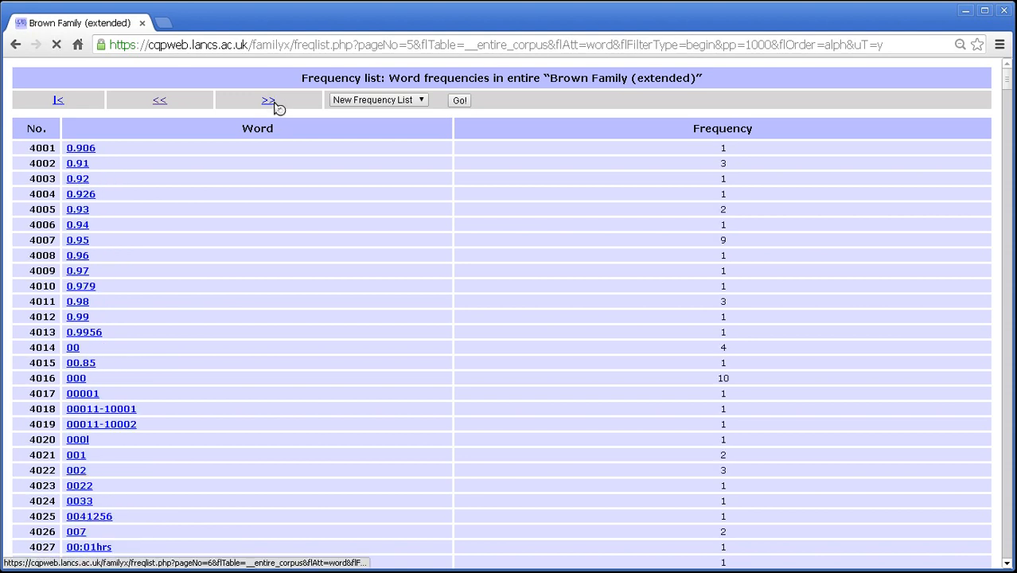
click(267, 99)
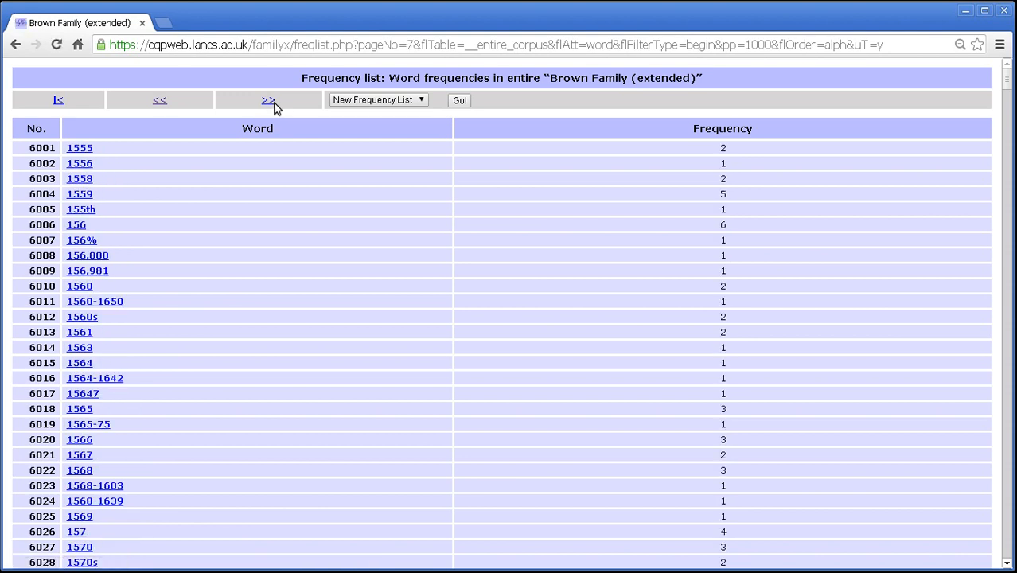
click(267, 99)
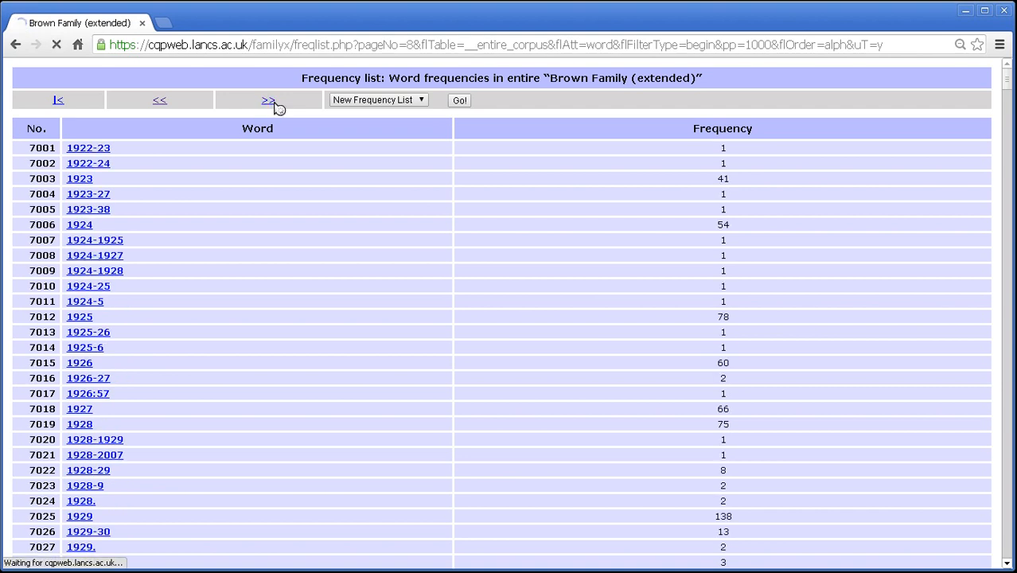
click(267, 99)
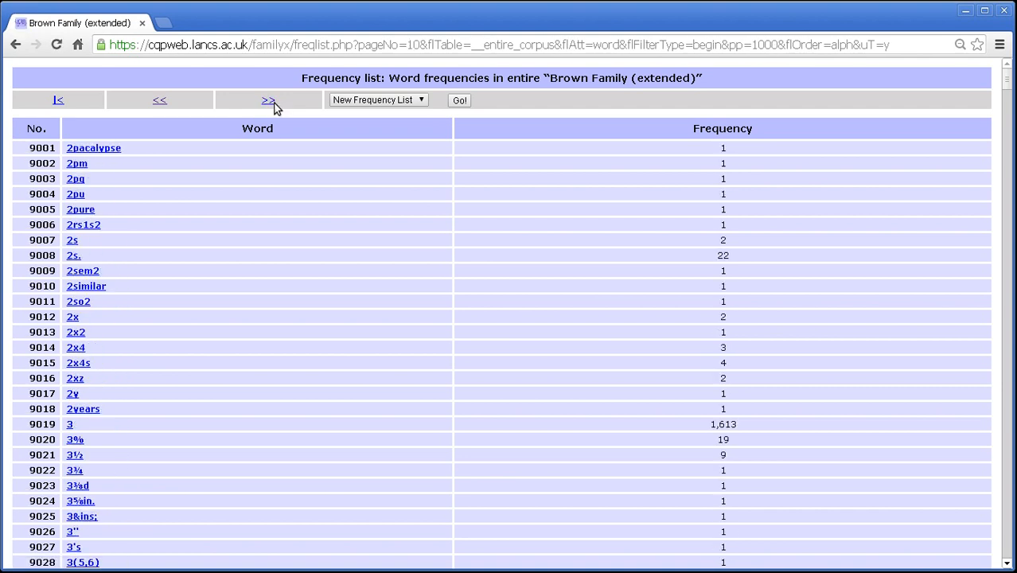
click(268, 99)
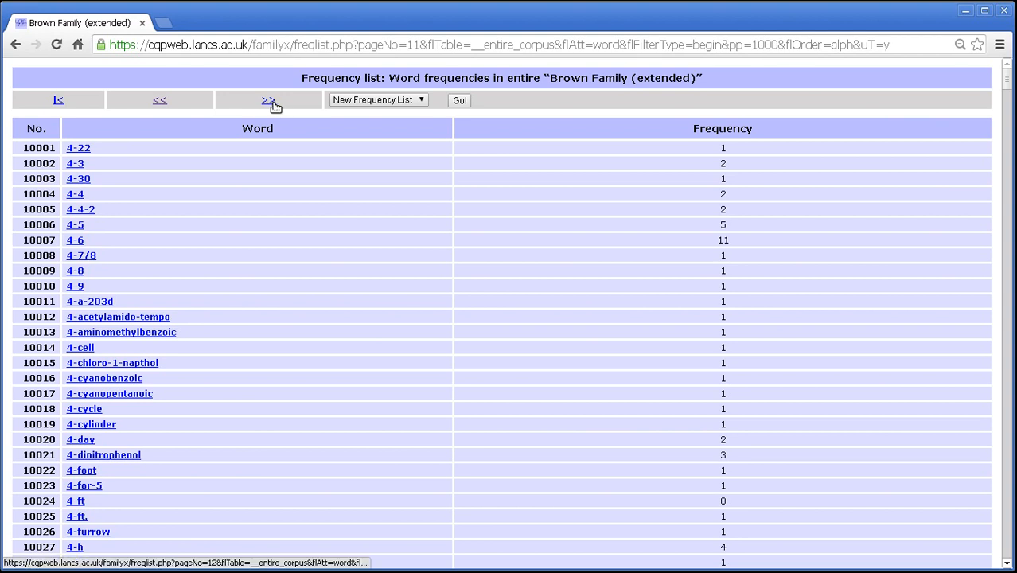
click(267, 99)
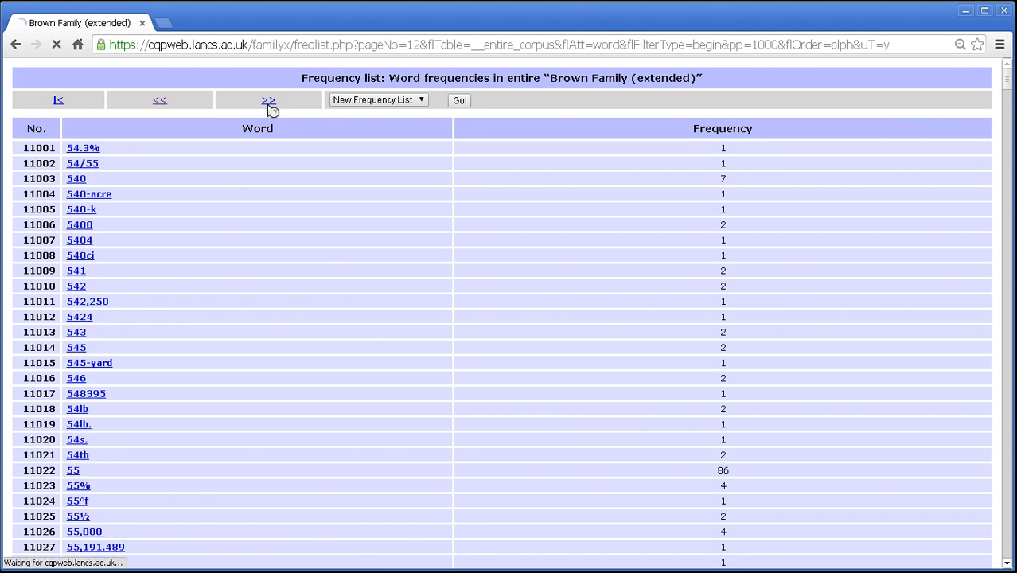
click(267, 98)
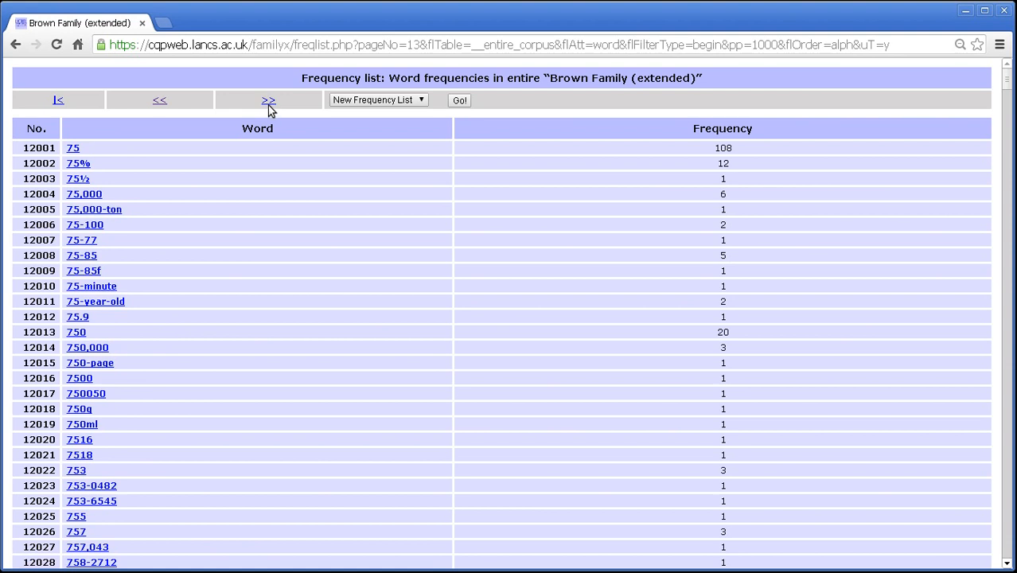
click(267, 98)
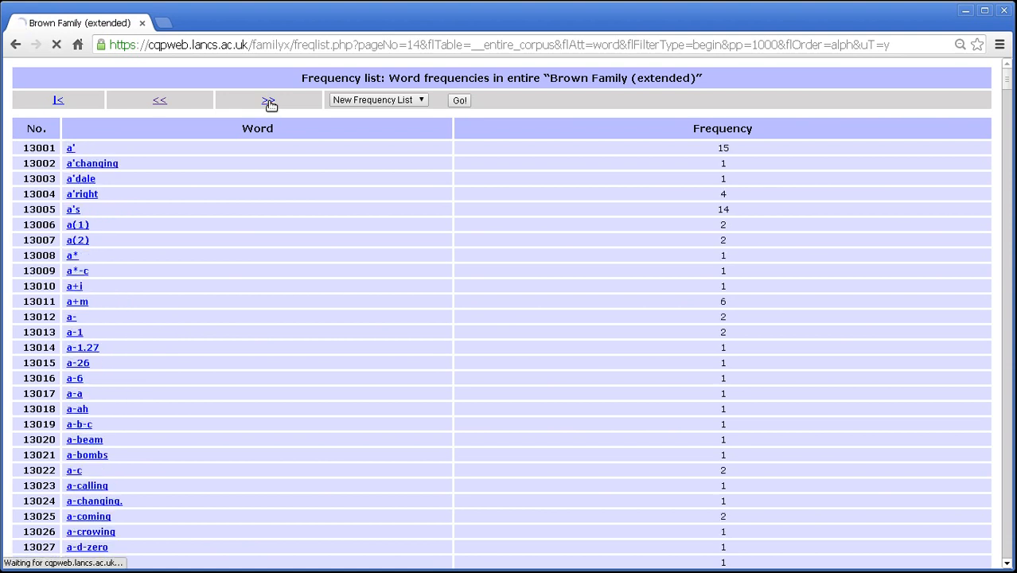
click(268, 99)
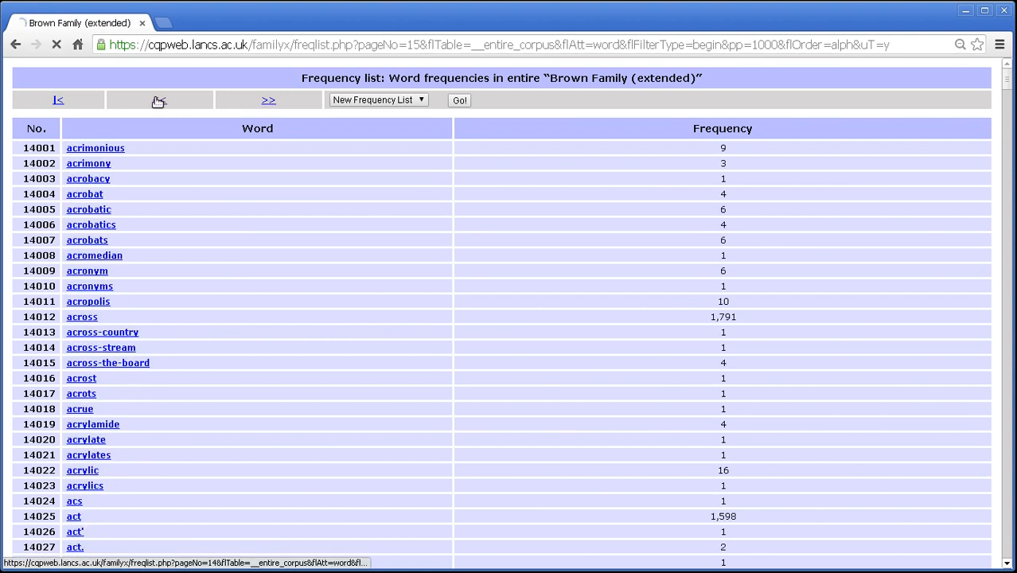
click(159, 98)
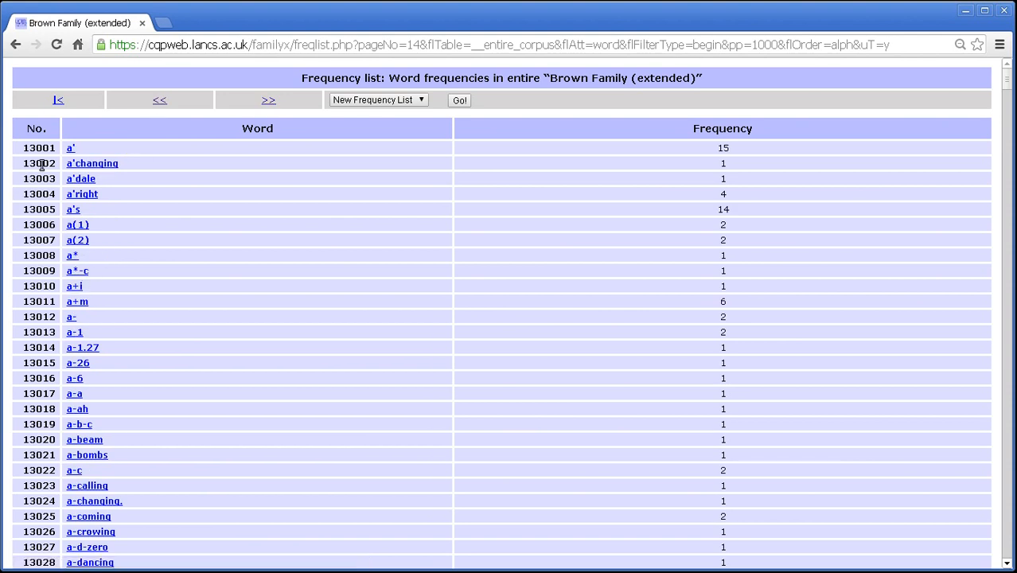
mouse_move(50, 251)
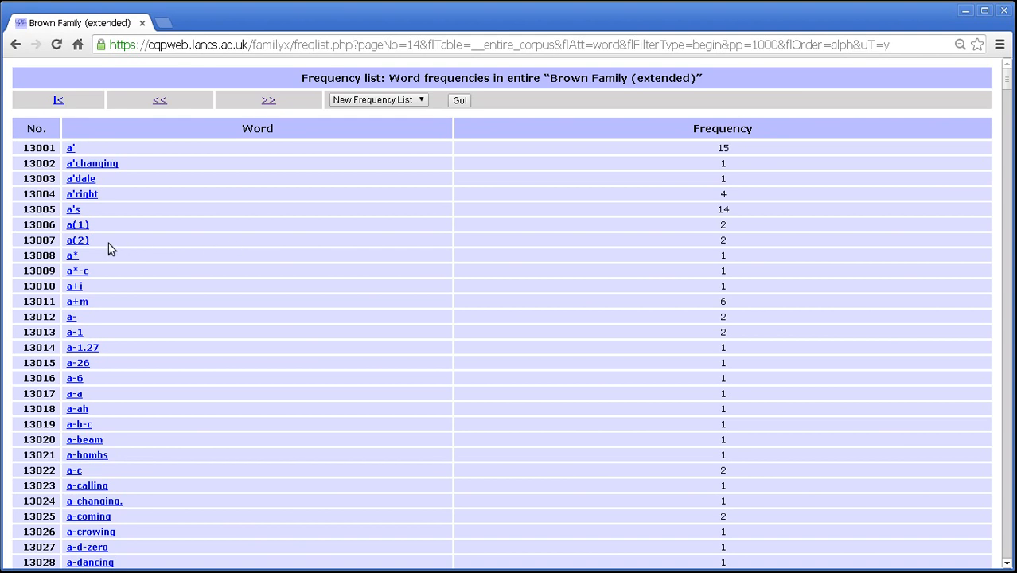
scroll(down, 3)
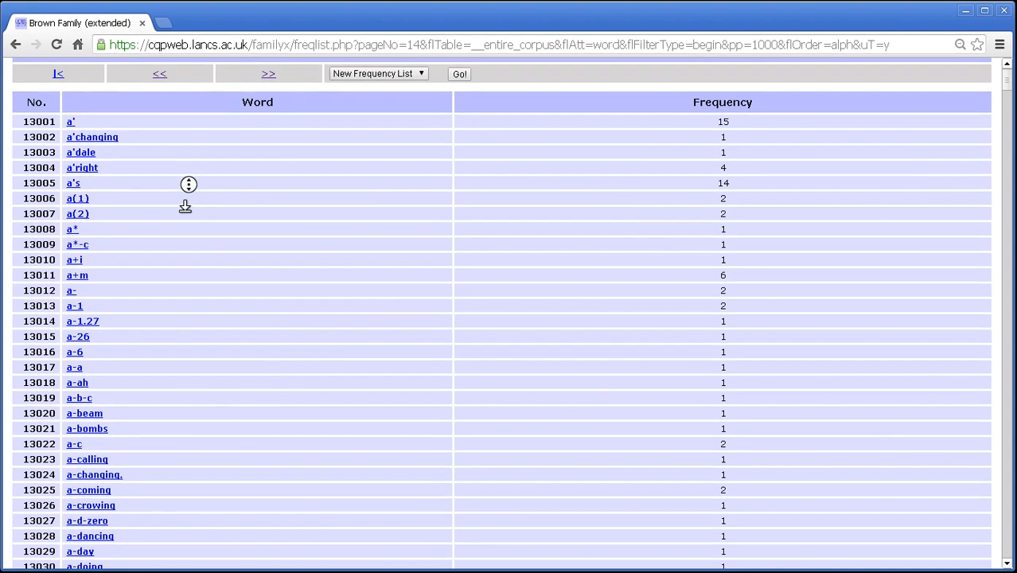
scroll(down, 3)
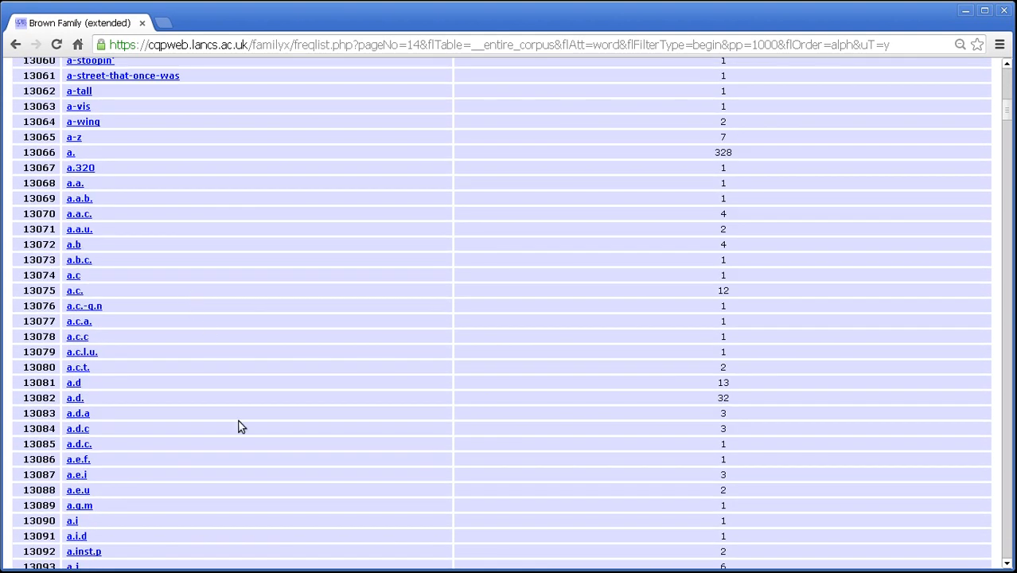
scroll(down, 3)
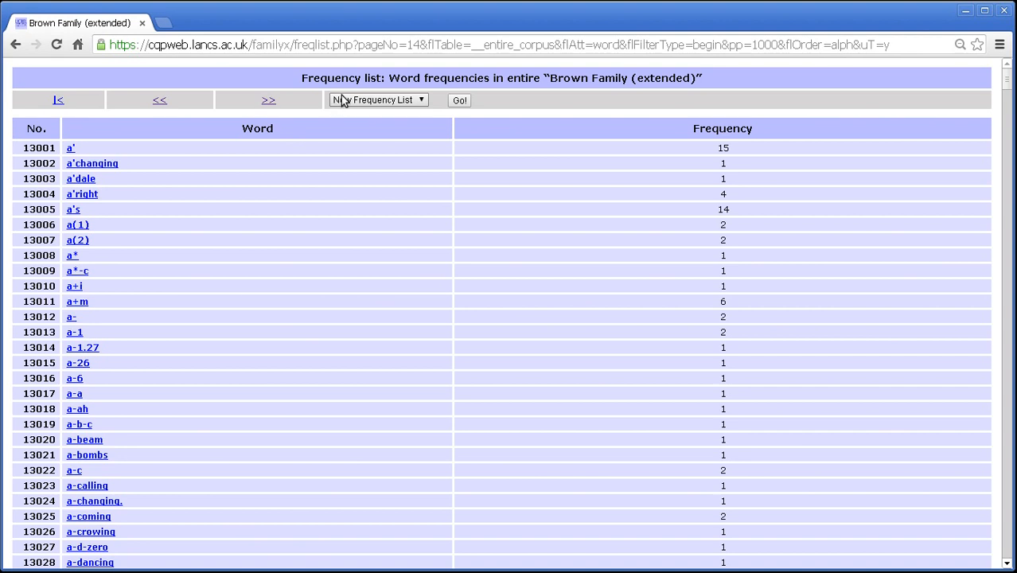
mouse_move(348, 103)
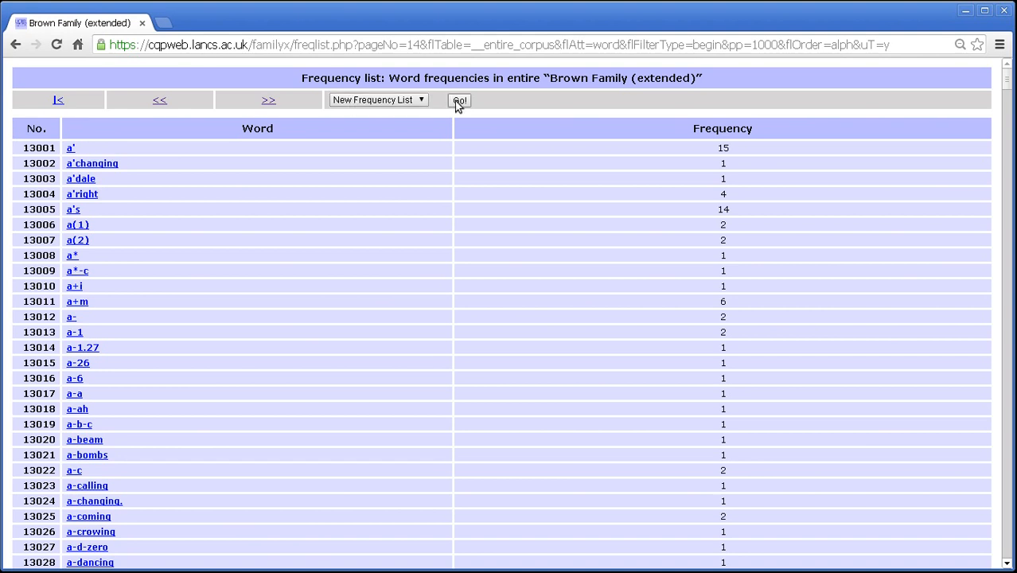
Step: Start a new list showing 1000 per page, limited to frequencies between 10 and 10000, and generate it
click(458, 99)
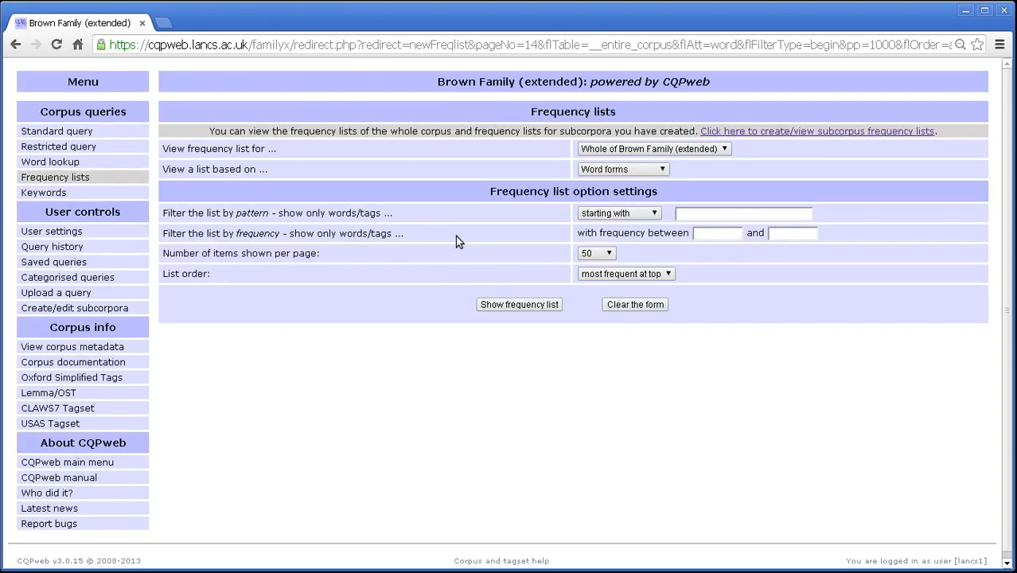
click(595, 253)
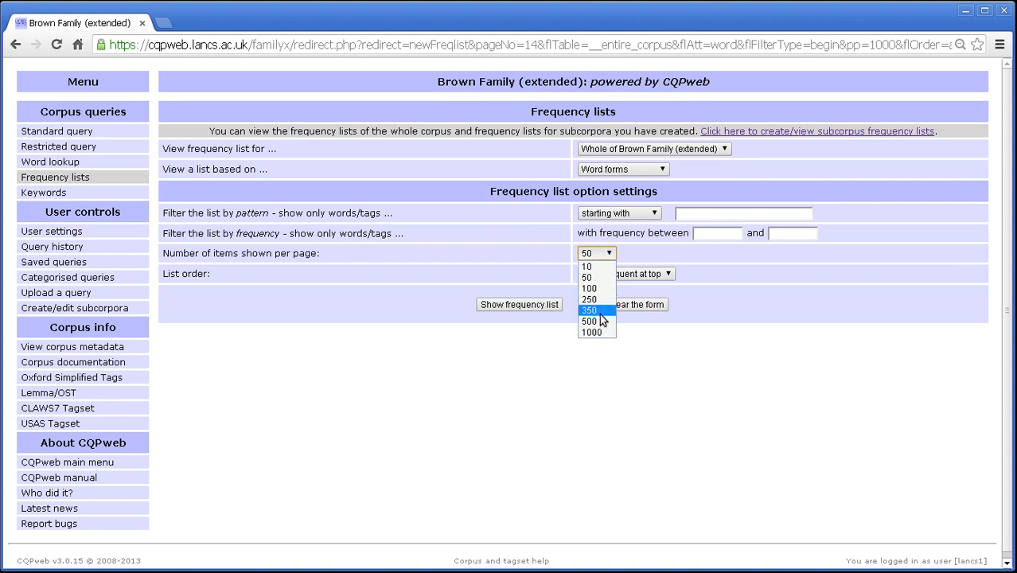
click(590, 332)
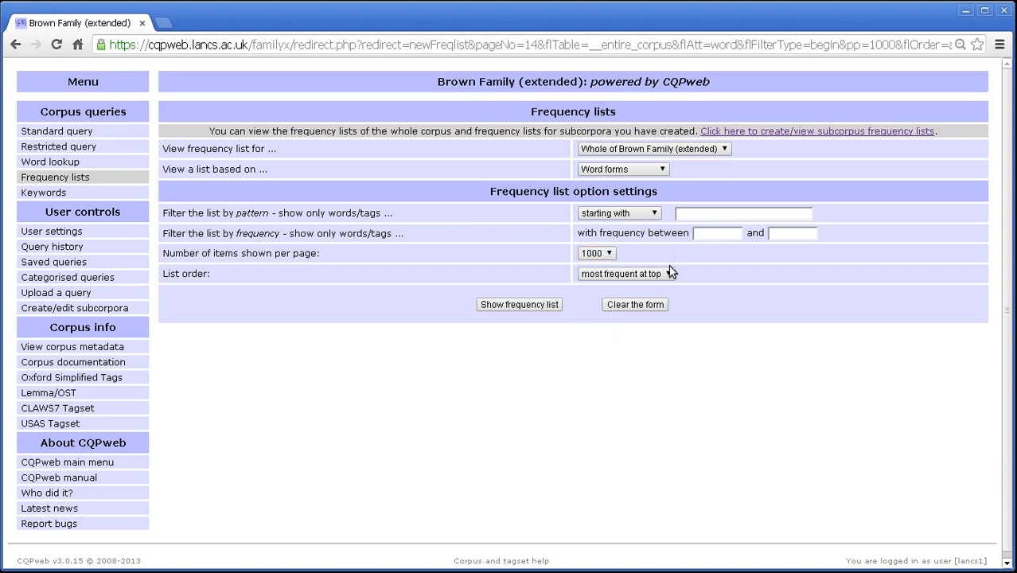
click(625, 274)
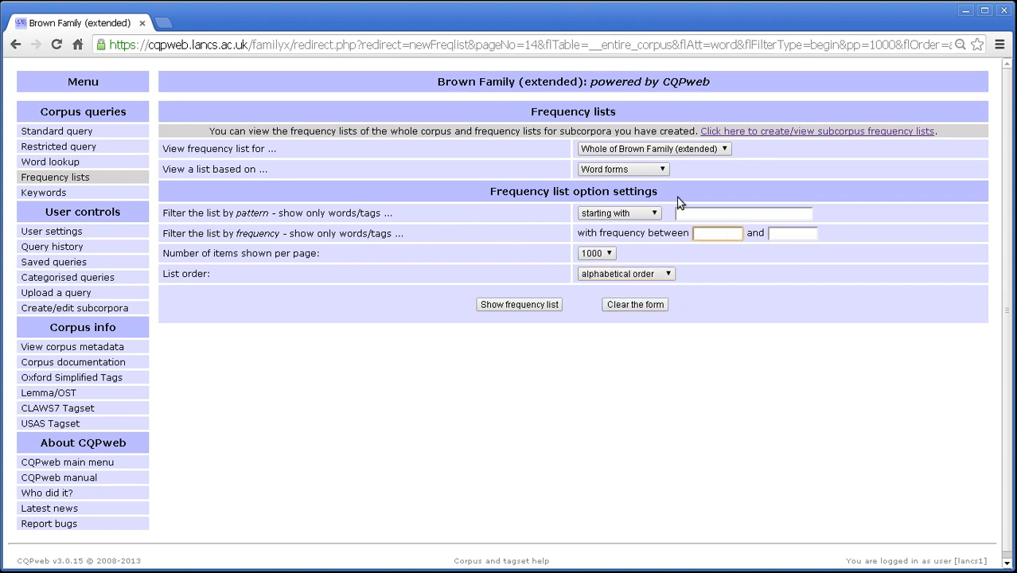
text(1)
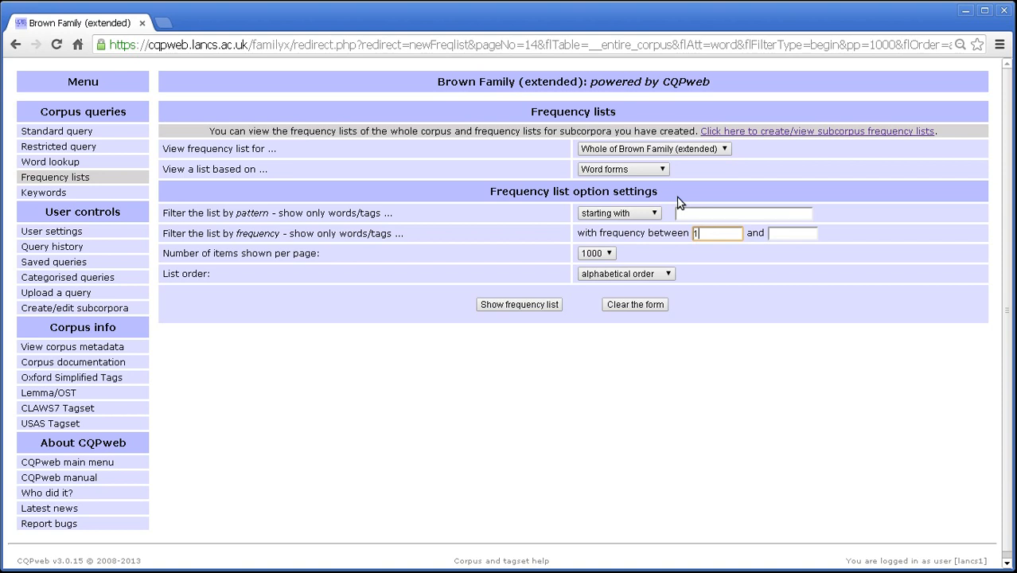
text(0)
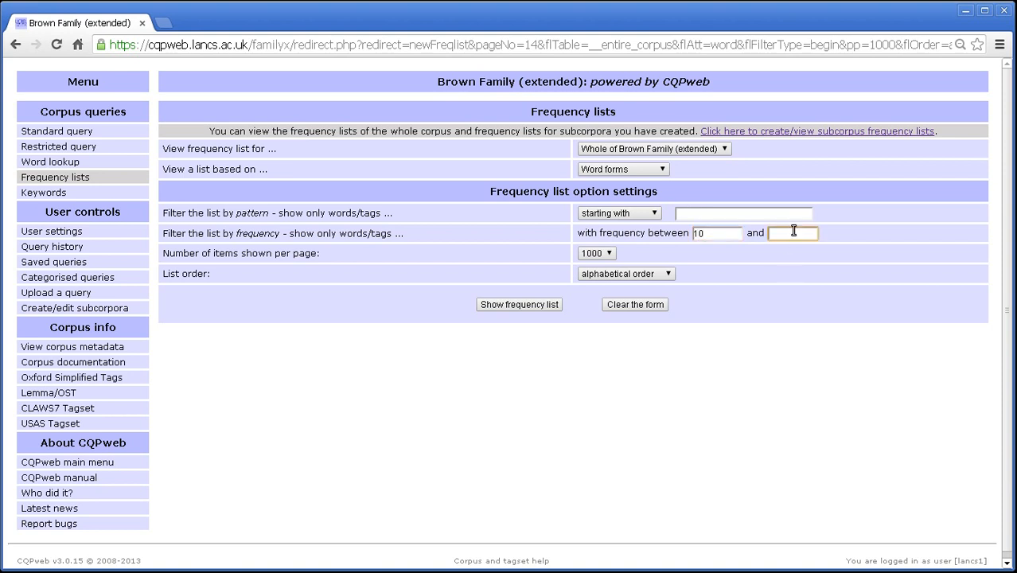
text(10000)
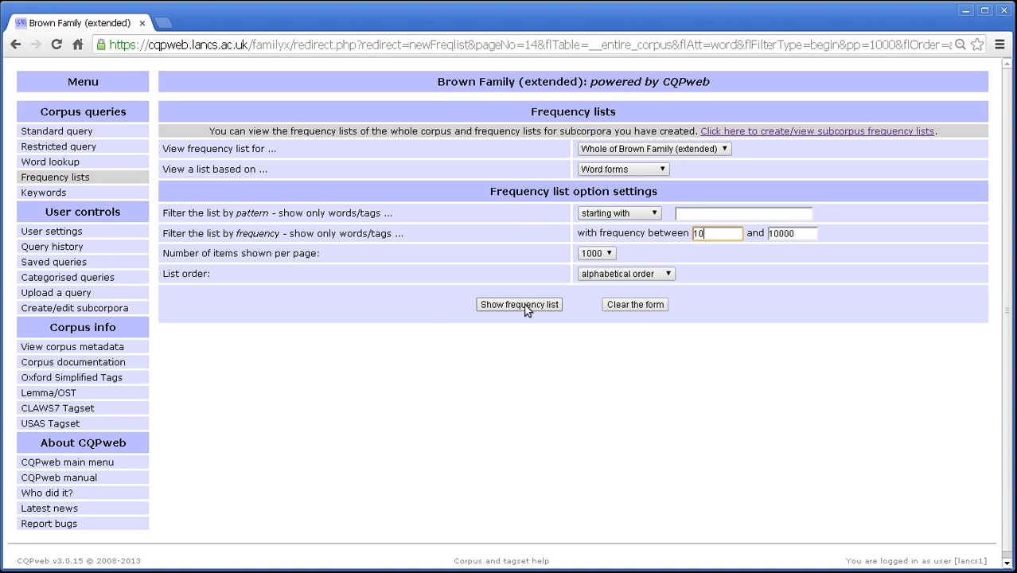
click(518, 304)
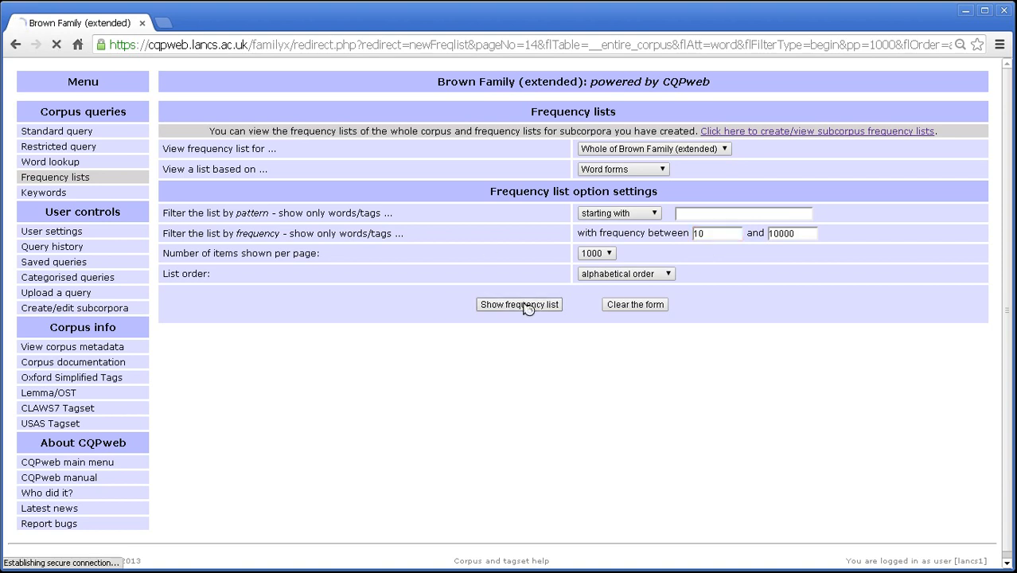
Step: Scroll down the 10–10000 alphabetical list past the numerals to where the 'a' words begin
click(519, 304)
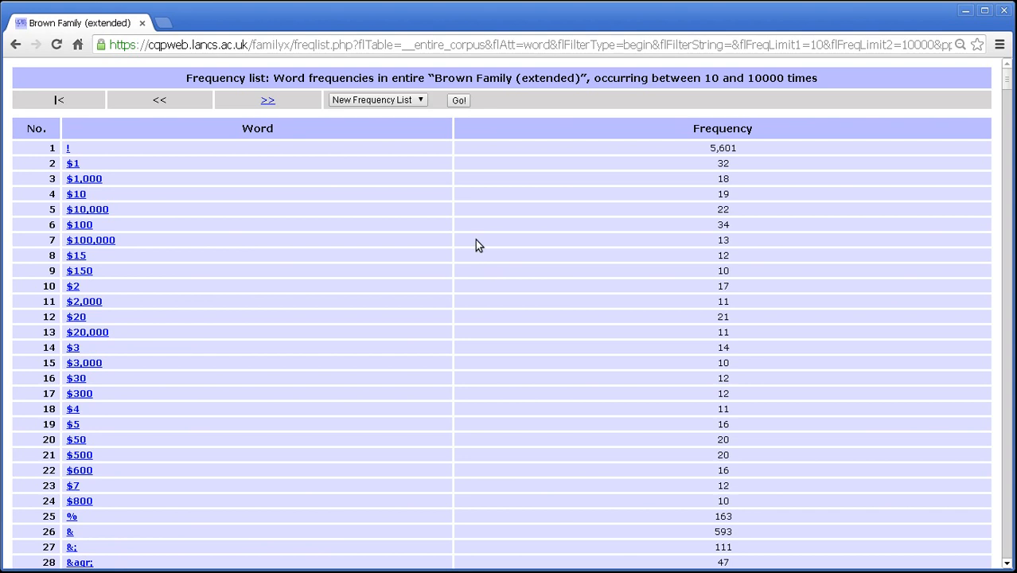
scroll(down, 3)
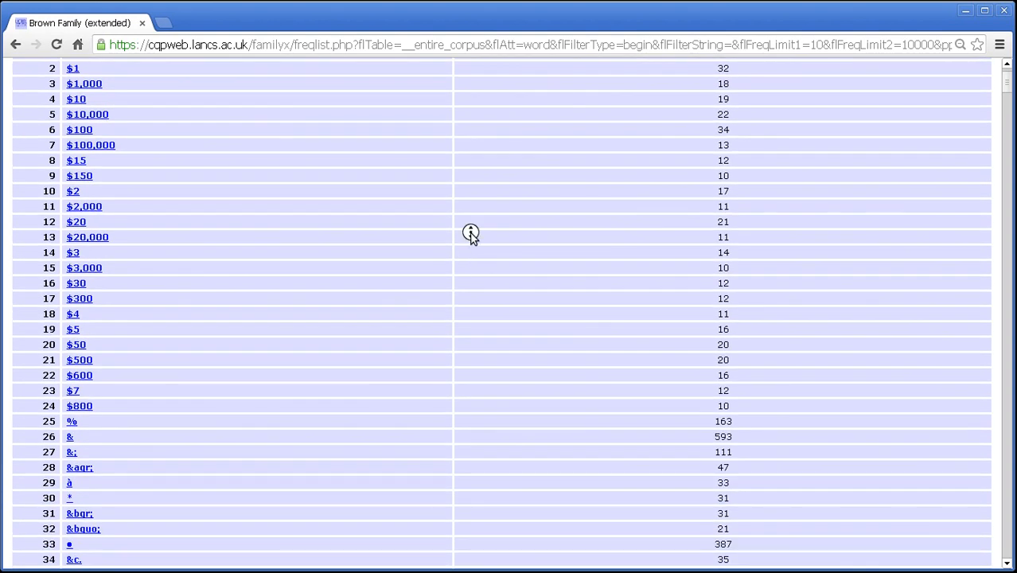
scroll(down, 3)
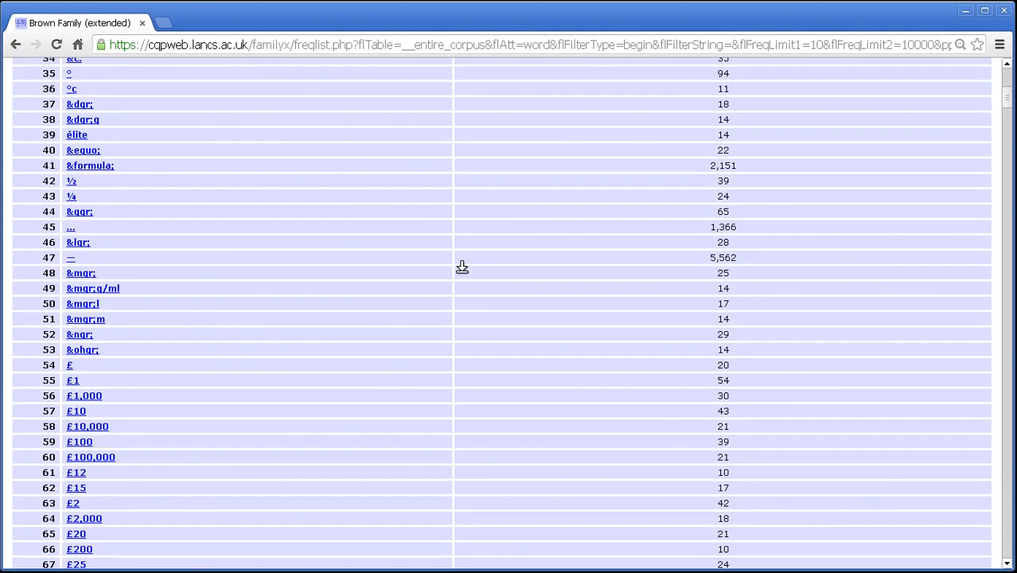
scroll(down, 3)
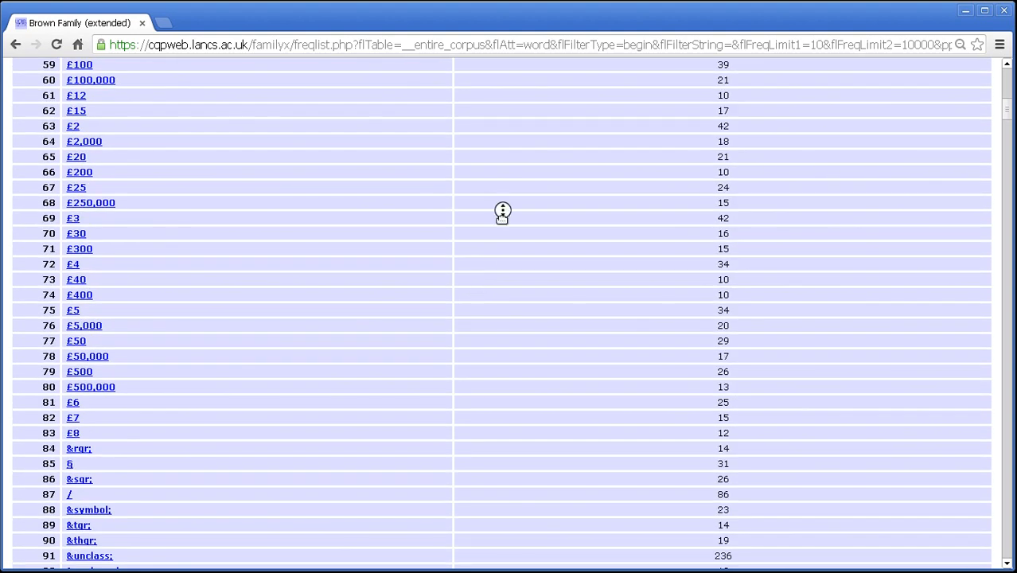
scroll(down, 3)
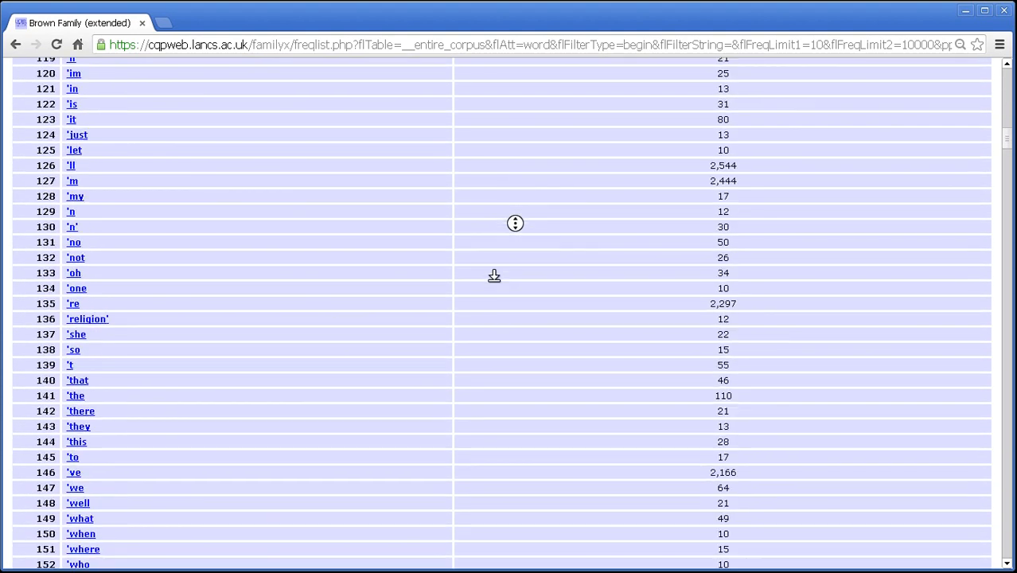
scroll(down, 3)
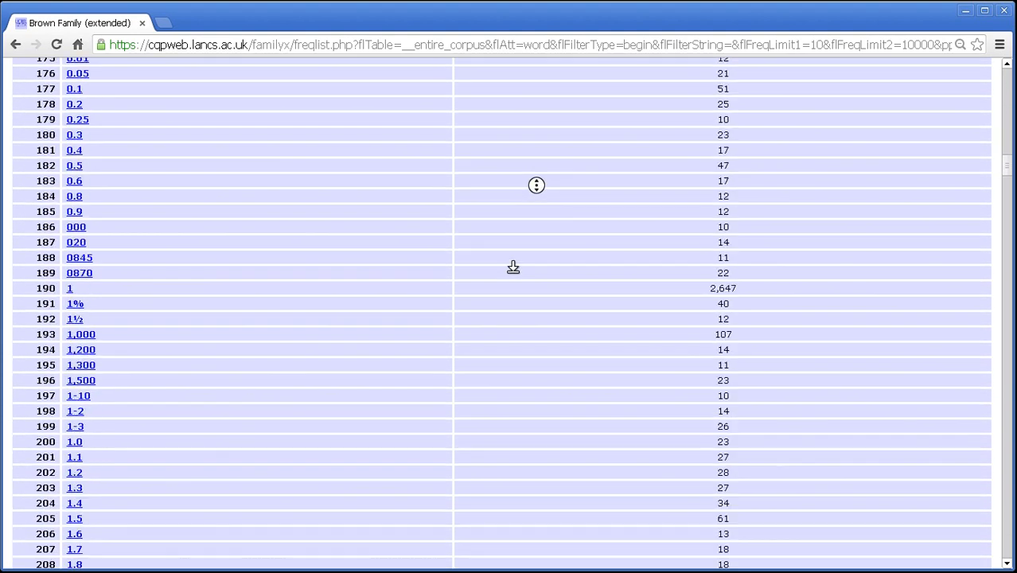
scroll(down, 3)
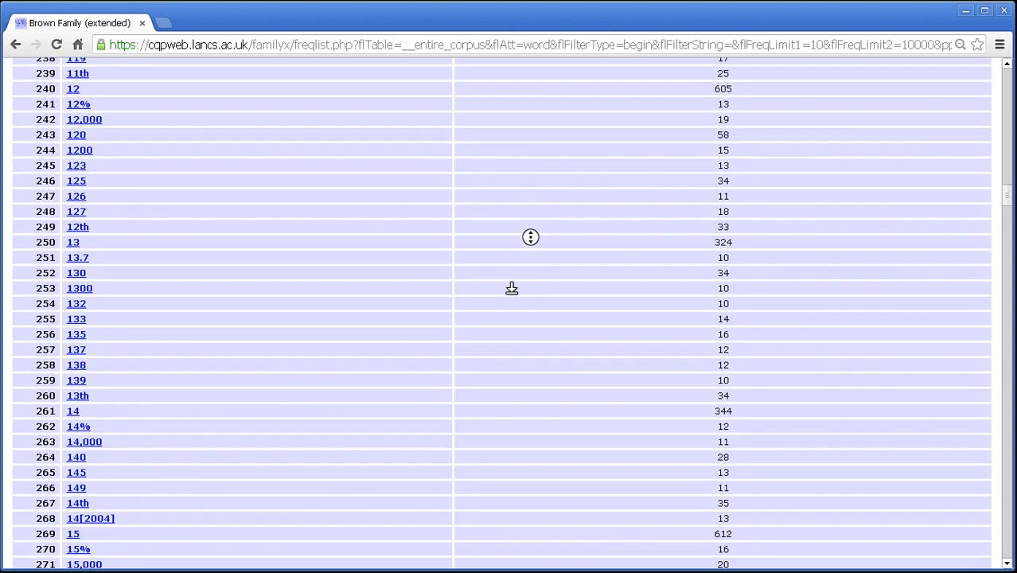
scroll(down, 3)
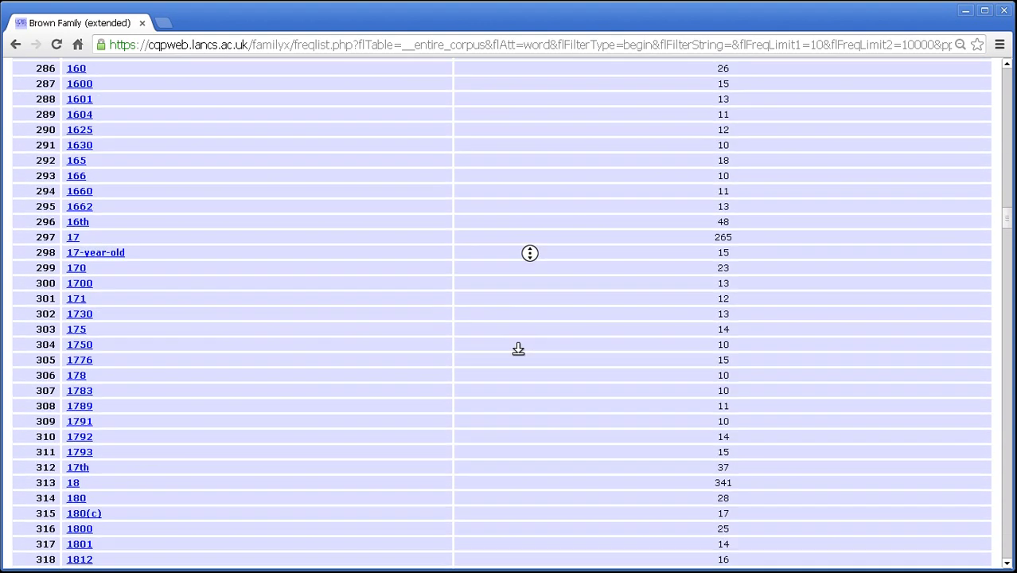
scroll(down, 3)
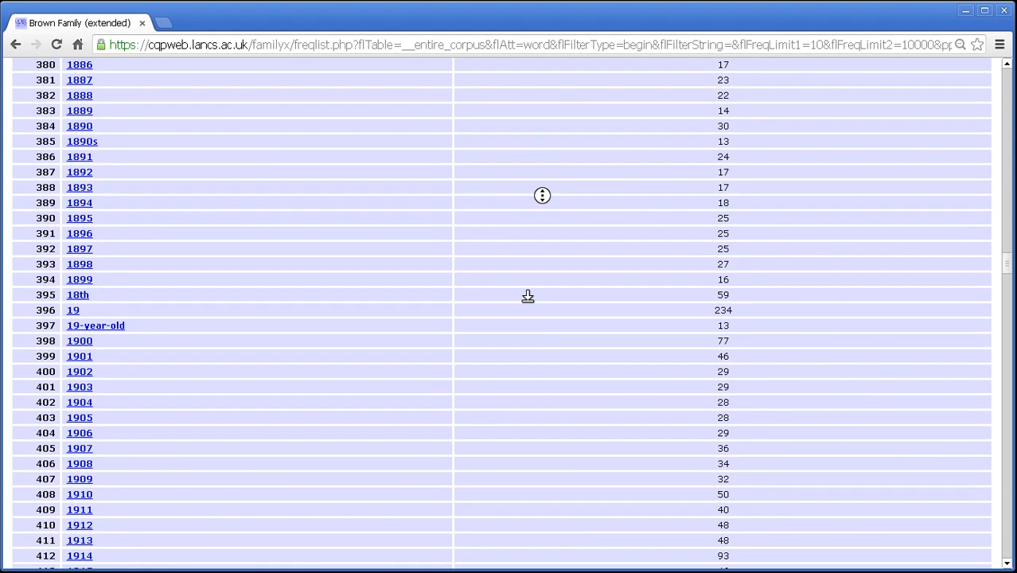
scroll(down, 3)
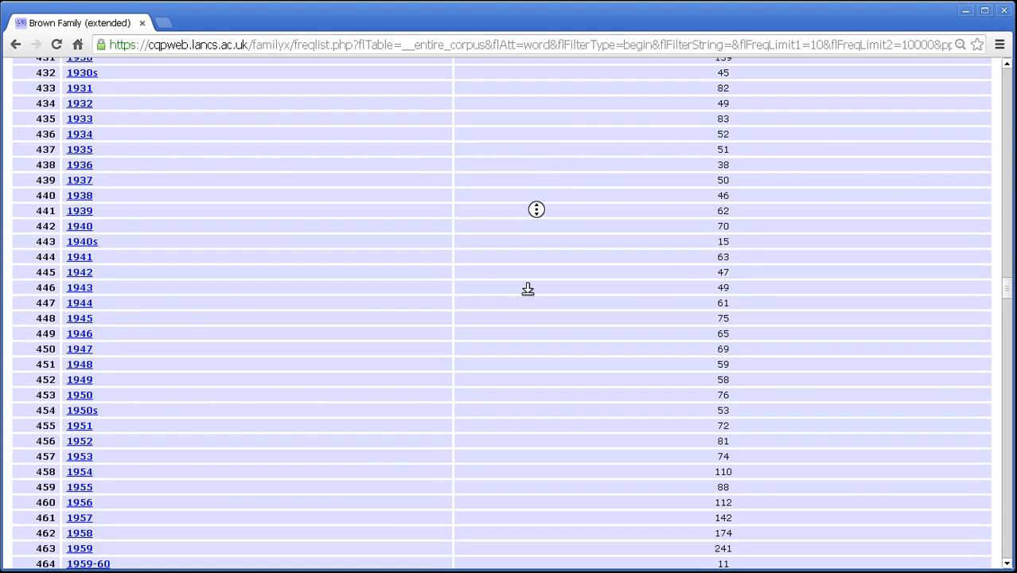
scroll(down, 3)
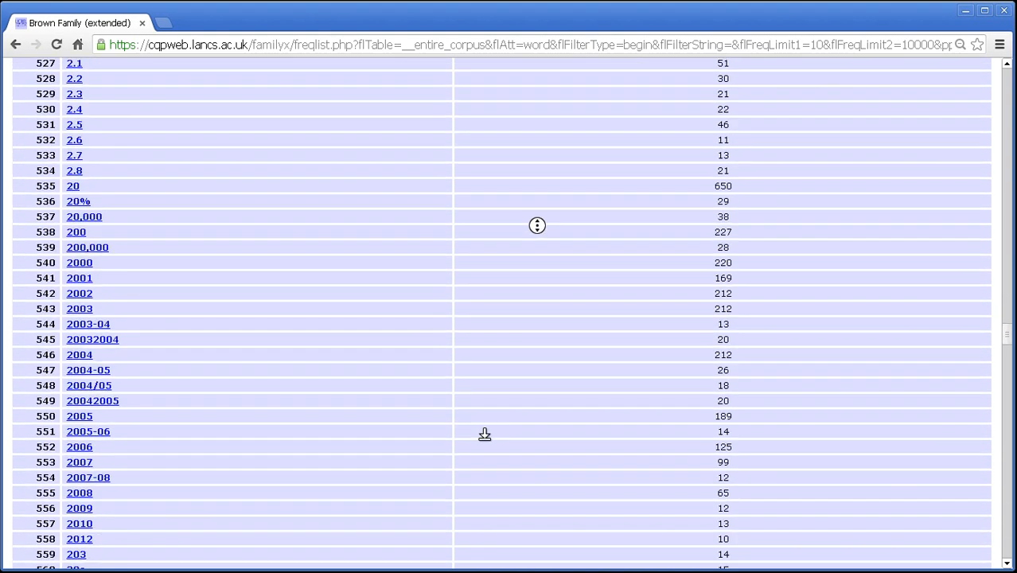
scroll(down, 3)
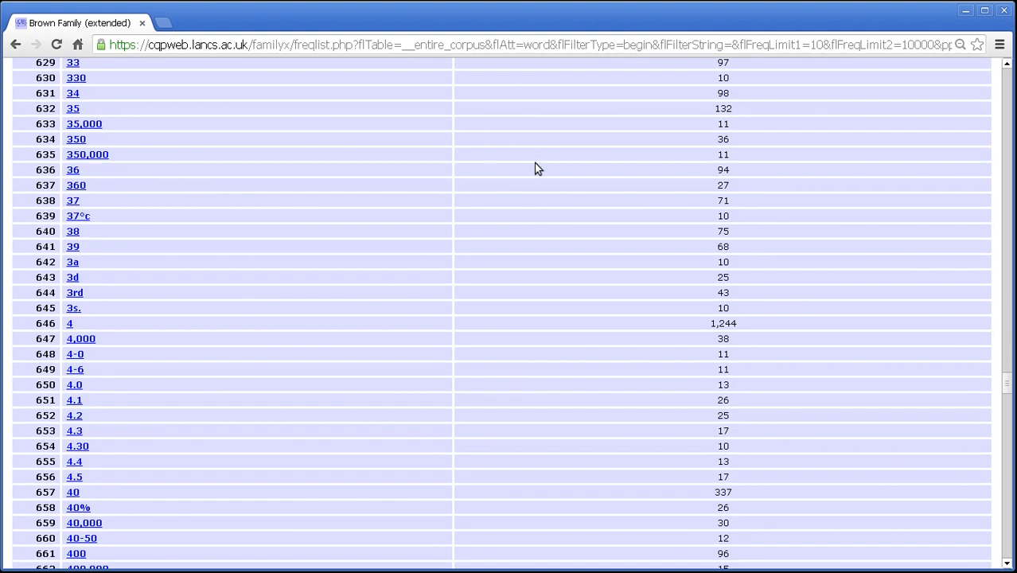
scroll(down, 3)
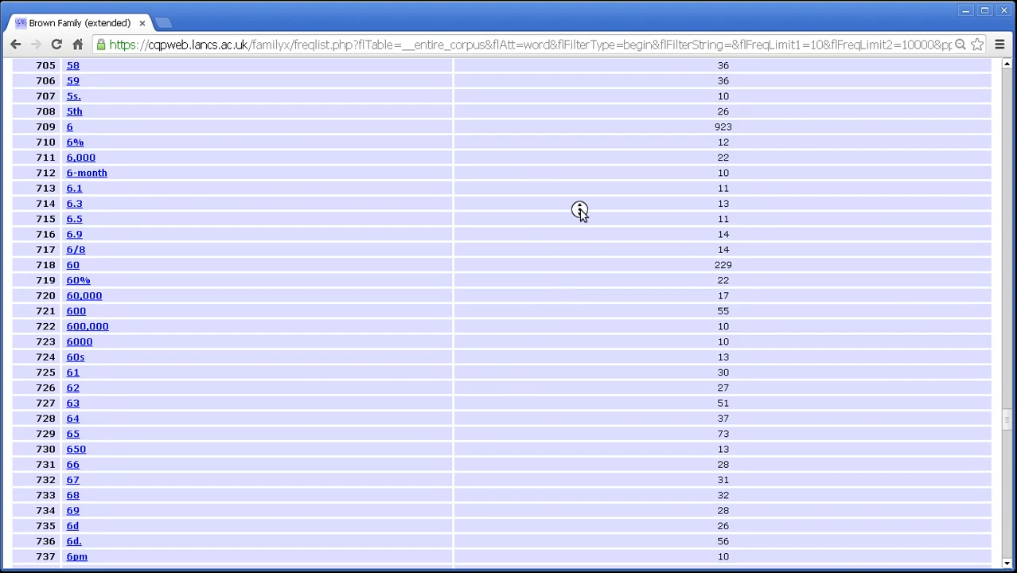
scroll(down, 3)
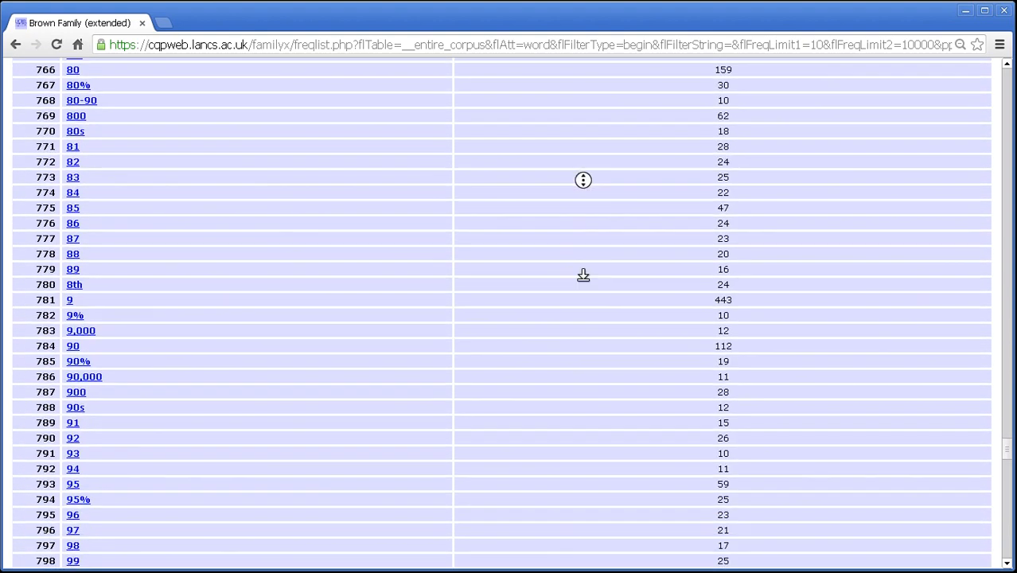
scroll(down, 3)
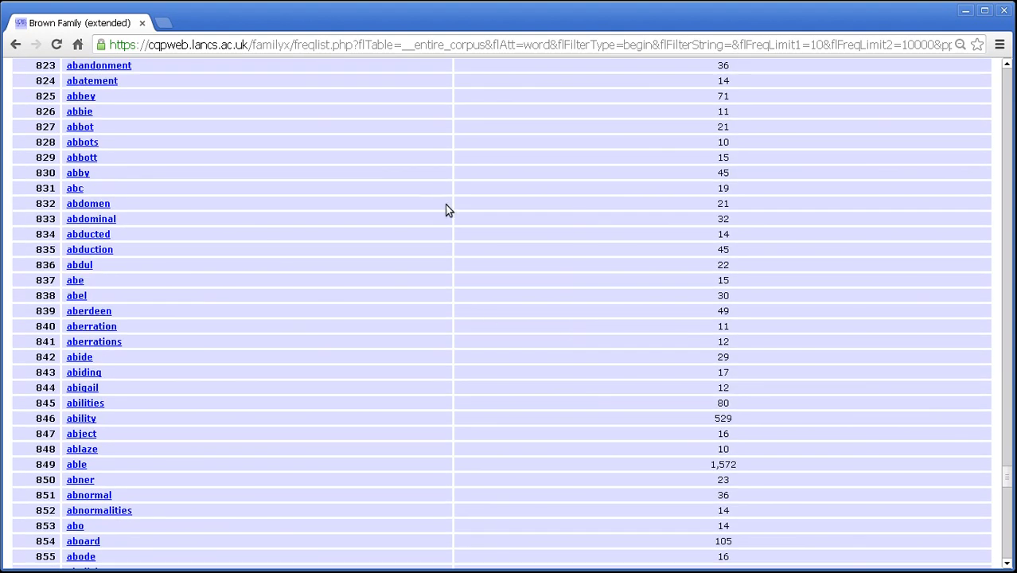
scroll(up, 3)
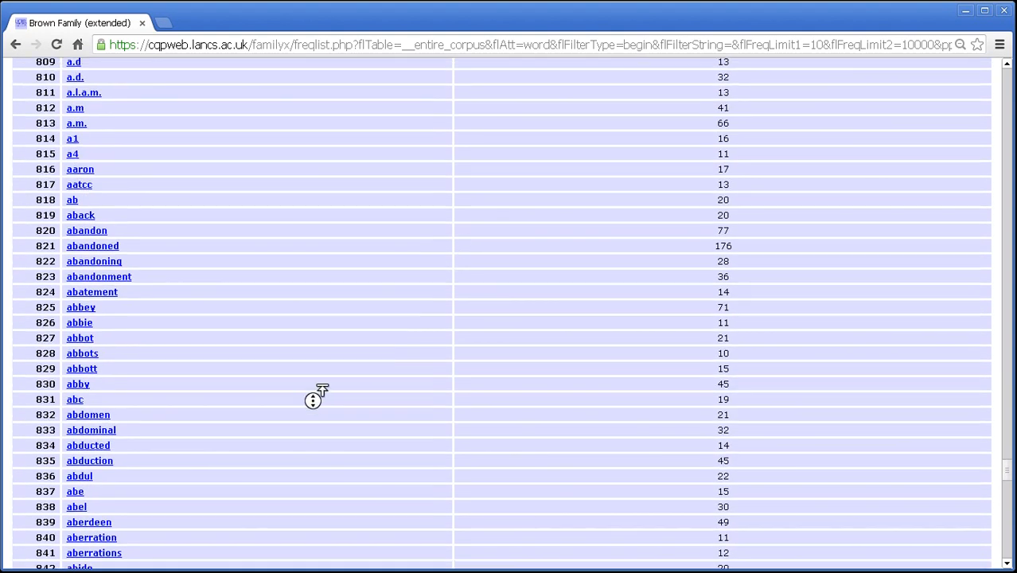
scroll(up, 3)
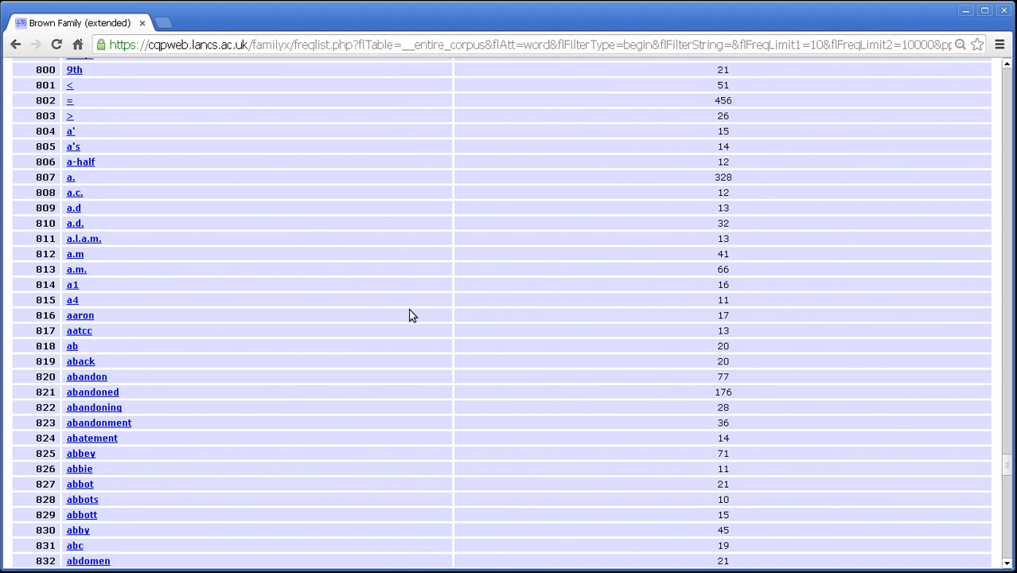
mouse_move(448, 167)
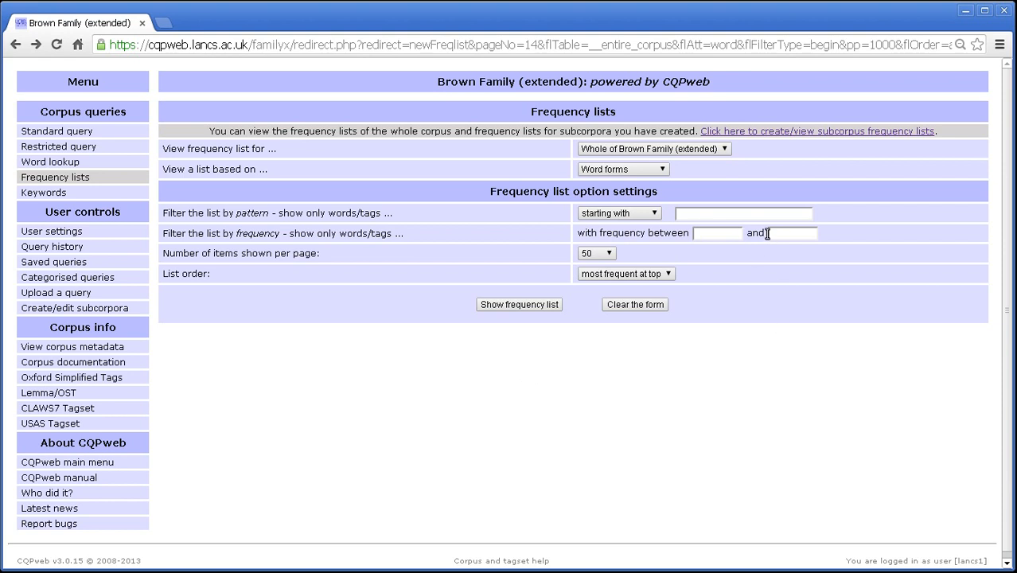
Step: Generate the word form list ordered with the least frequent words at the top
click(716, 232)
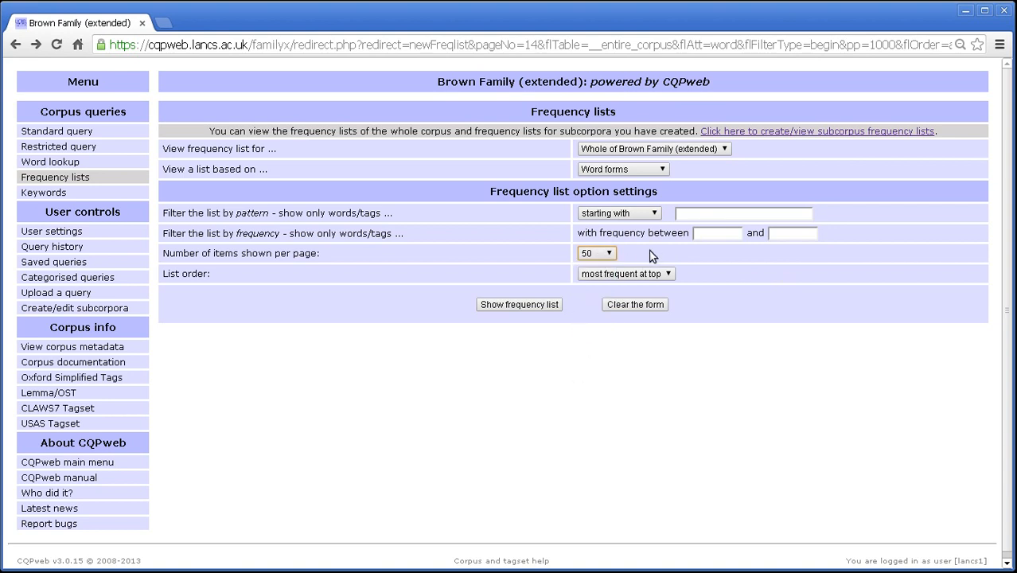
click(625, 274)
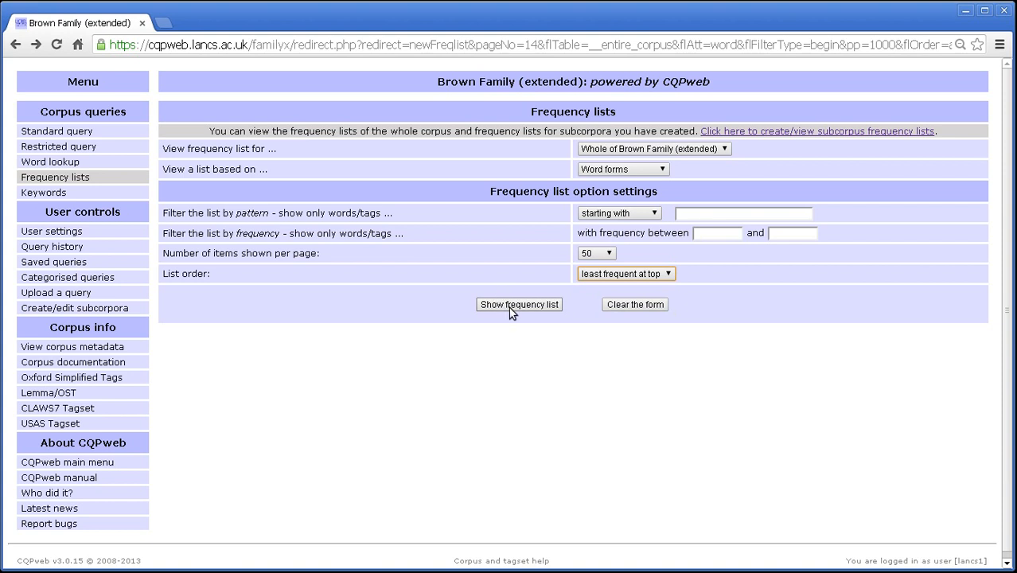
click(518, 304)
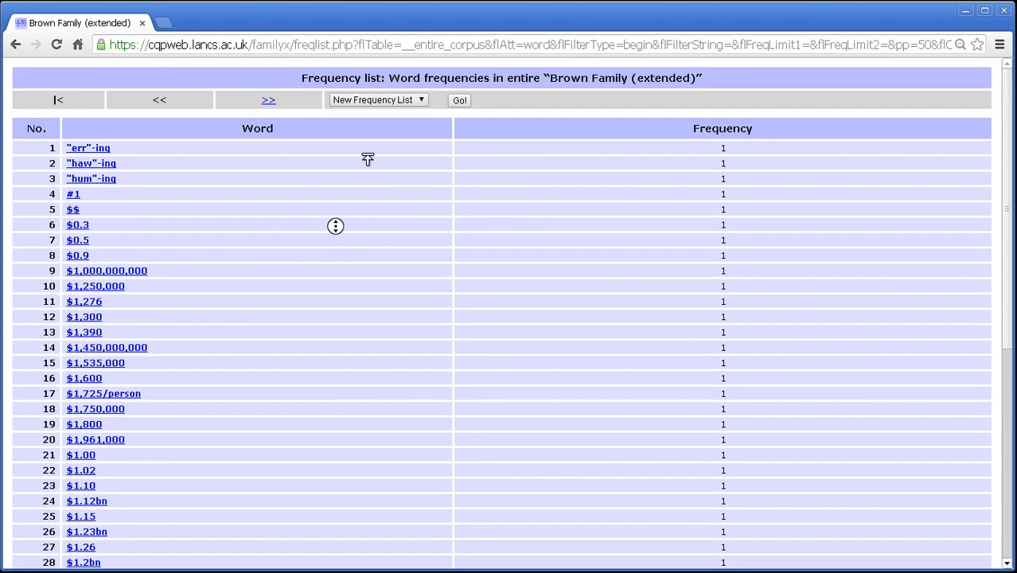
mouse_move(722, 153)
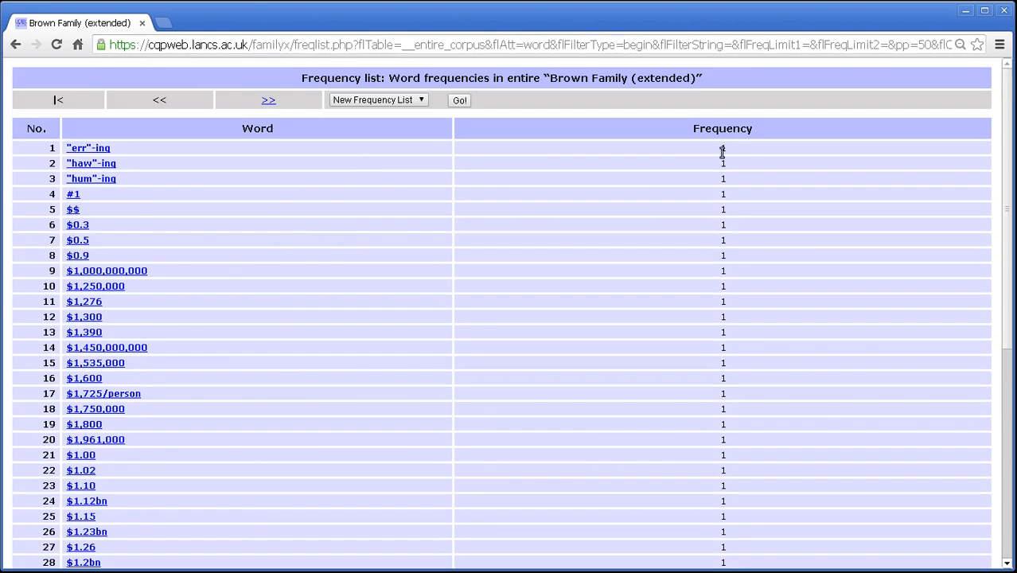
mouse_move(376, 230)
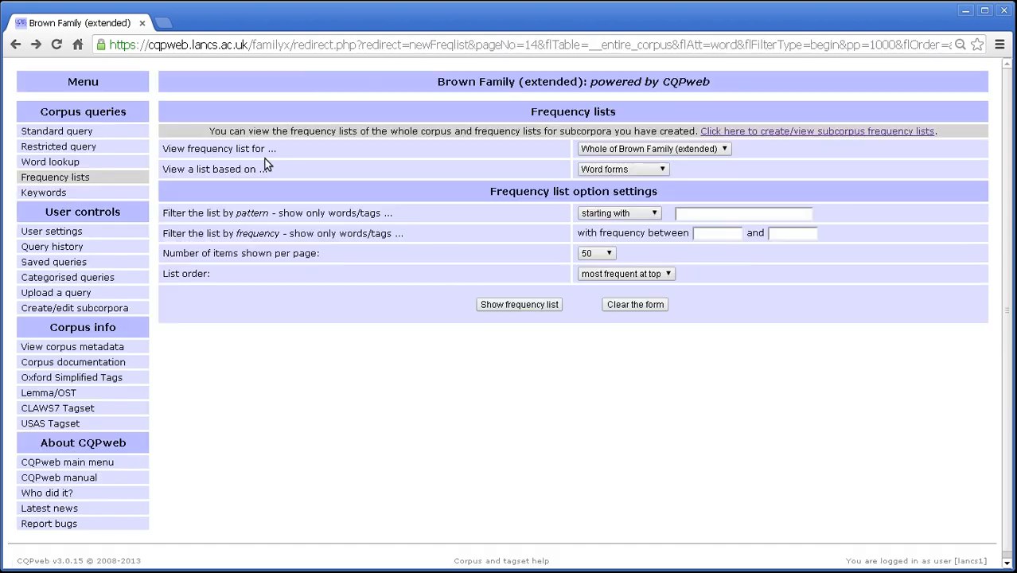
mouse_move(708, 267)
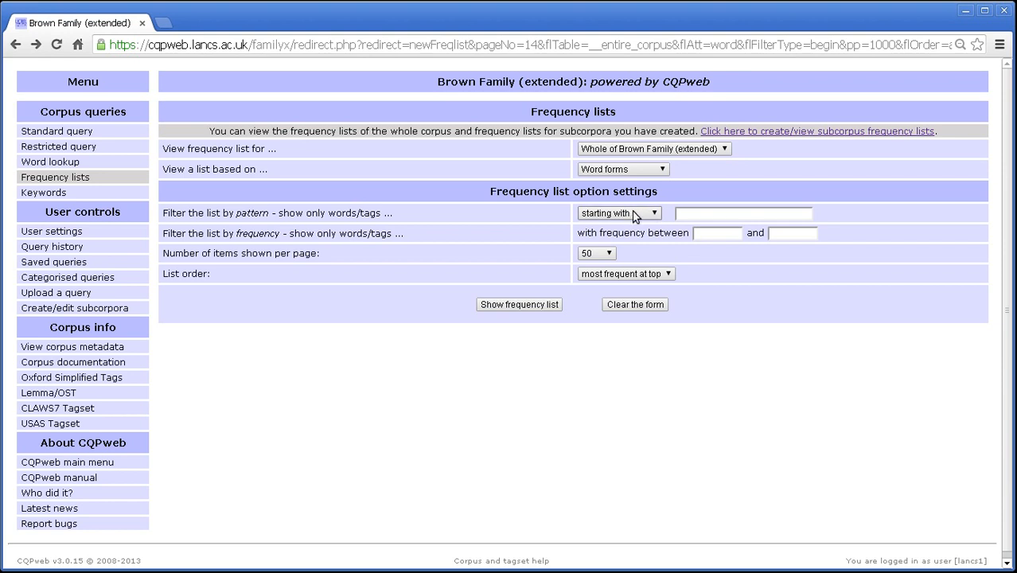
Step: List words starting with 'stab', most frequent first, headed by stable (173)
click(619, 213)
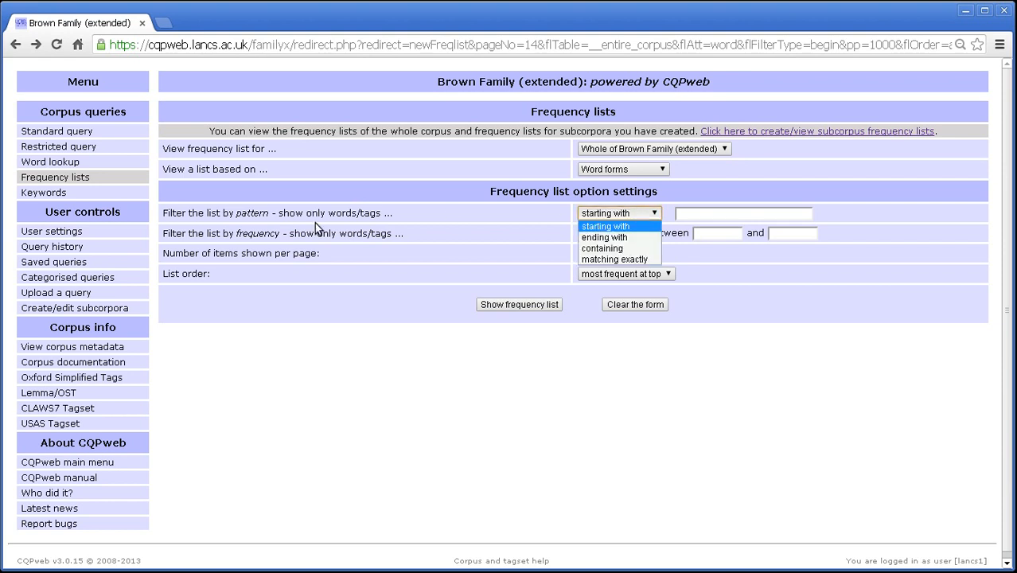
click(619, 226)
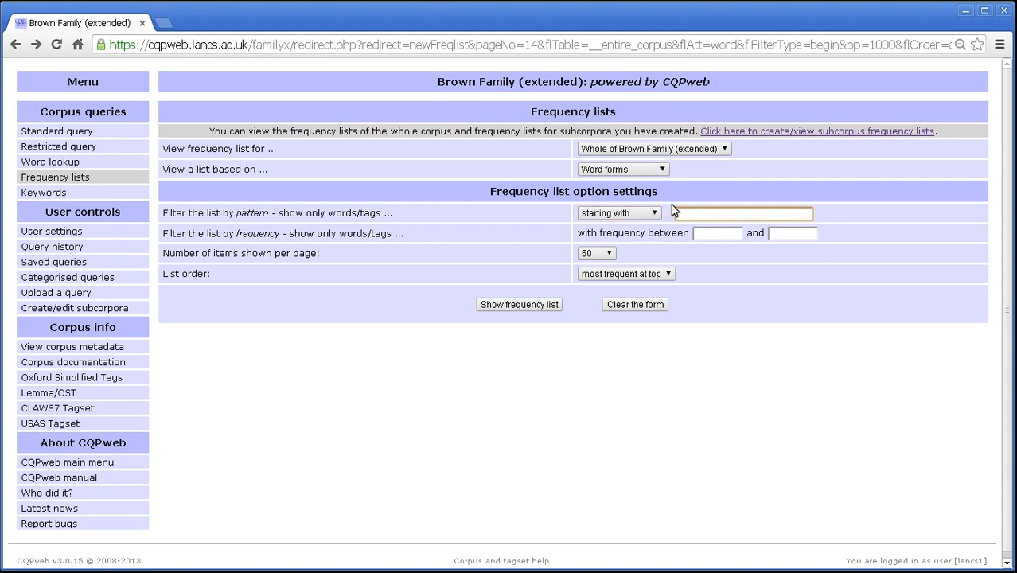
click(745, 214)
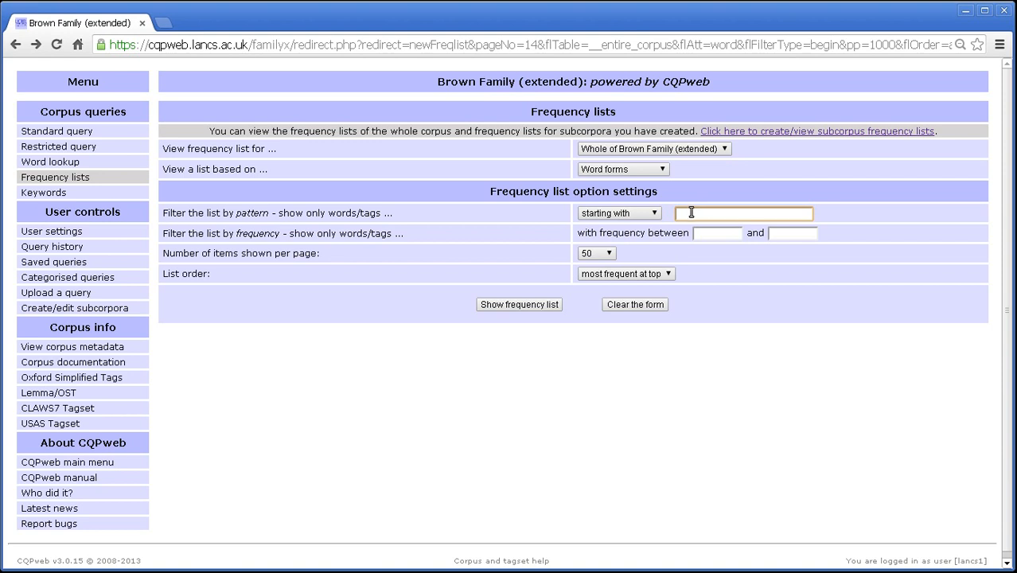
click(617, 213)
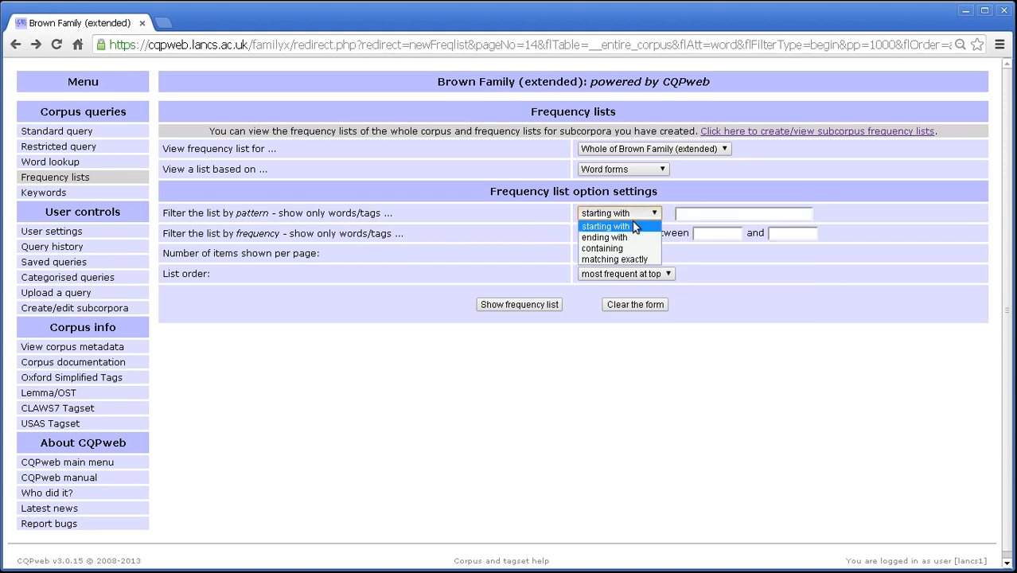
mouse_move(601, 248)
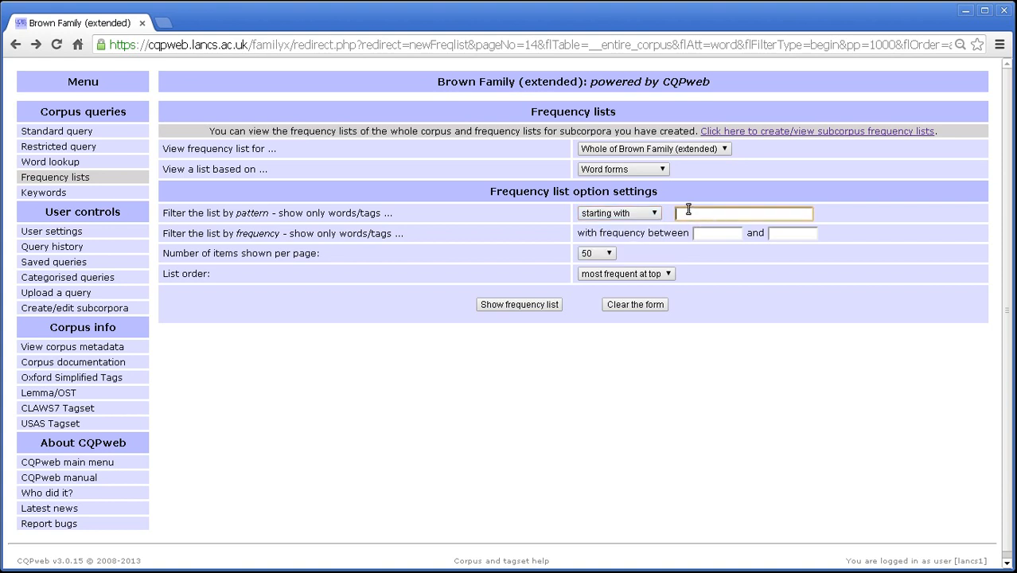
text(stab)
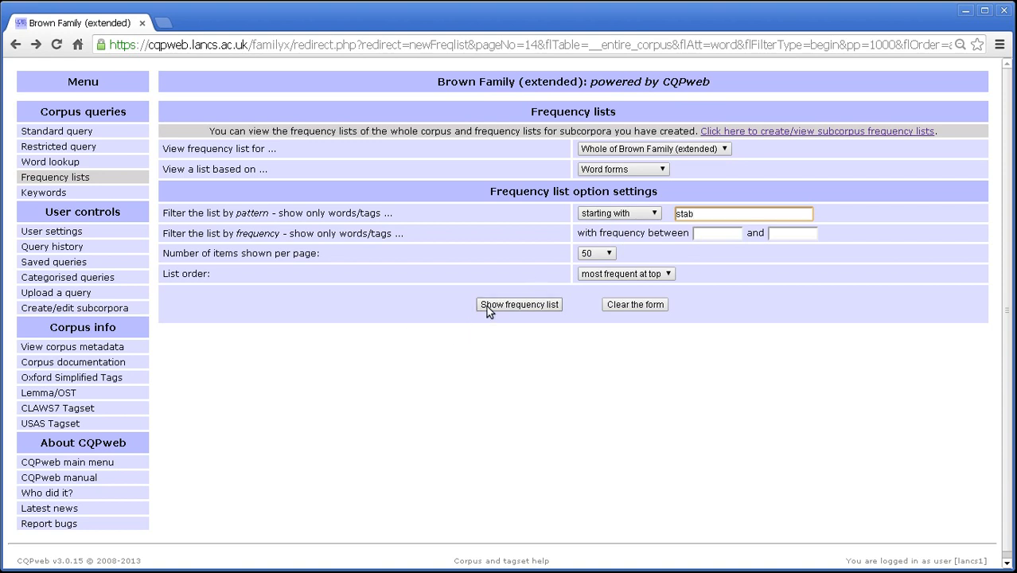
click(518, 304)
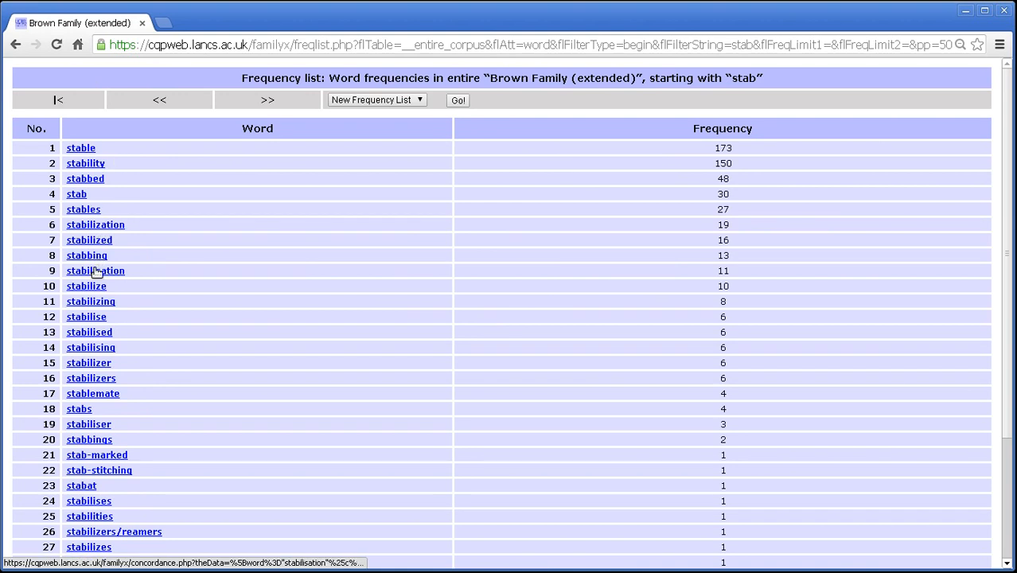
scroll(down, 3)
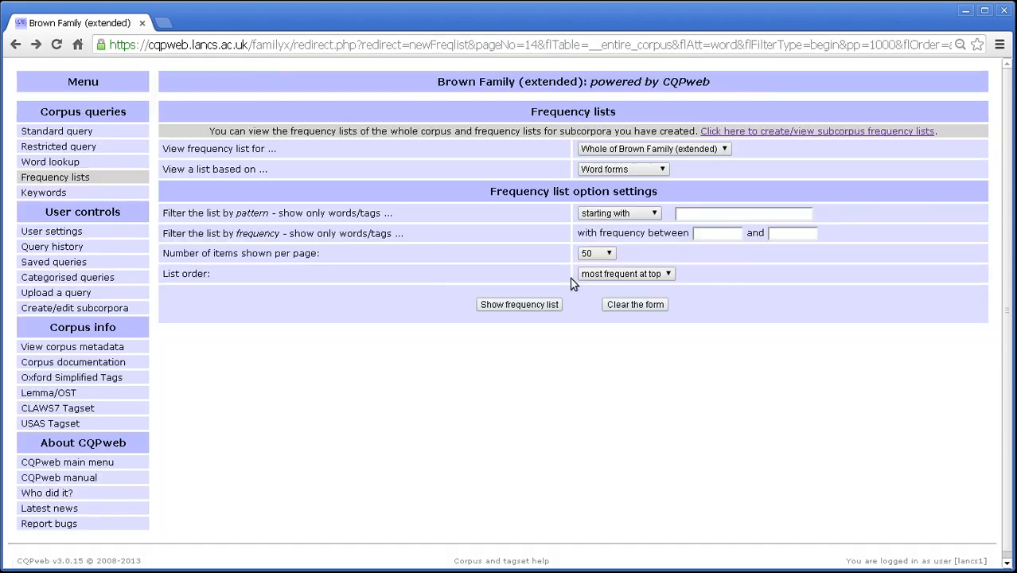
Step: List the 'stab' words again sorted alphabetically, opening with stab (30)
click(743, 213)
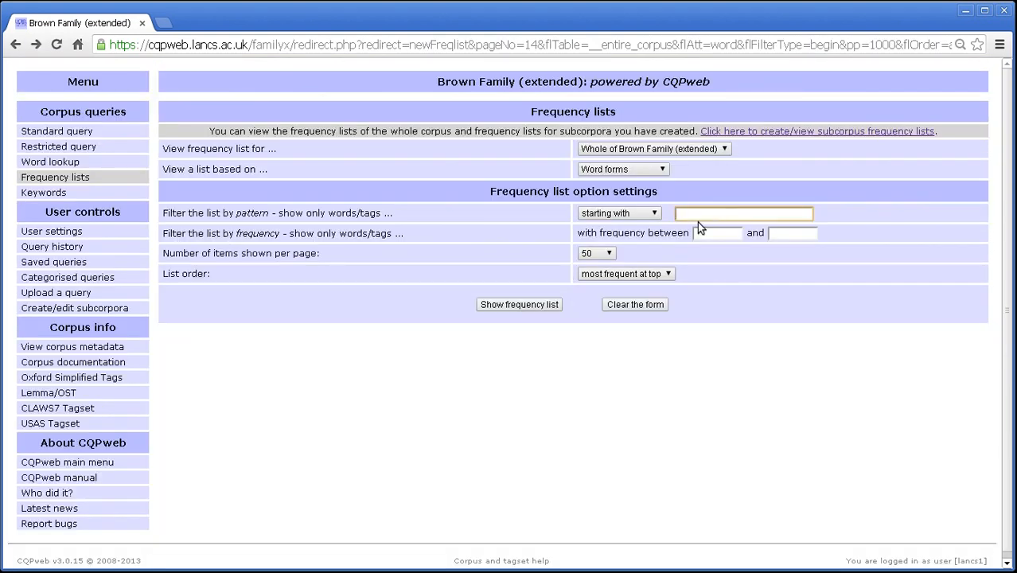
text(stab)
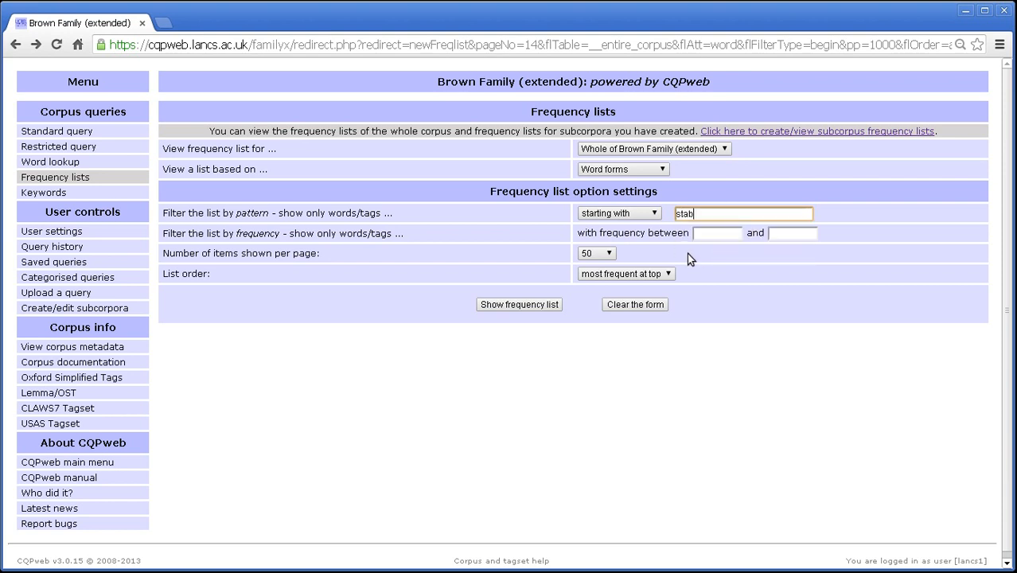
click(625, 274)
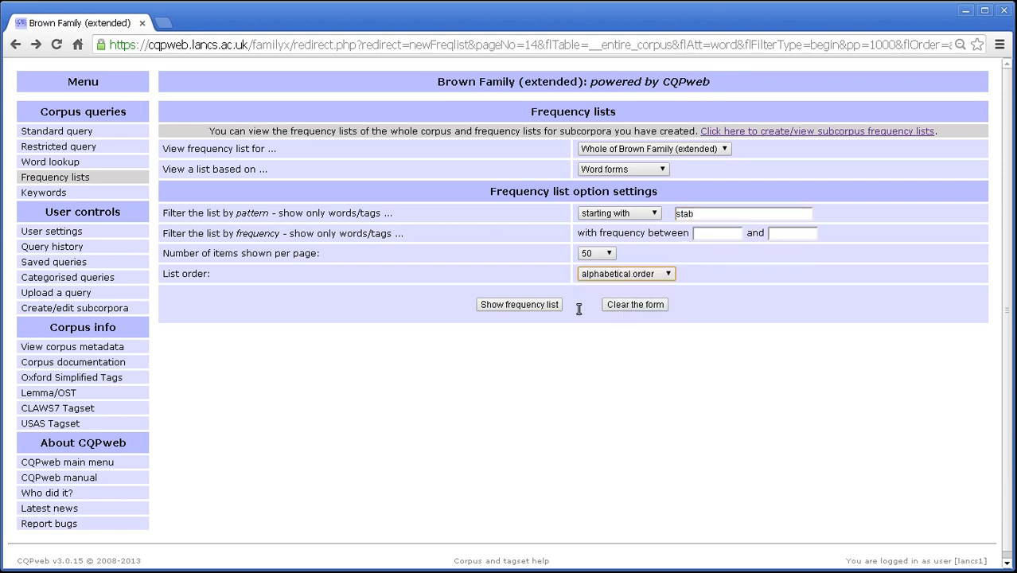
click(518, 304)
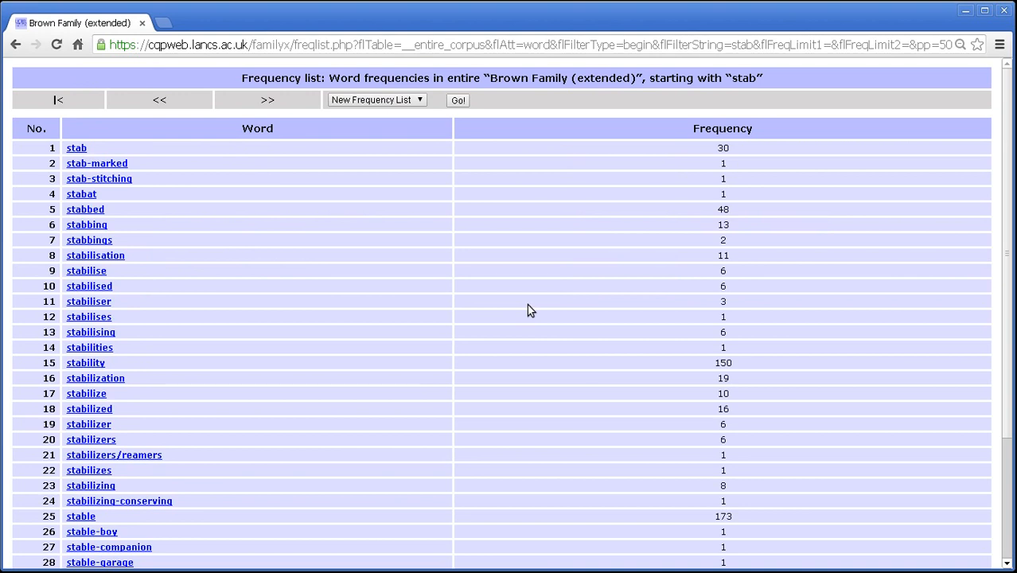
scroll(down, 3)
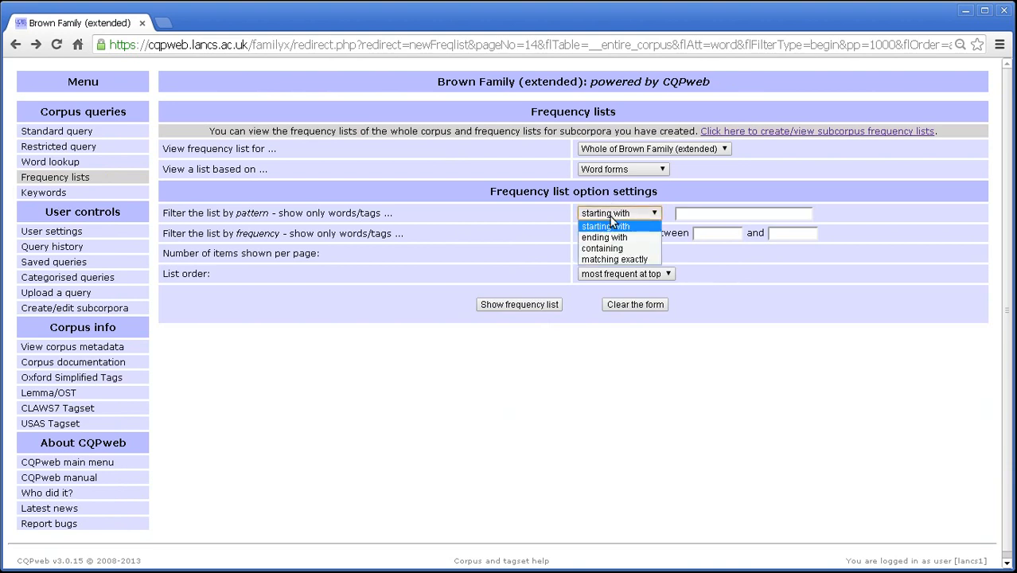
Step: List words ending with 'ing', most frequent first, led by being (5,420)
click(604, 237)
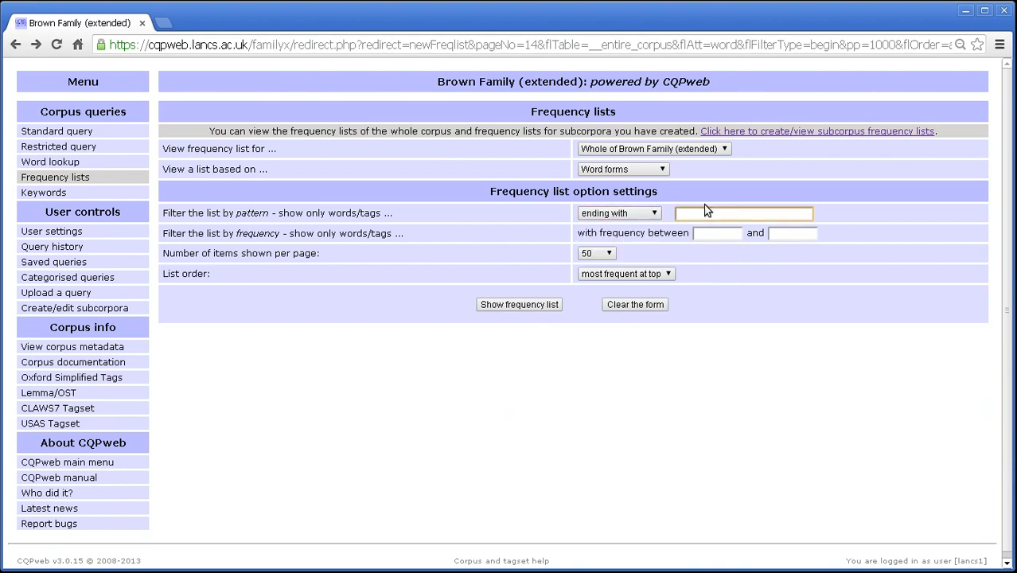
text(ing)
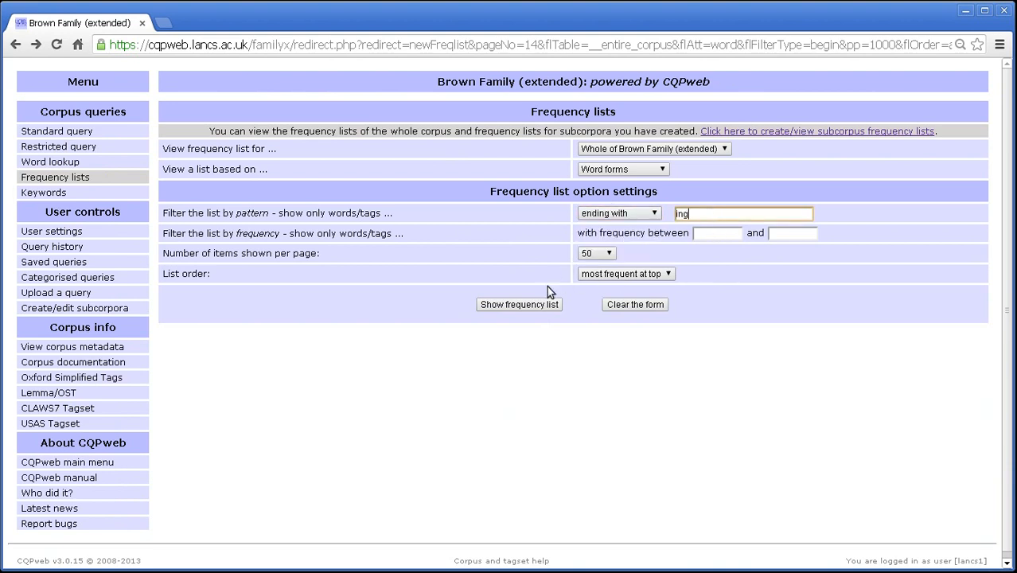
click(519, 303)
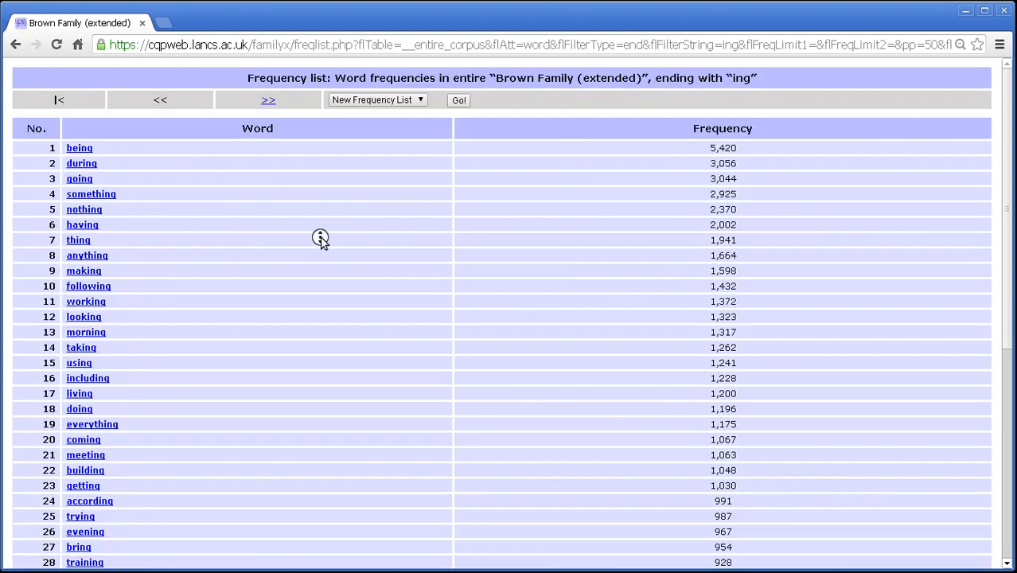
scroll(down, 3)
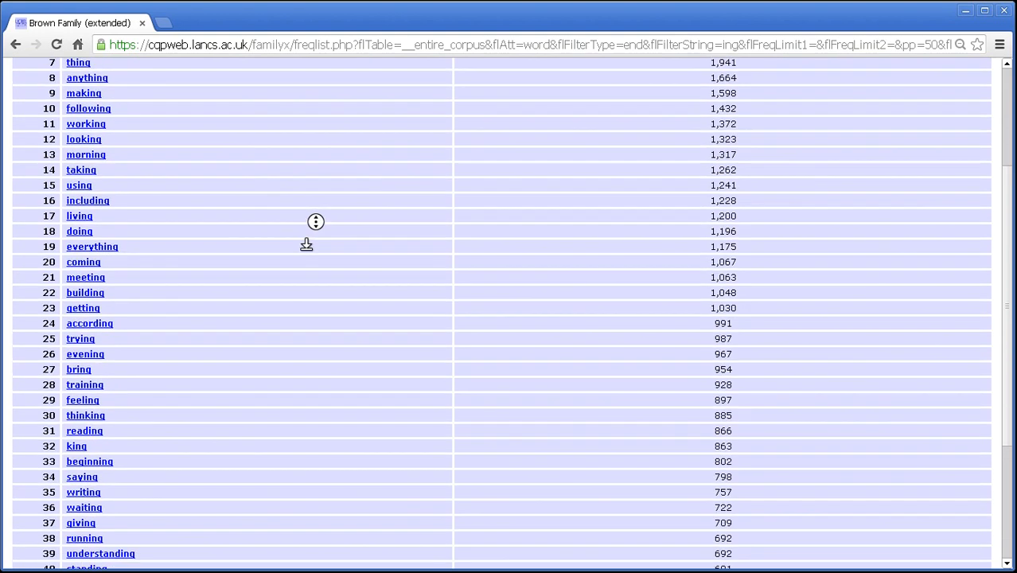
scroll(down, 3)
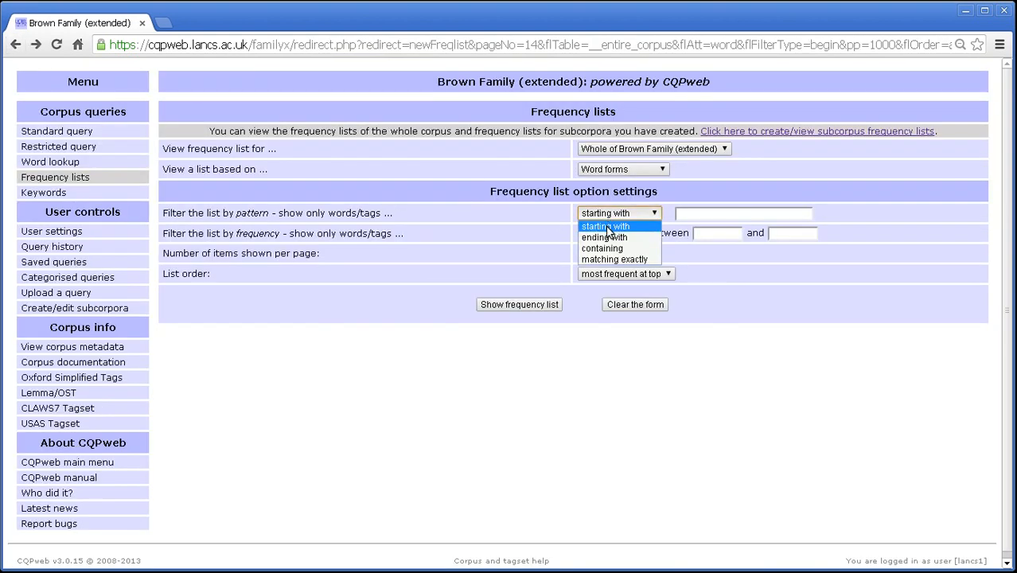
Step: List words containing 'str', most frequent first, led by street (1,343)
click(601, 248)
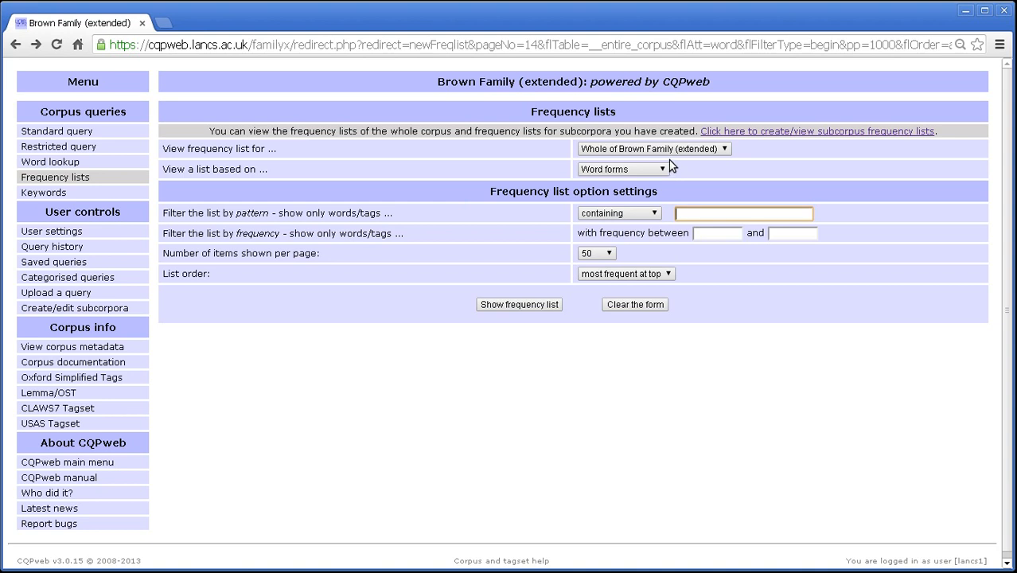
text(str)
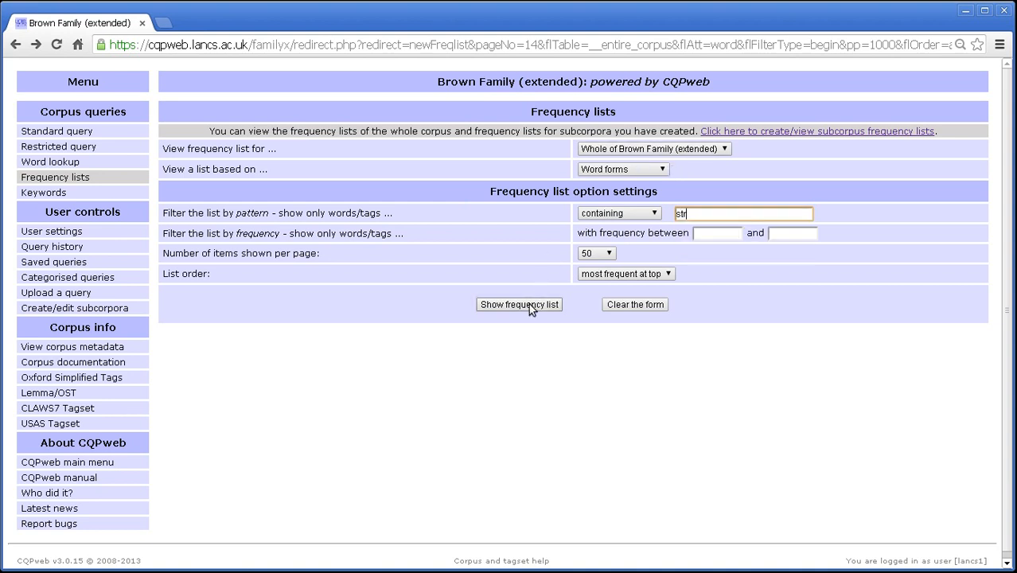
click(518, 304)
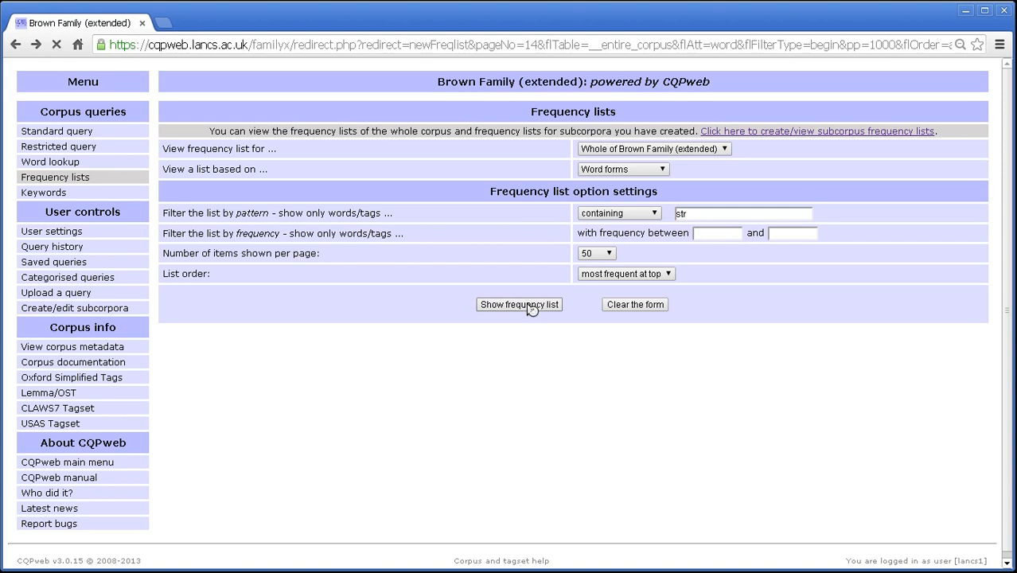
click(519, 303)
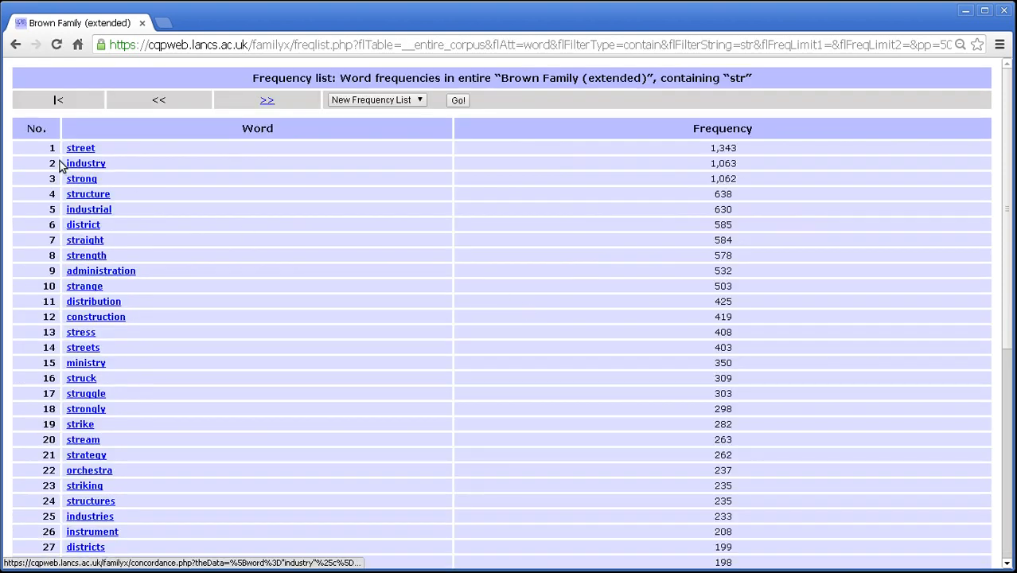
mouse_move(95, 171)
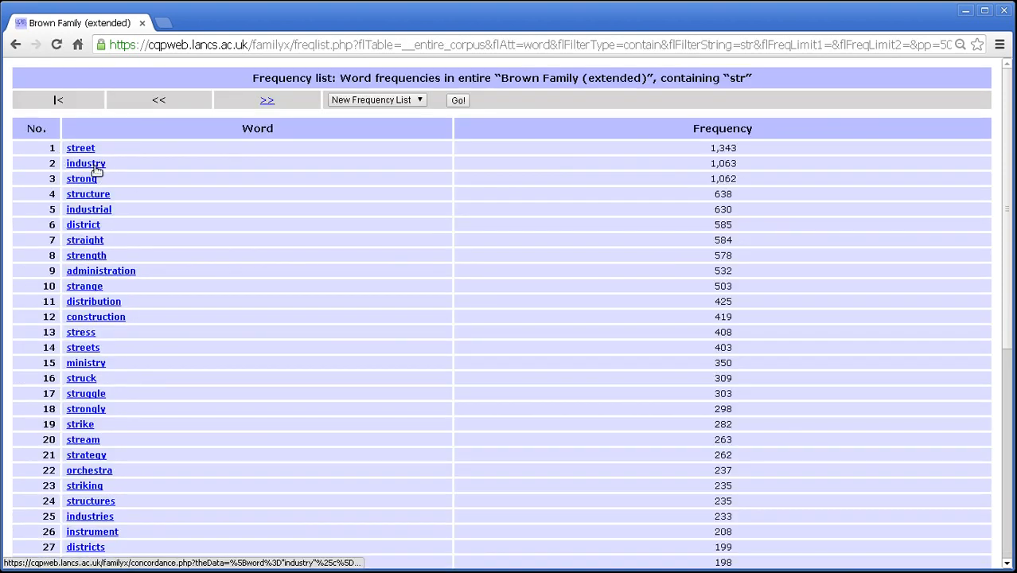
mouse_move(87, 194)
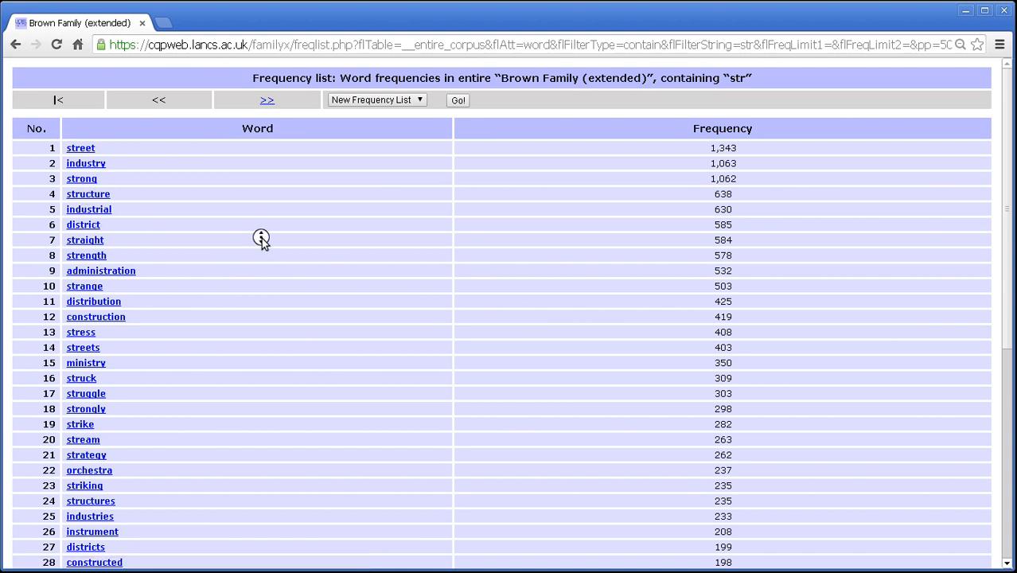
scroll(down, 3)
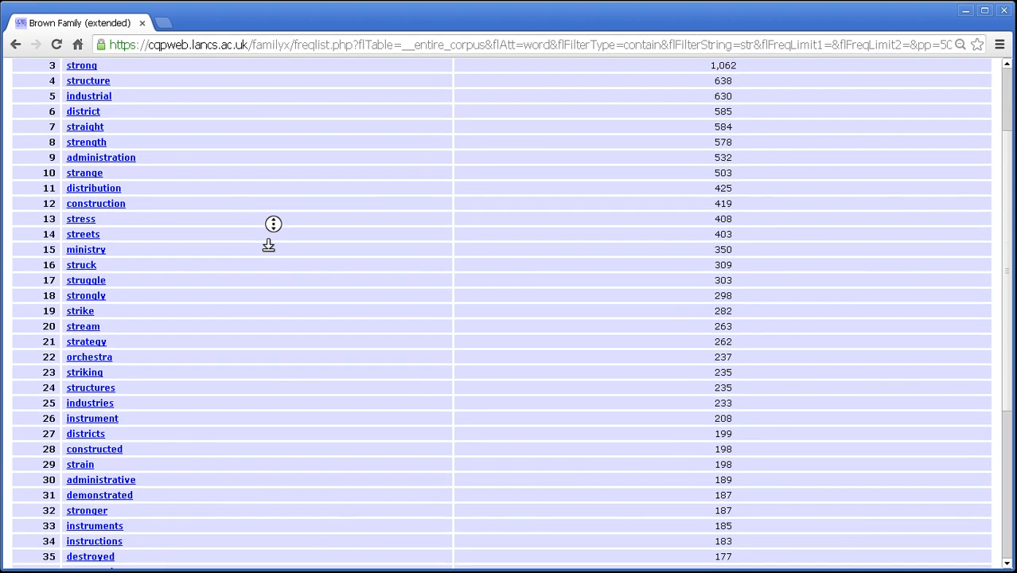
scroll(down, 3)
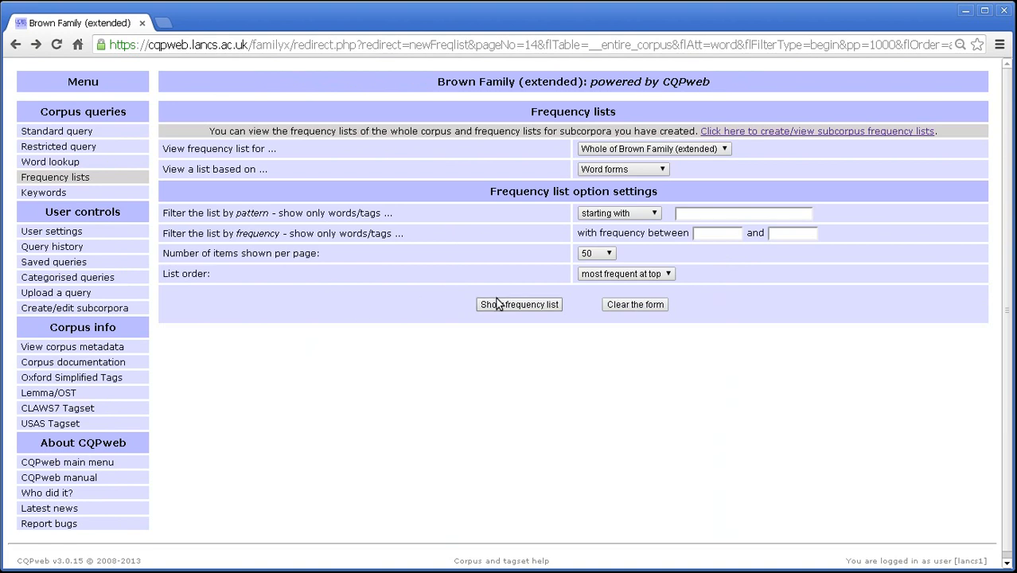
mouse_move(728, 248)
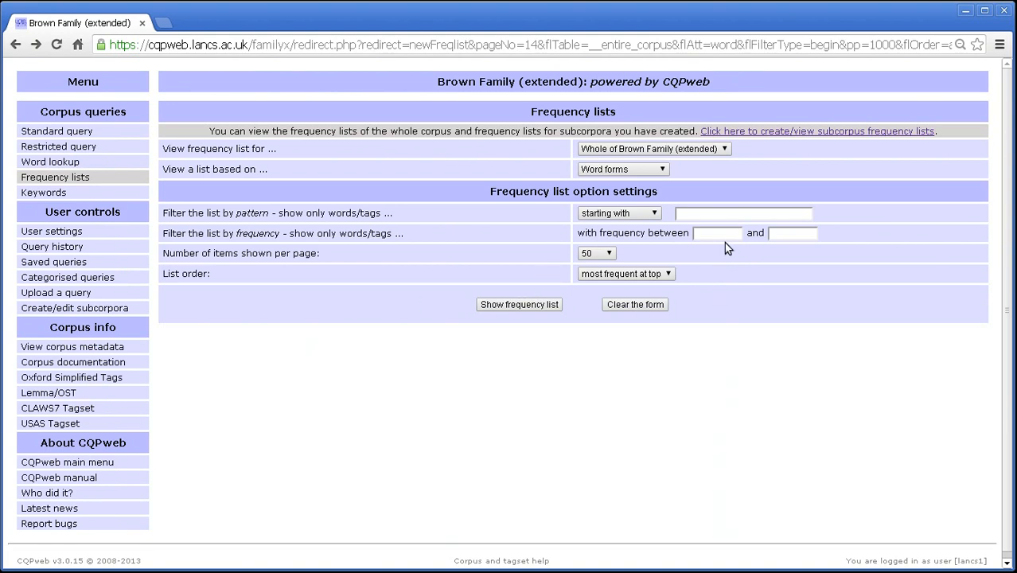
Step: Generate a frequency list matching exactly the word 'stress'
click(619, 213)
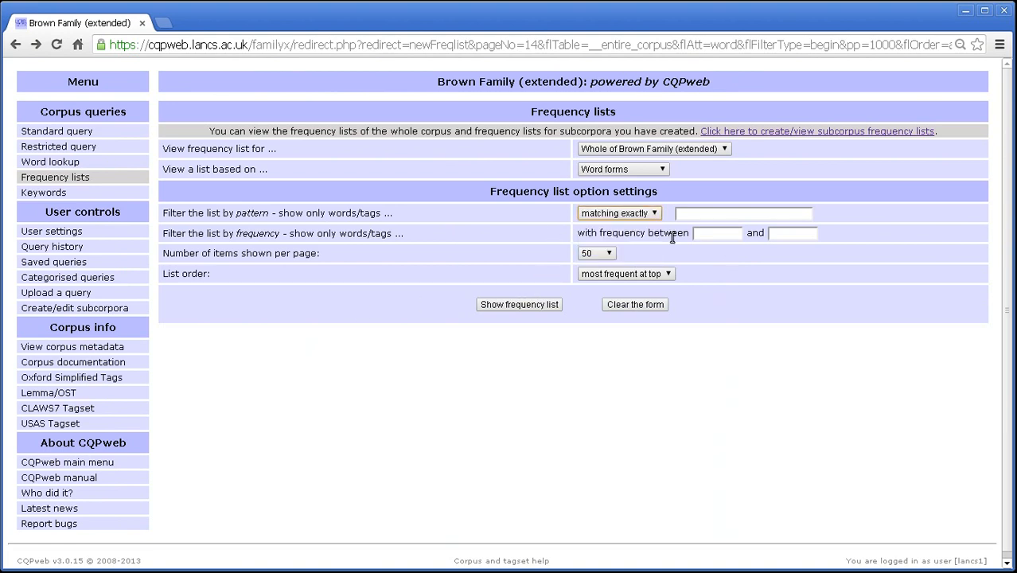
click(741, 213)
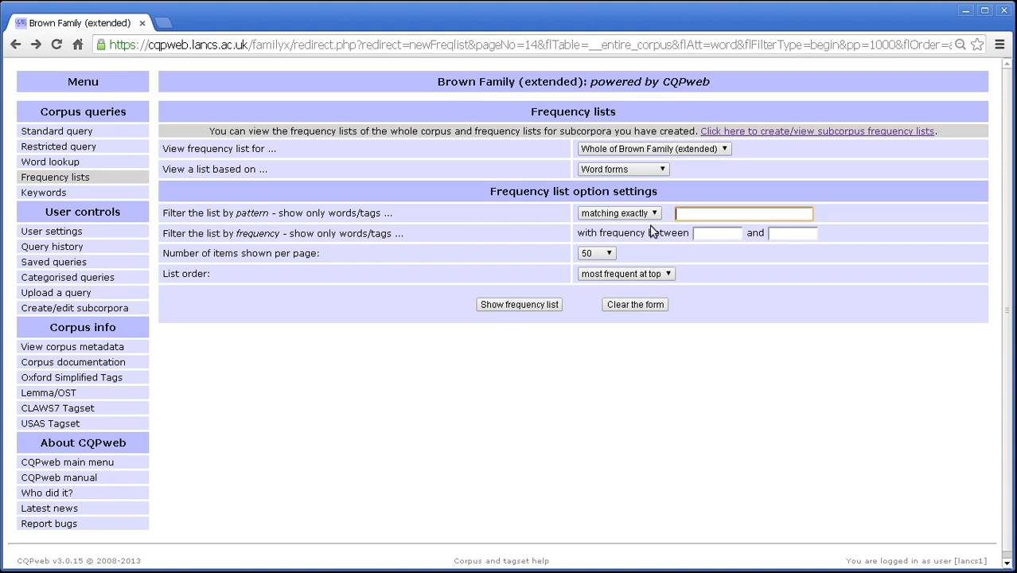
text(s)
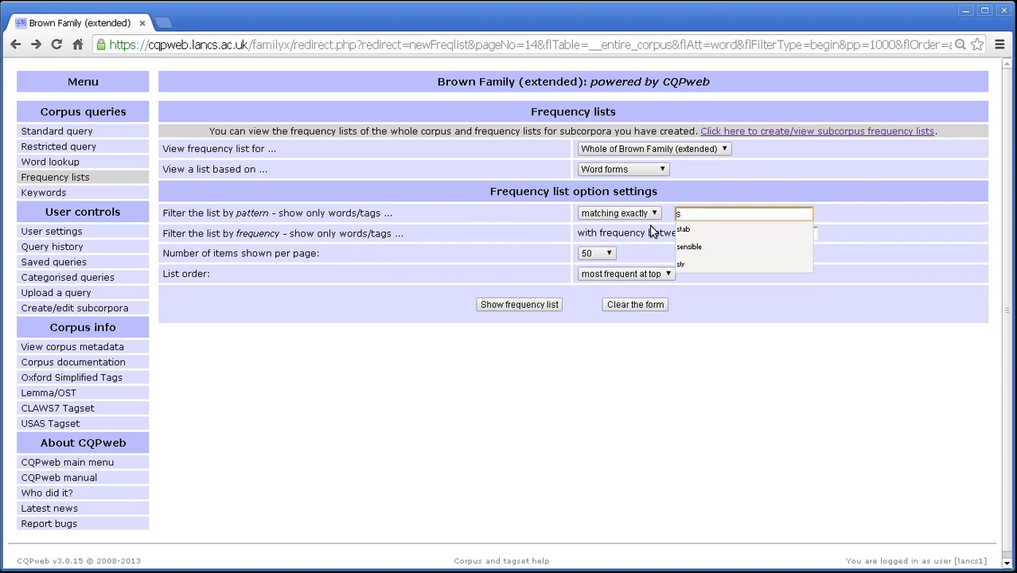
text(stress)
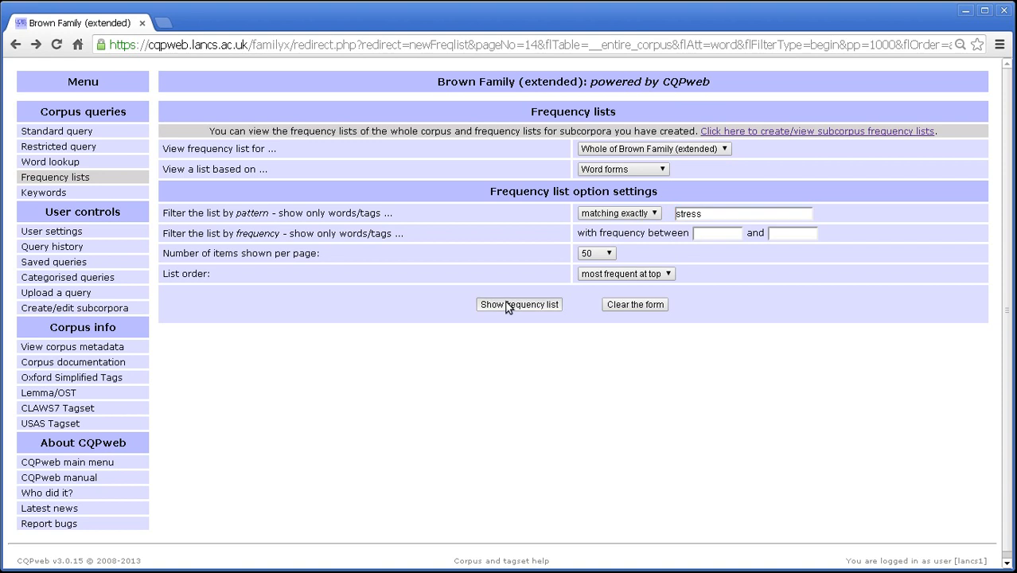
click(519, 304)
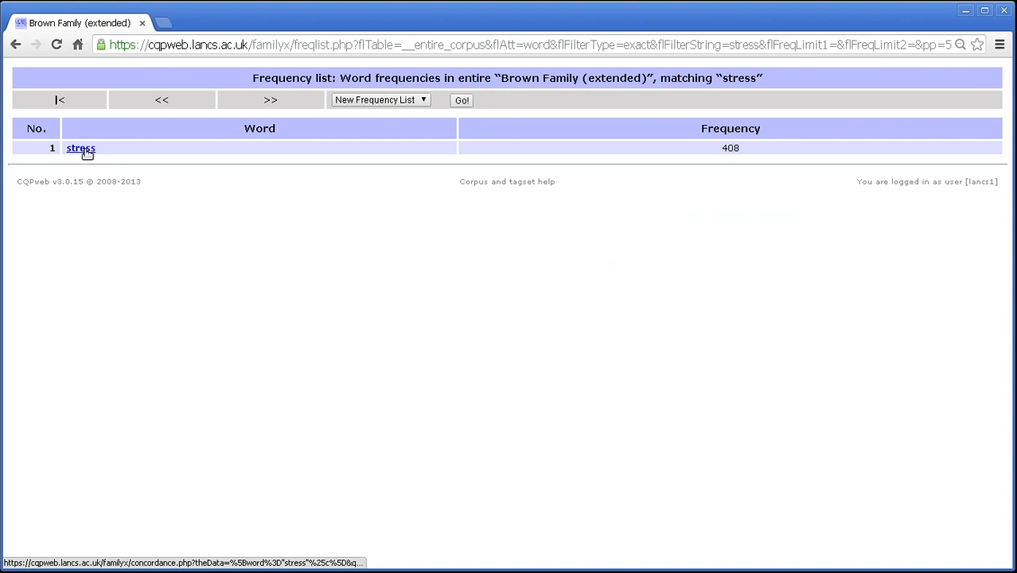
Step: Select the 408 count for 'stress', download the whole list, then start a new frequency list
double_click(729, 148)
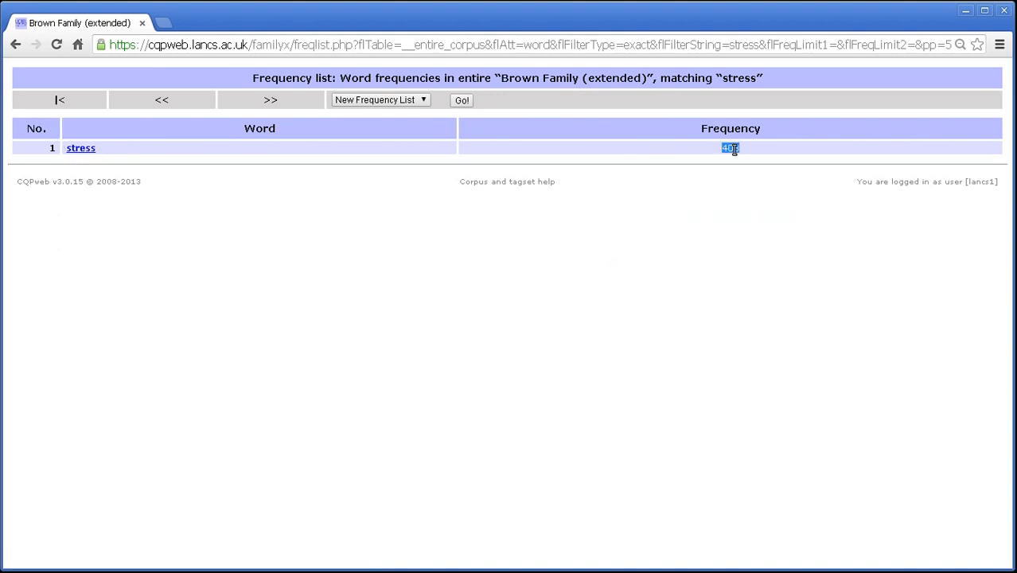
mouse_move(636, 97)
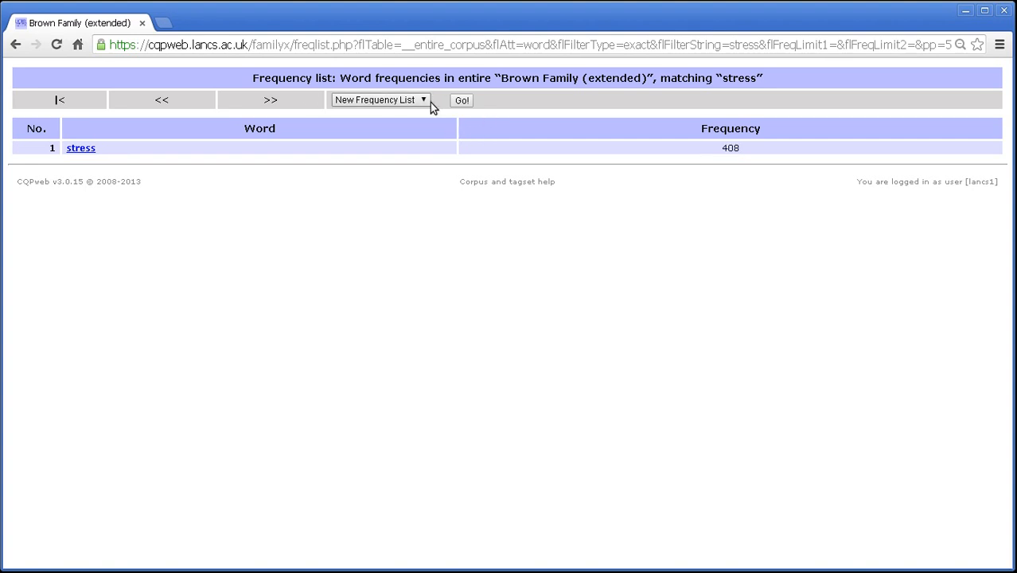
click(379, 98)
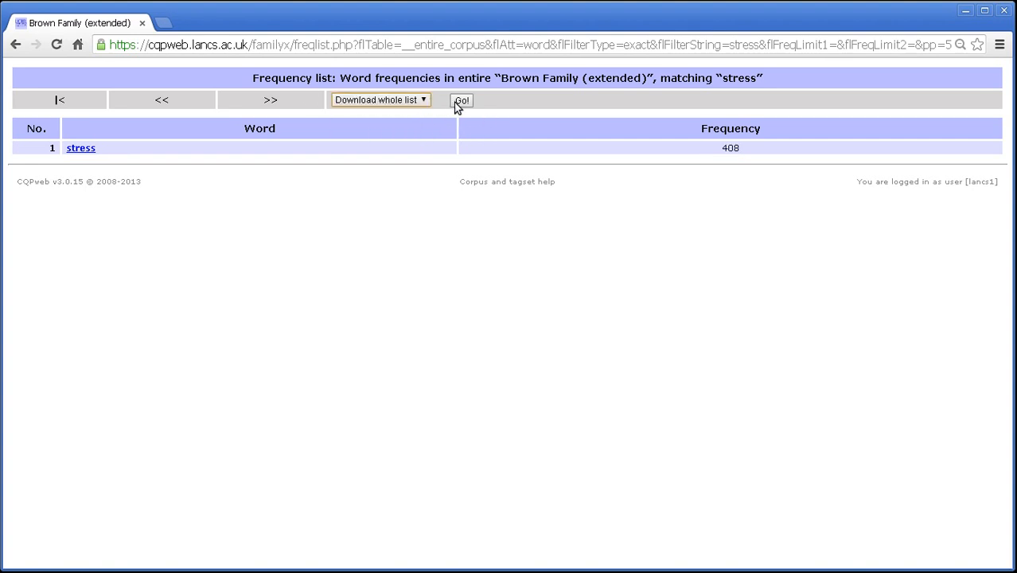
click(461, 99)
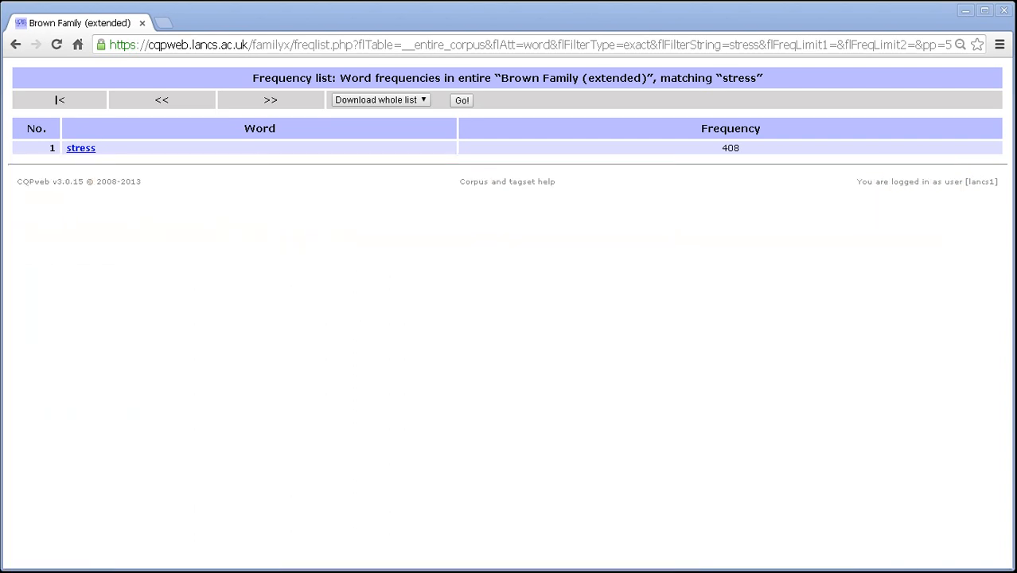
mouse_move(280, 213)
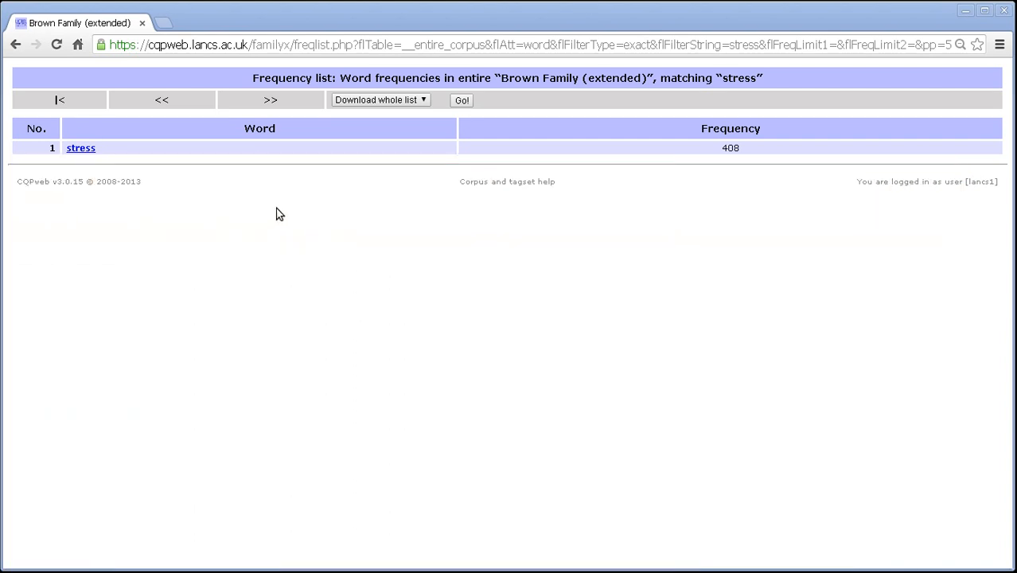
mouse_move(411, 134)
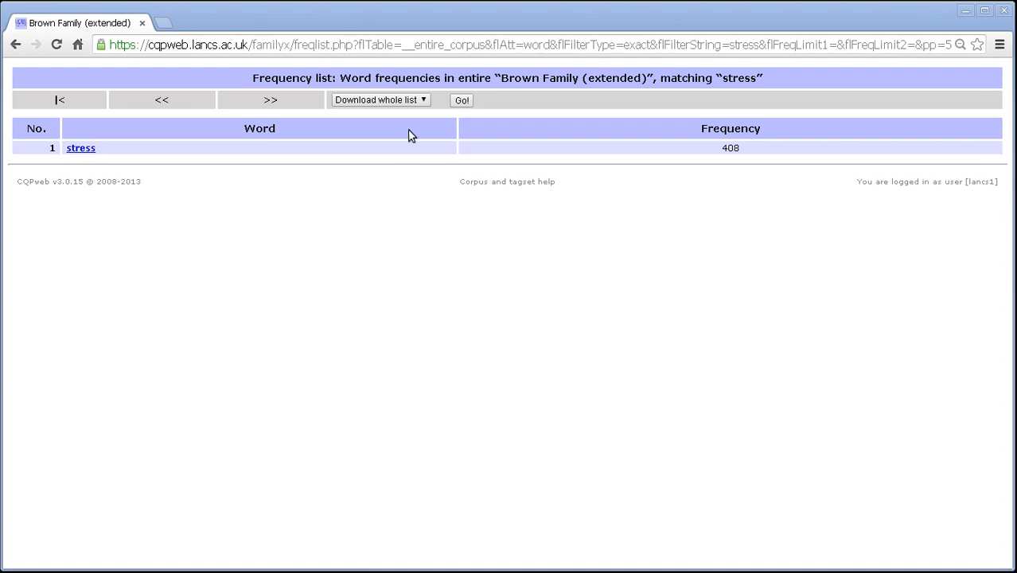
click(461, 99)
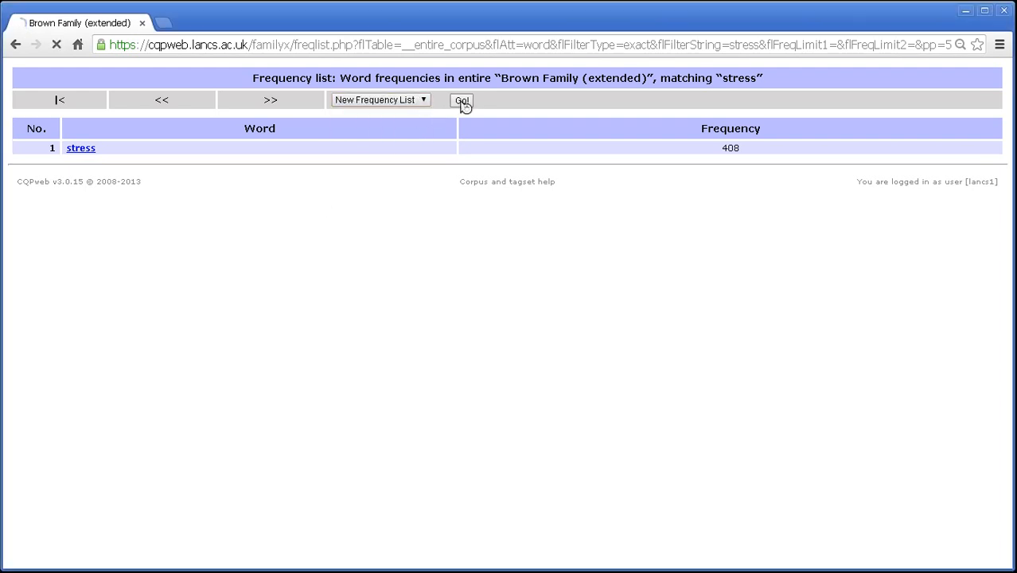
Step: Start a new frequency list on the GENPROSE subcorpus, based on part-of-speech tags starting with N
click(461, 98)
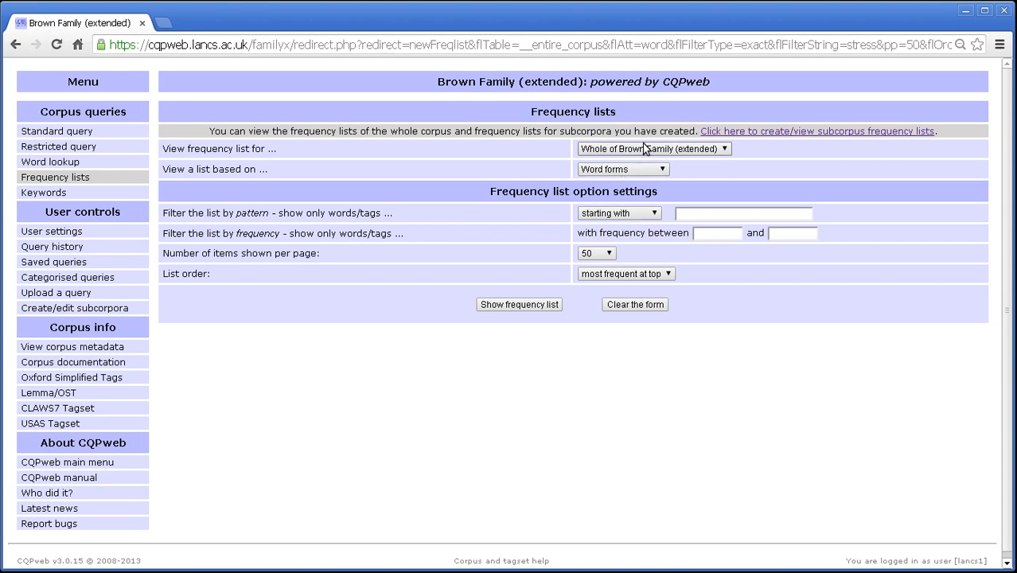
click(652, 150)
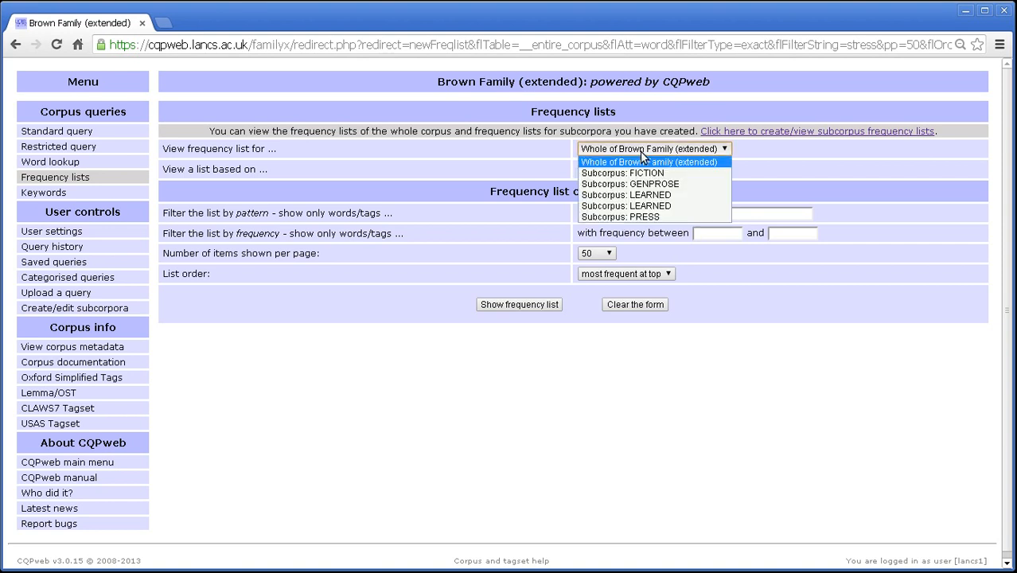
mouse_move(618, 217)
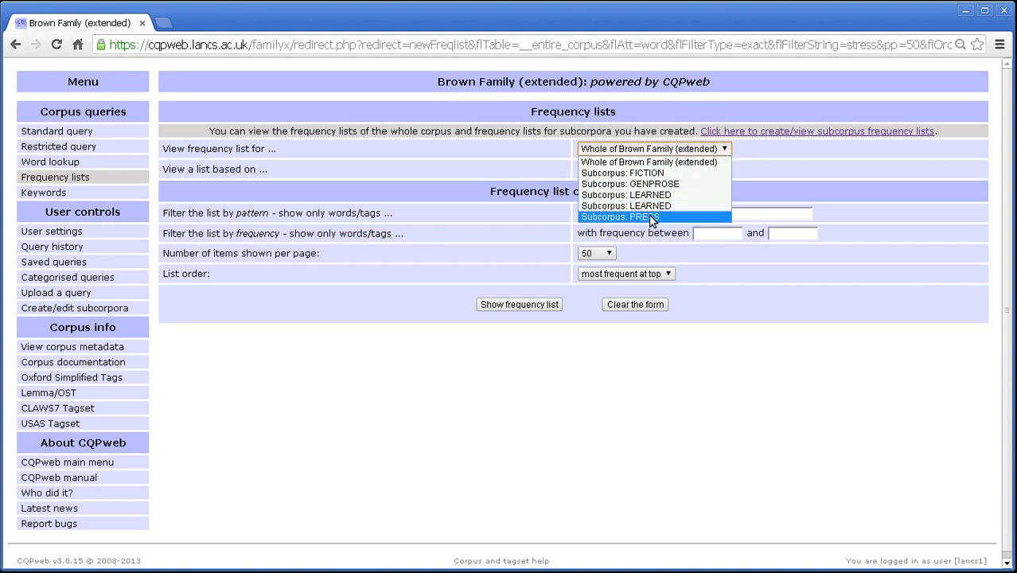
click(630, 185)
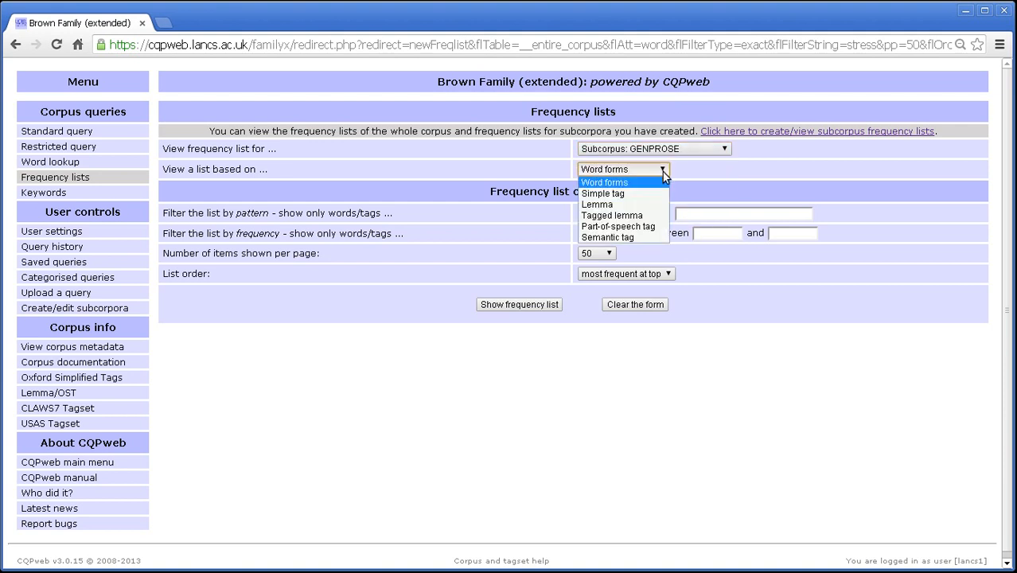
click(618, 226)
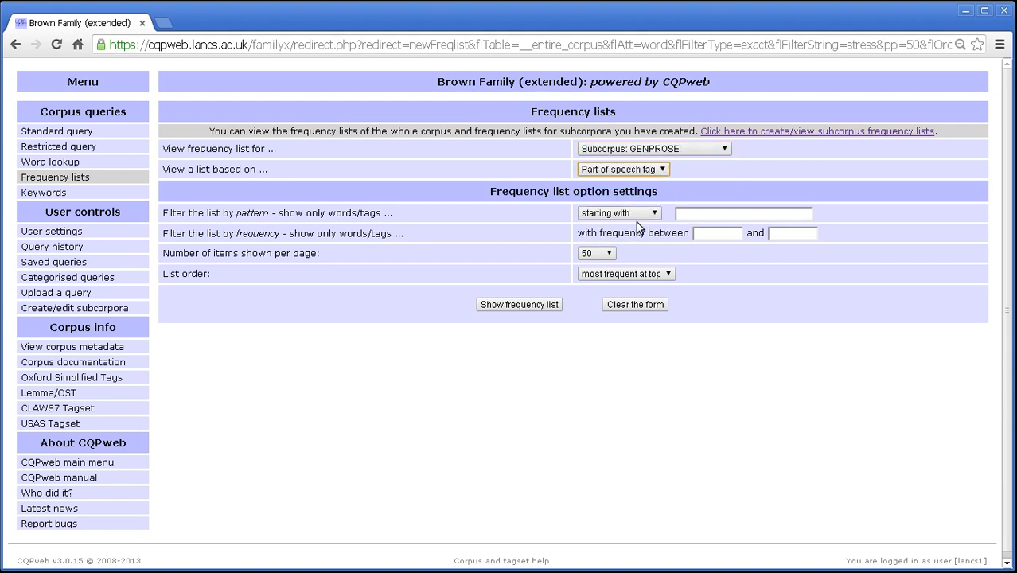
click(741, 214)
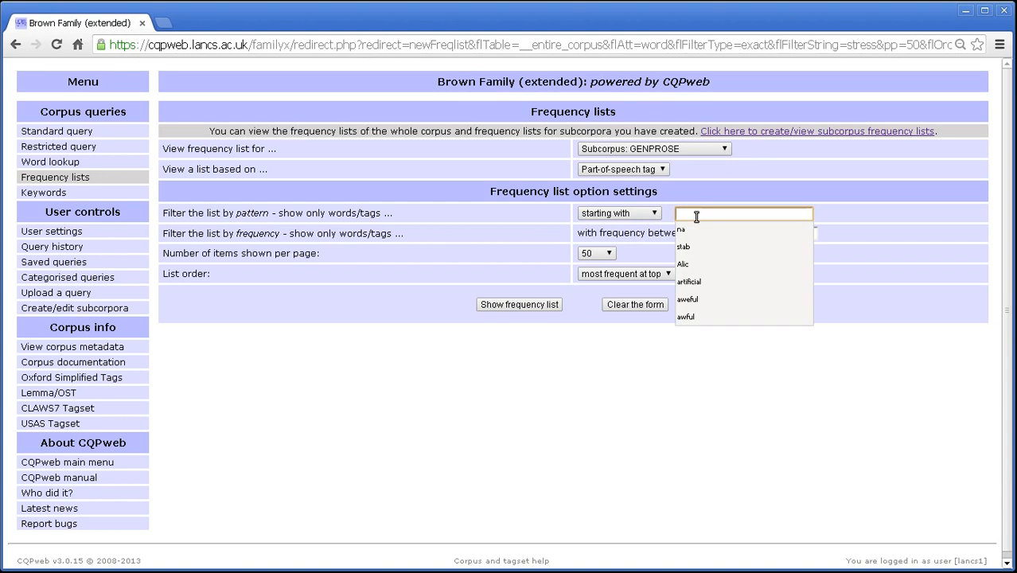
click(690, 195)
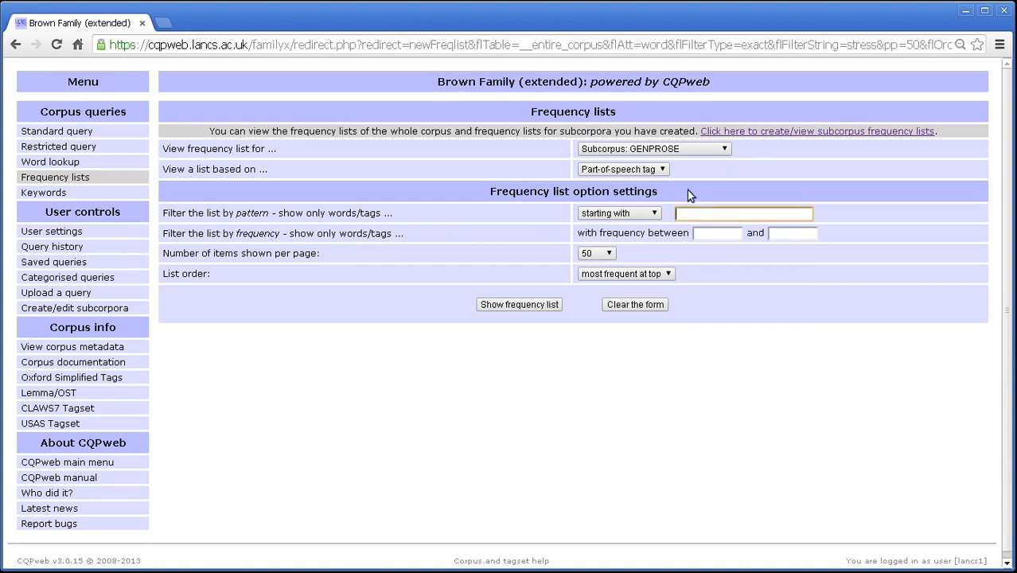
text(N)
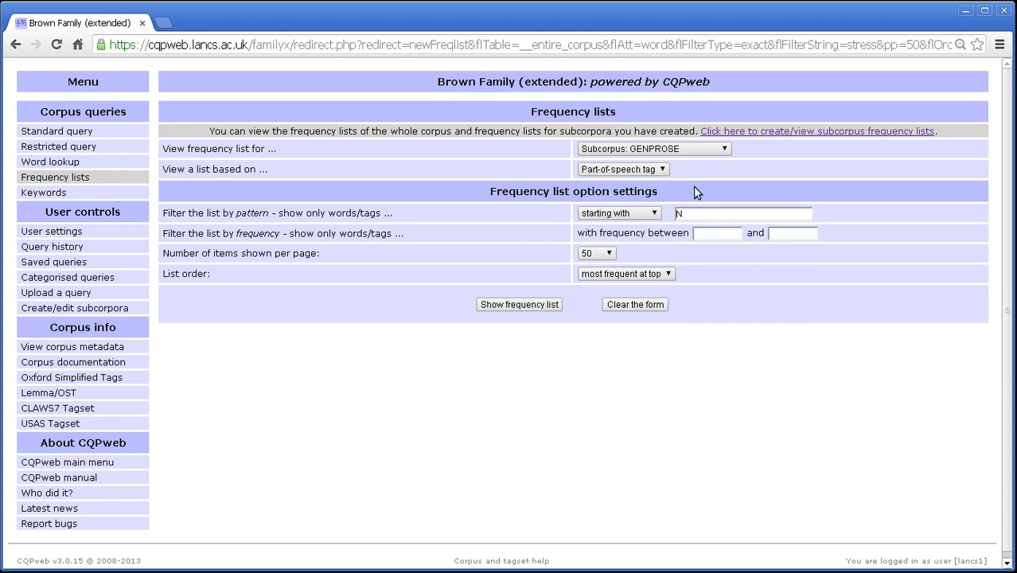
Step: Limit frequency to 25–25000, 350 per page in alphabetical order, and show the list
click(716, 232)
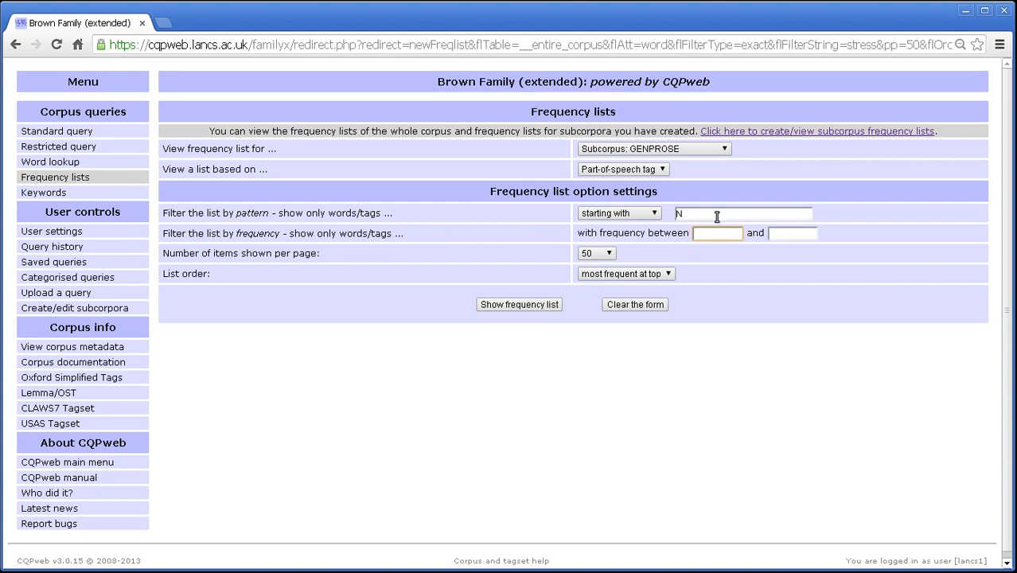
text(25)
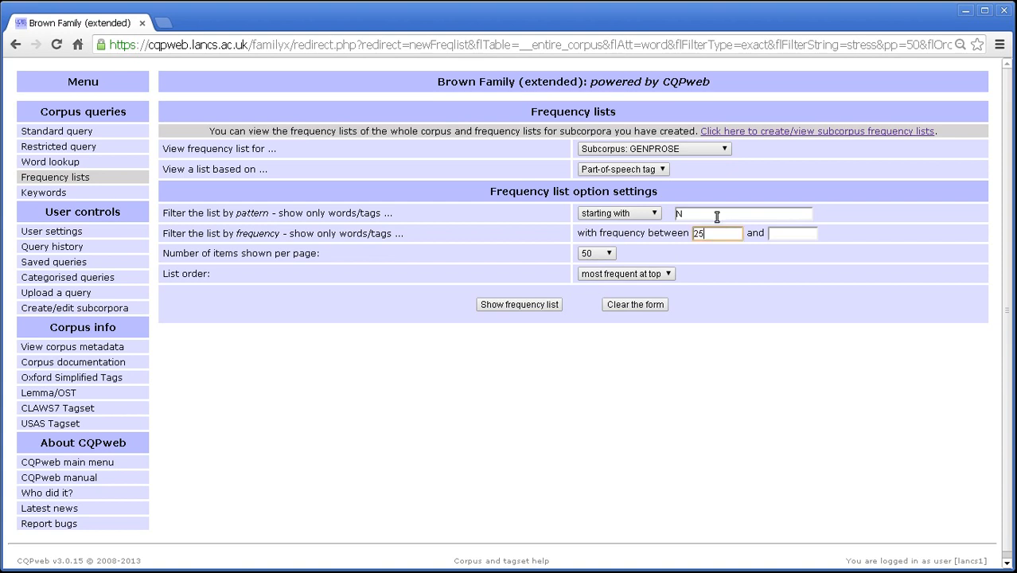
text(25000)
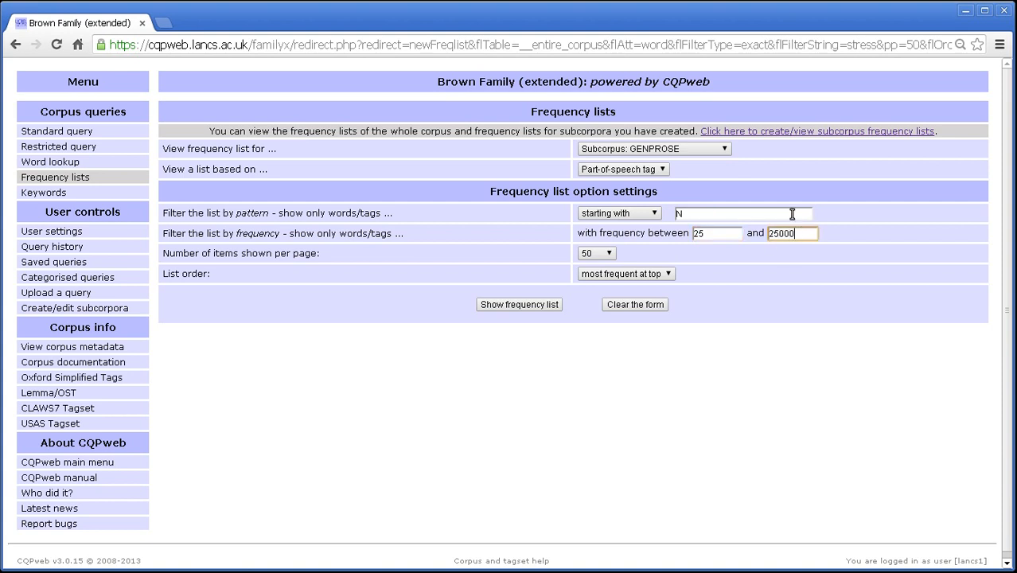
click(595, 253)
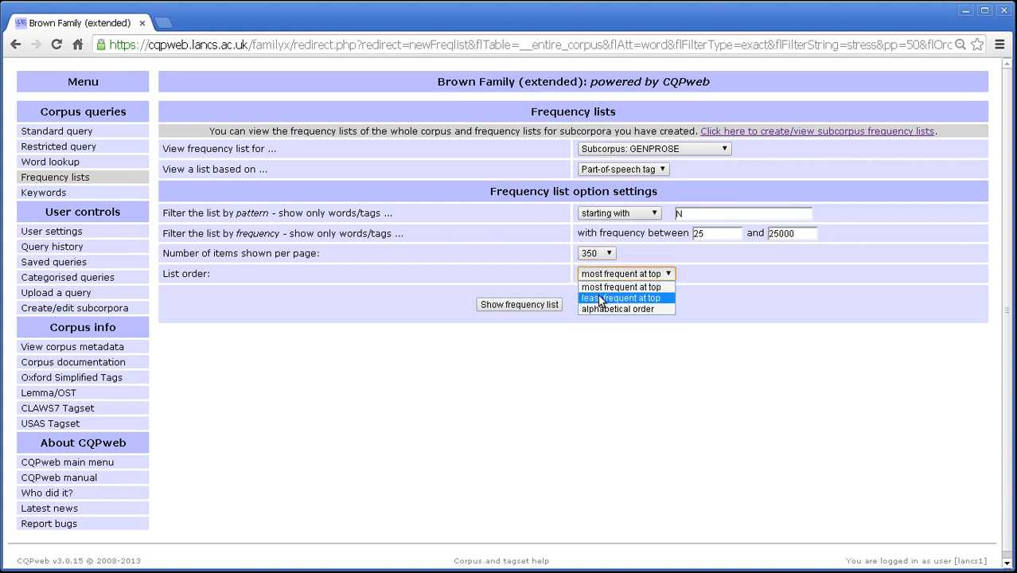
click(617, 309)
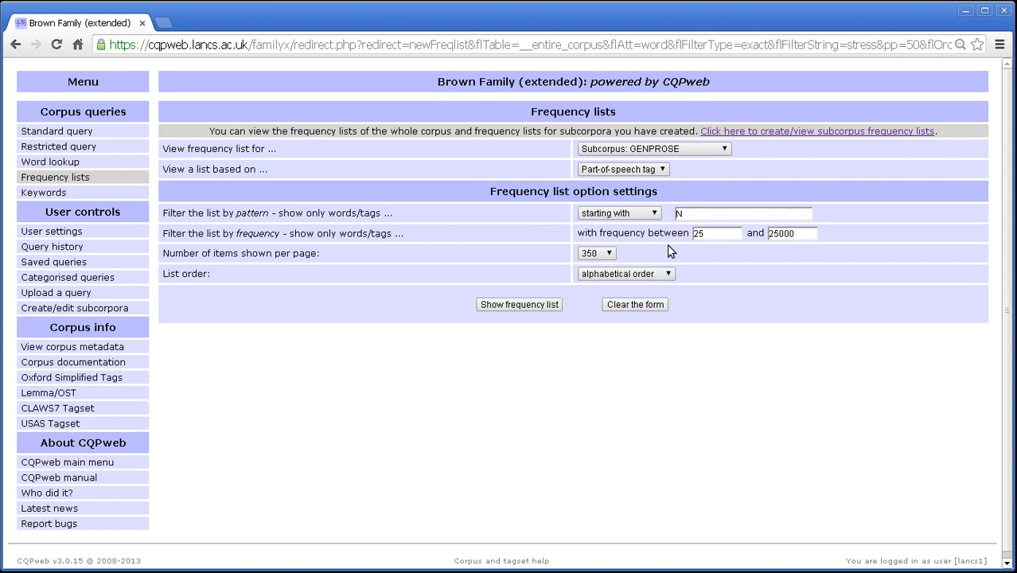
click(518, 304)
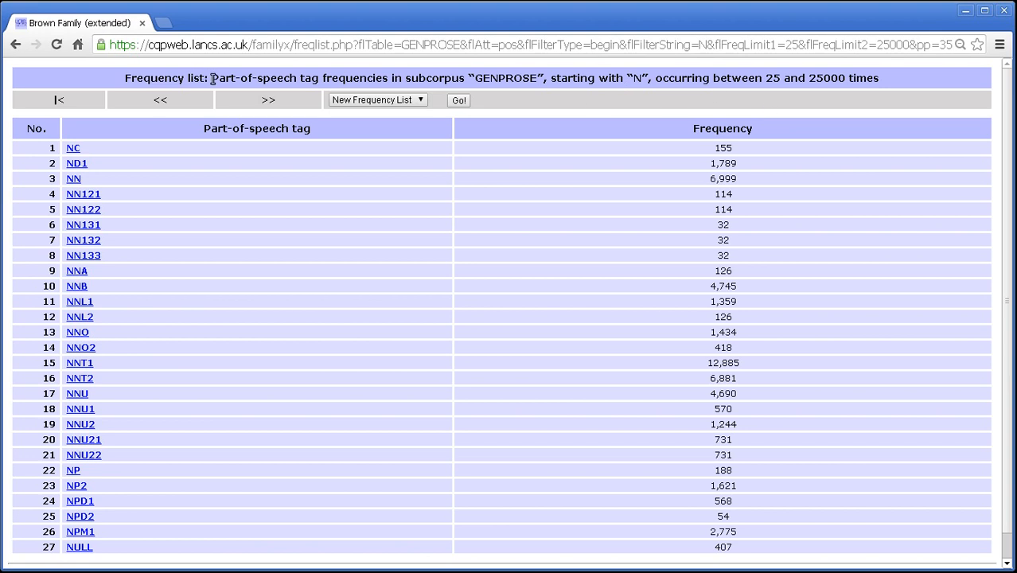
Step: Select the GENPROSE heading text and scroll through the listed N-tags
drag(213, 78, 353, 78)
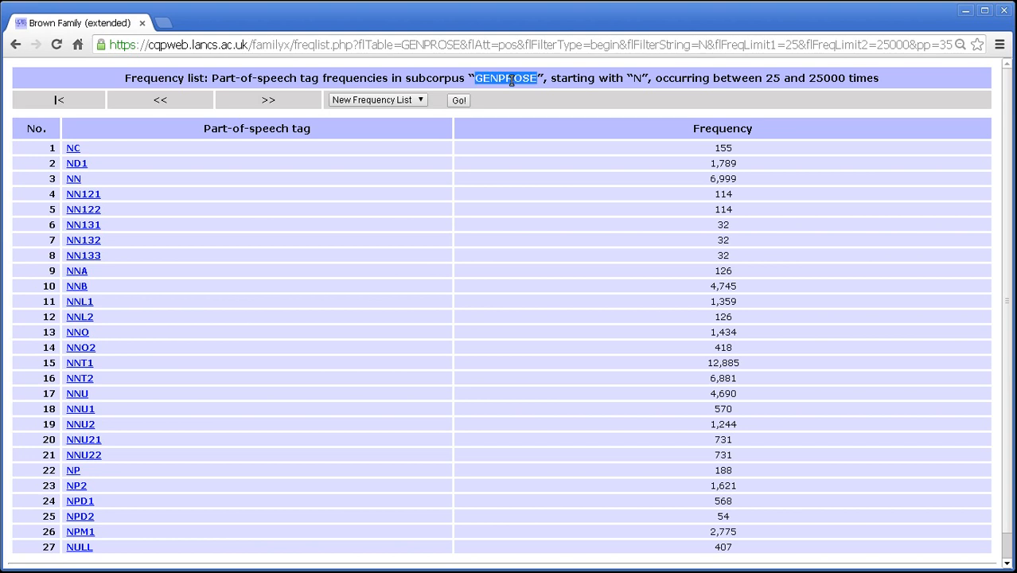
double_click(571, 78)
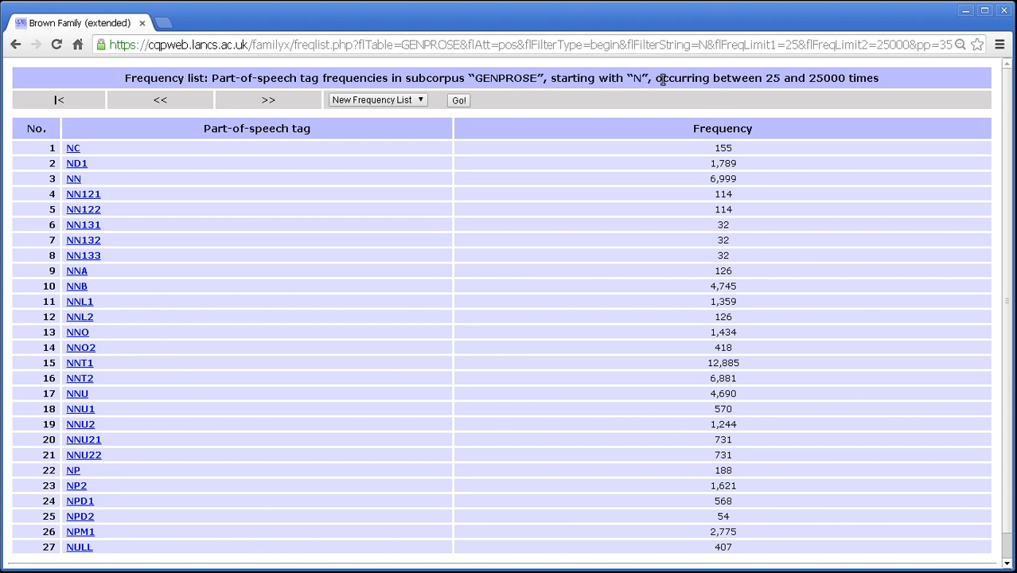
double_click(771, 78)
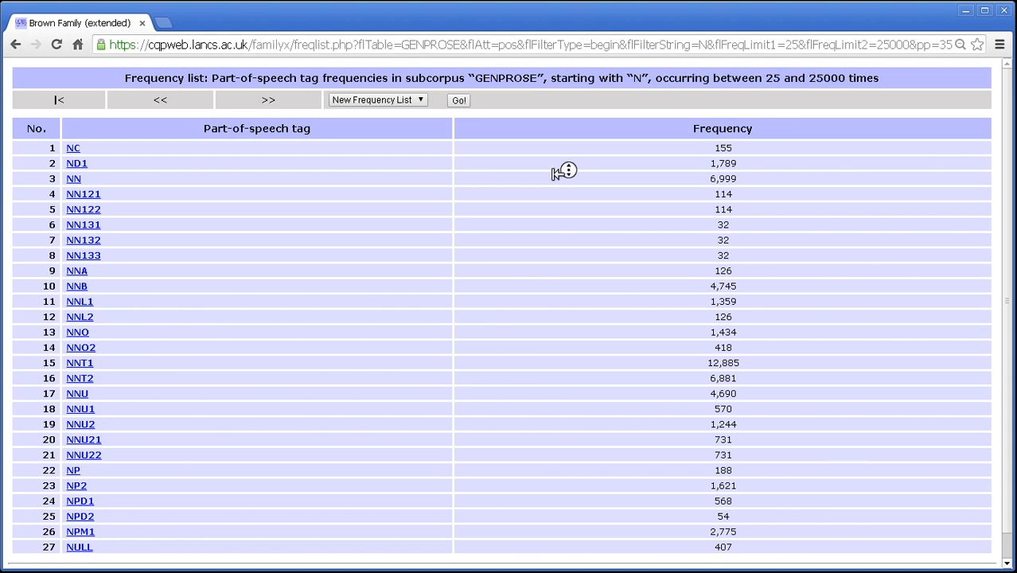
scroll(down, 3)
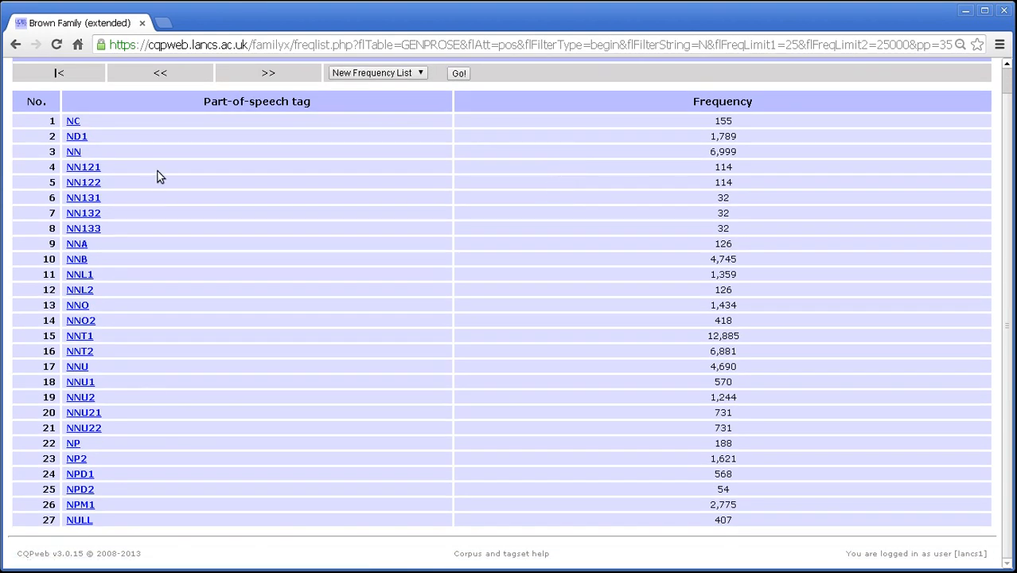
mouse_move(710, 235)
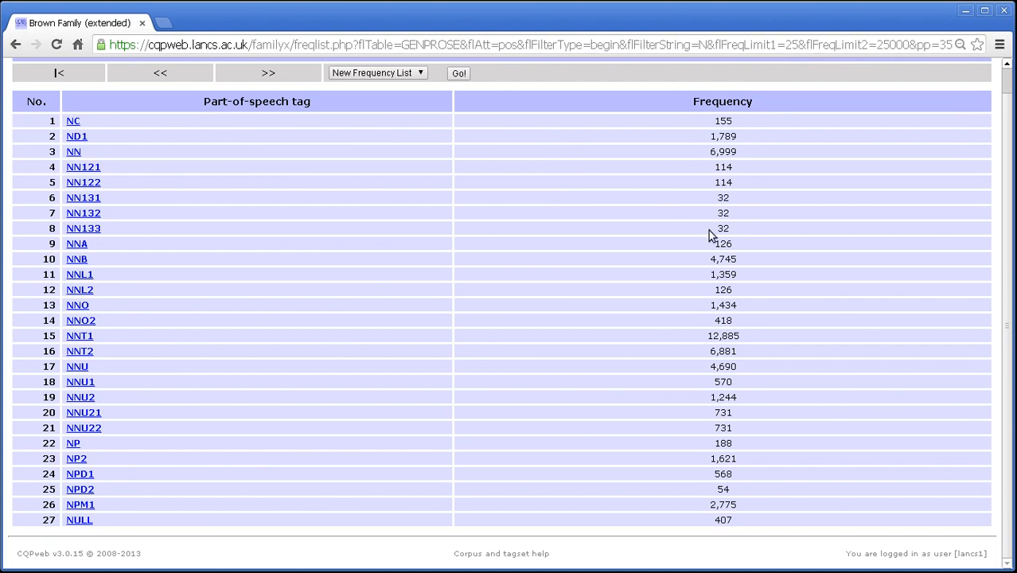
mouse_move(490, 258)
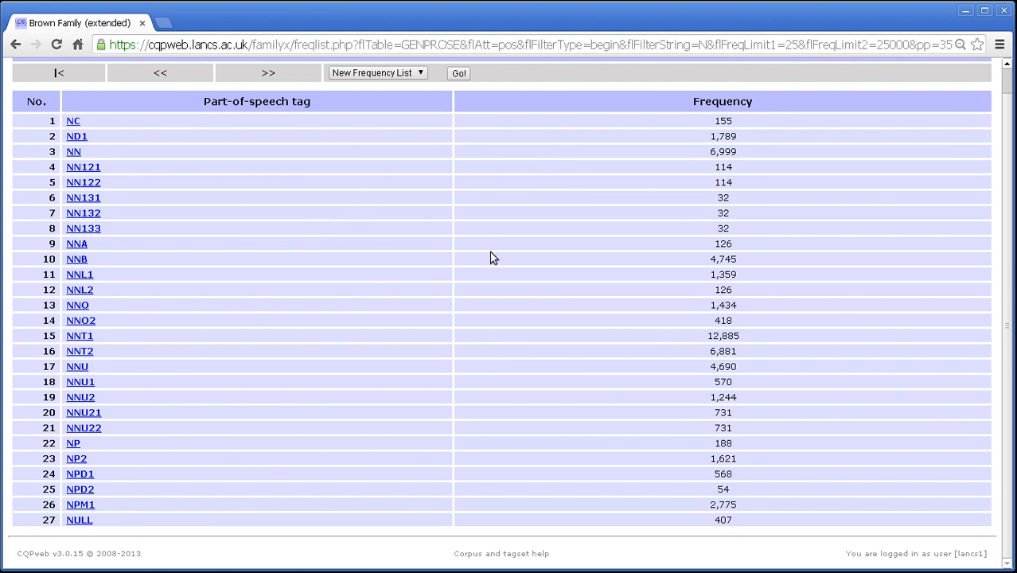
mouse_move(446, 90)
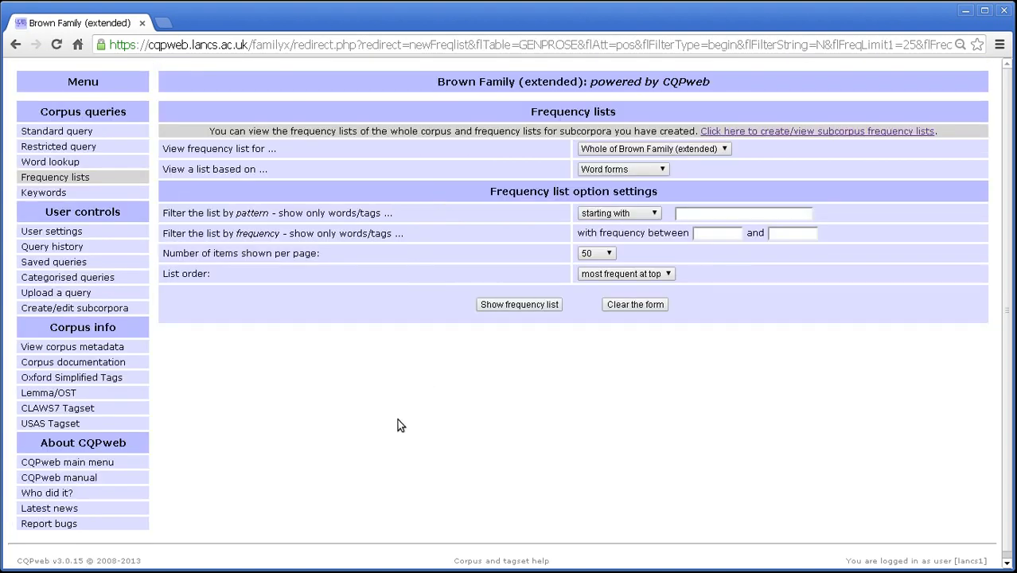
mouse_move(465, 356)
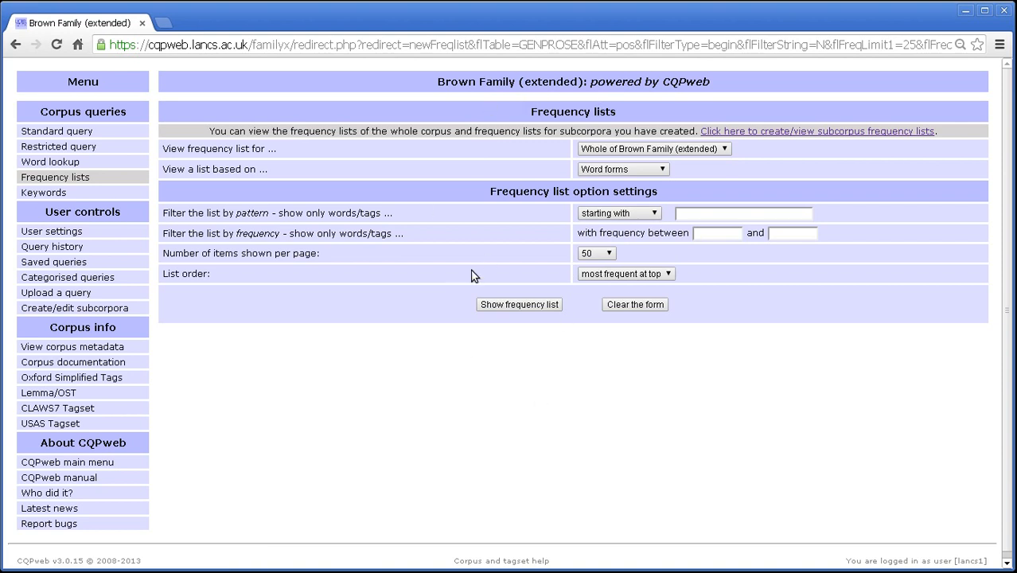
mouse_move(331, 337)
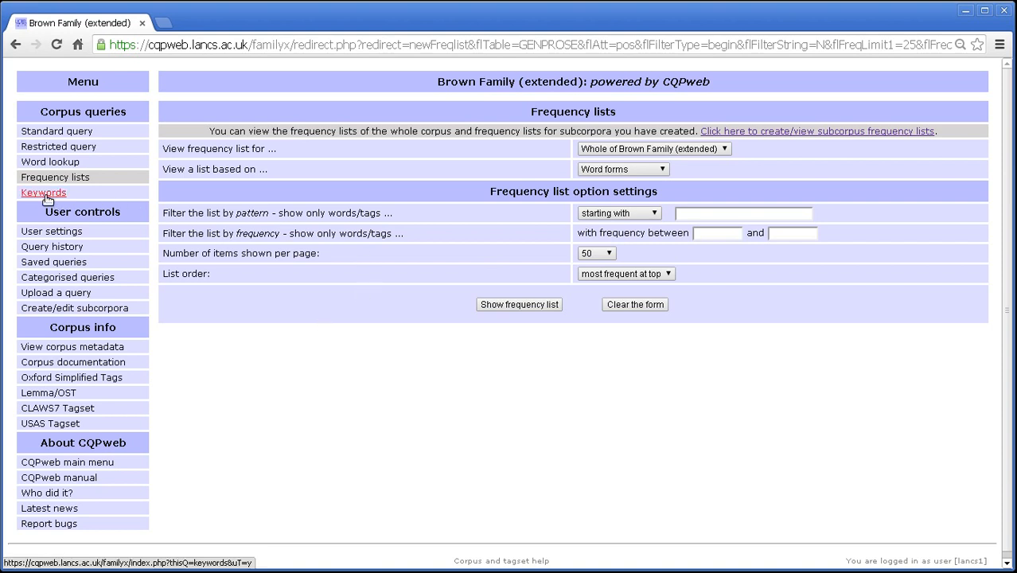
Step: Go to the Keywords comparison page from the Corpus queries menu
click(43, 192)
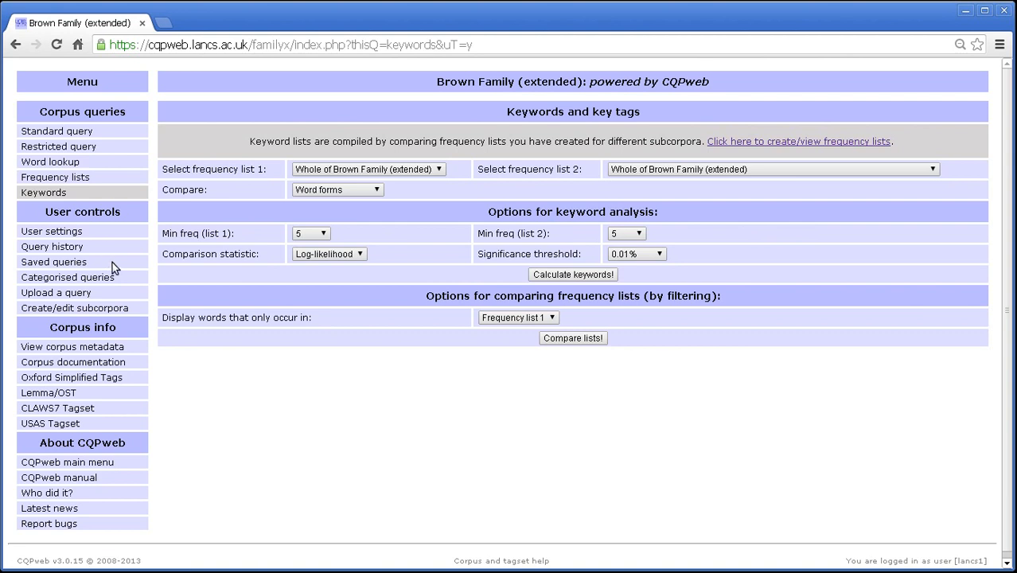
mouse_move(114, 268)
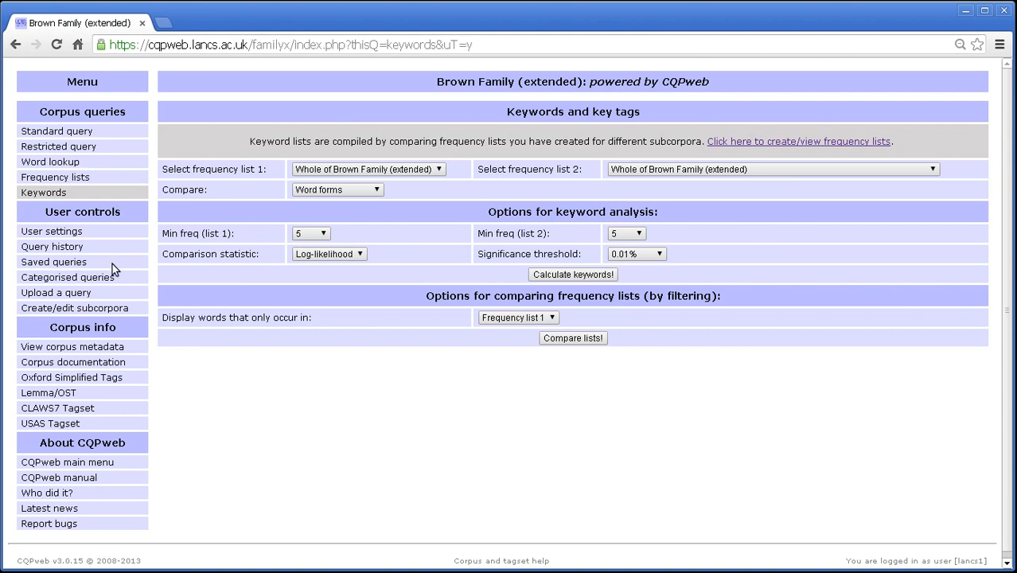
mouse_move(115, 269)
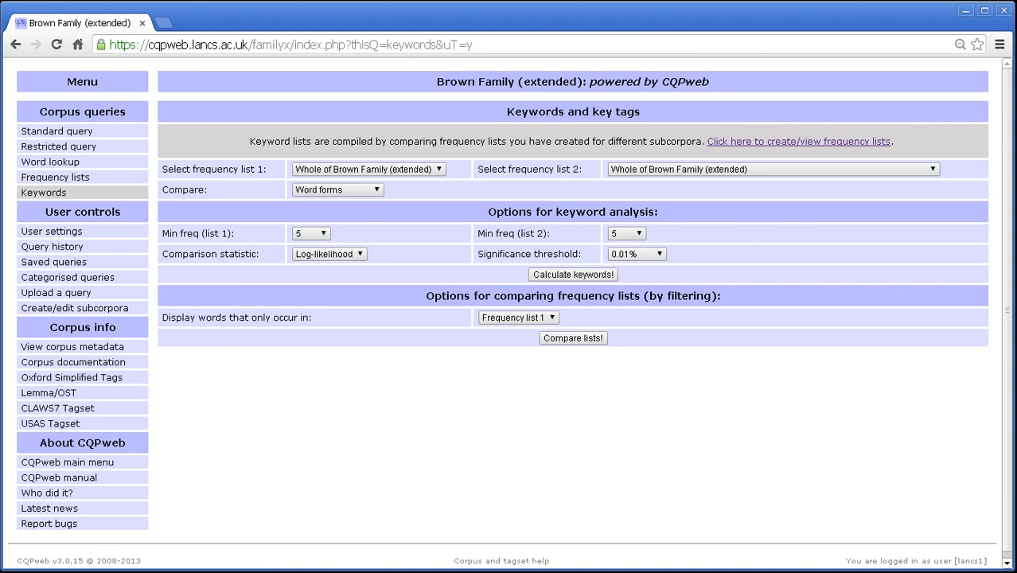